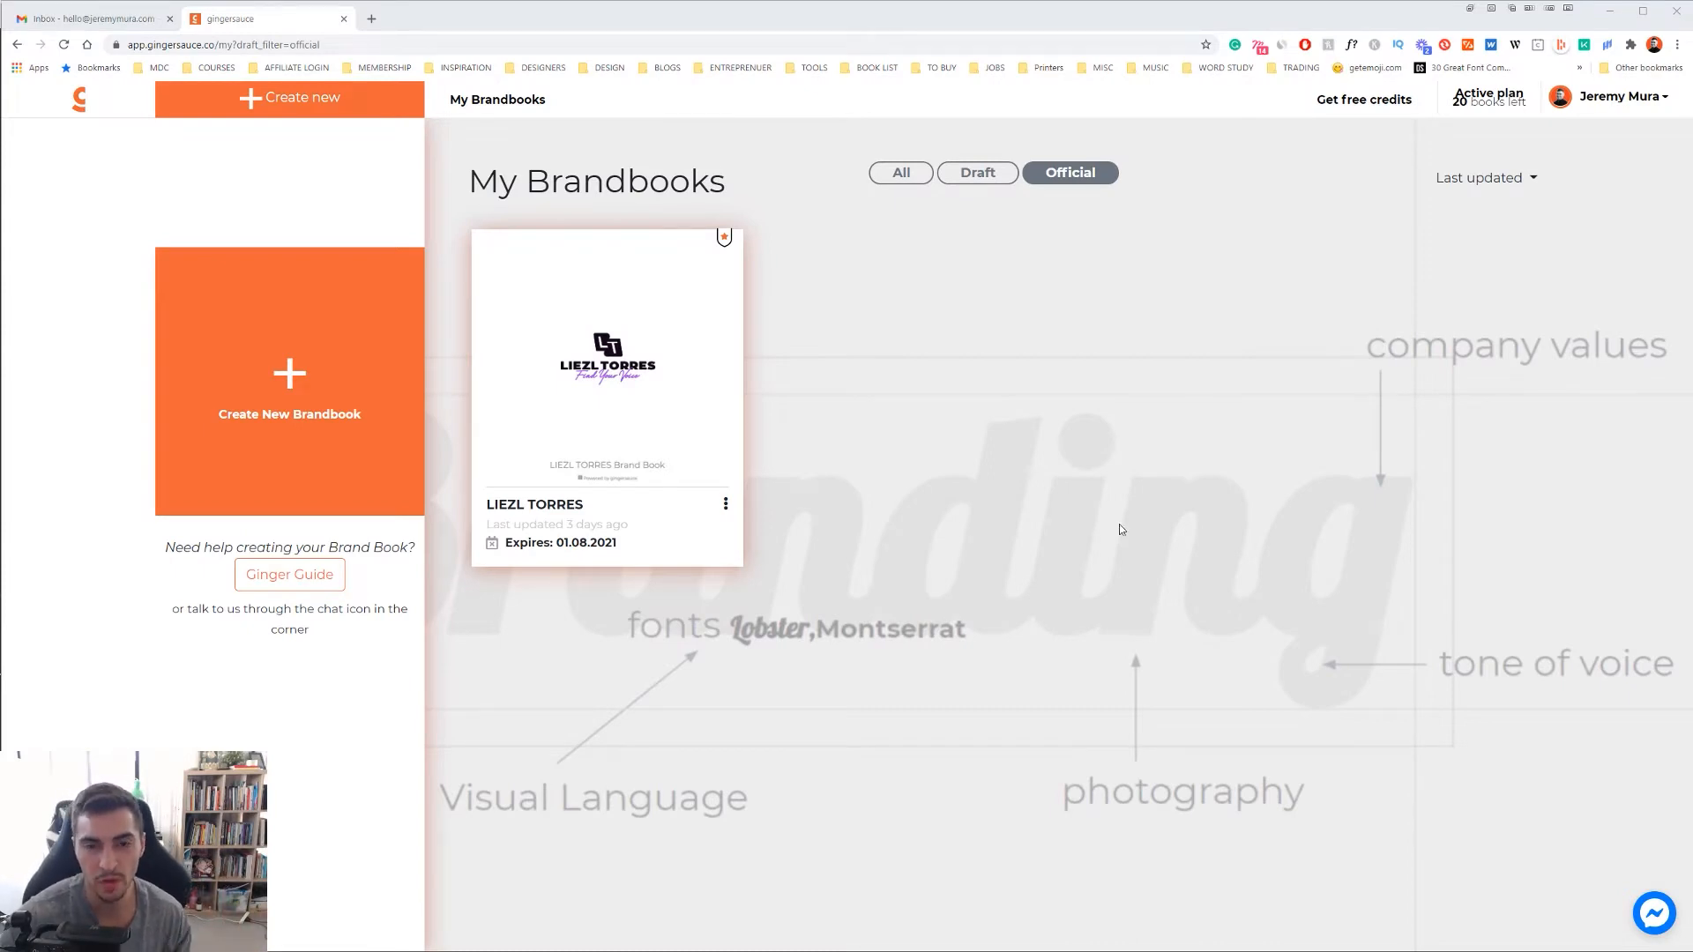
mouse_move(977, 173)
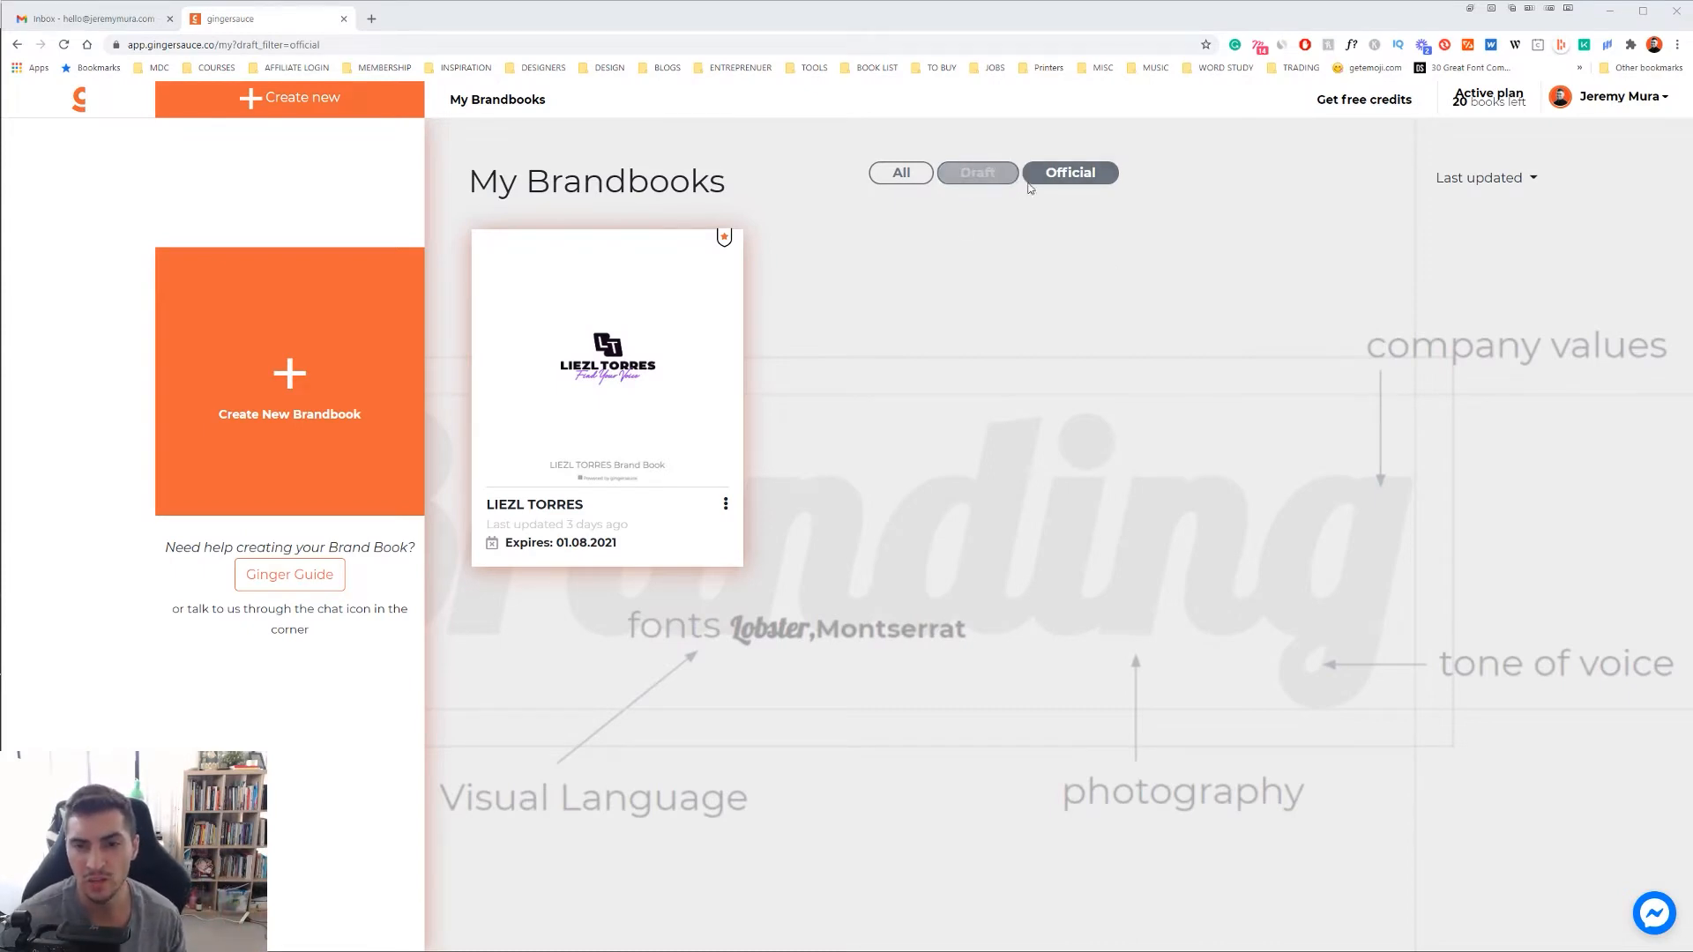
- Browse the draft and official brandbooks, then start creating a new brandbook
left_click(976, 173)
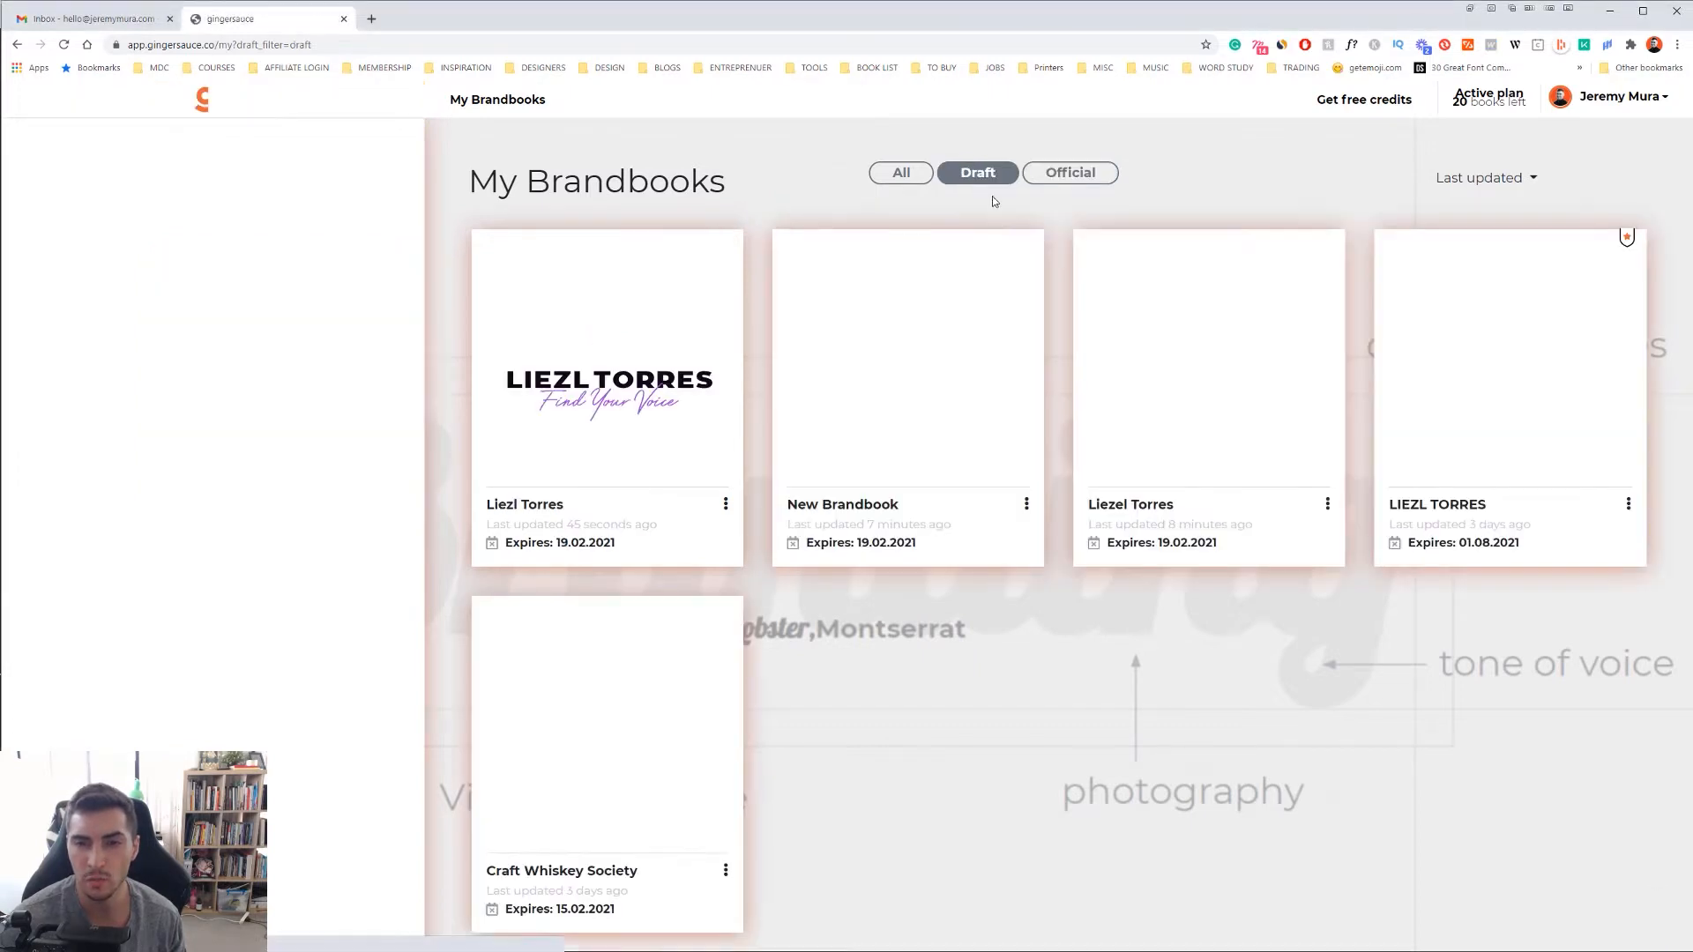
left_click(1069, 173)
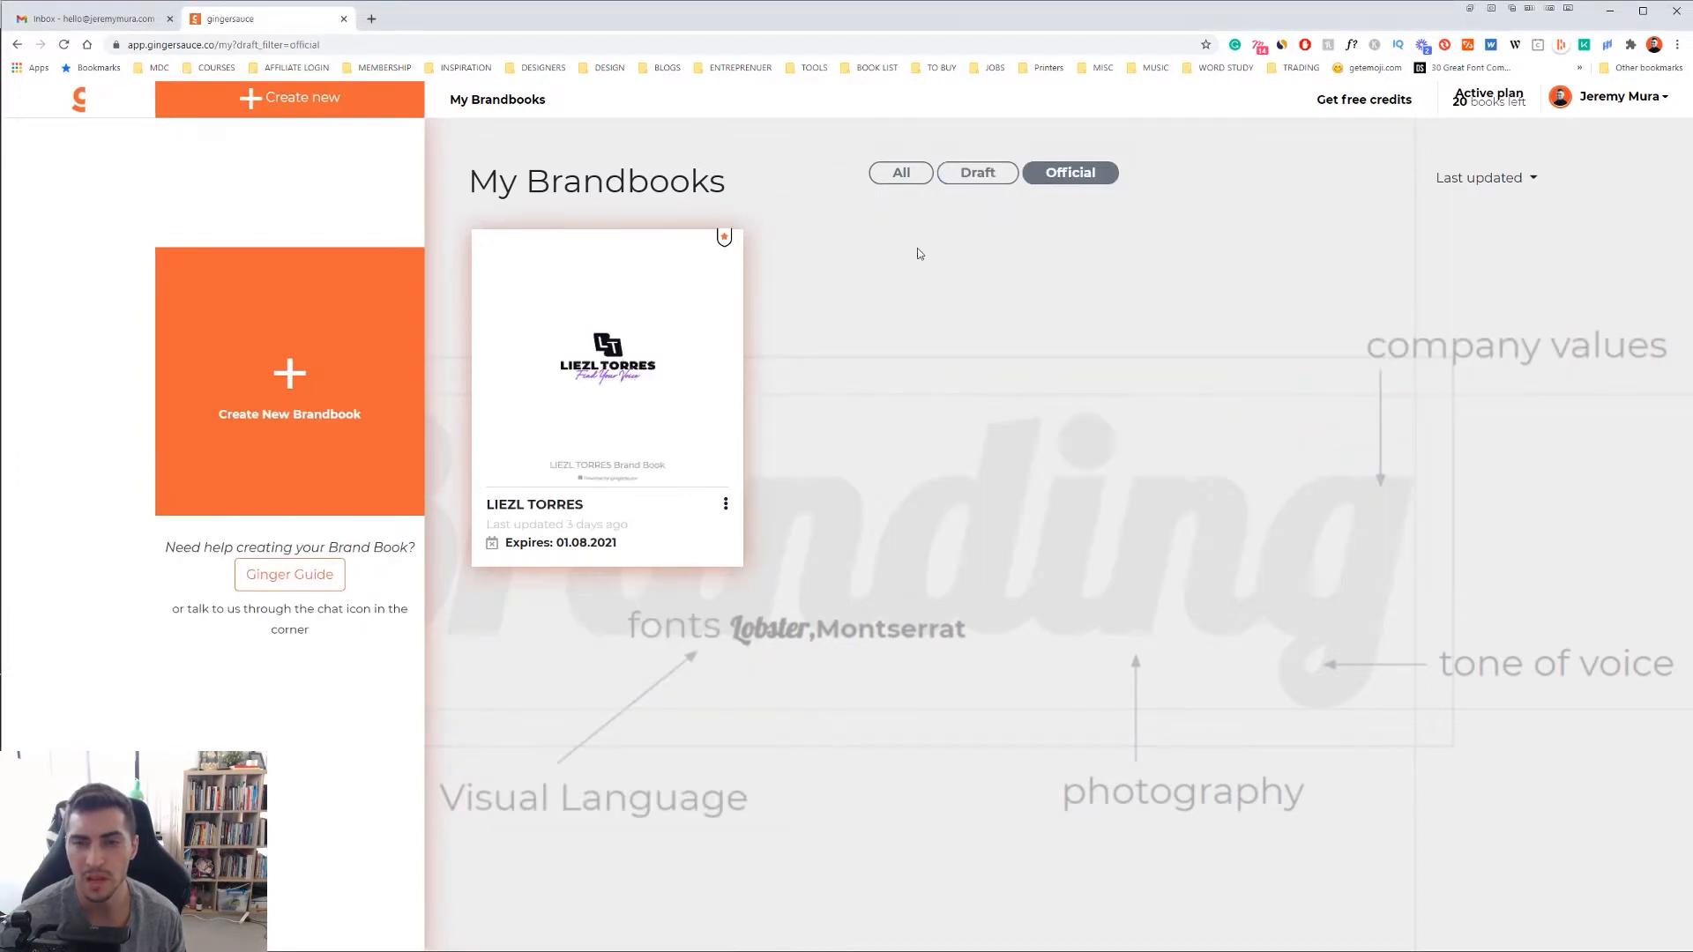
mouse_move(328, 361)
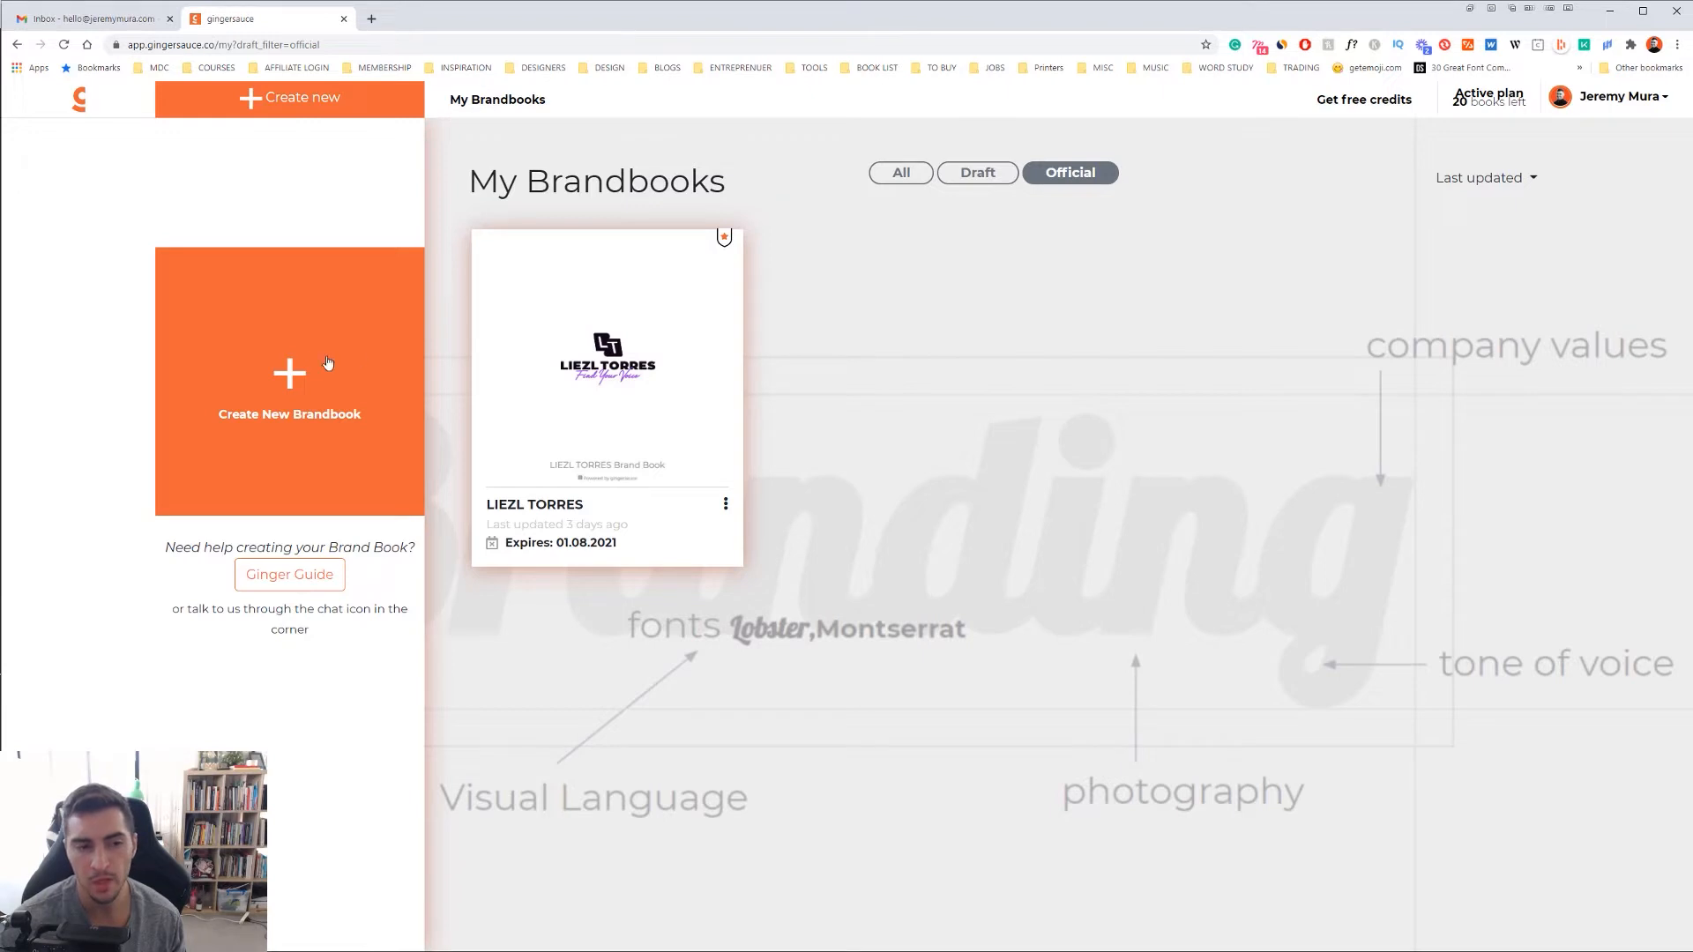
left_click(289, 388)
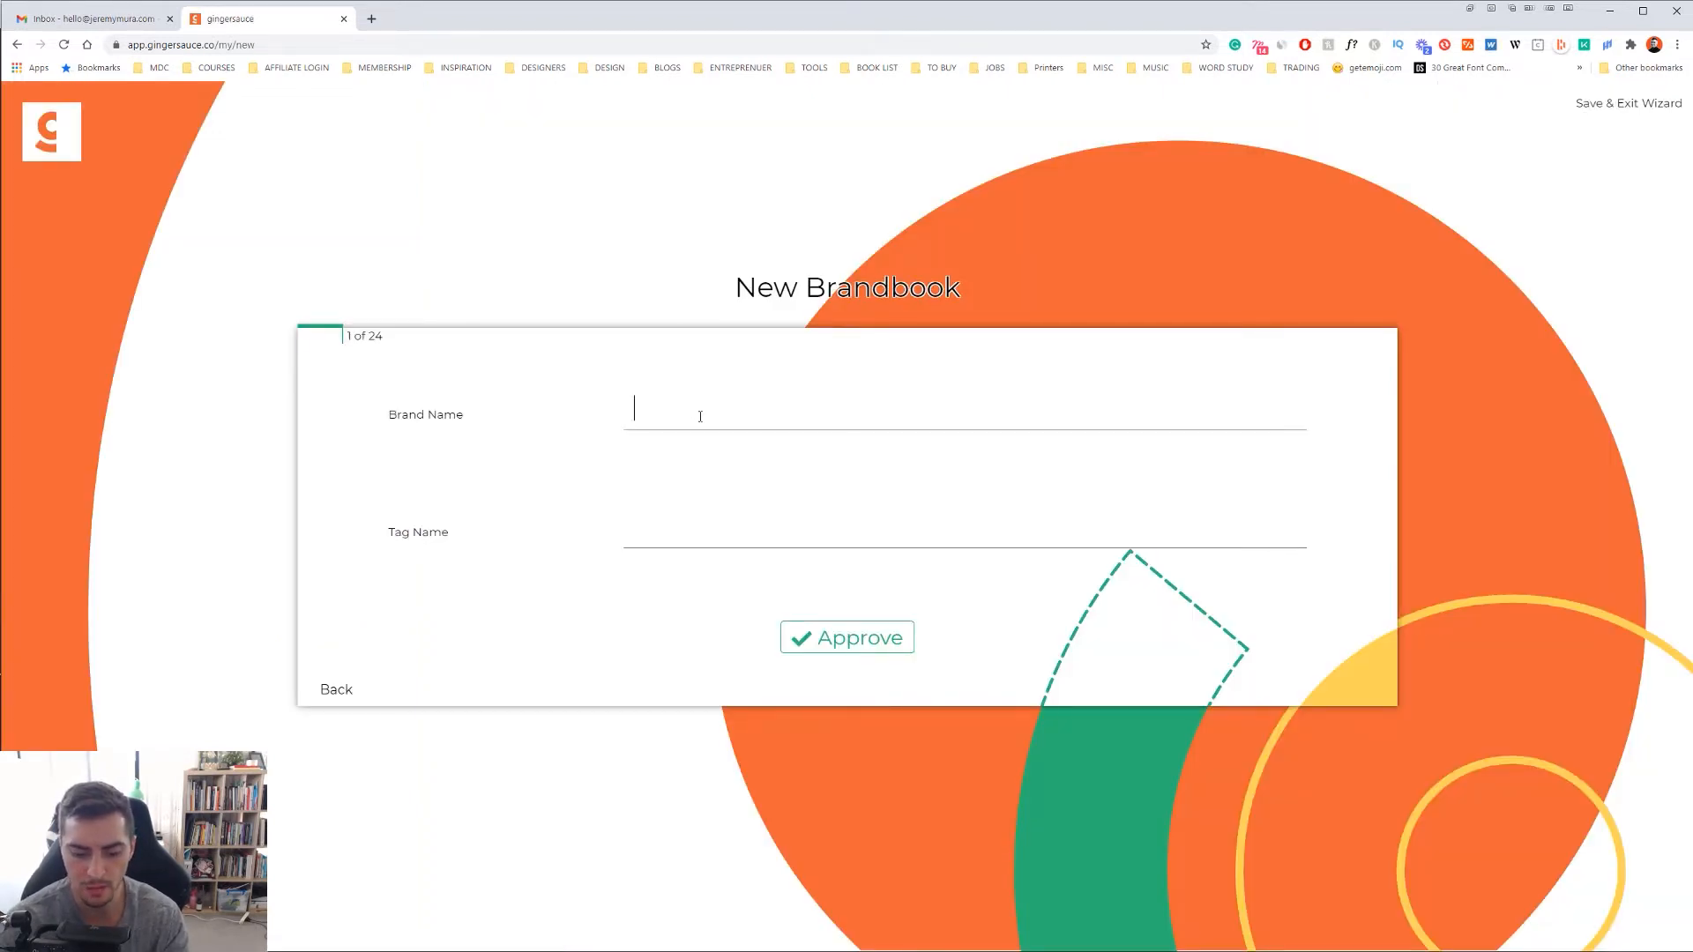
- Name the brand 'Craft Whickey Society' with tag 'CWS' and confirm it
type("Craft")
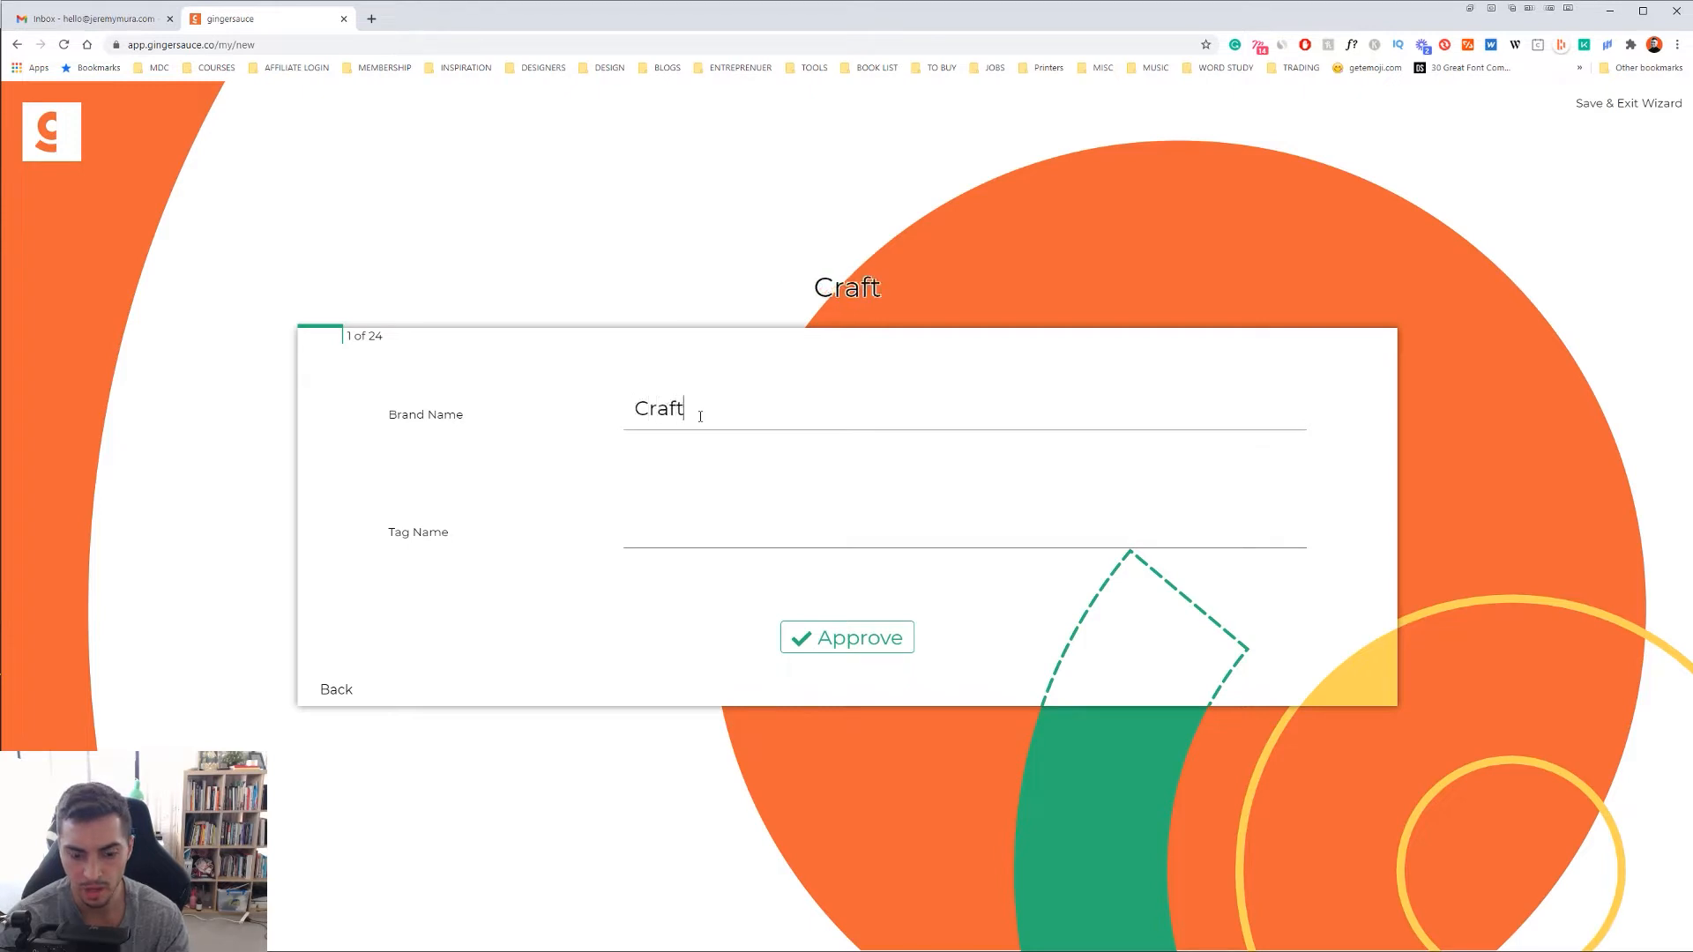
type("Whickey Society")
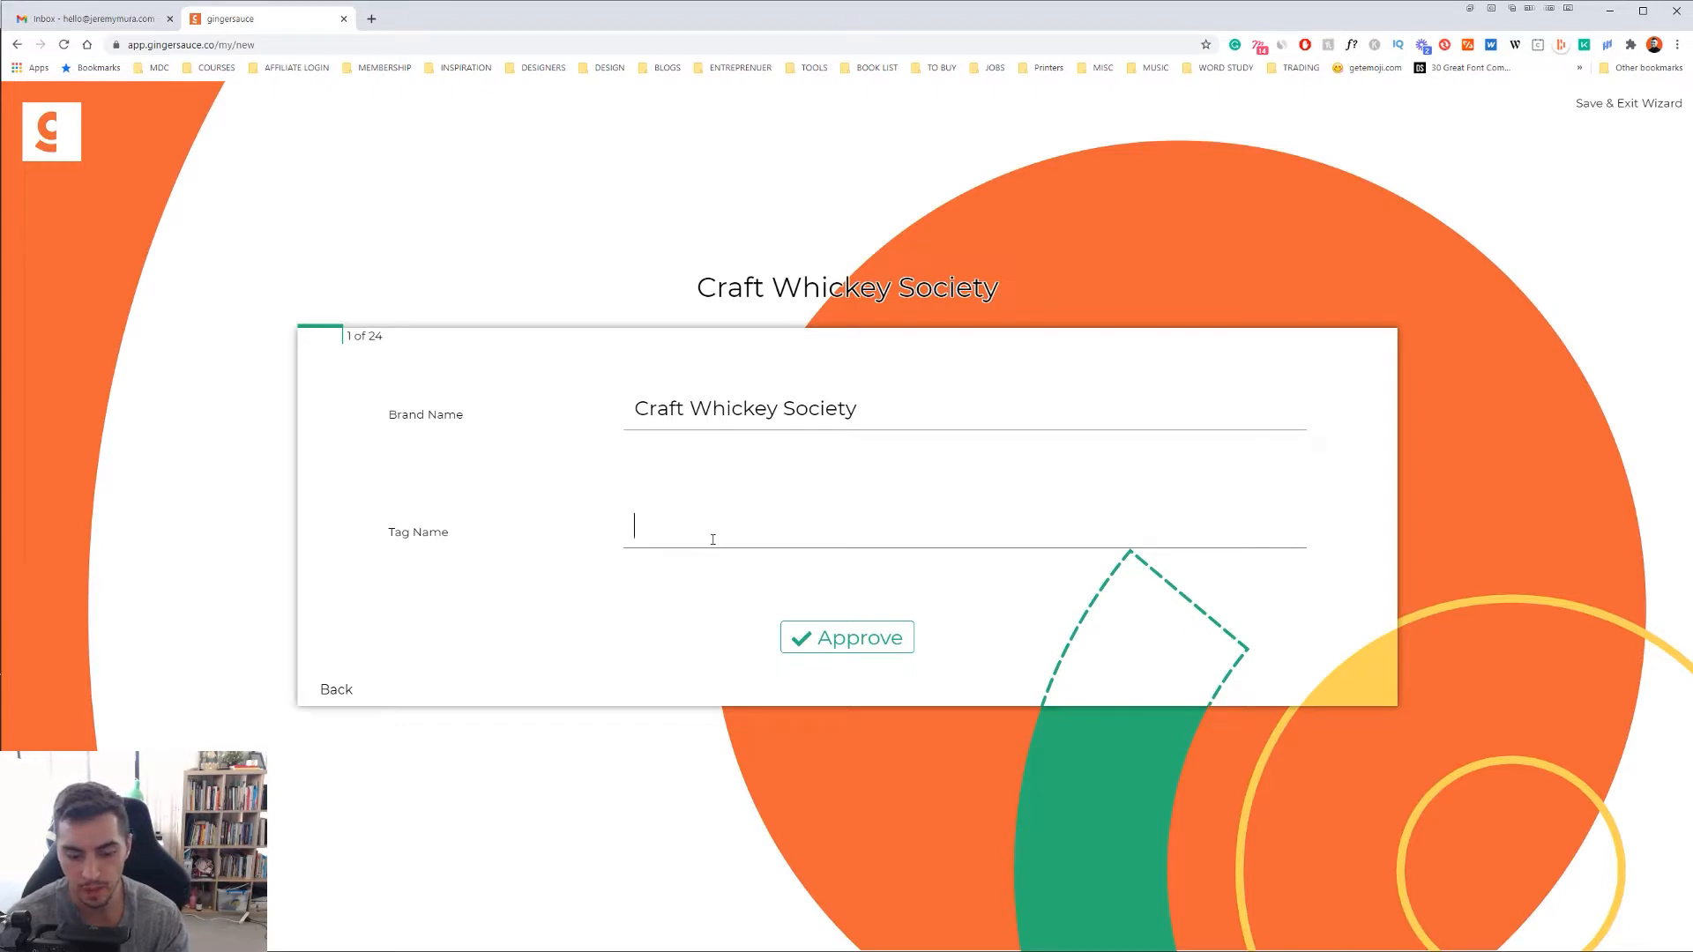
type("CWS")
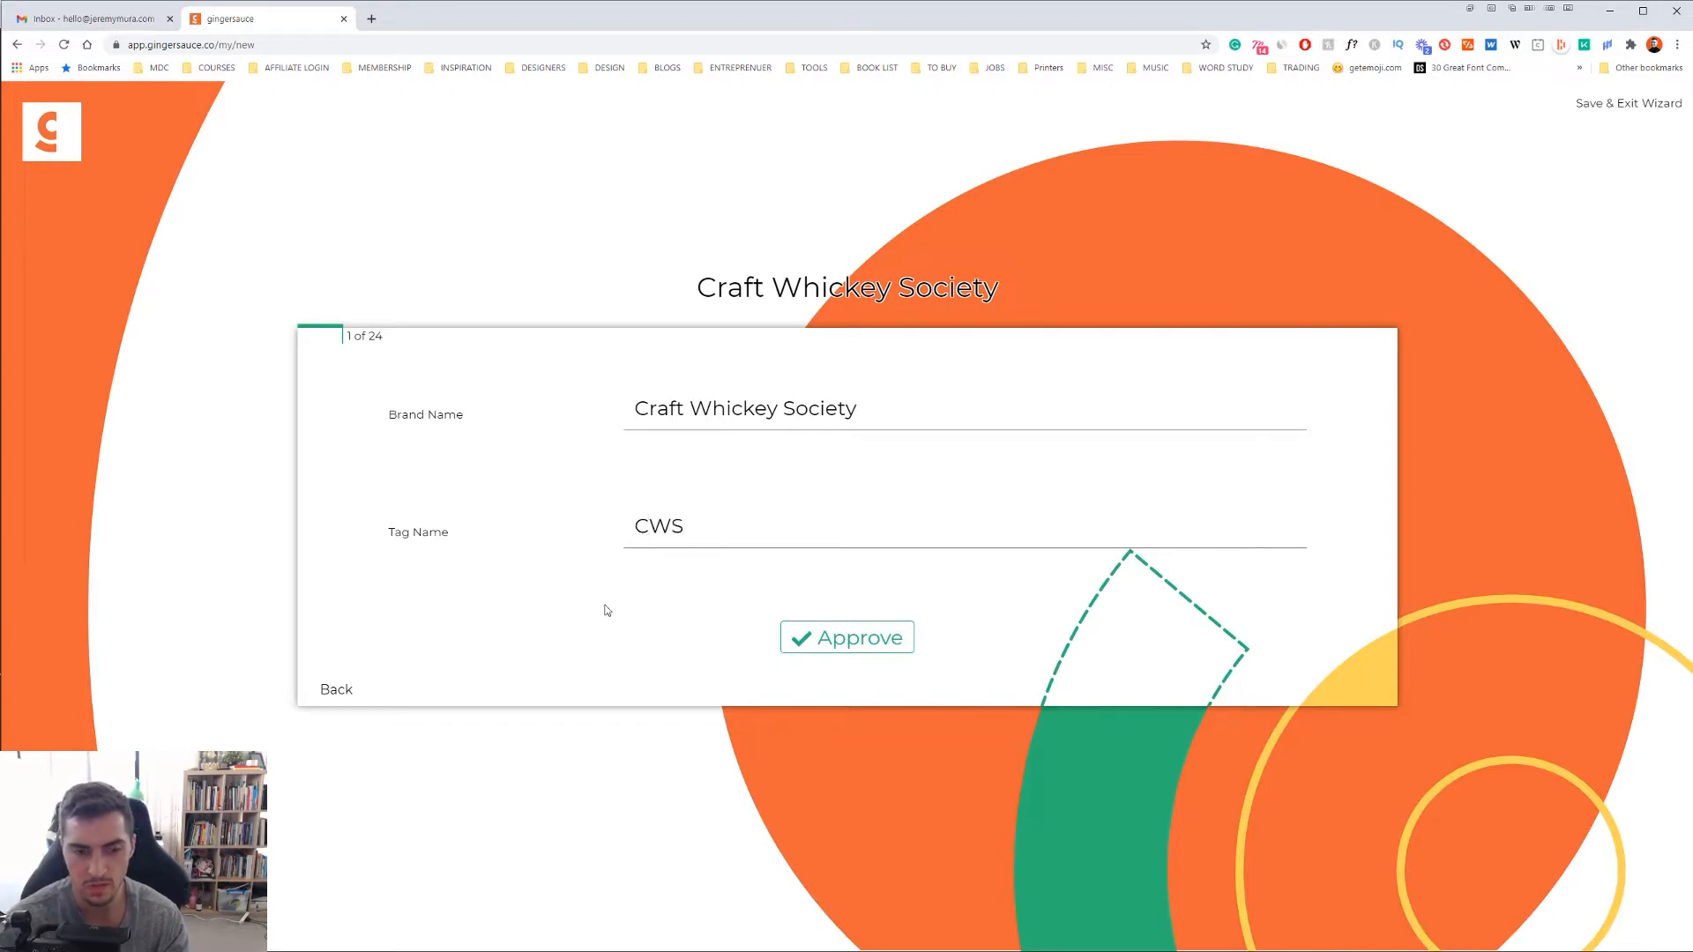
mouse_move(632, 339)
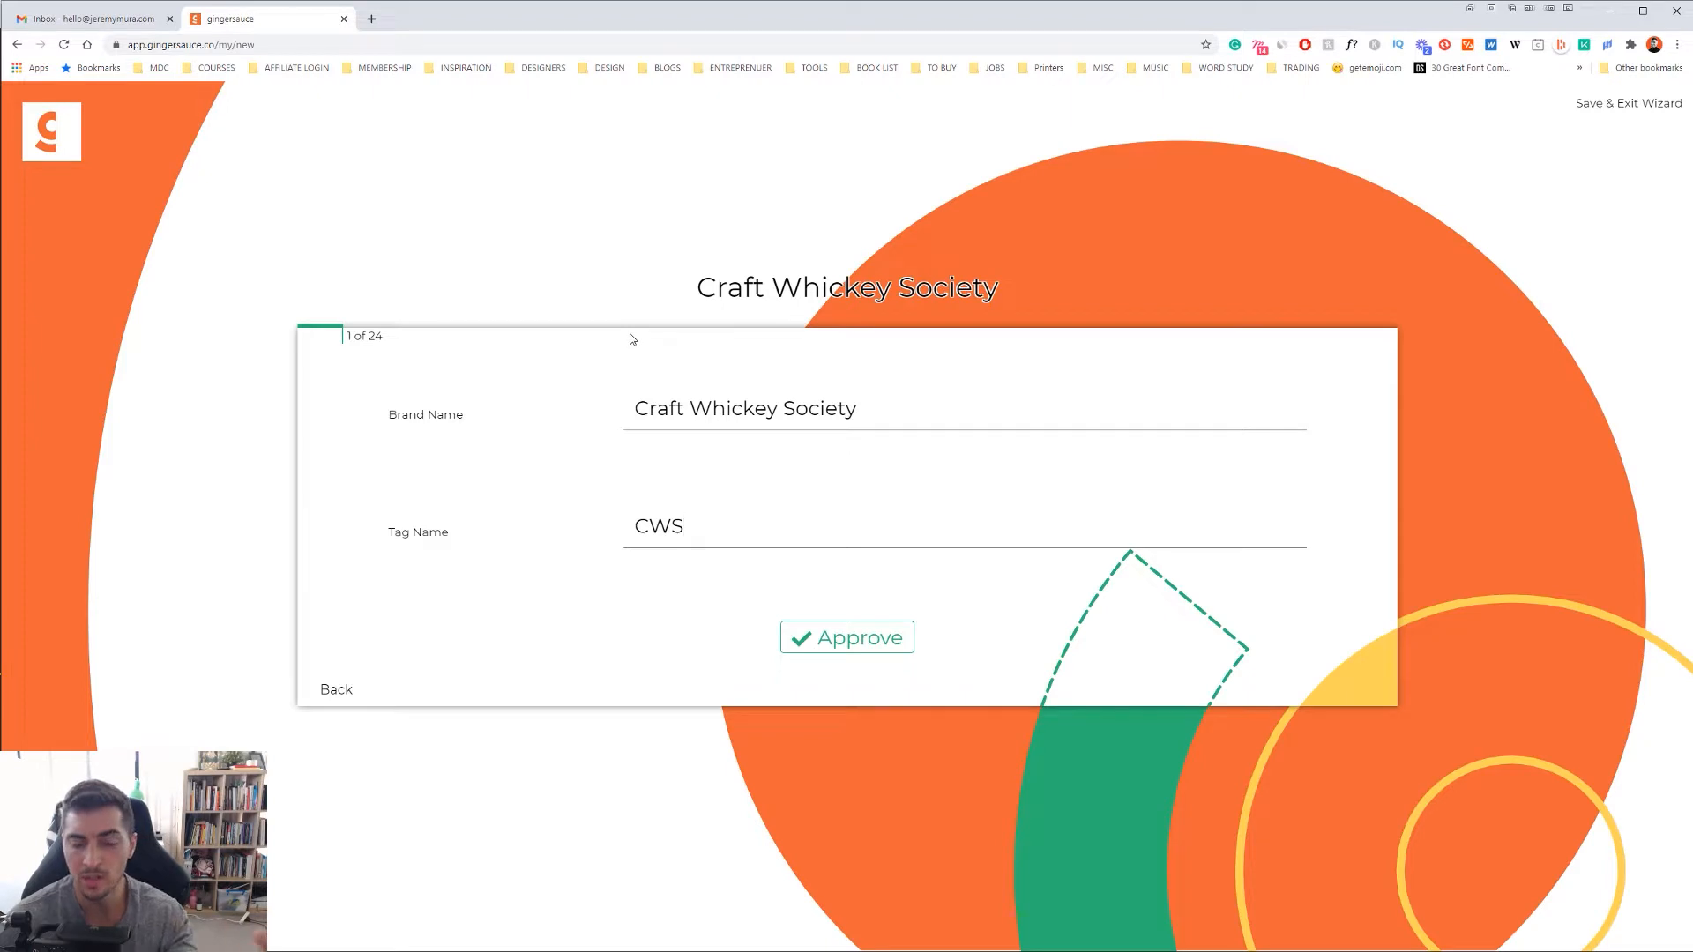
left_click(686, 526)
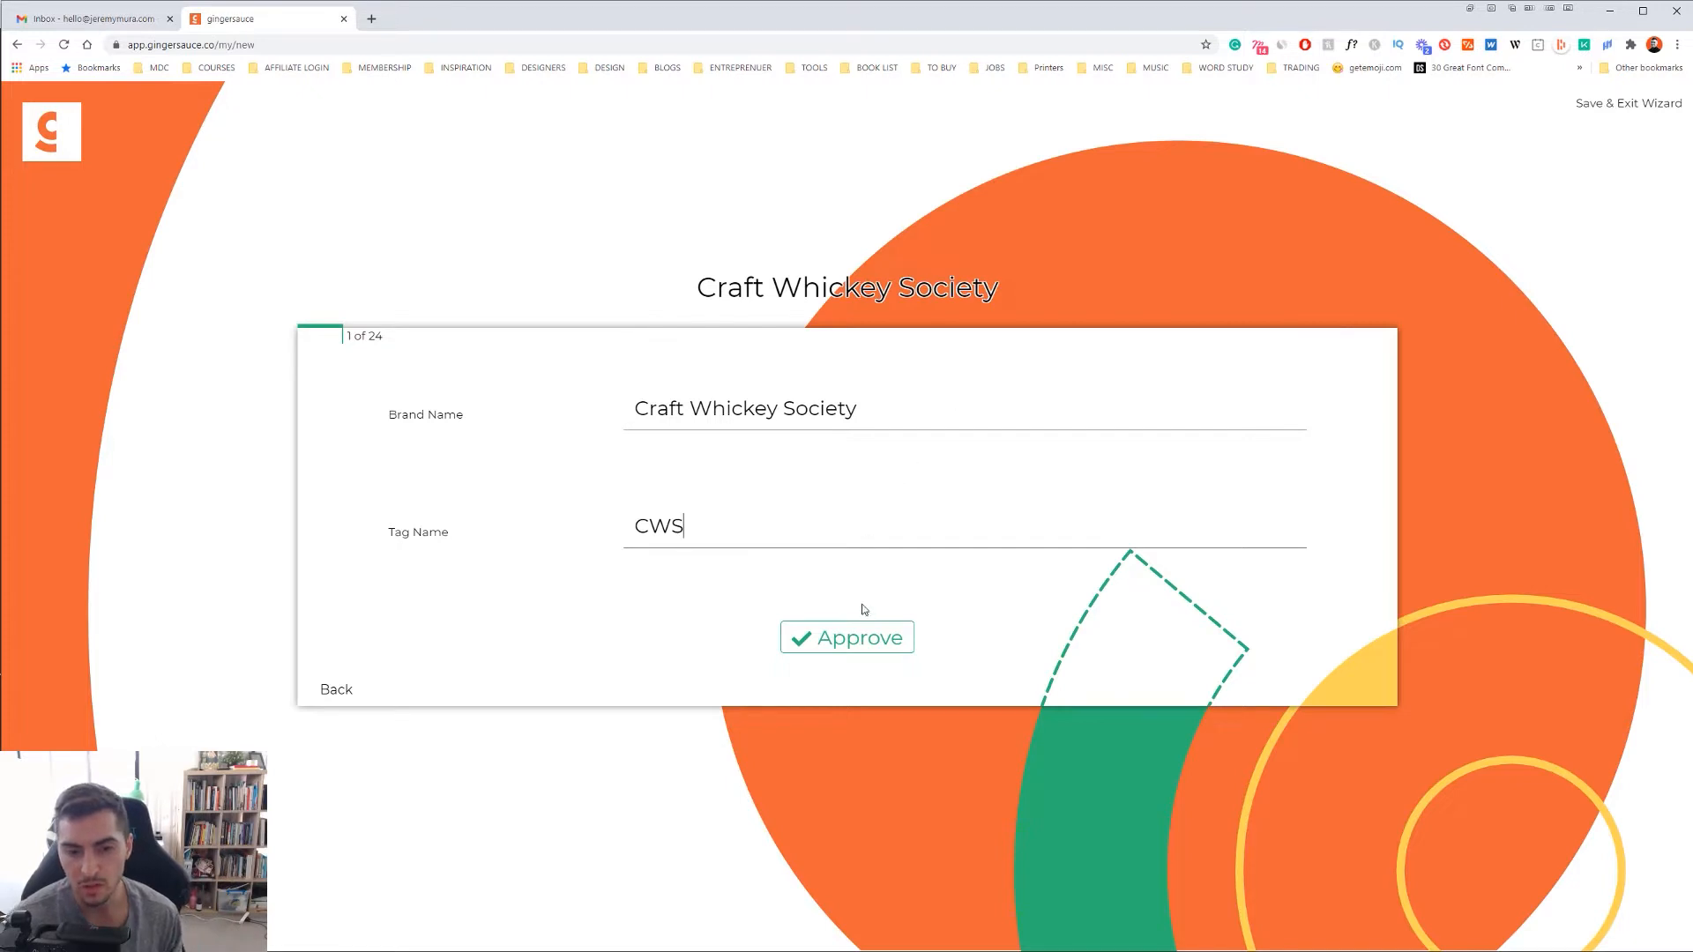
left_click(846, 636)
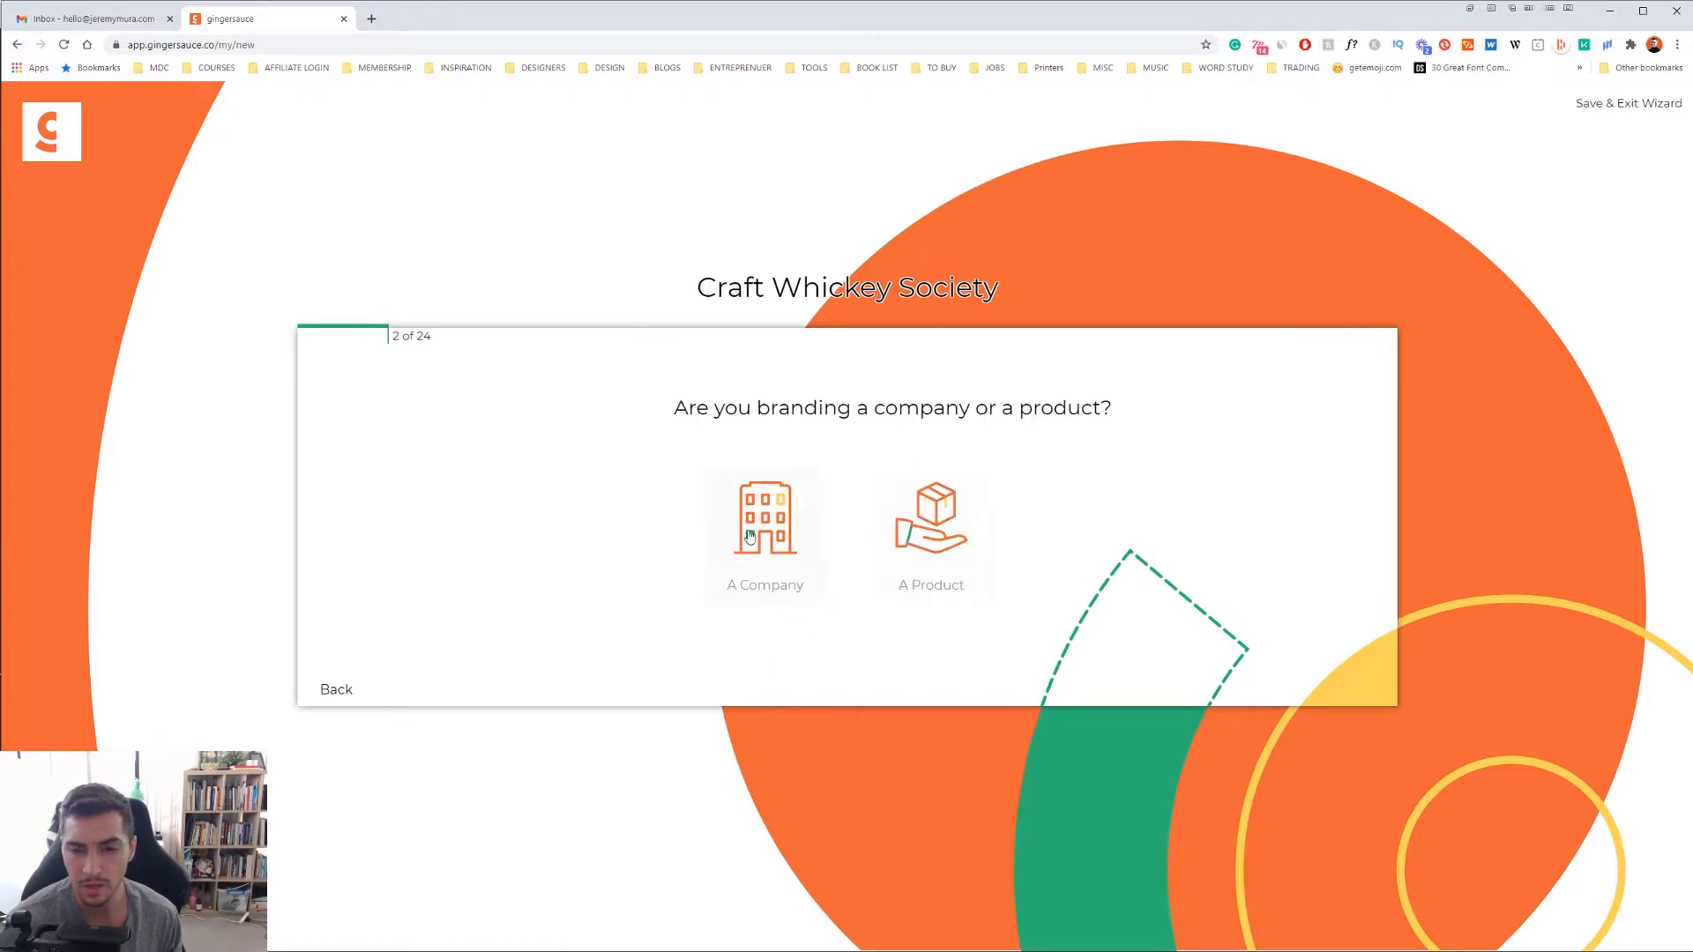
- Mark the brand as a company and check the uploaded logo's name field
left_click(763, 529)
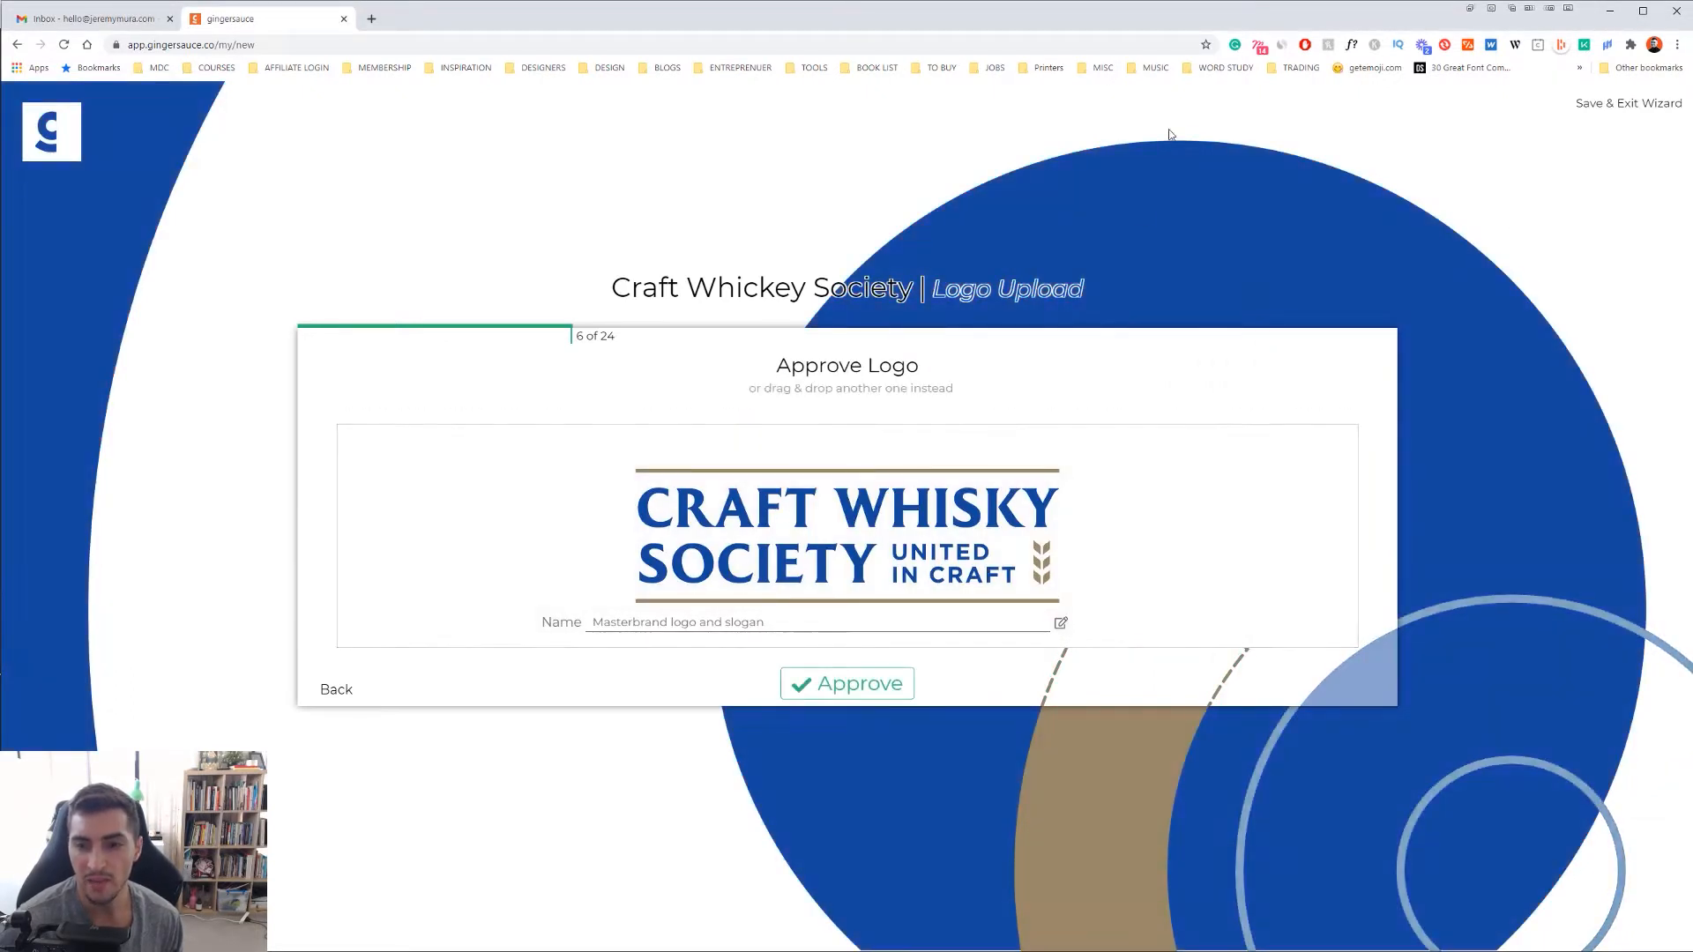
mouse_move(1523, 734)
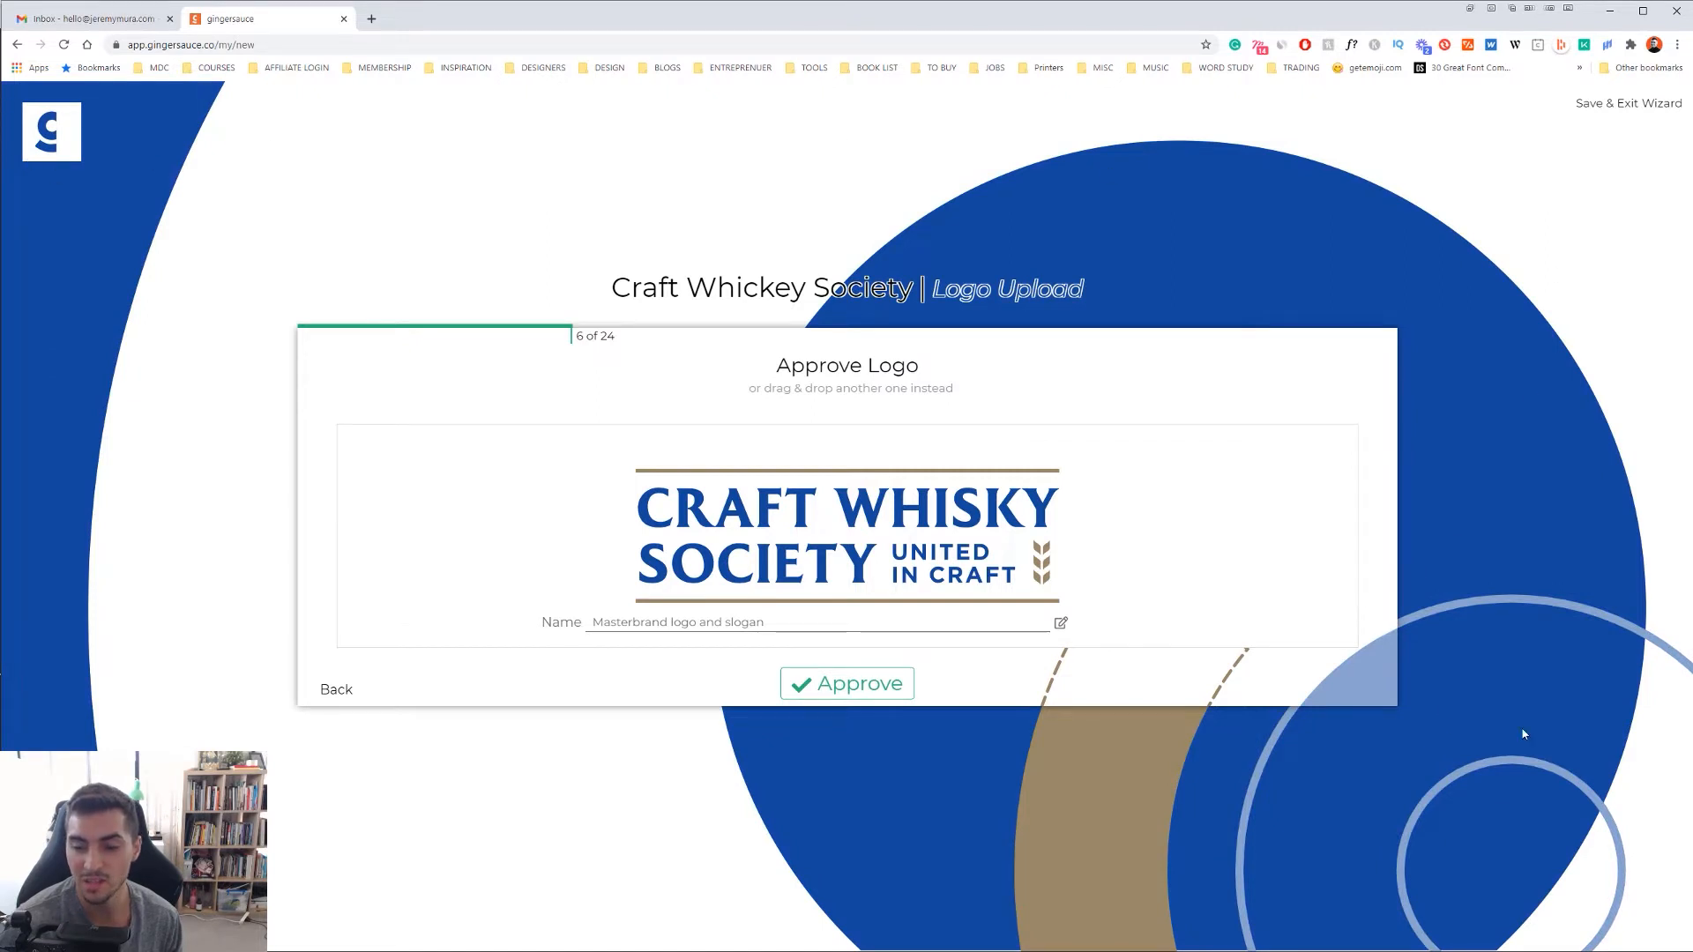
mouse_move(864, 556)
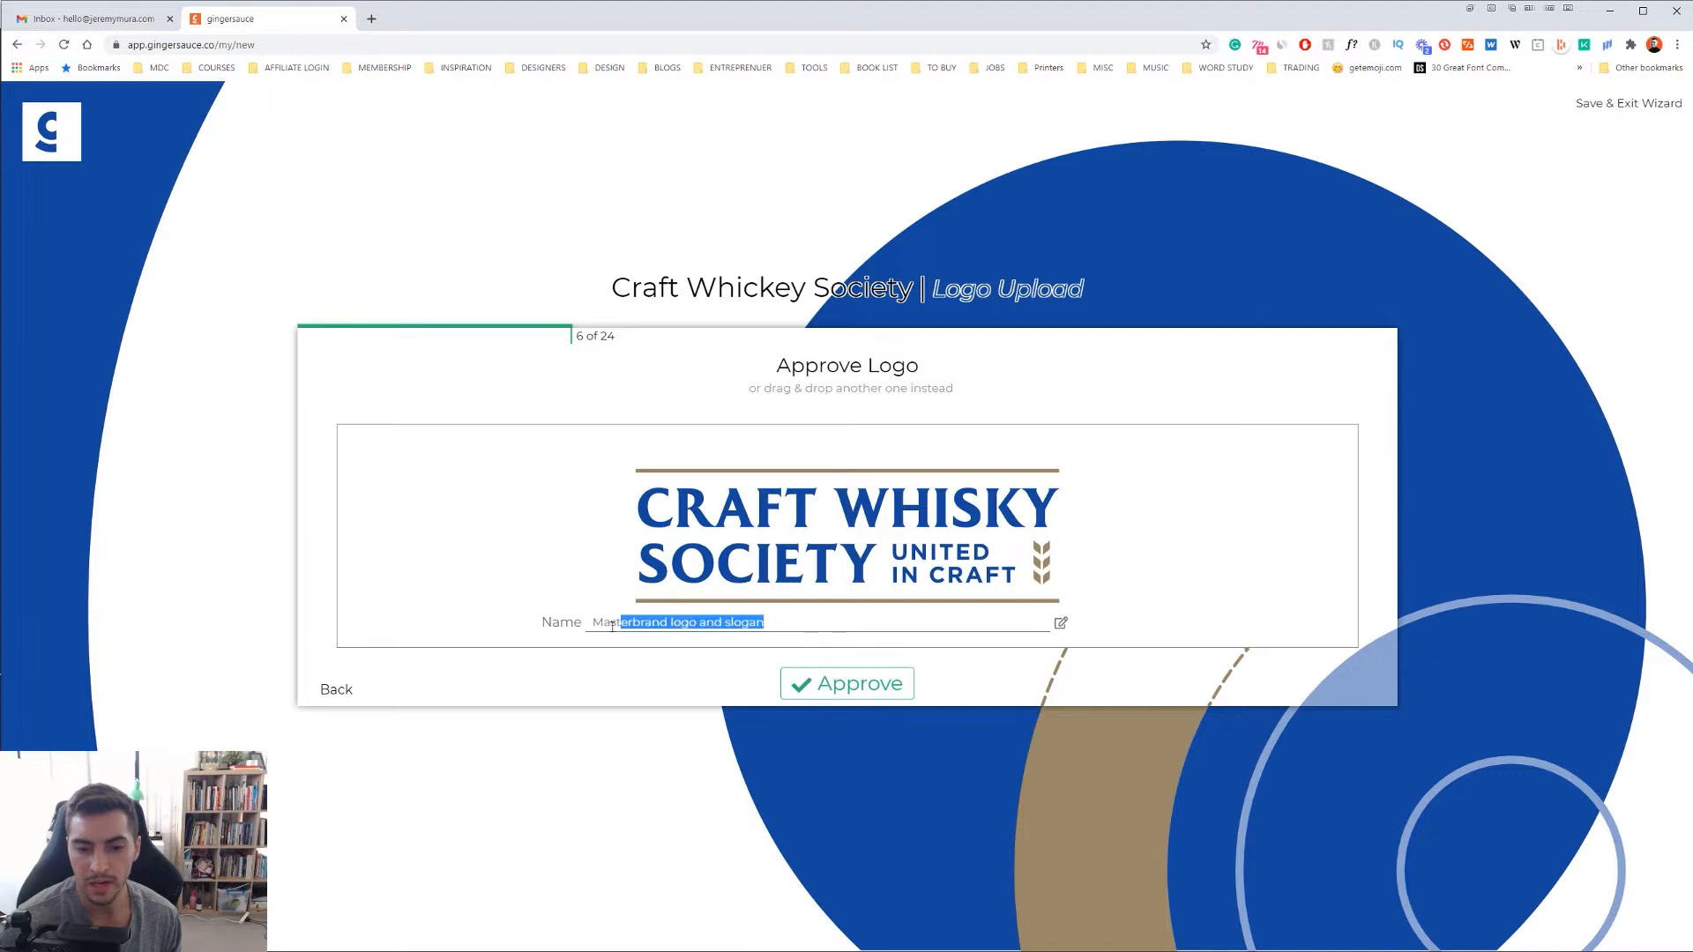
left_click(797, 623)
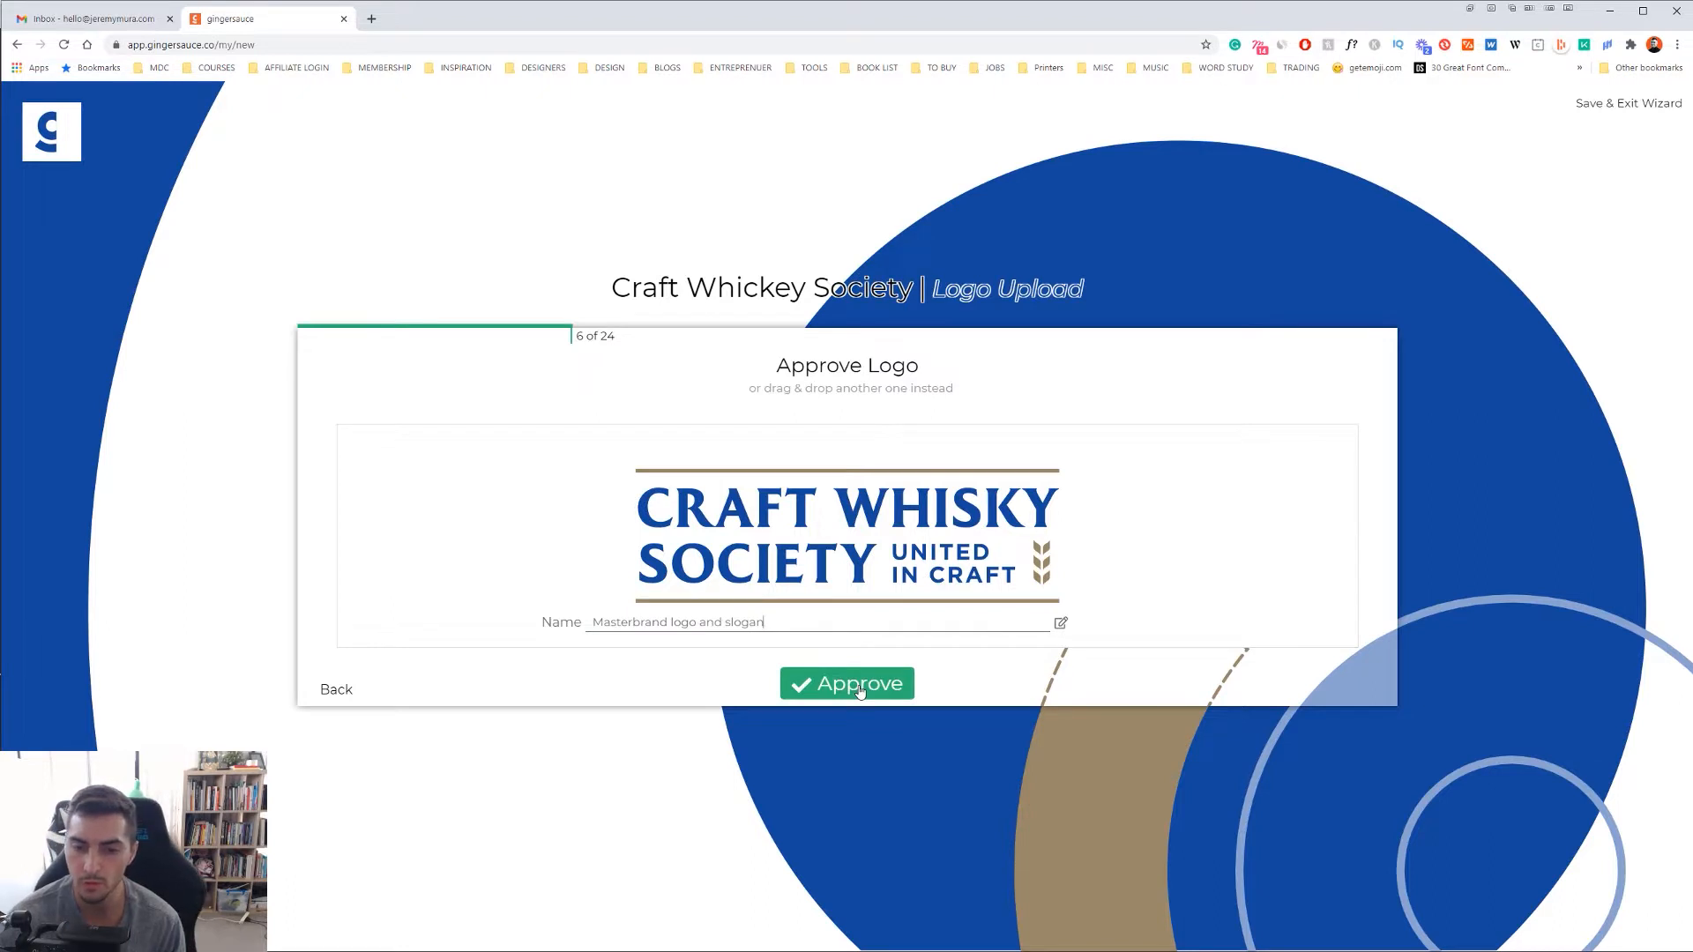
- Approve the masterbrand logo and add an alternative logo named 'Badge Logo'
left_click(846, 684)
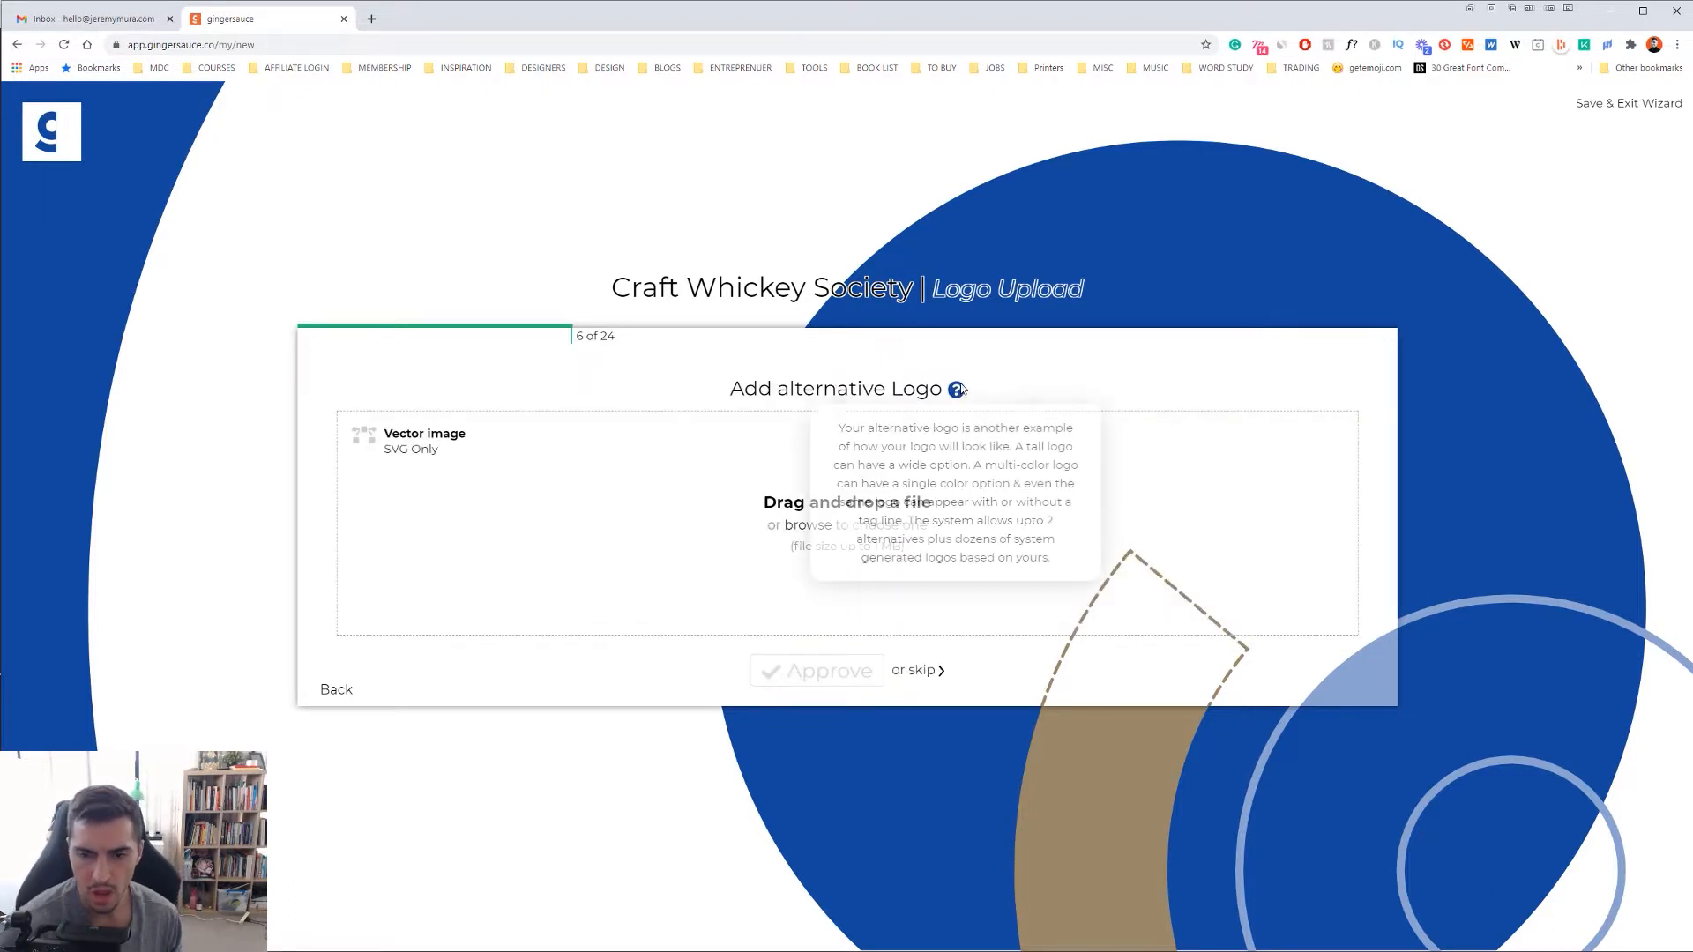
left_click(808, 526)
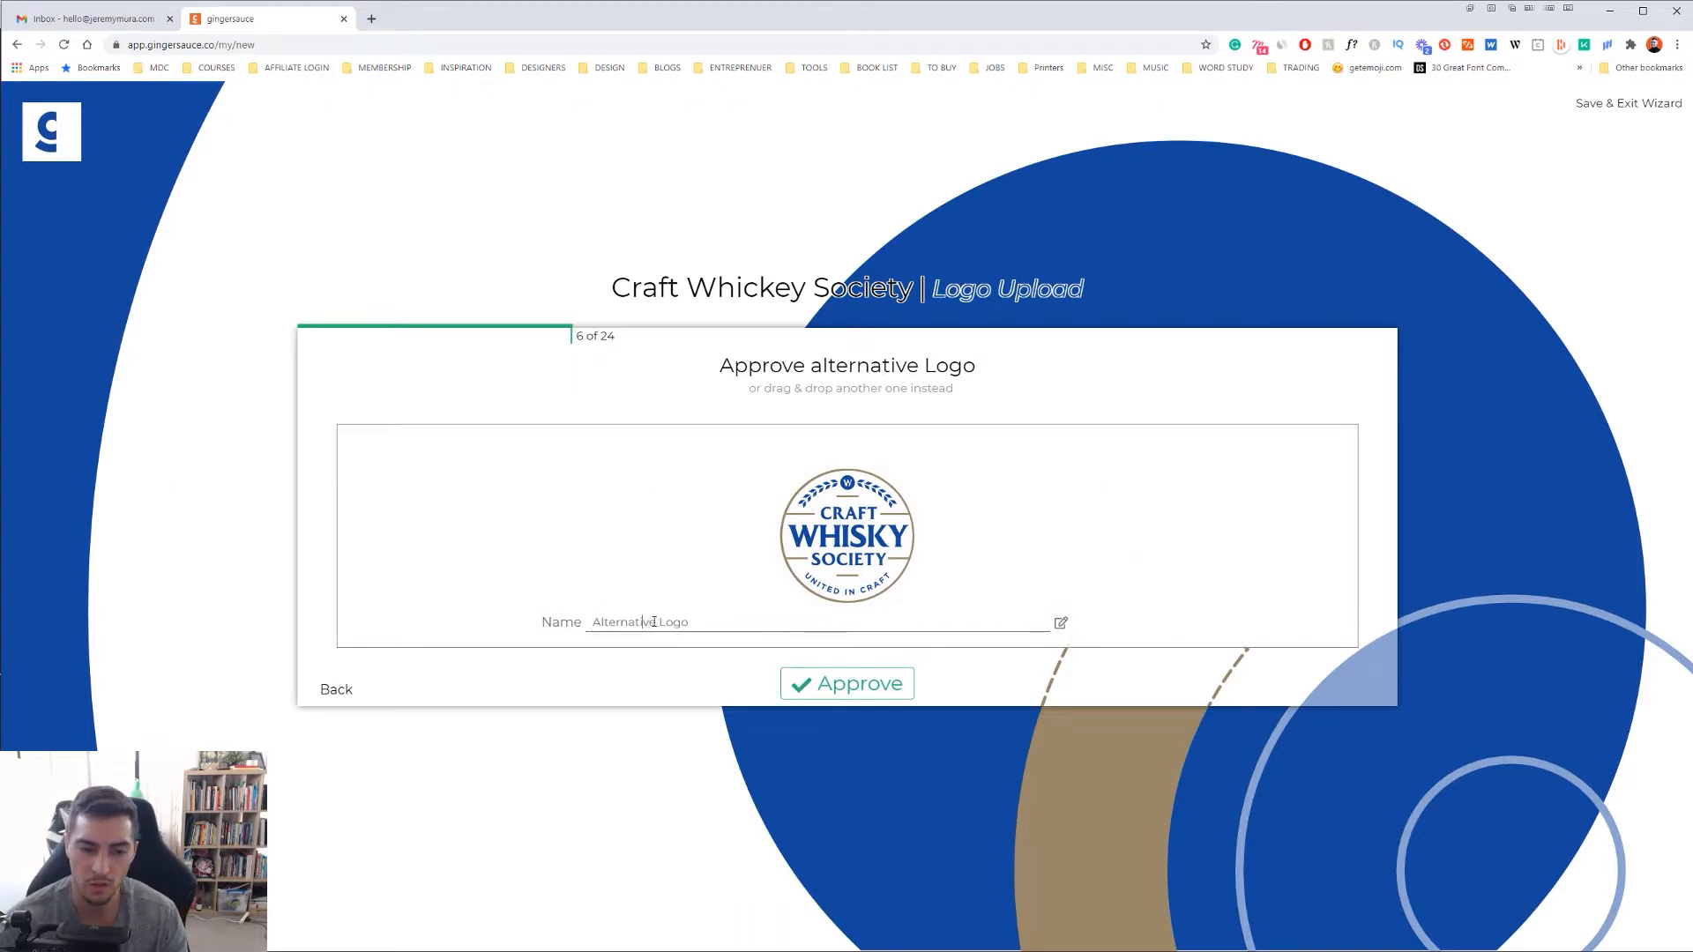
type("BADG Logo")
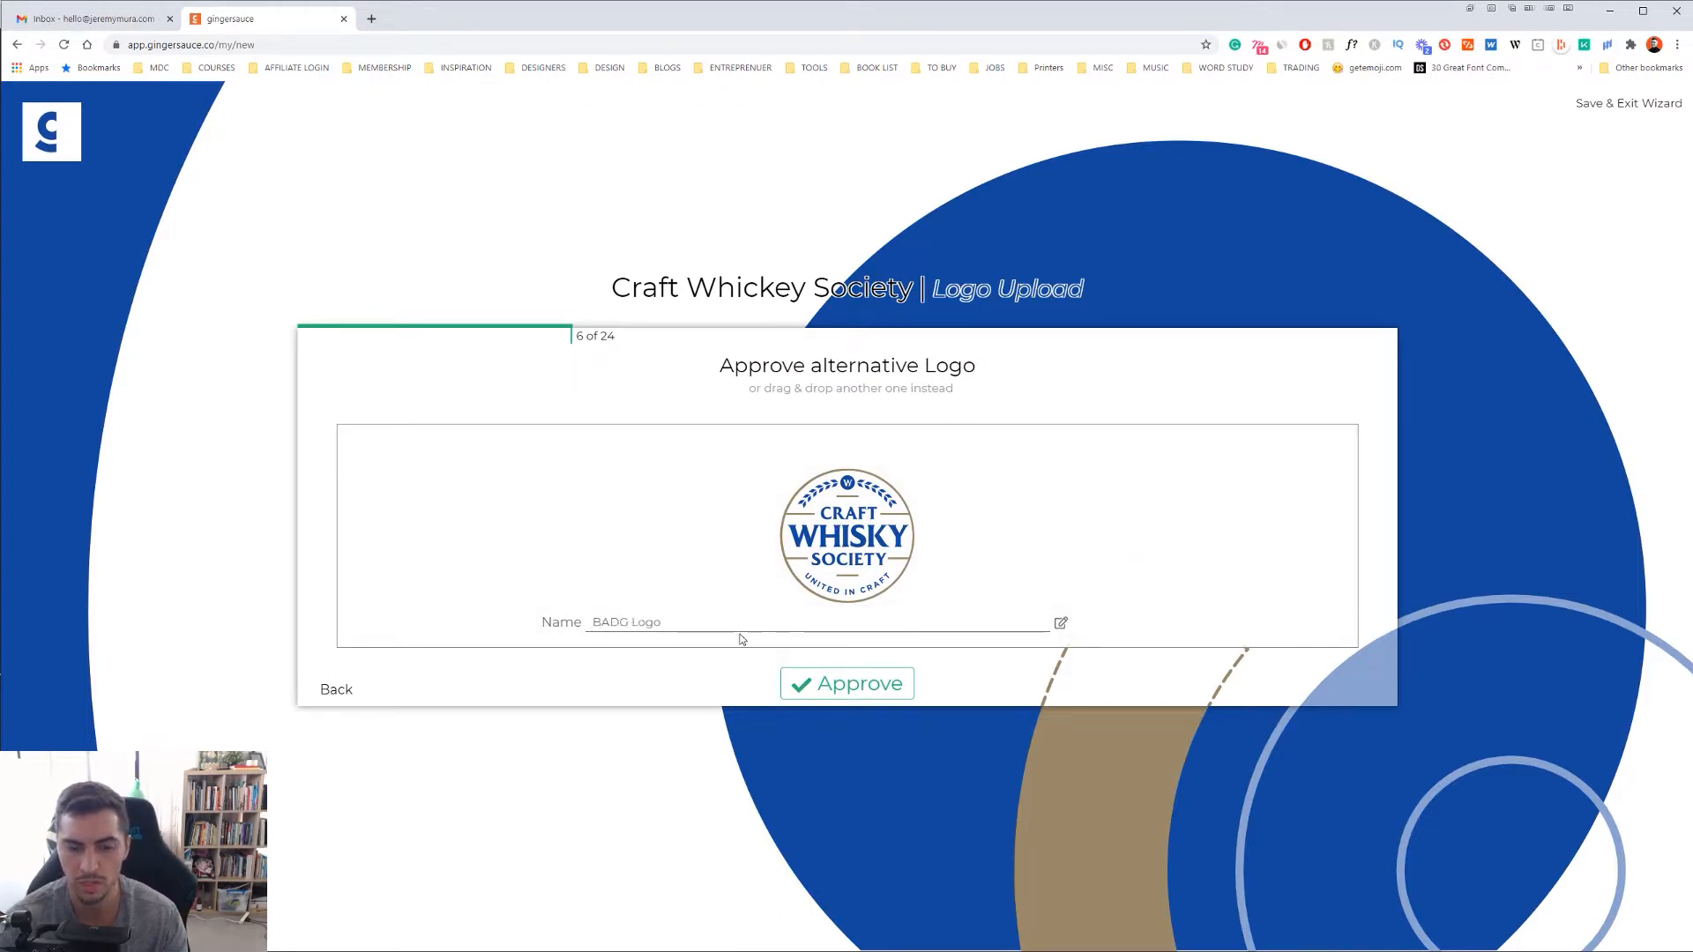
type("Badge Logo")
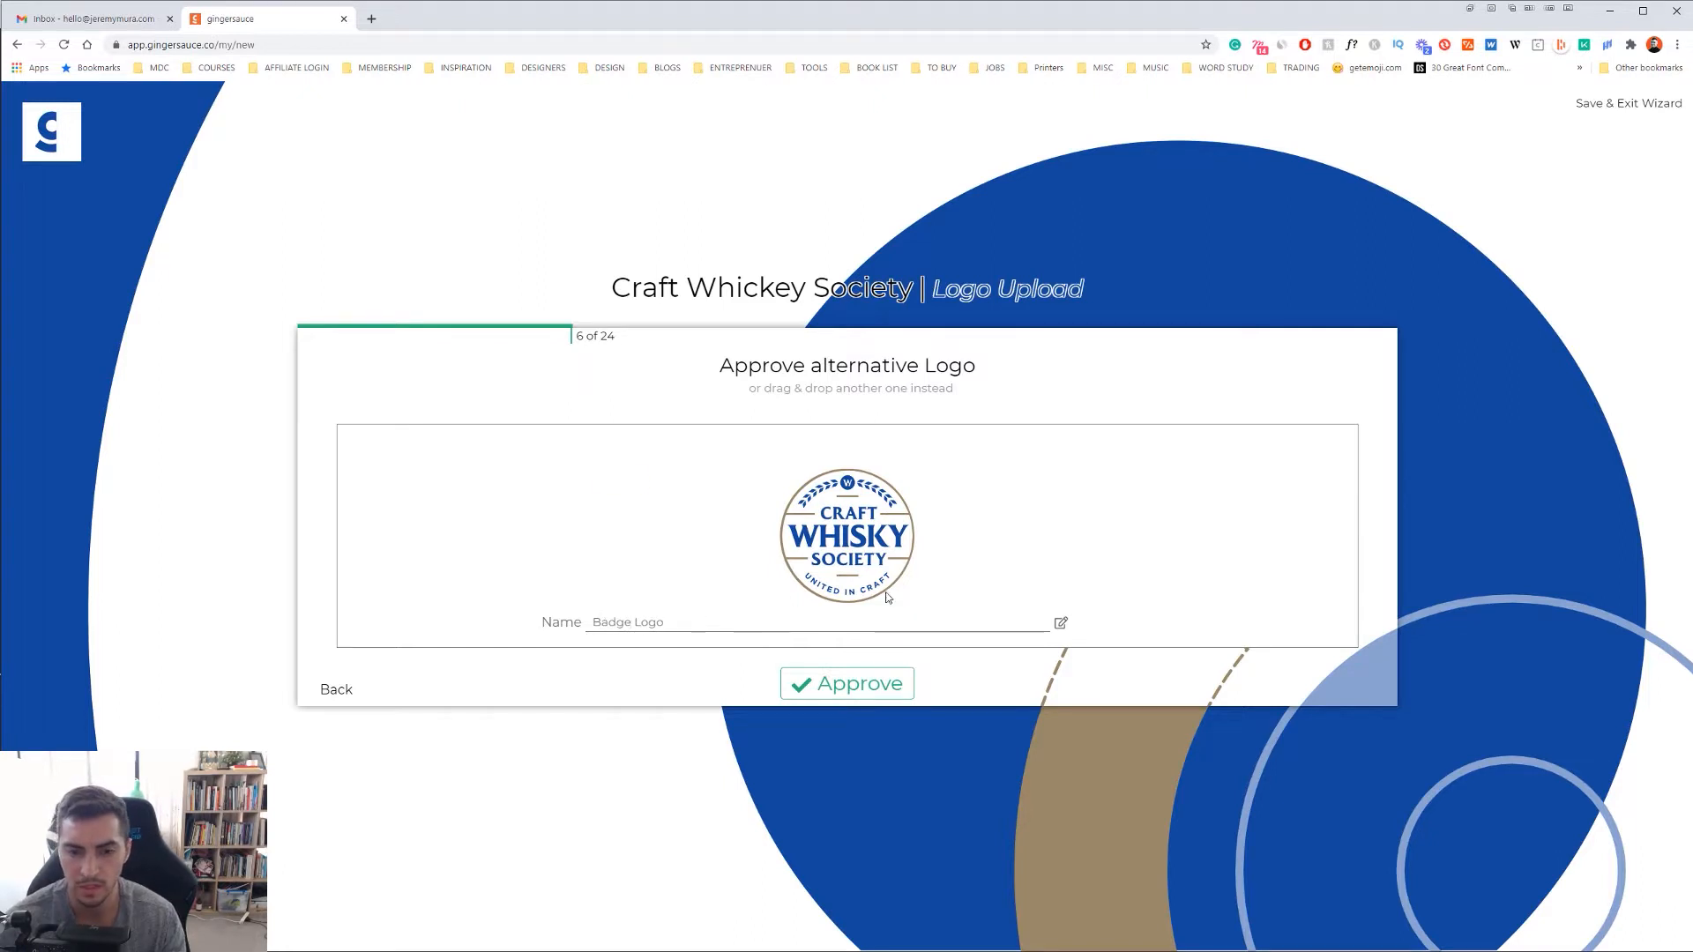
left_click(847, 682)
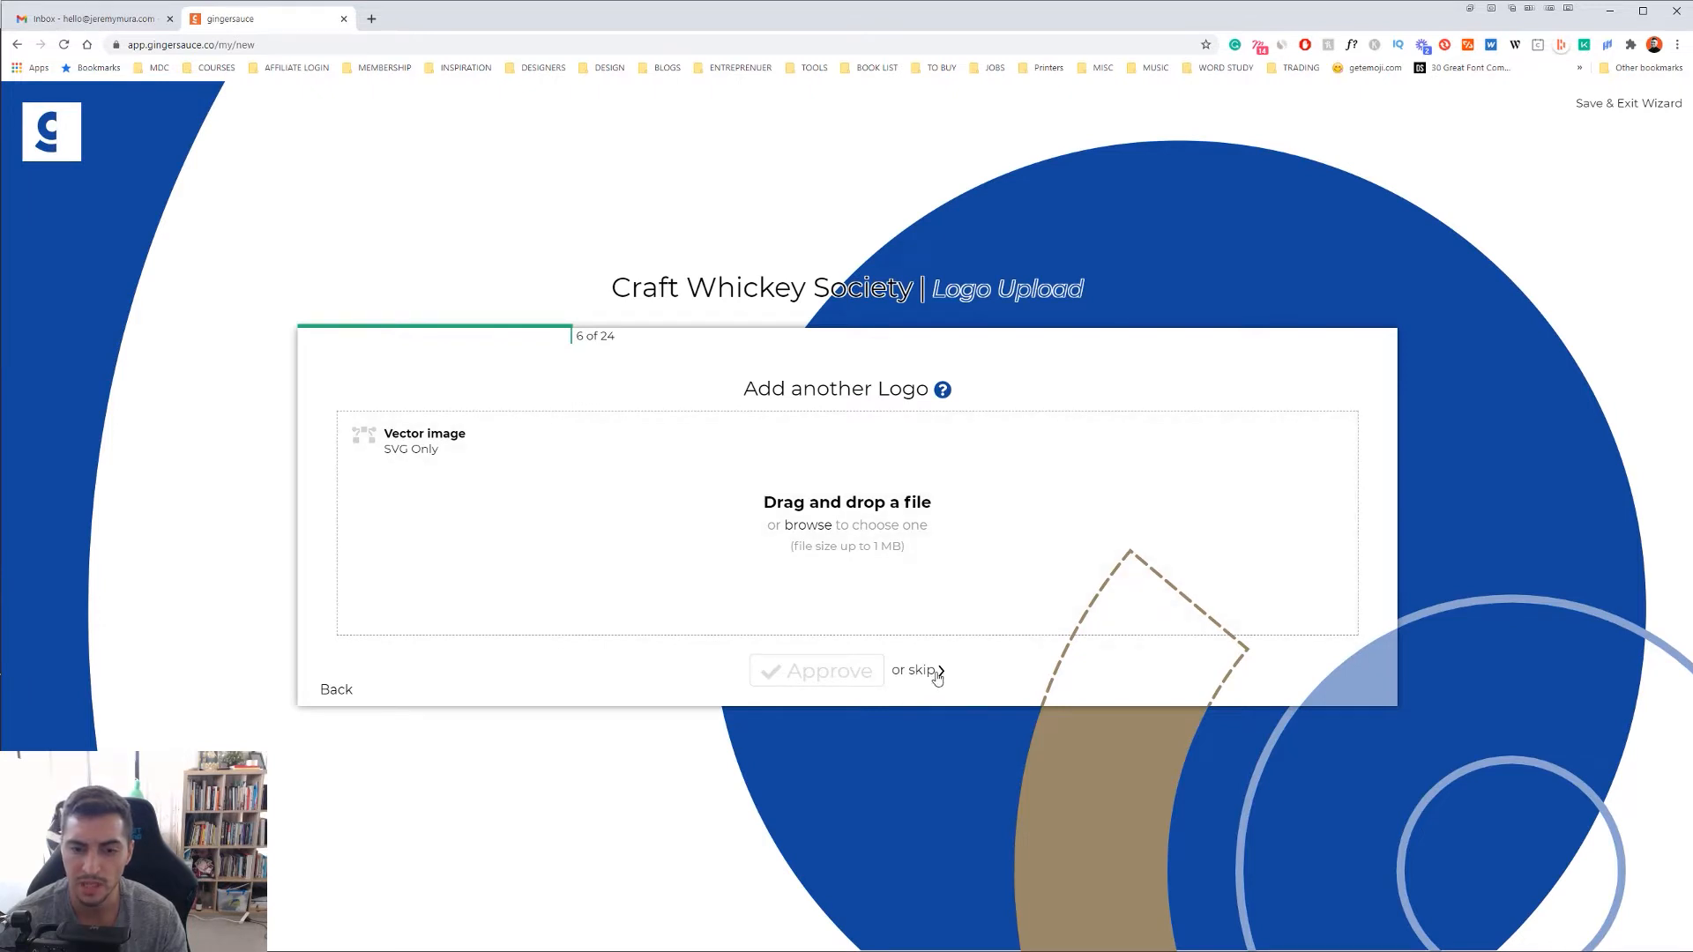
- Skip another logo and approve a generated palette with primary #14489E, secondary #998867, tertiary #1B315C
left_click(916, 670)
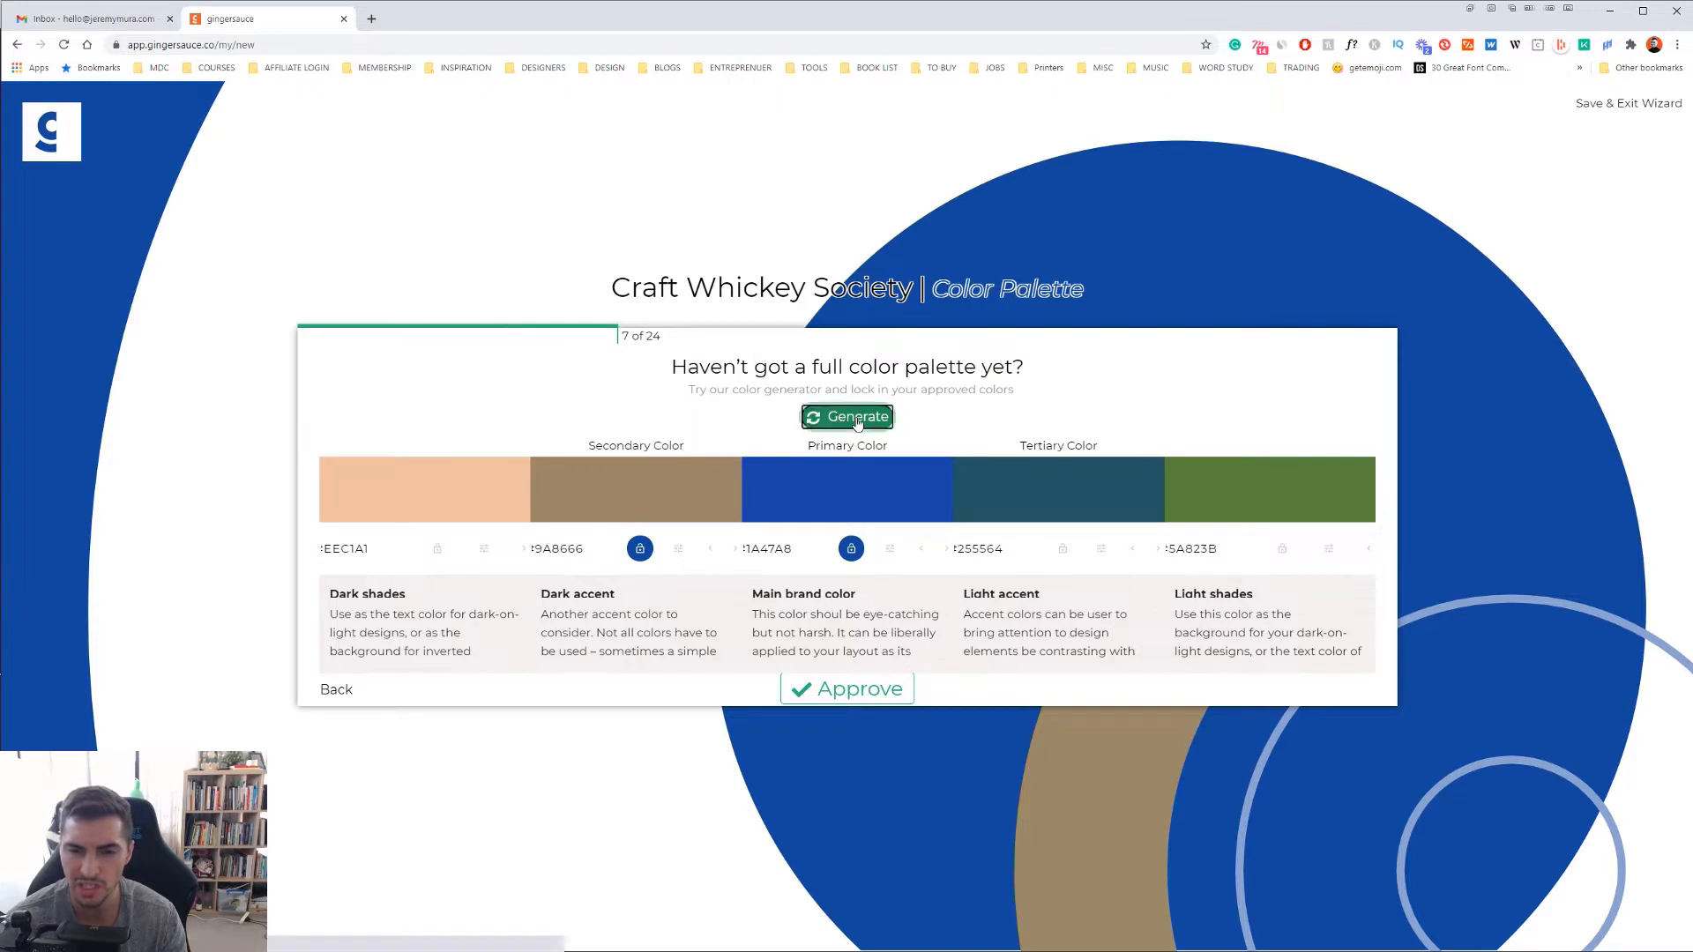
left_click(847, 416)
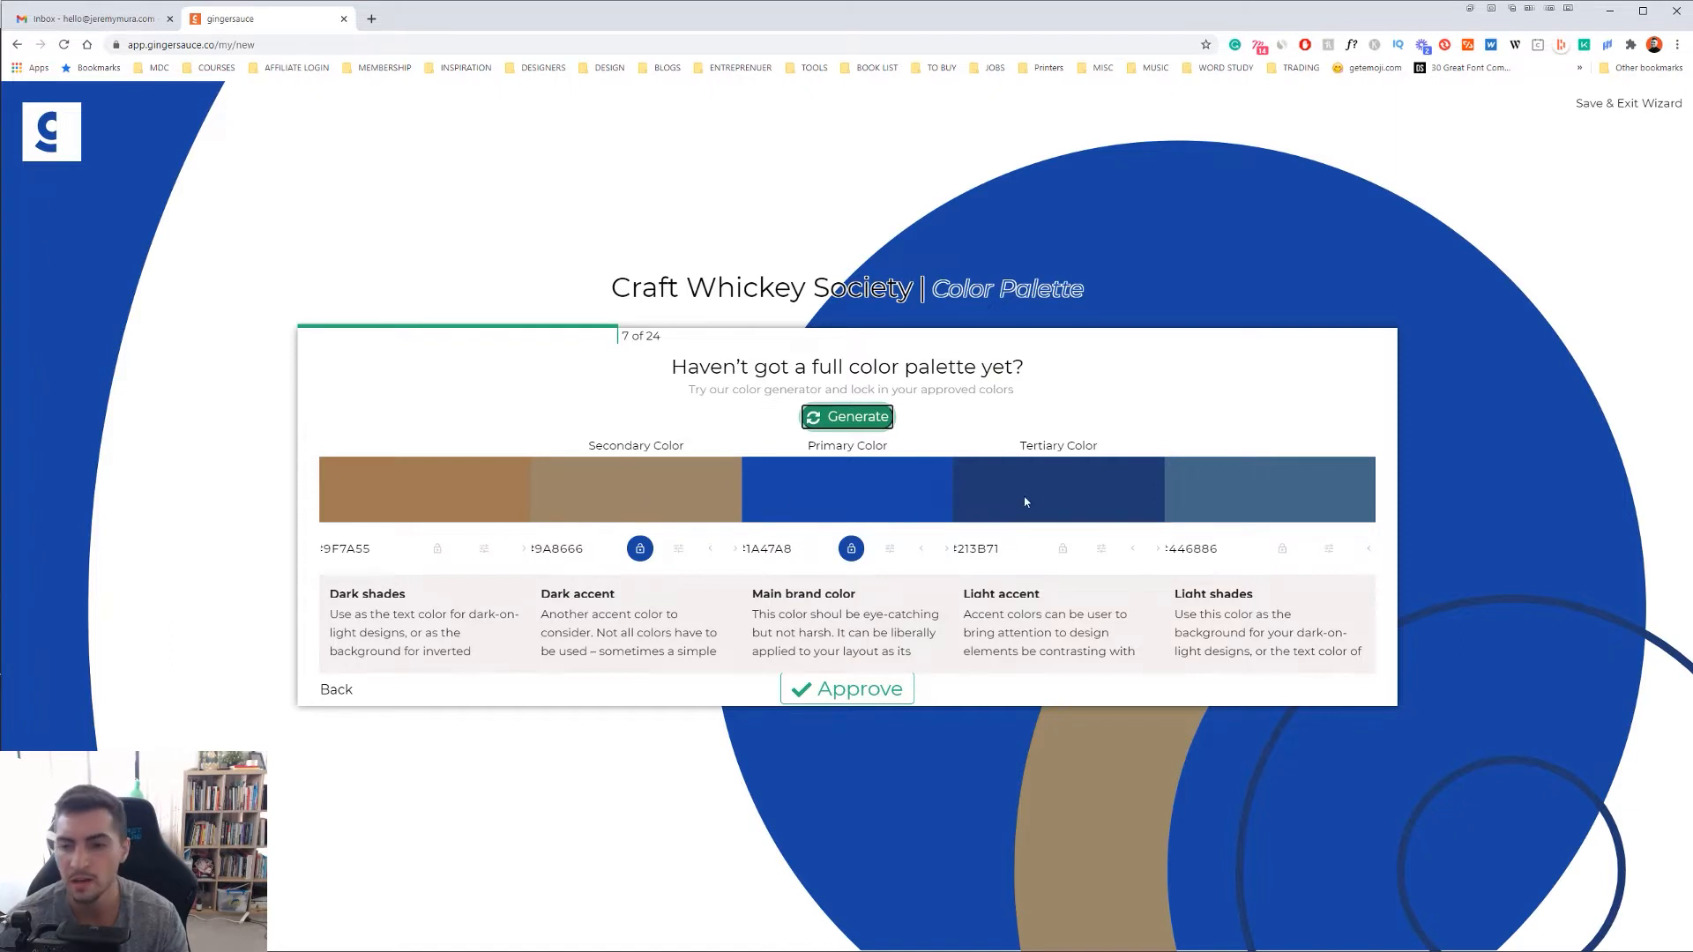
mouse_move(1211, 536)
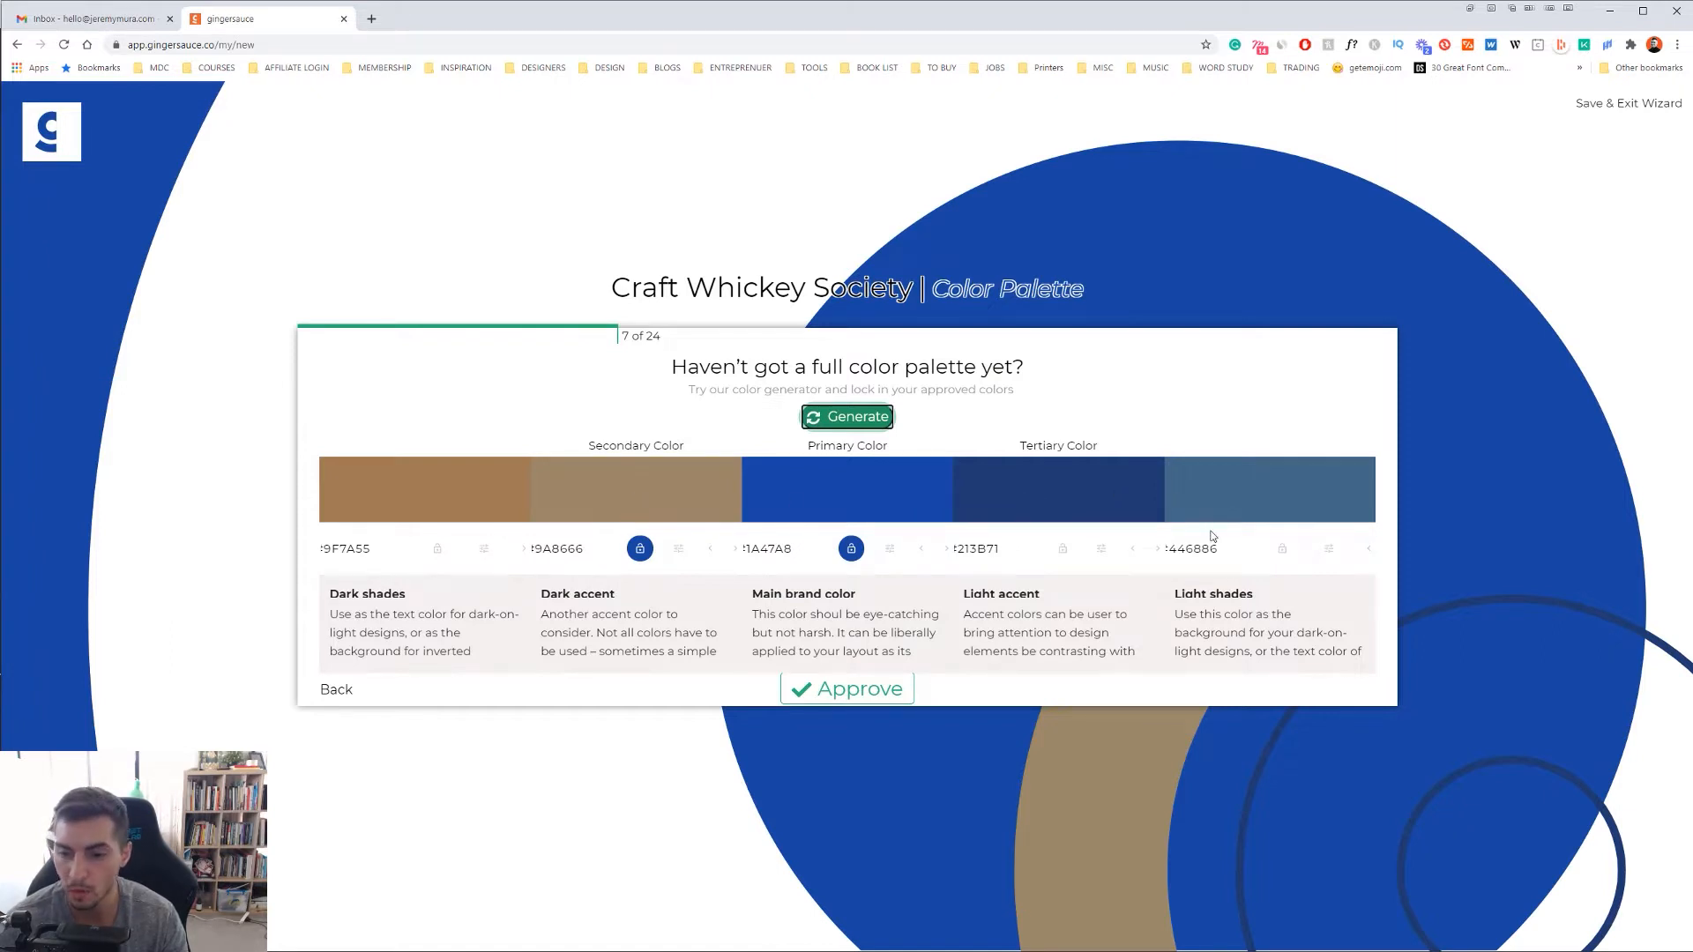
left_click(767, 546)
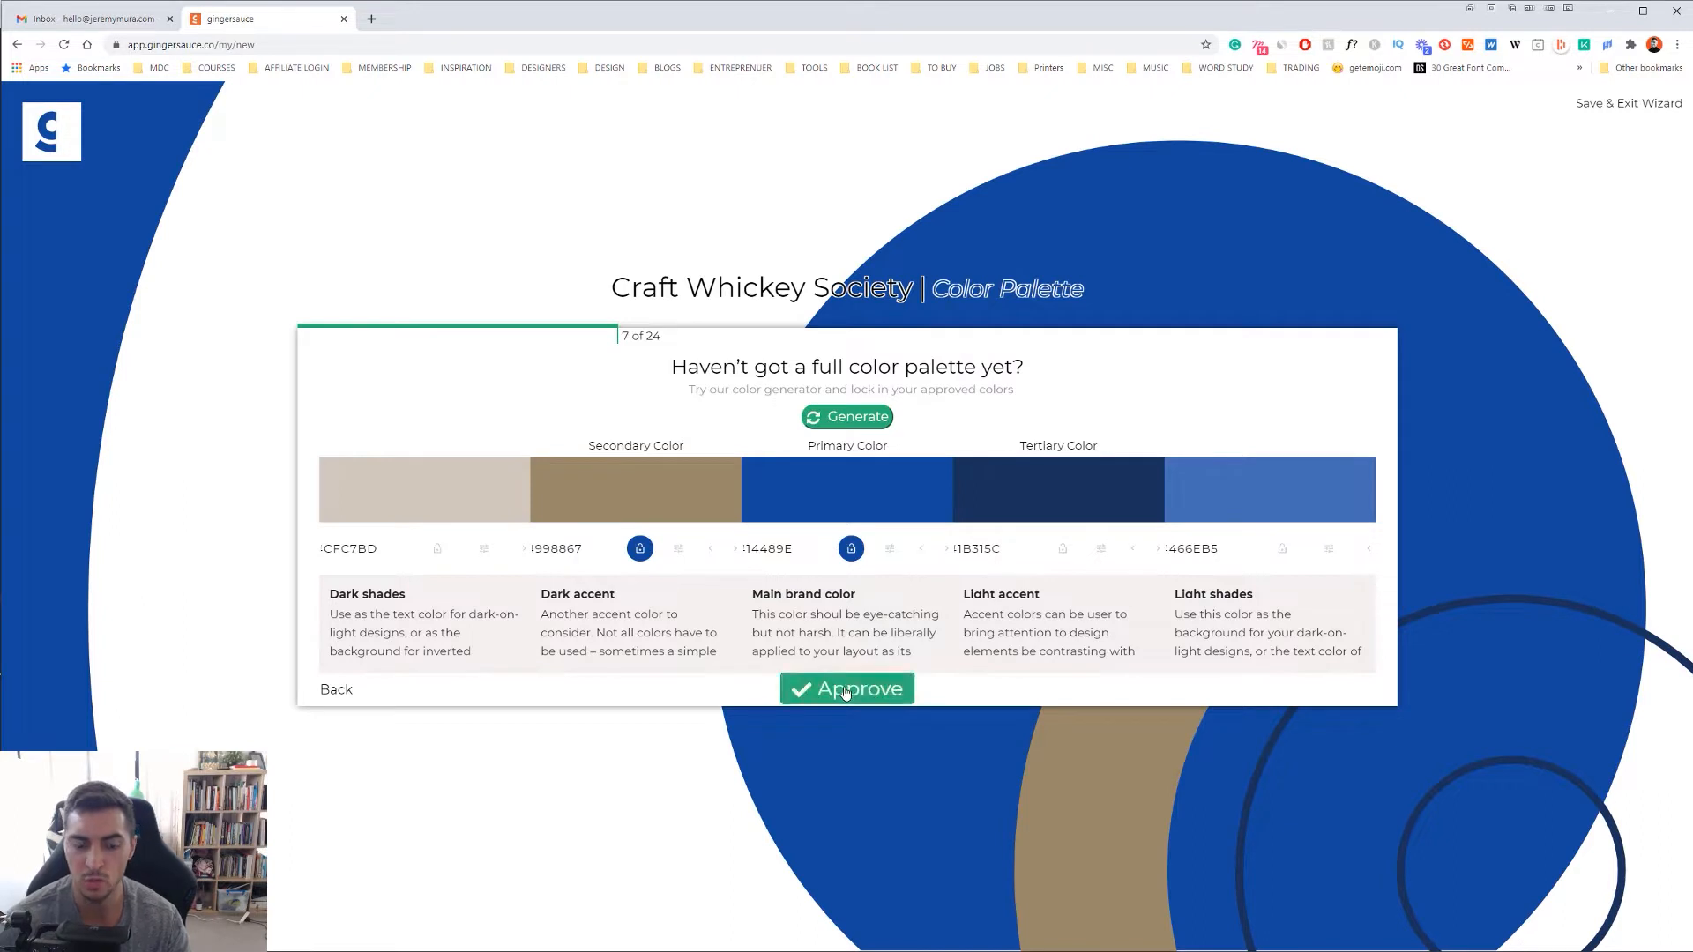
left_click(846, 690)
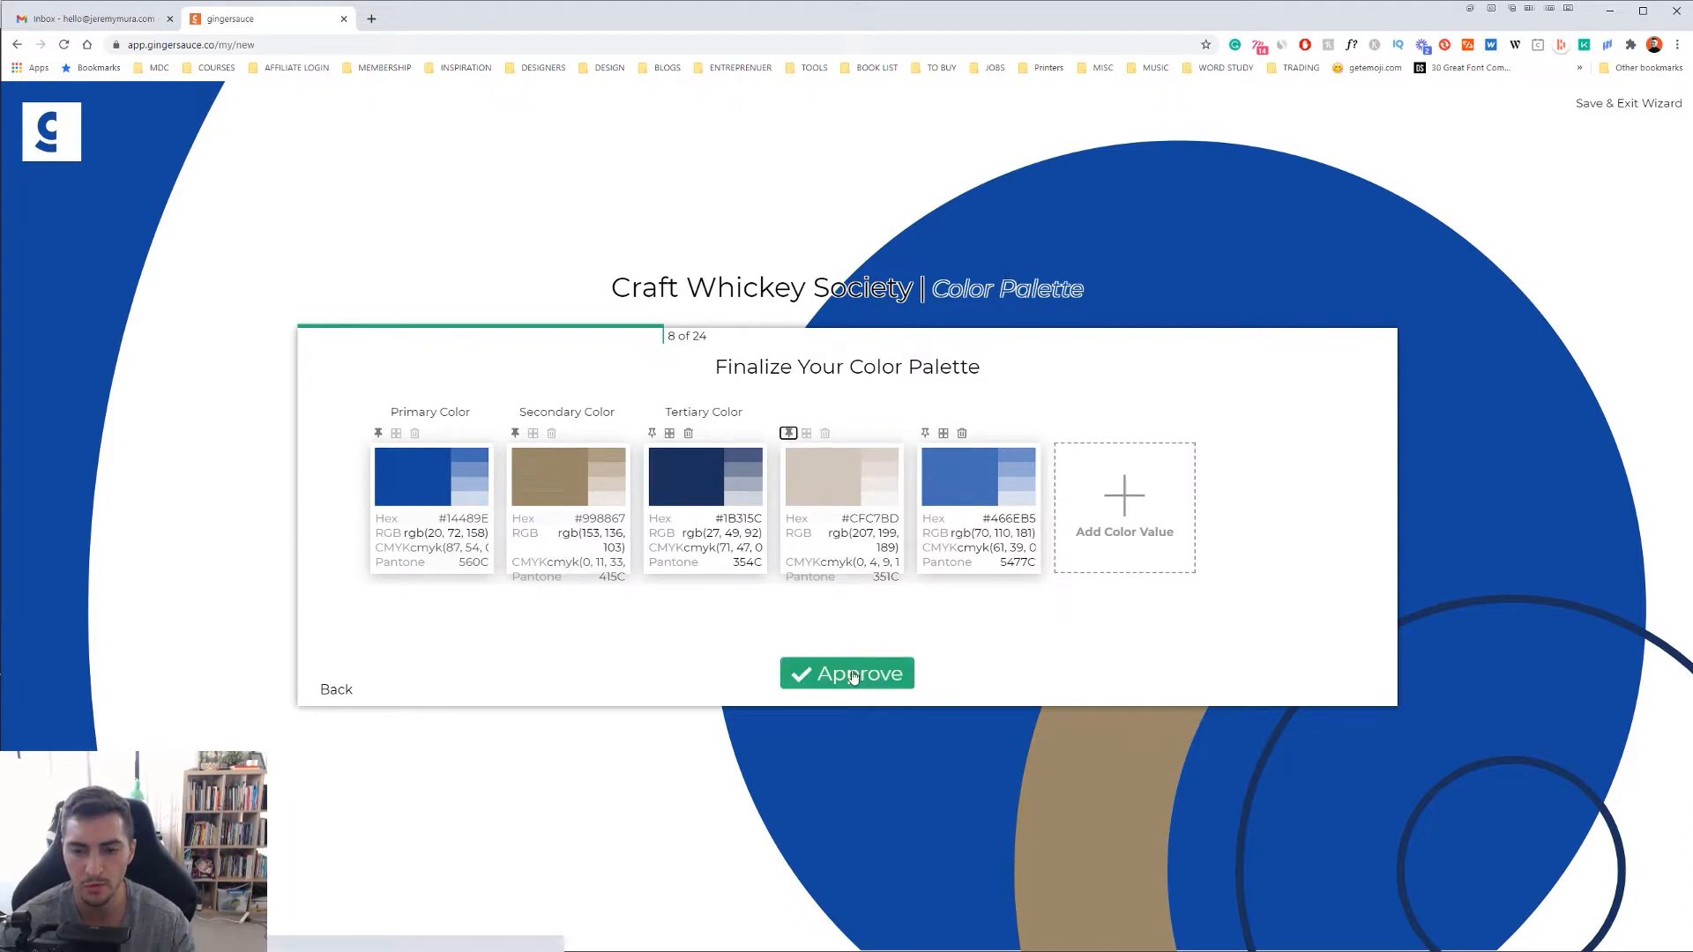
left_click(847, 672)
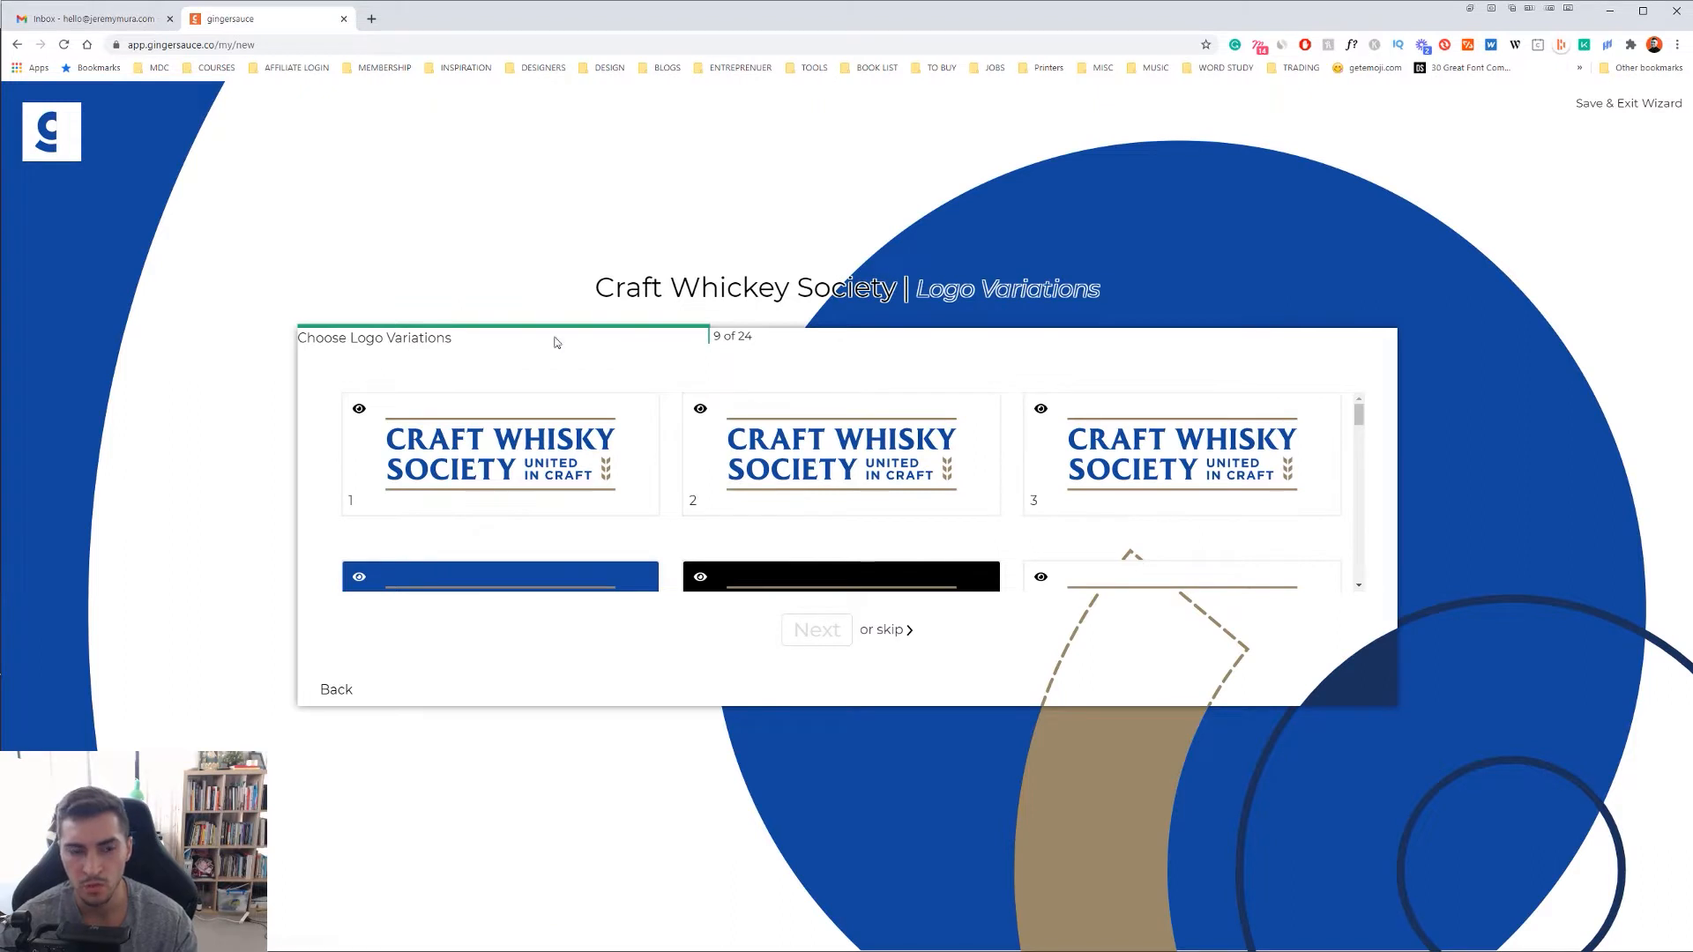
mouse_move(889, 441)
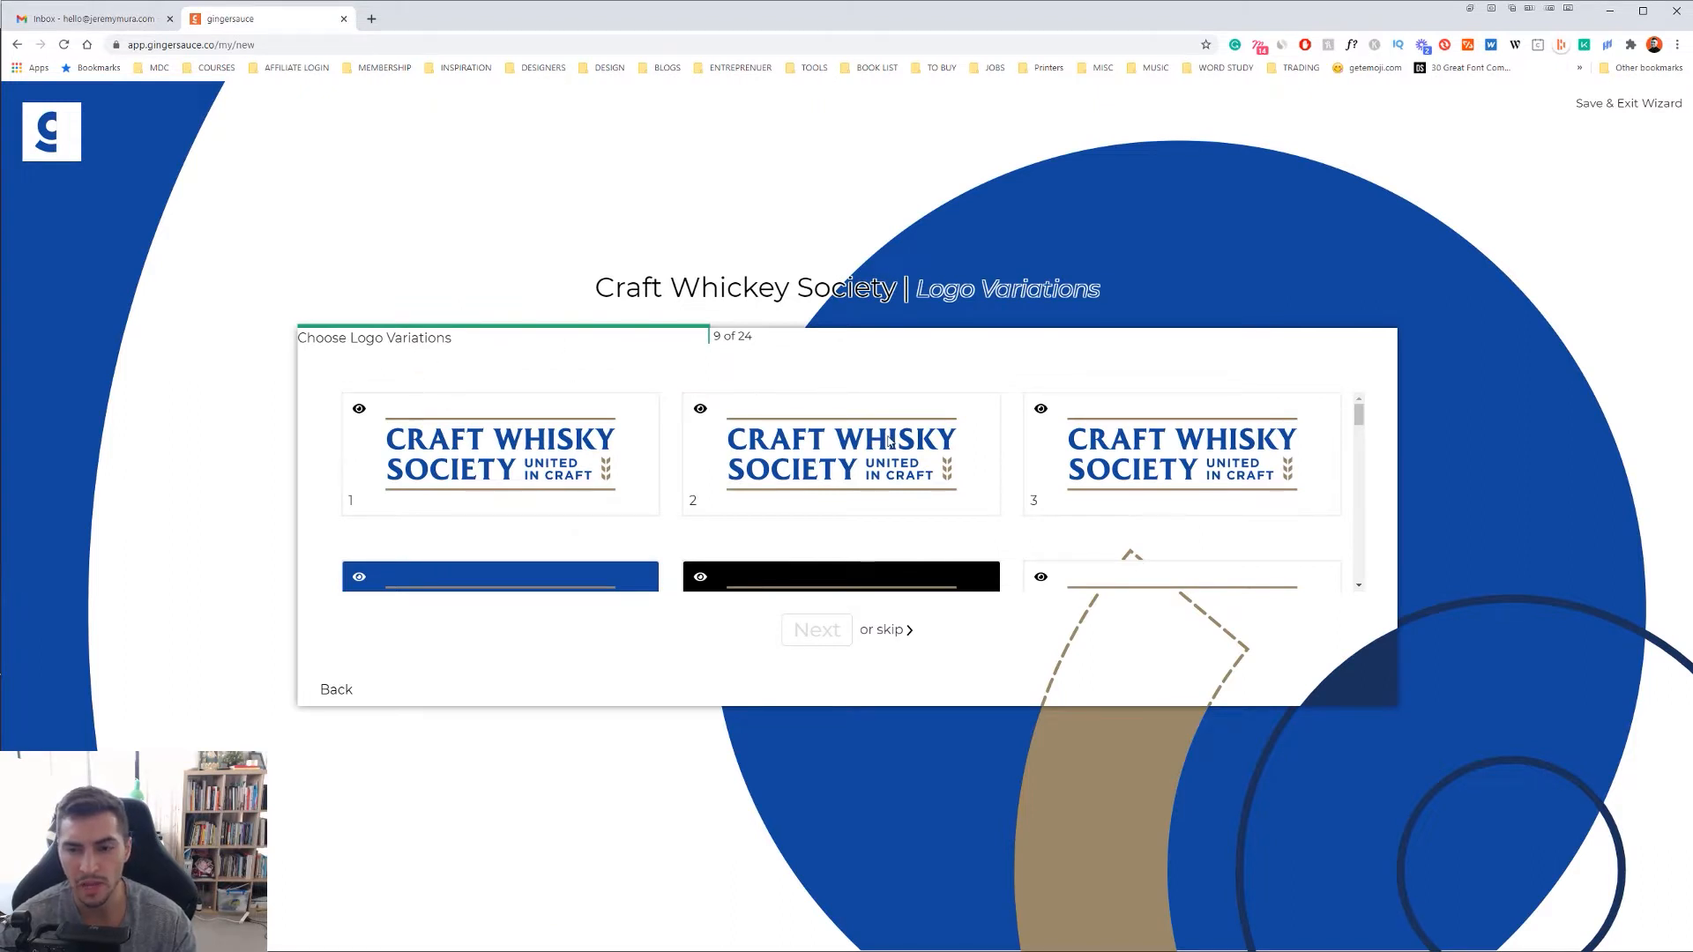
scroll("down", 3)
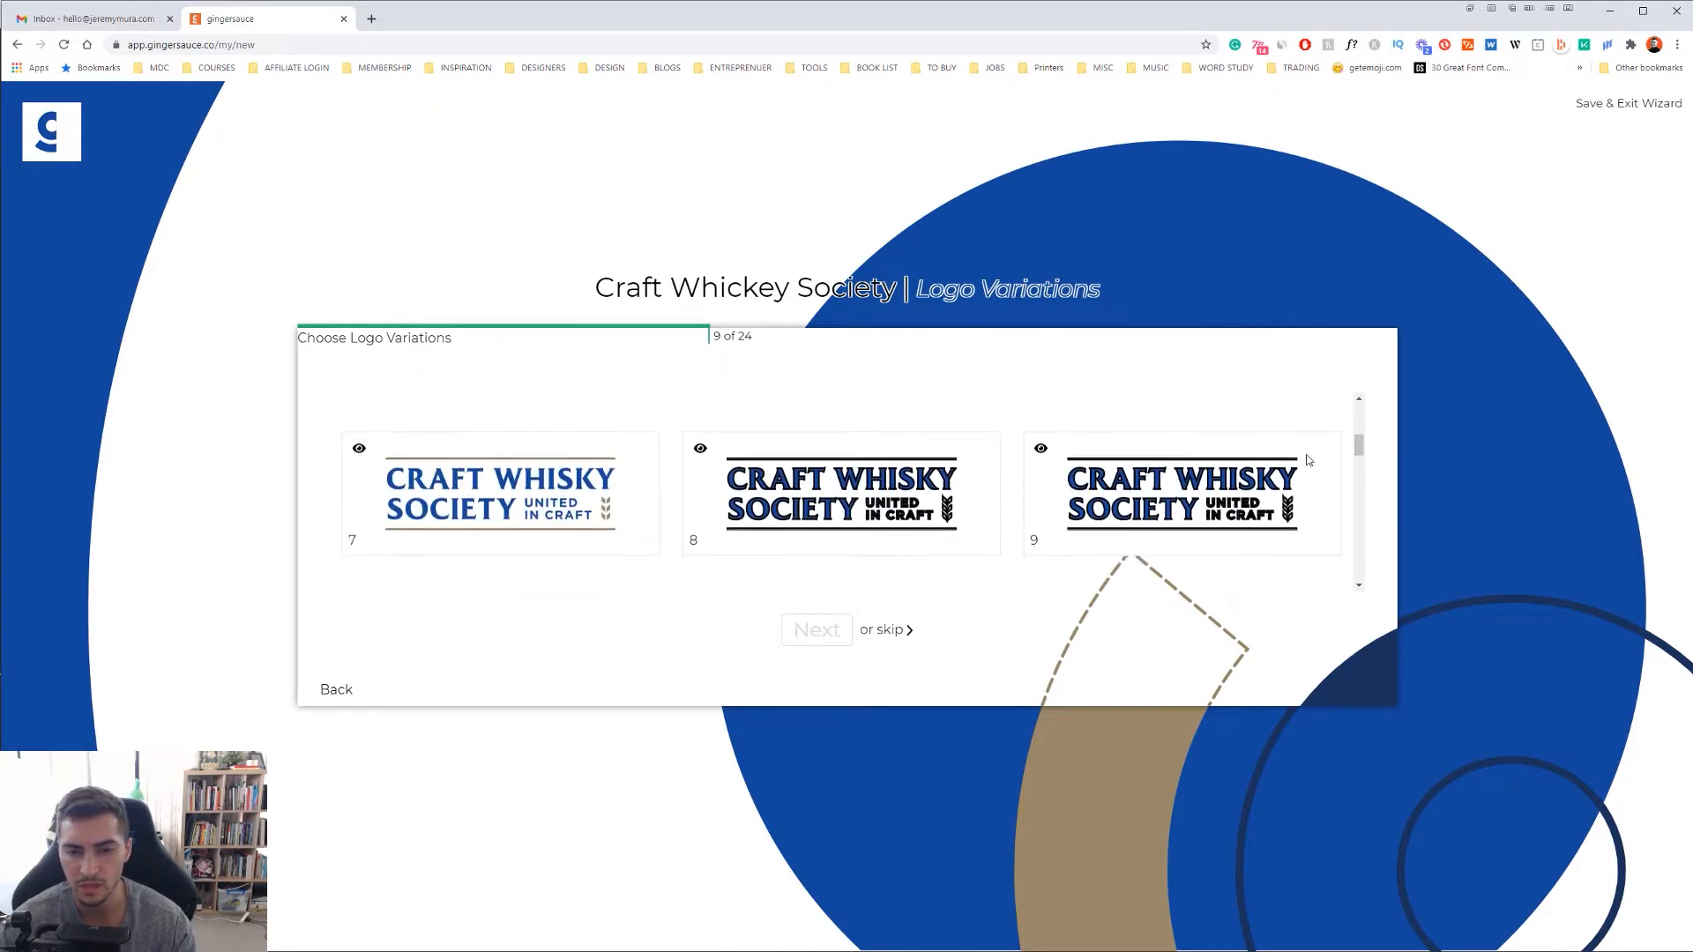
scroll("down", 3)
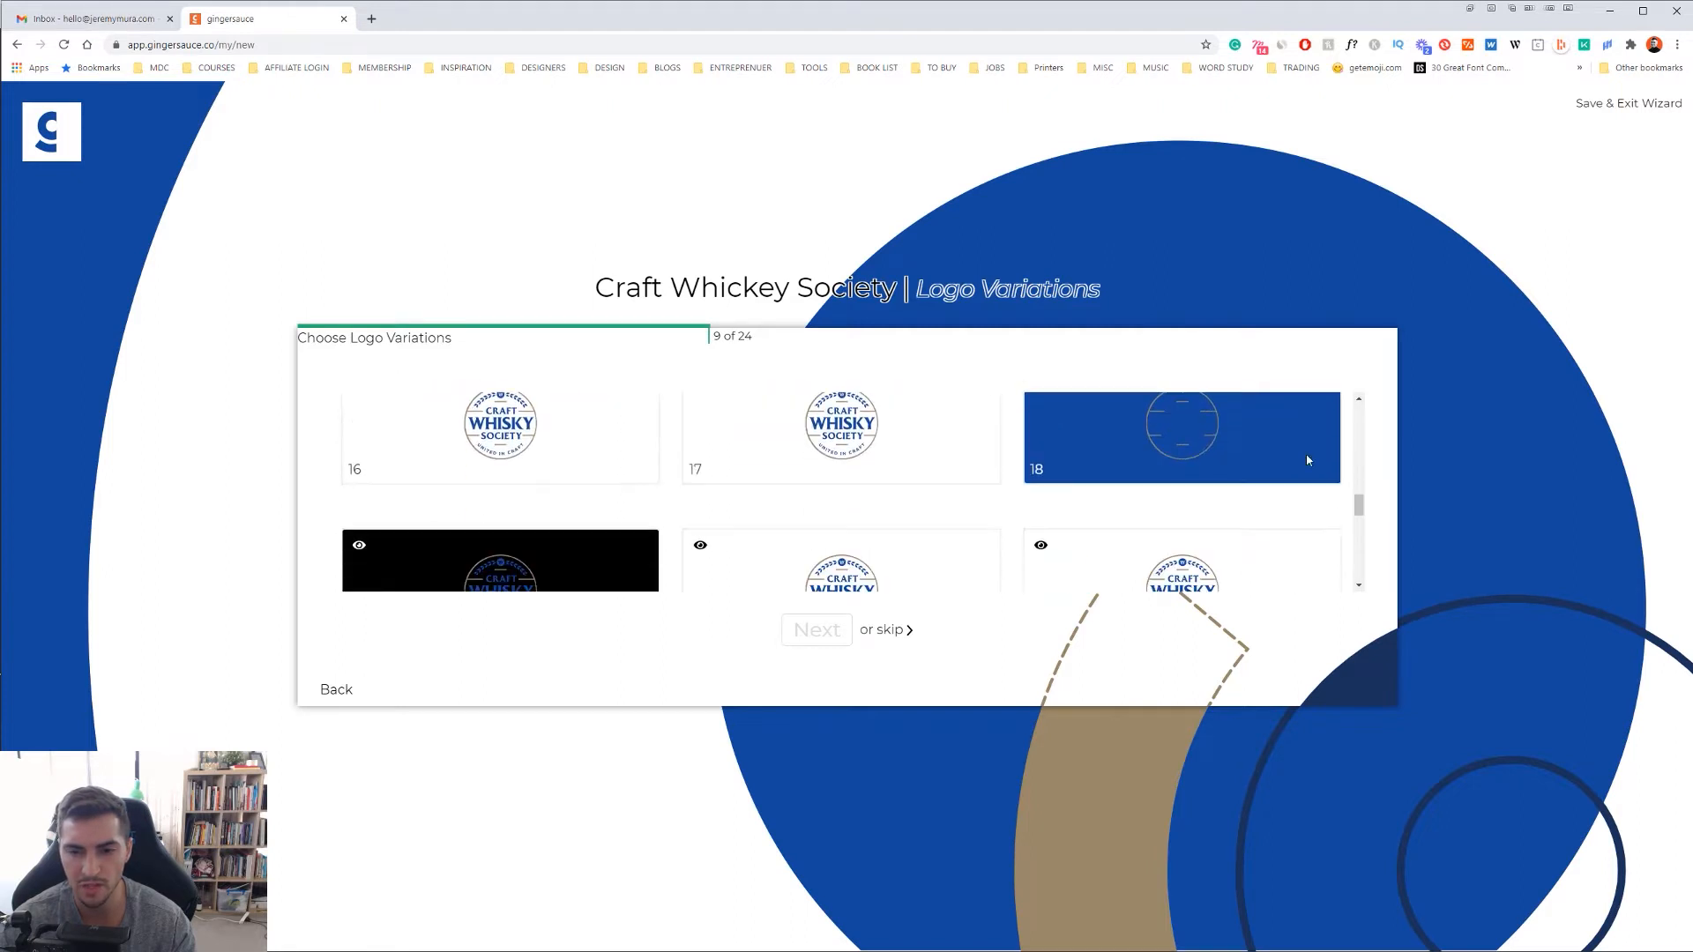
scroll("down", 3)
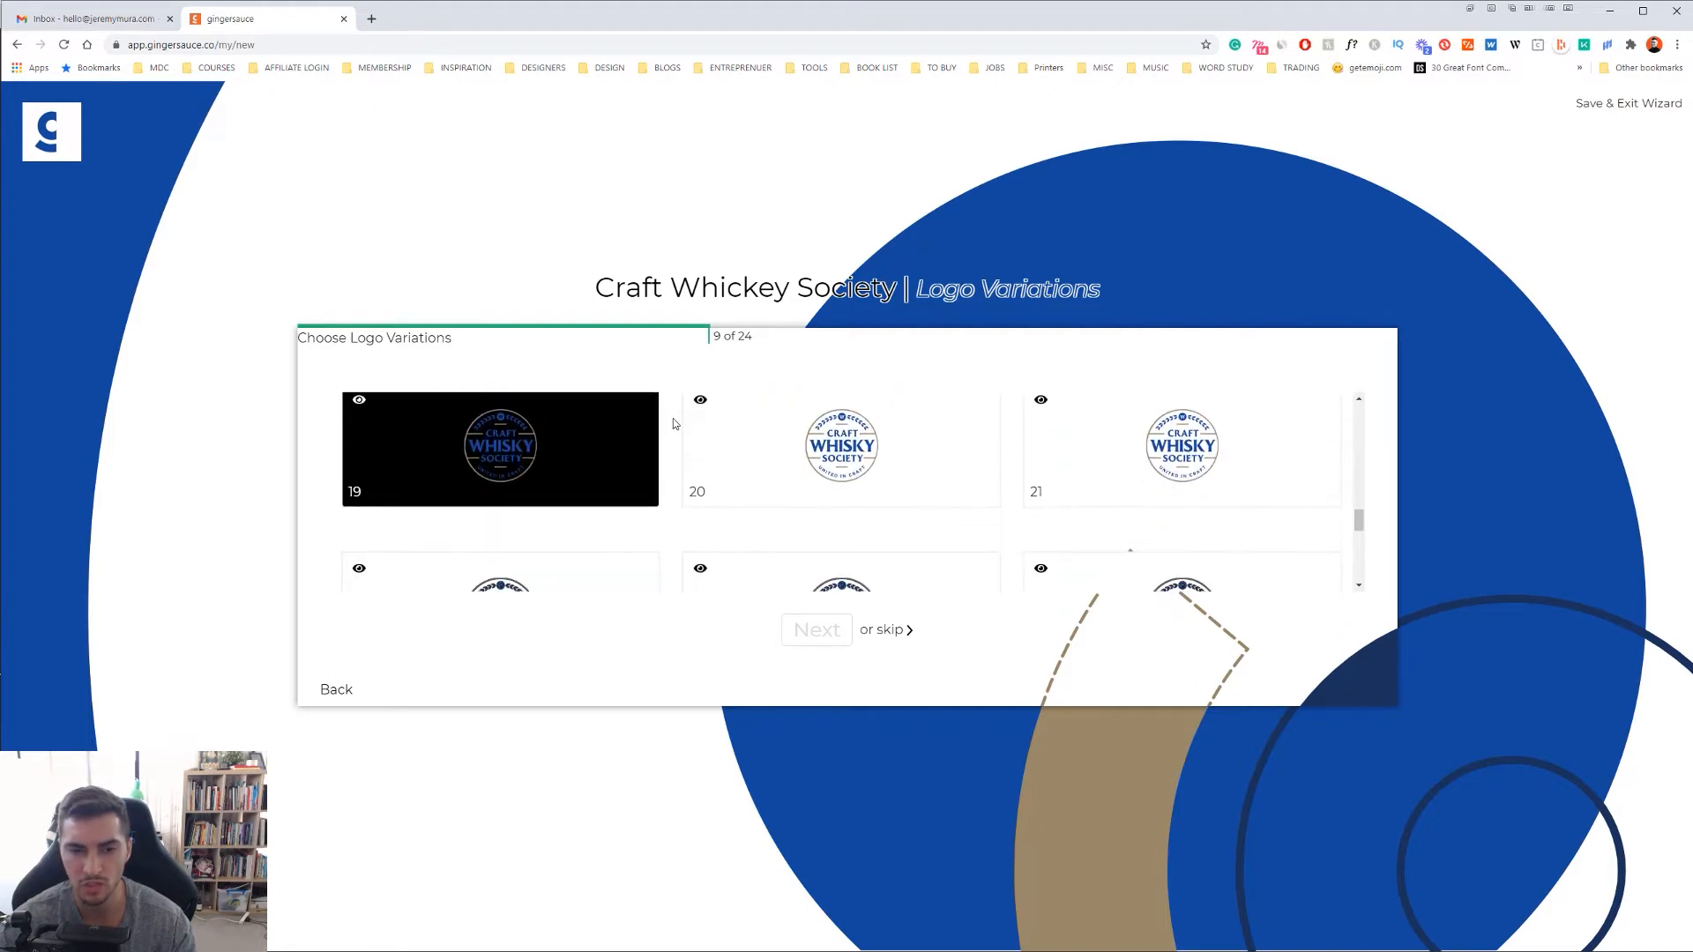
scroll("down", 3)
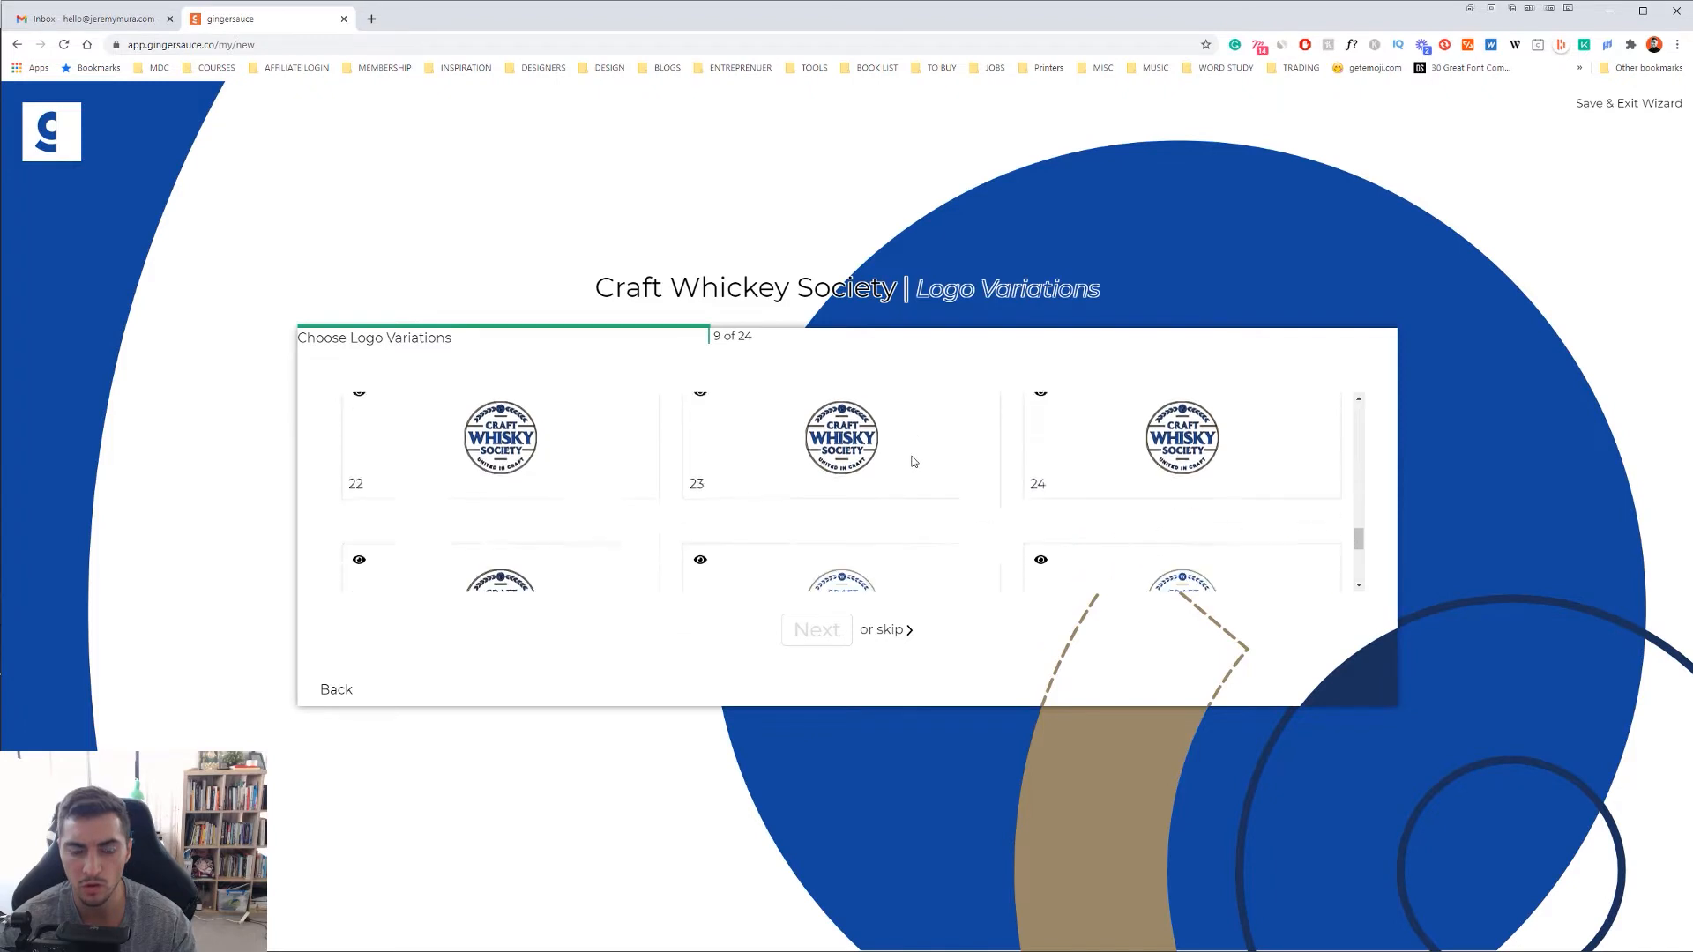
scroll("down", 3)
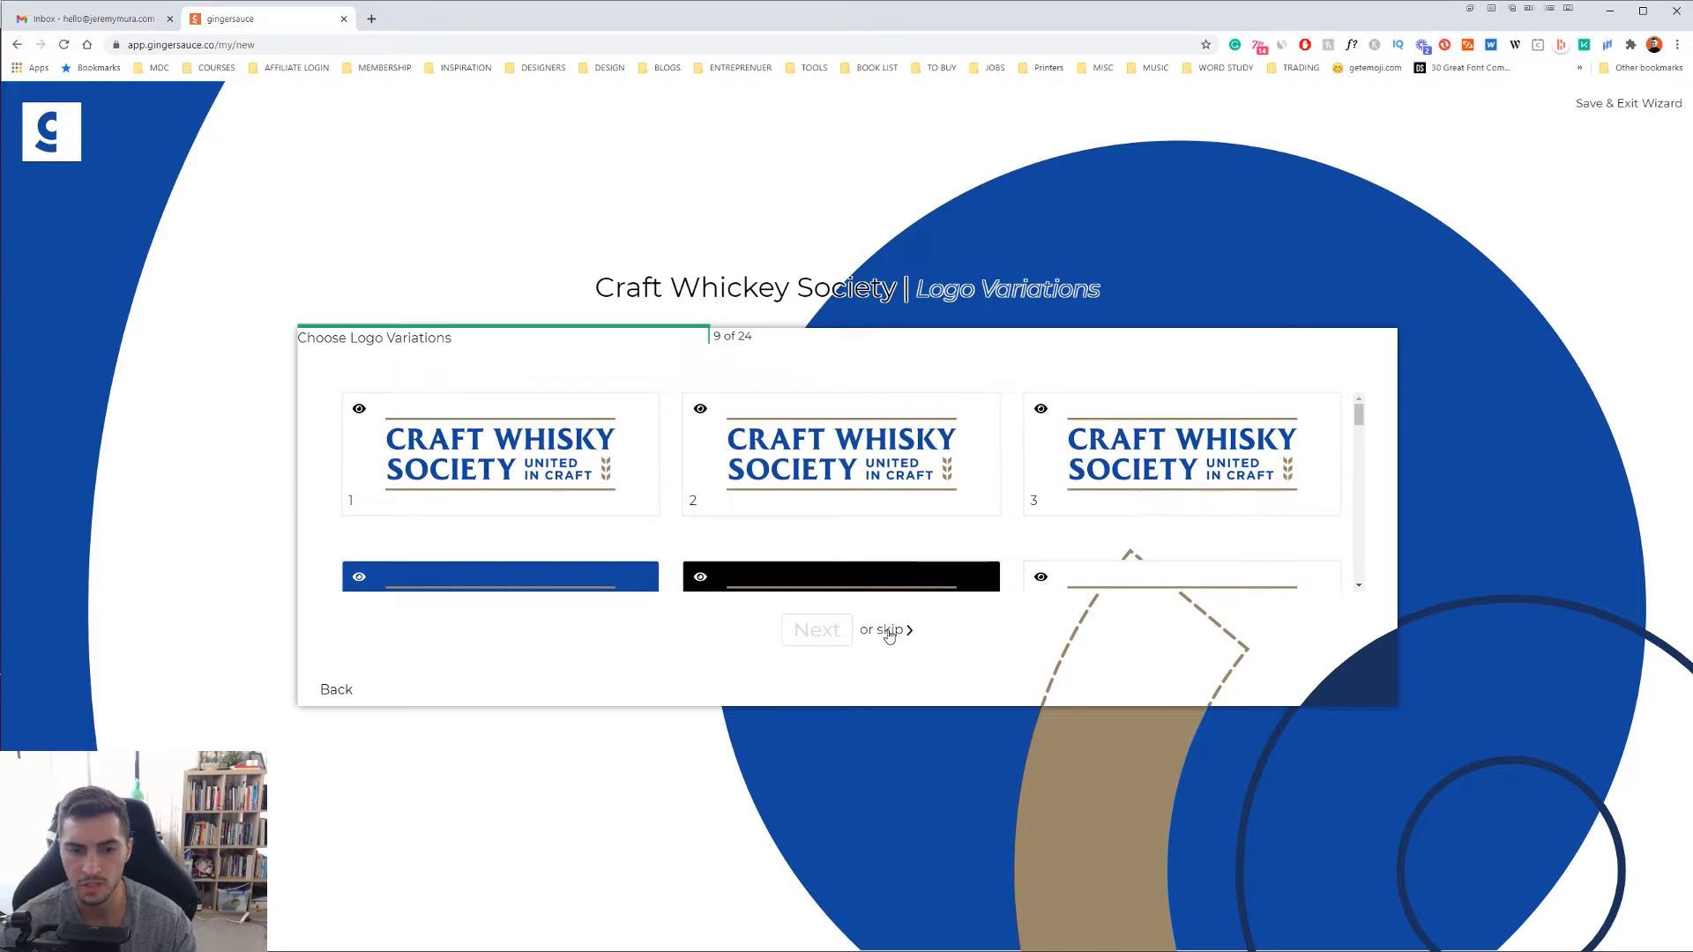
- Skip logo variations and approve the main brand icon
left_click(881, 630)
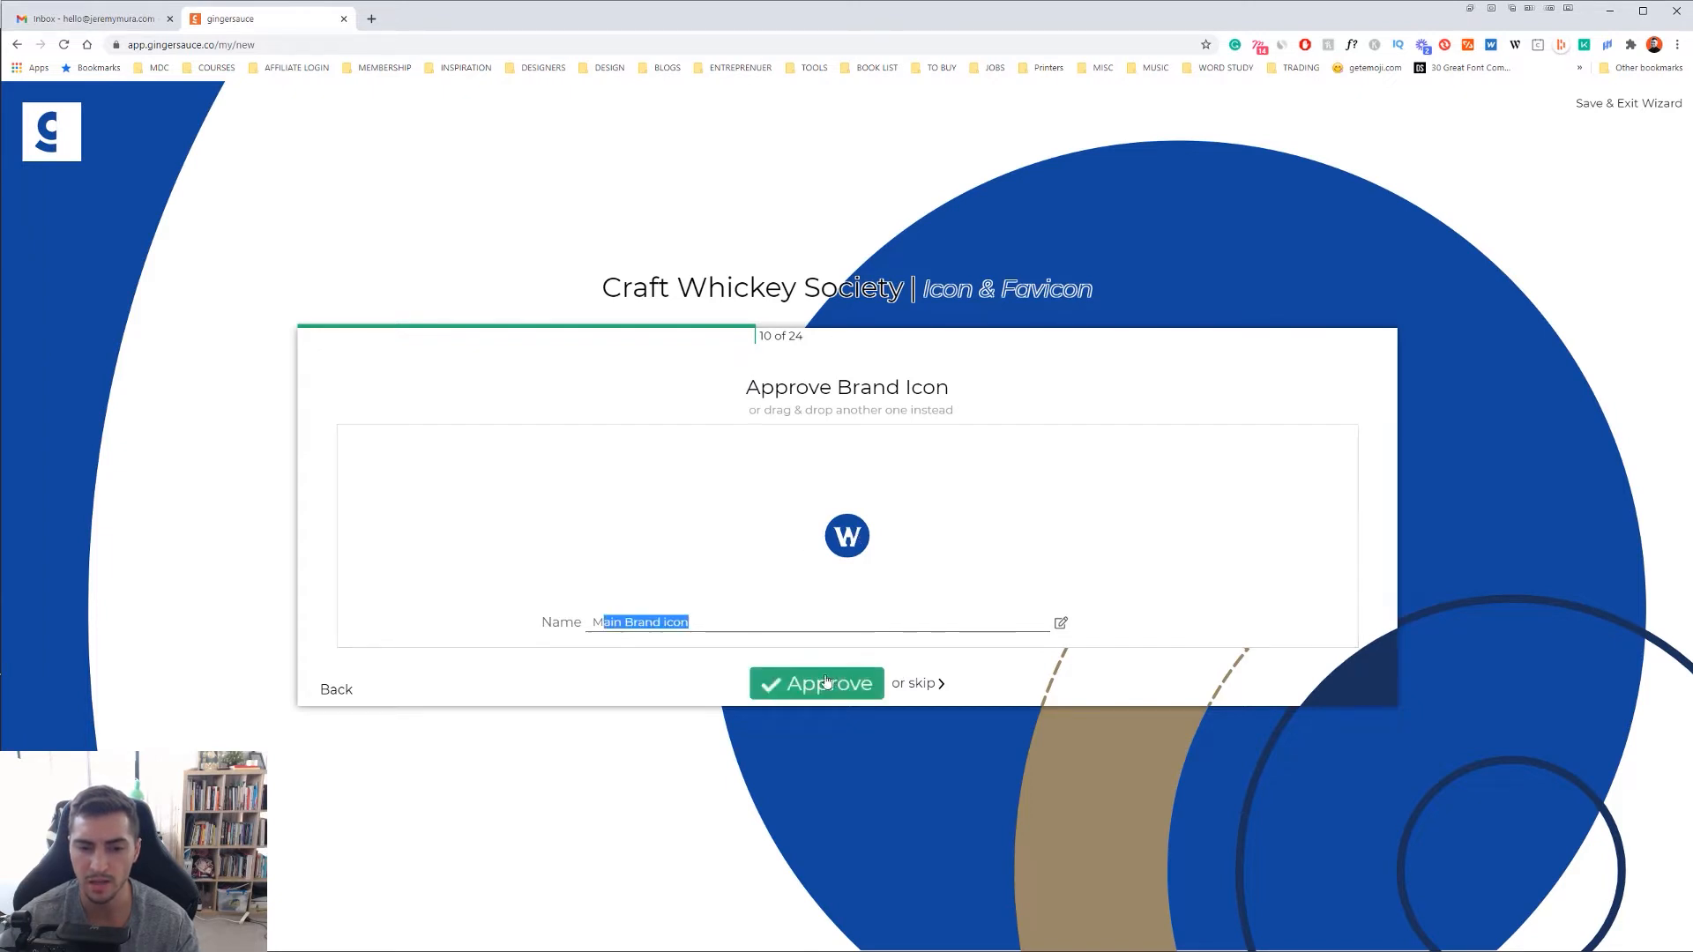
left_click(815, 683)
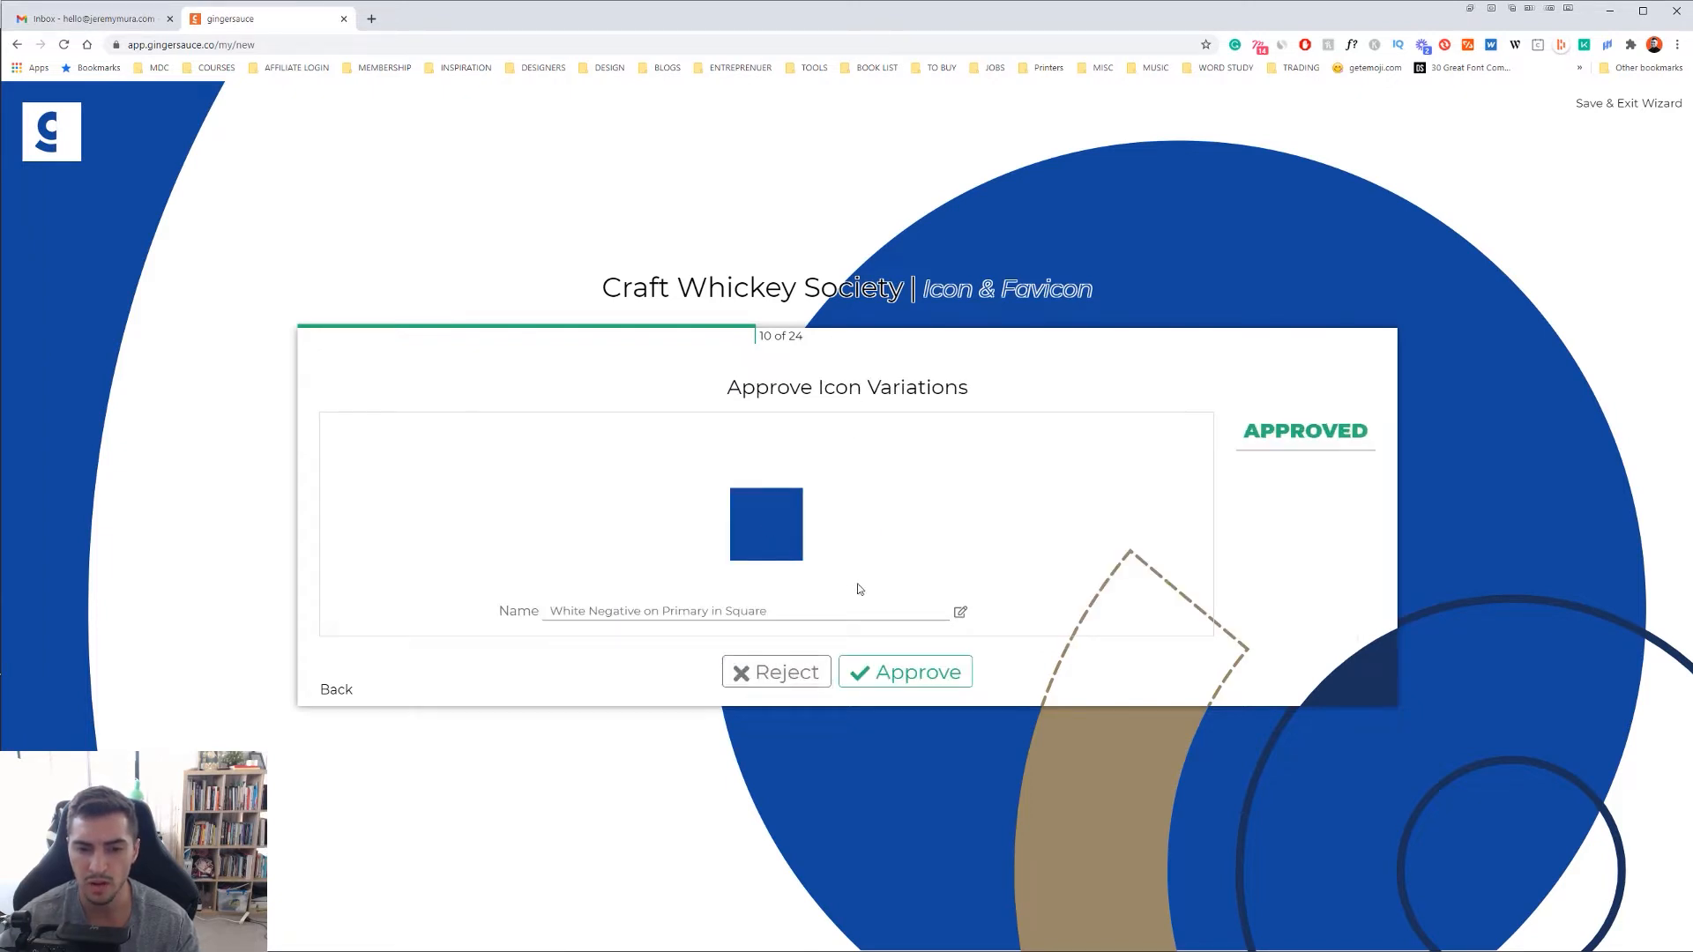
mouse_move(763, 527)
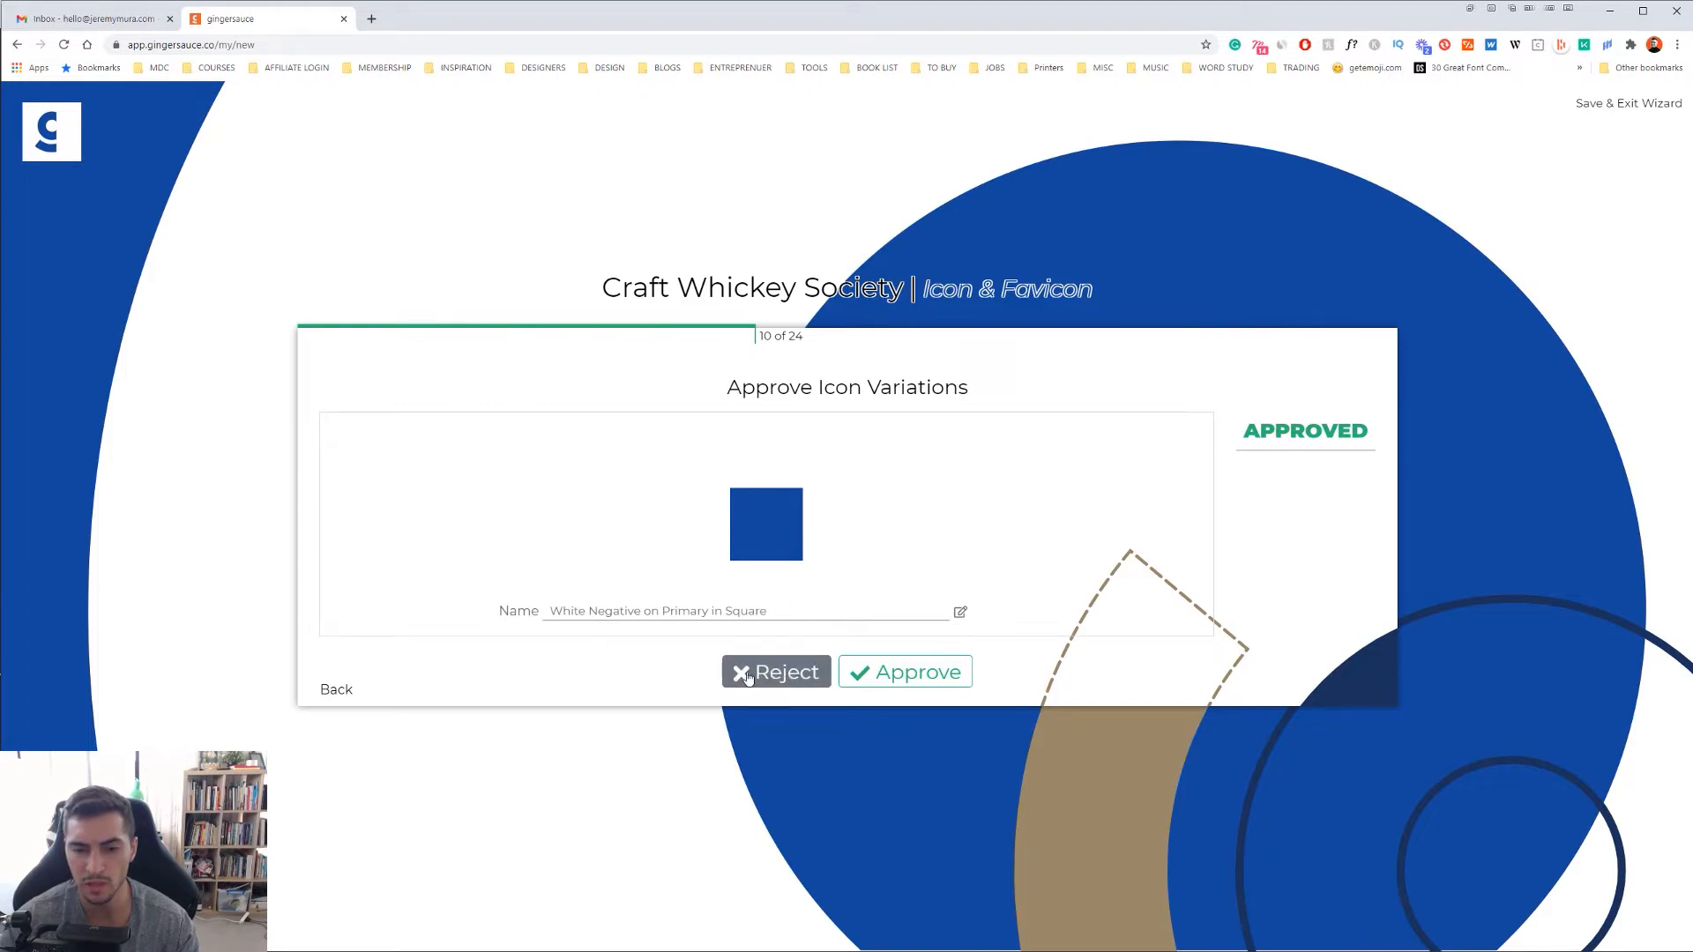
- Reject the blue, tan and black square icon variations and skip feature icons
left_click(775, 672)
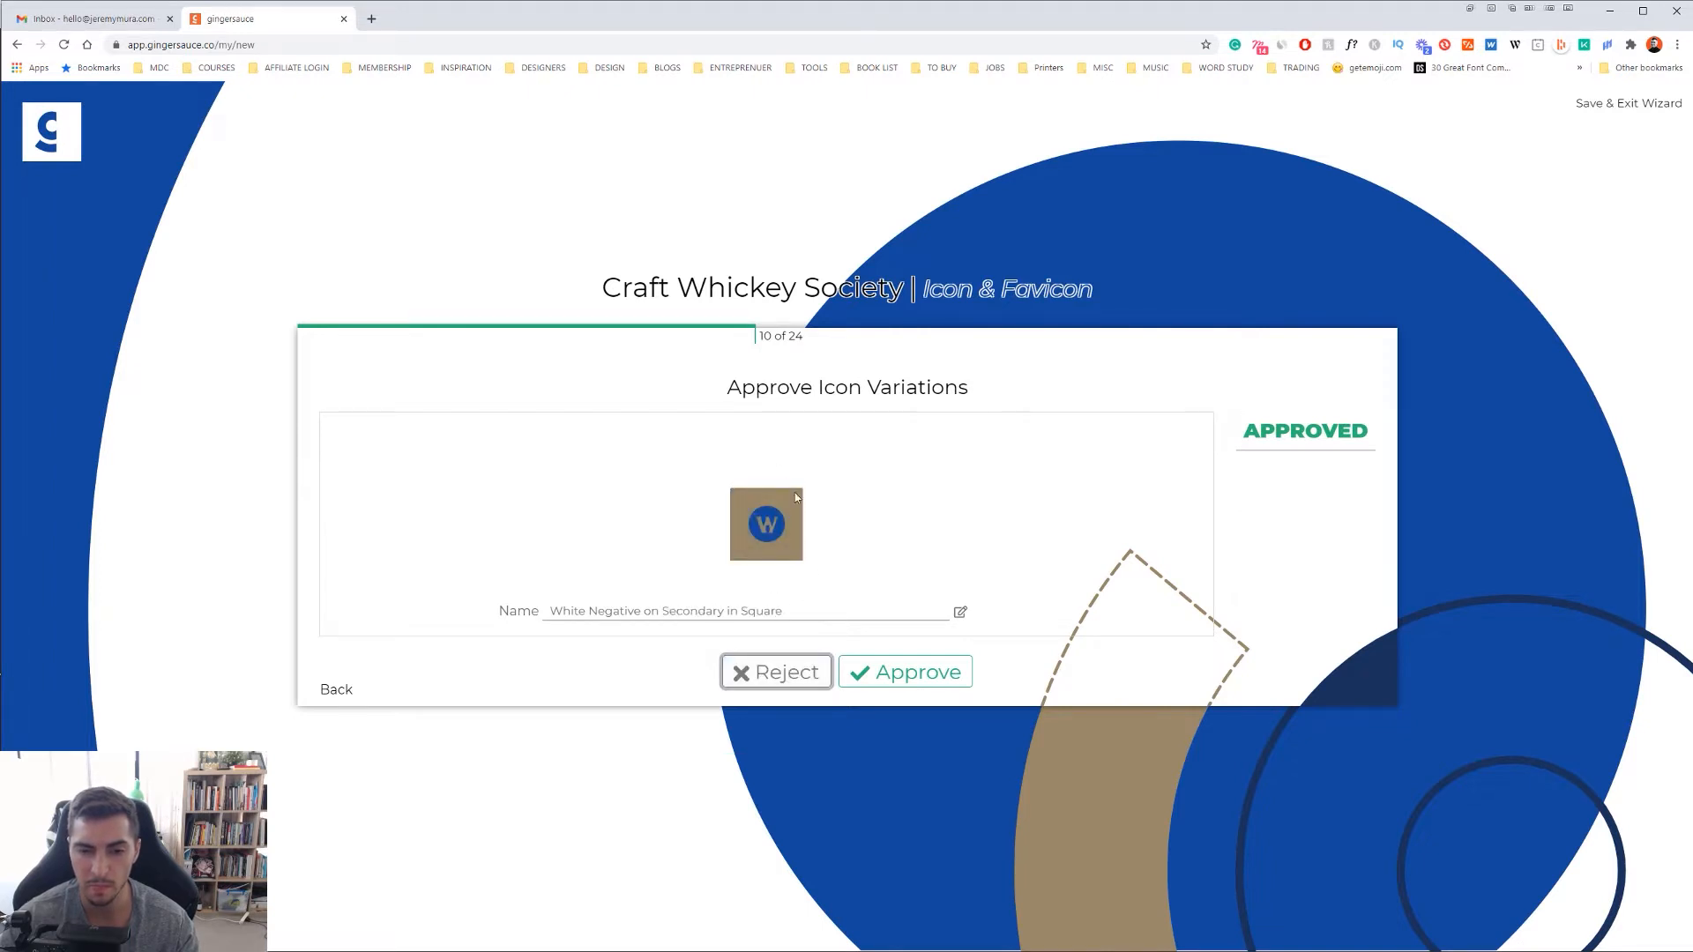
left_click(776, 672)
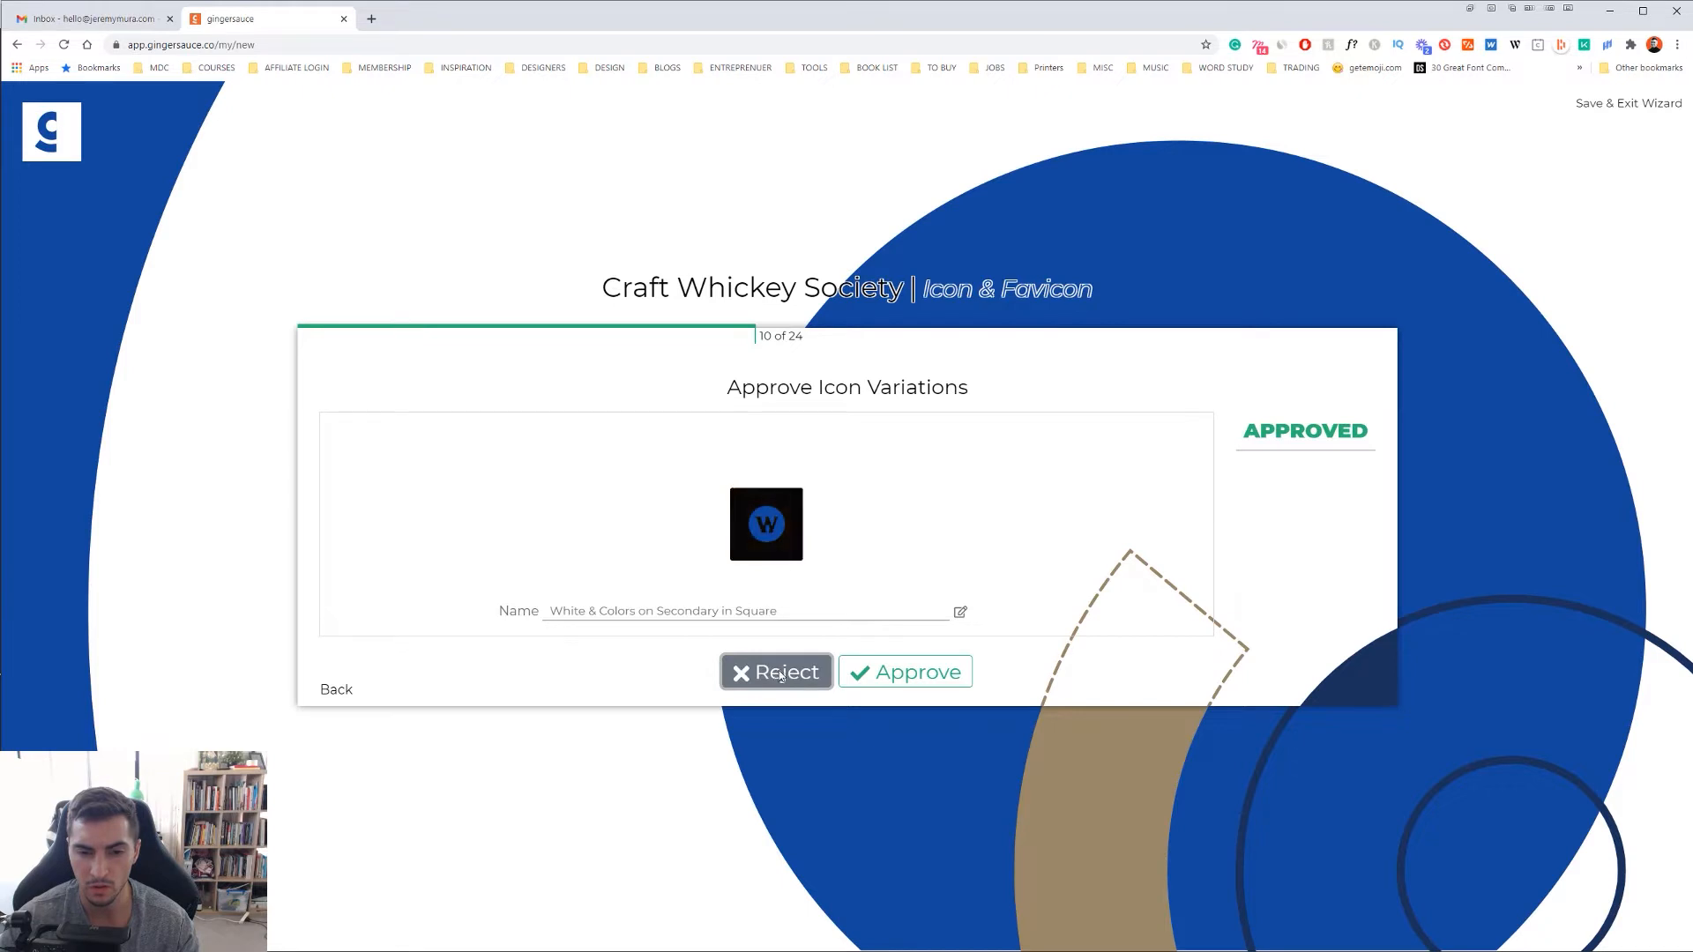
left_click(904, 672)
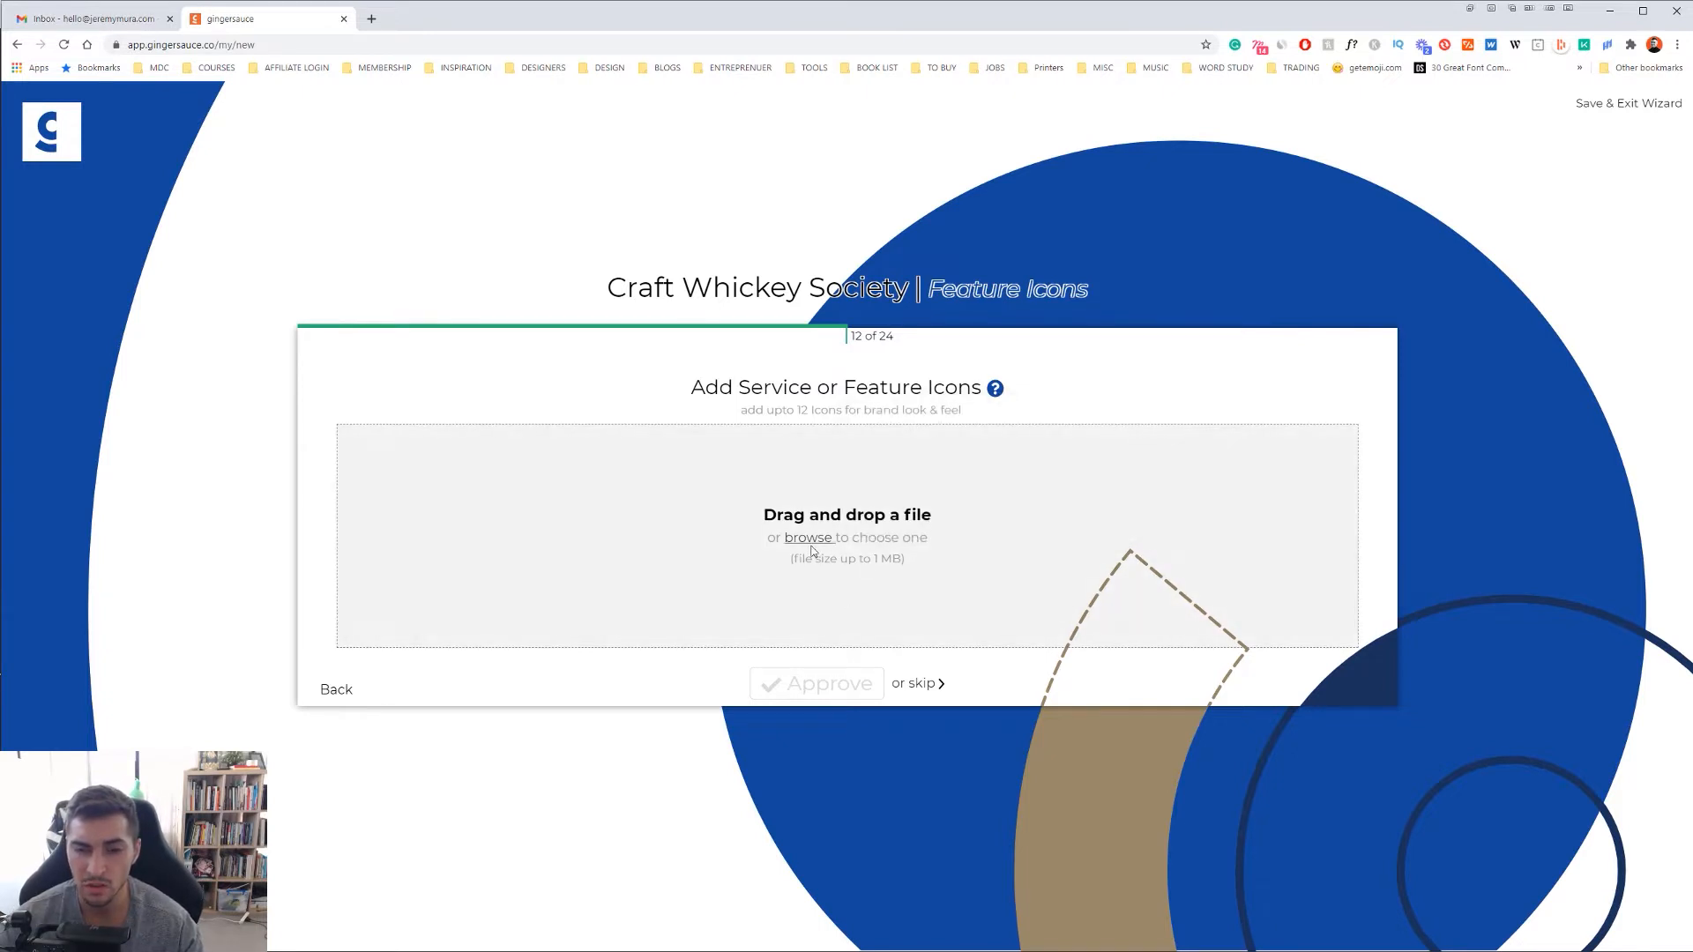
left_click(913, 682)
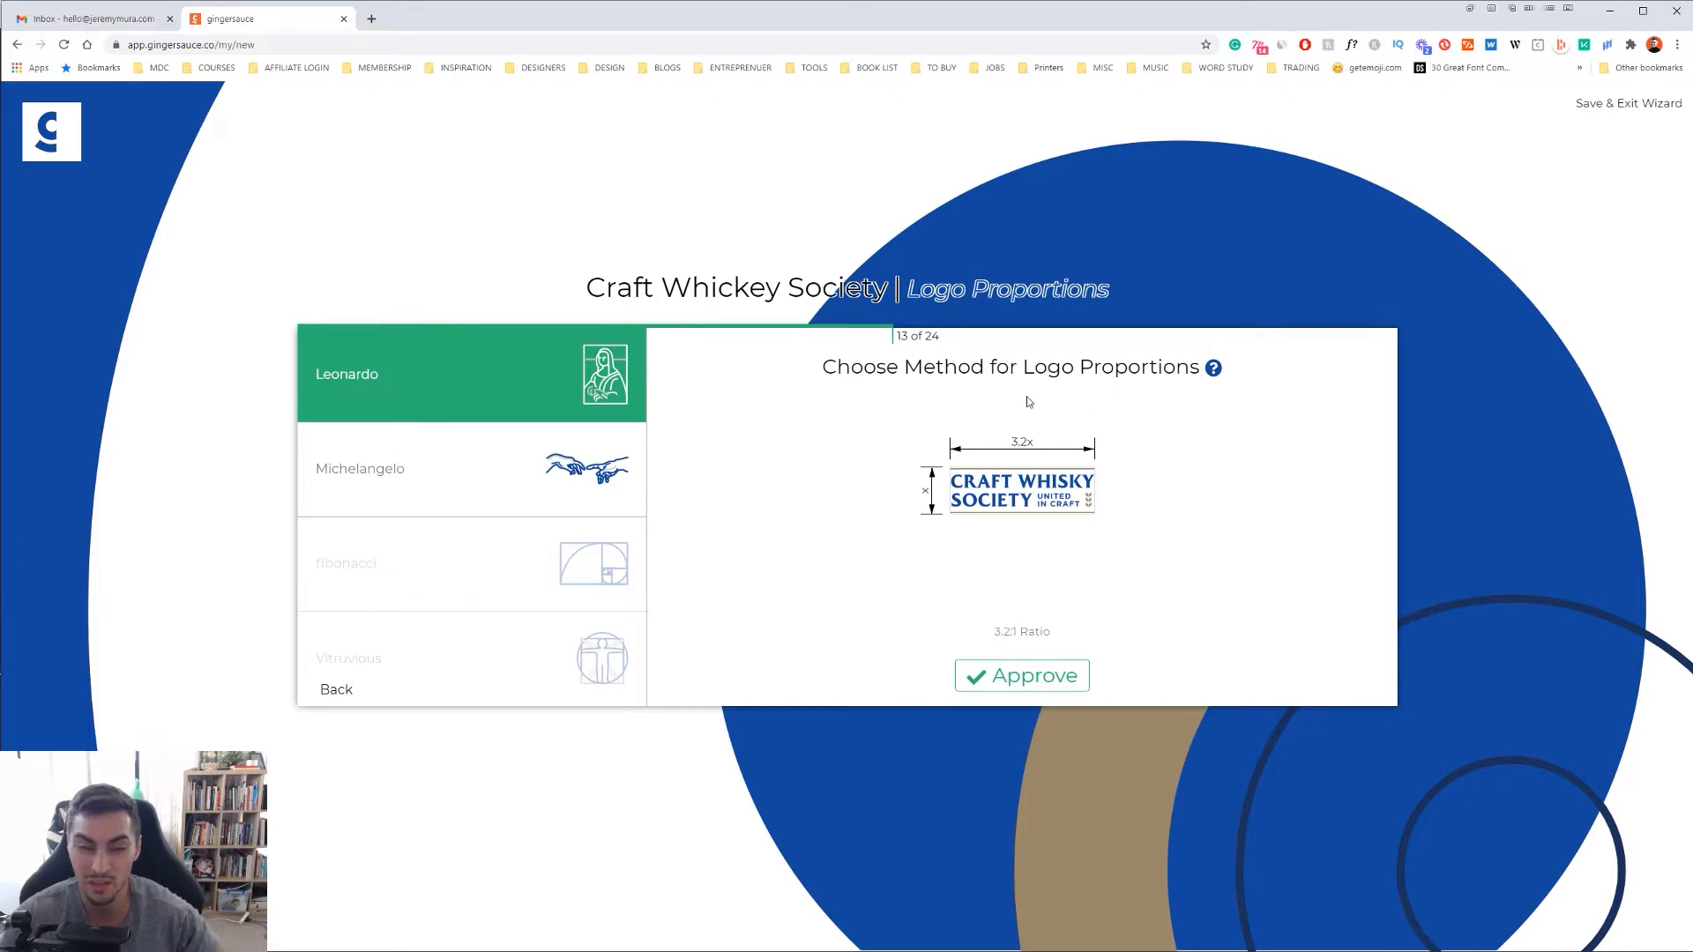
mouse_move(488, 386)
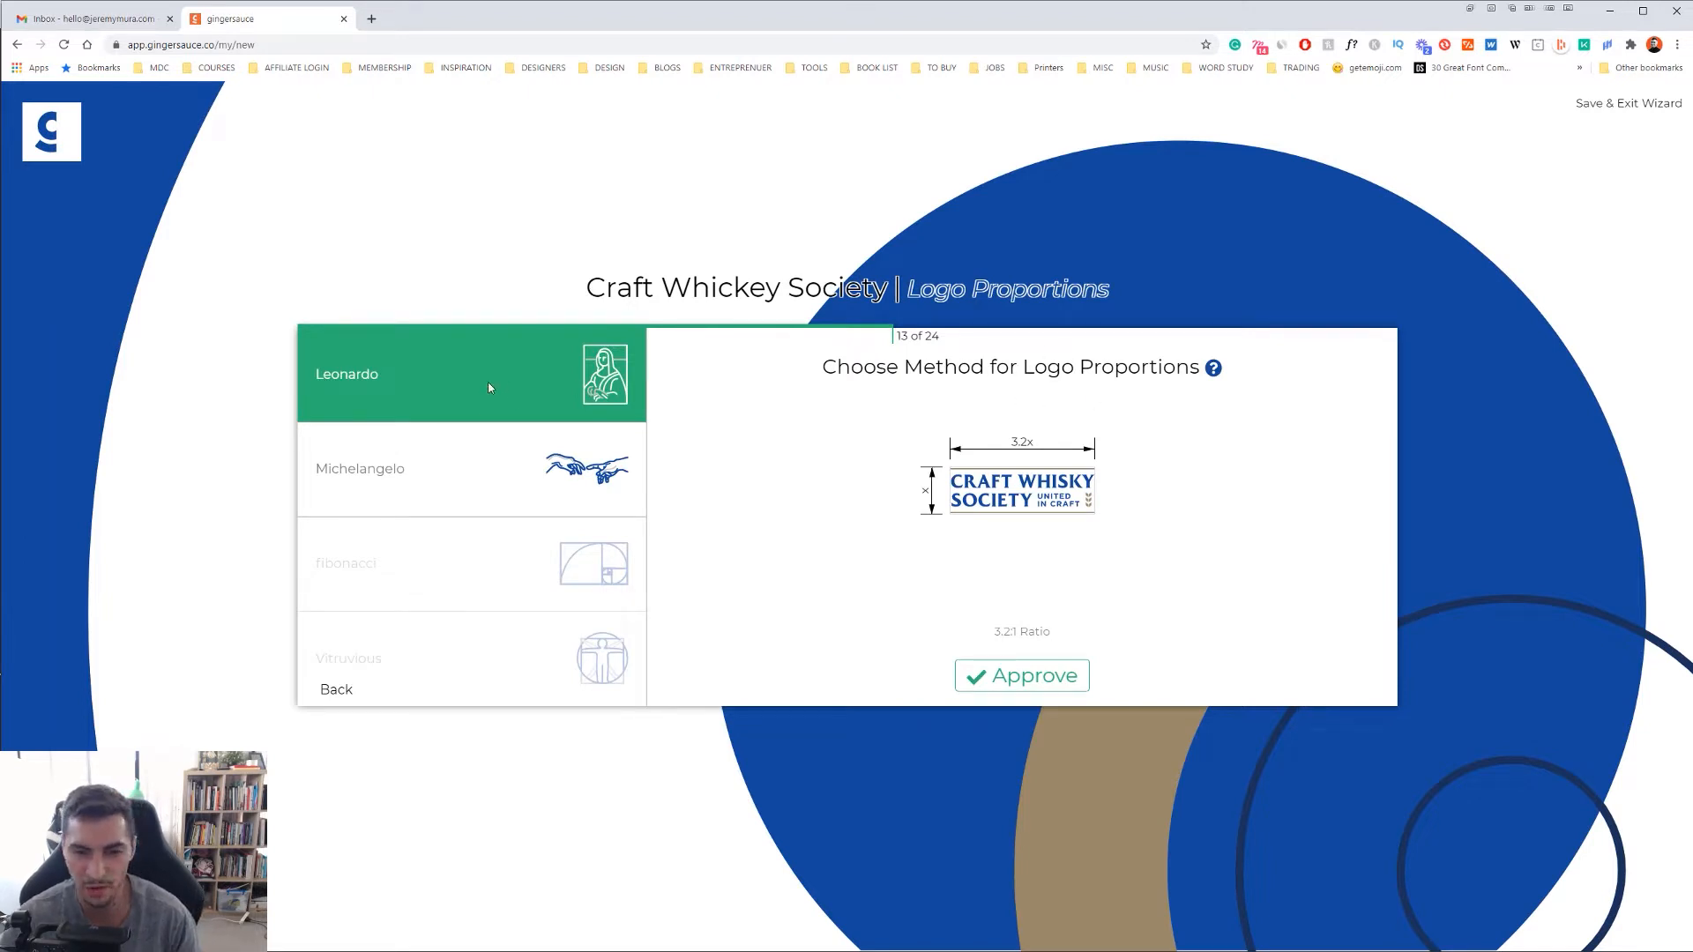
mouse_move(917, 408)
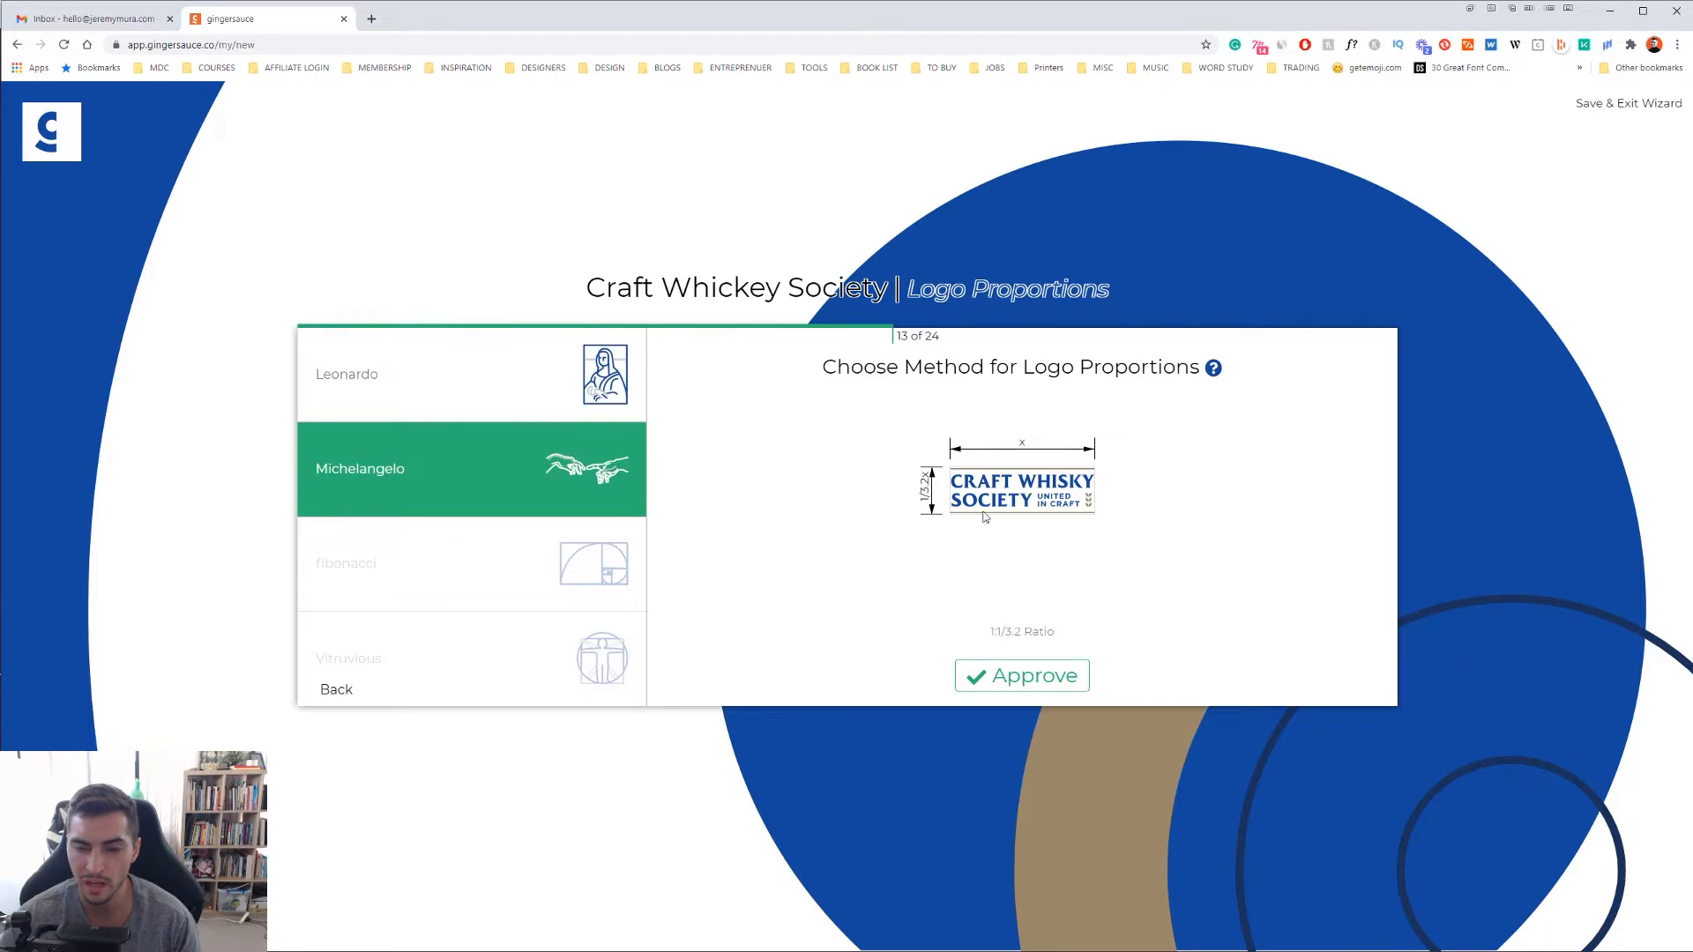
mouse_move(464, 555)
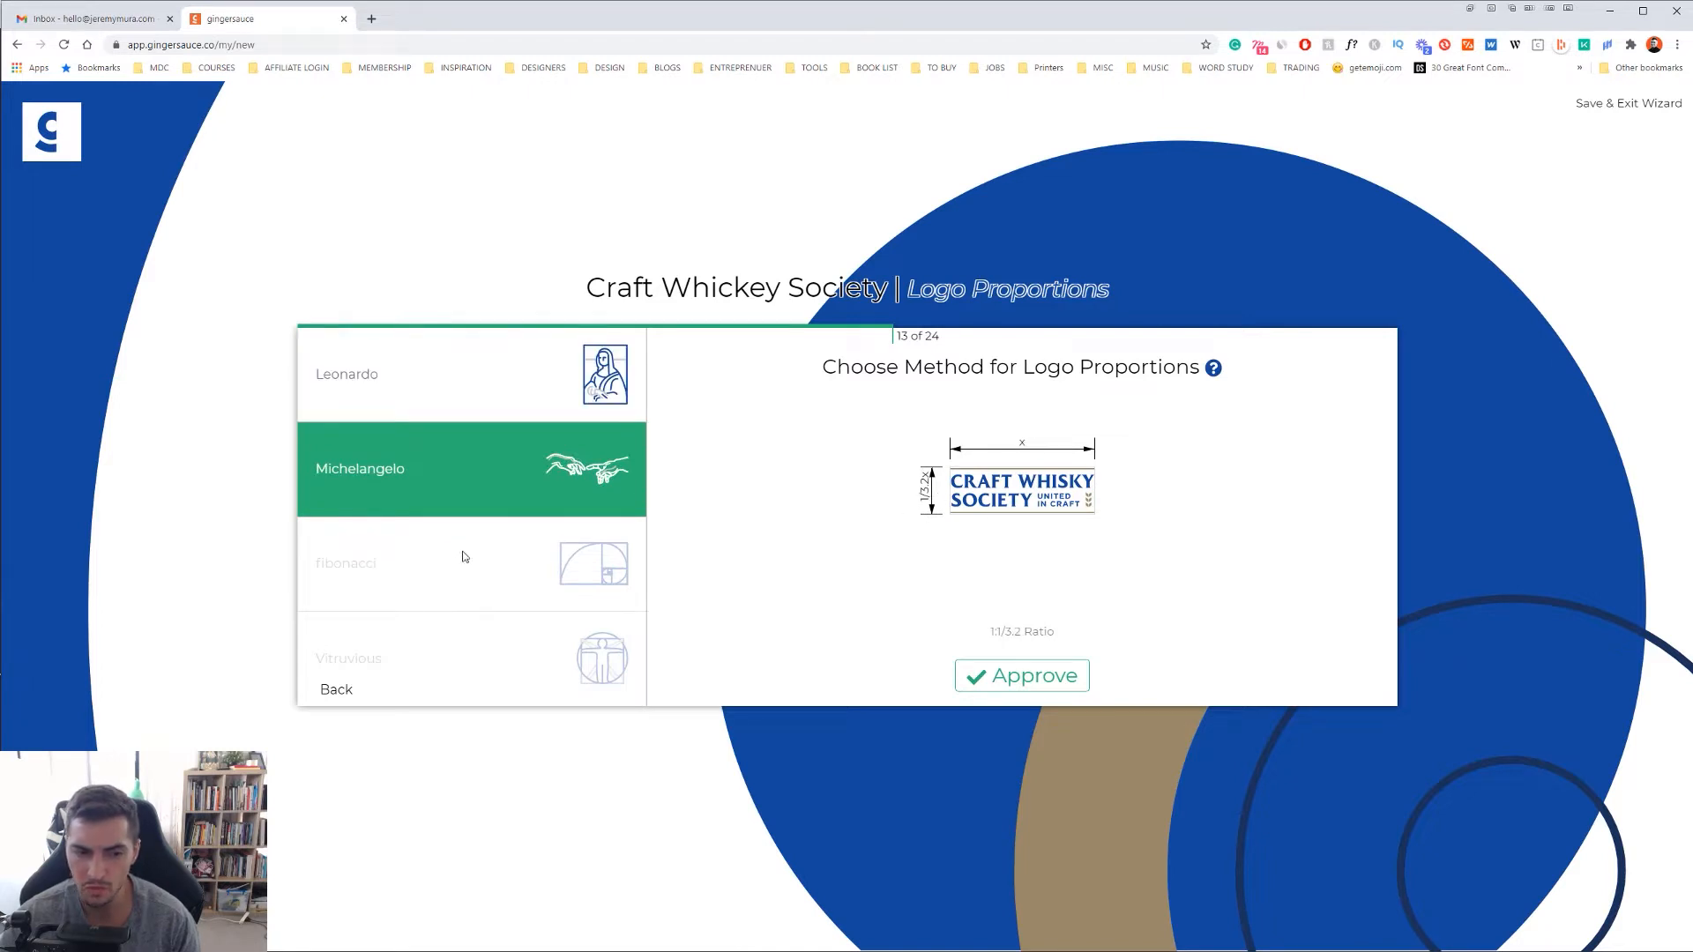
mouse_move(554, 647)
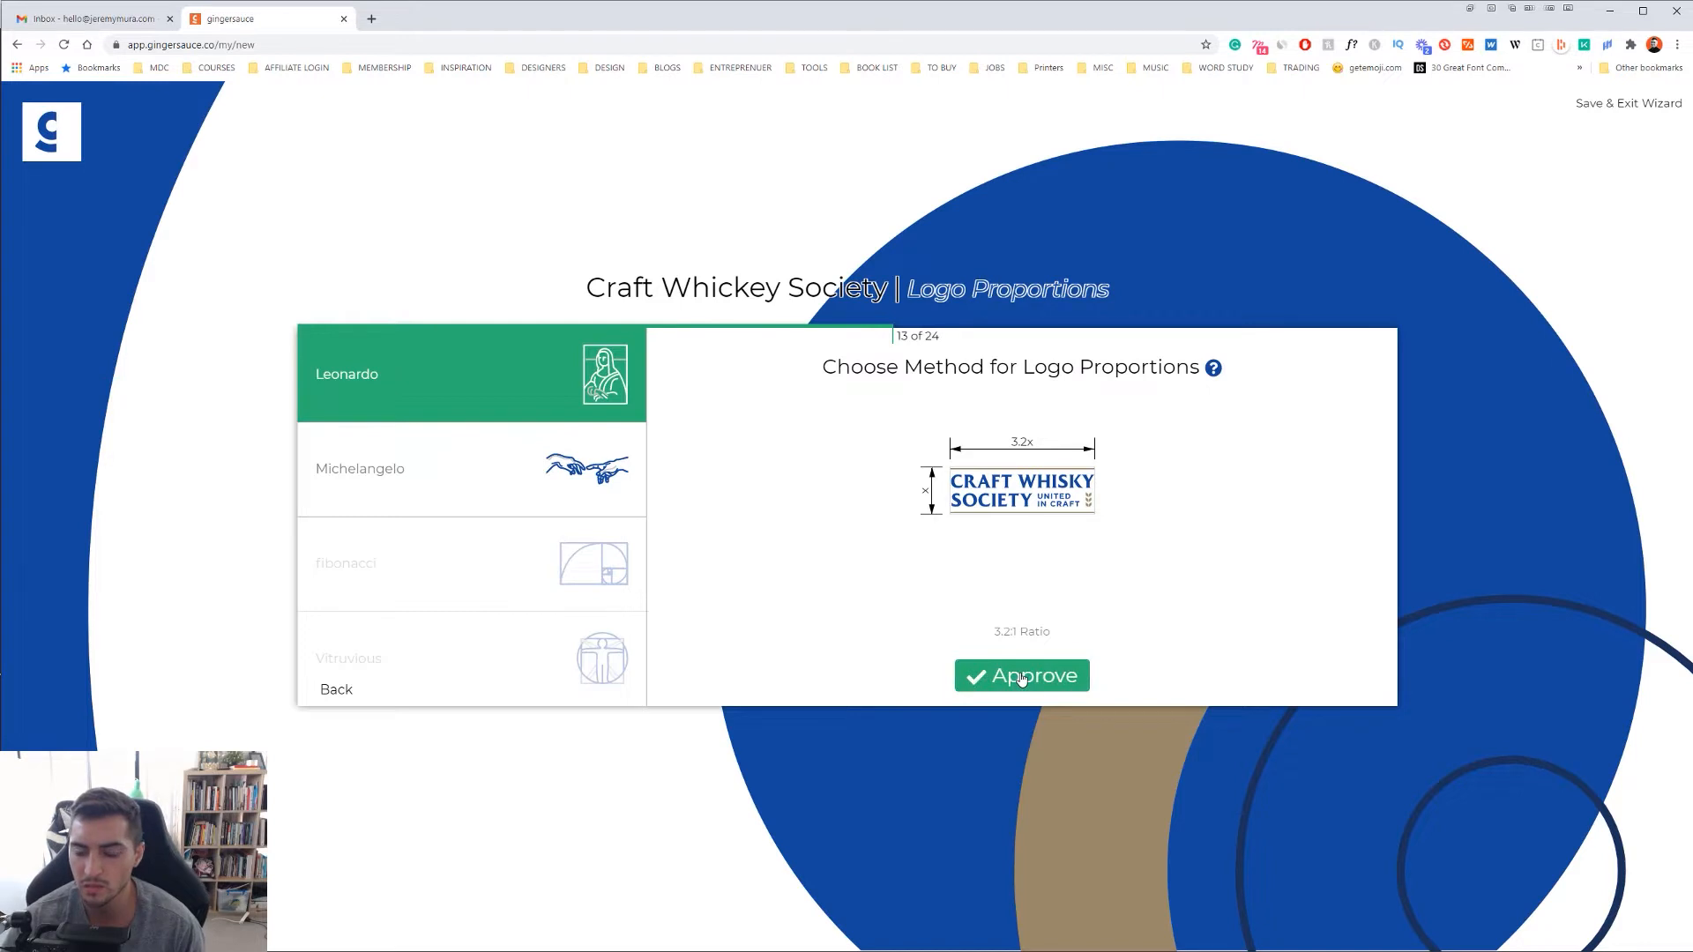
- Approve the Leonardo 3.2:1 logo proportions
left_click(1021, 675)
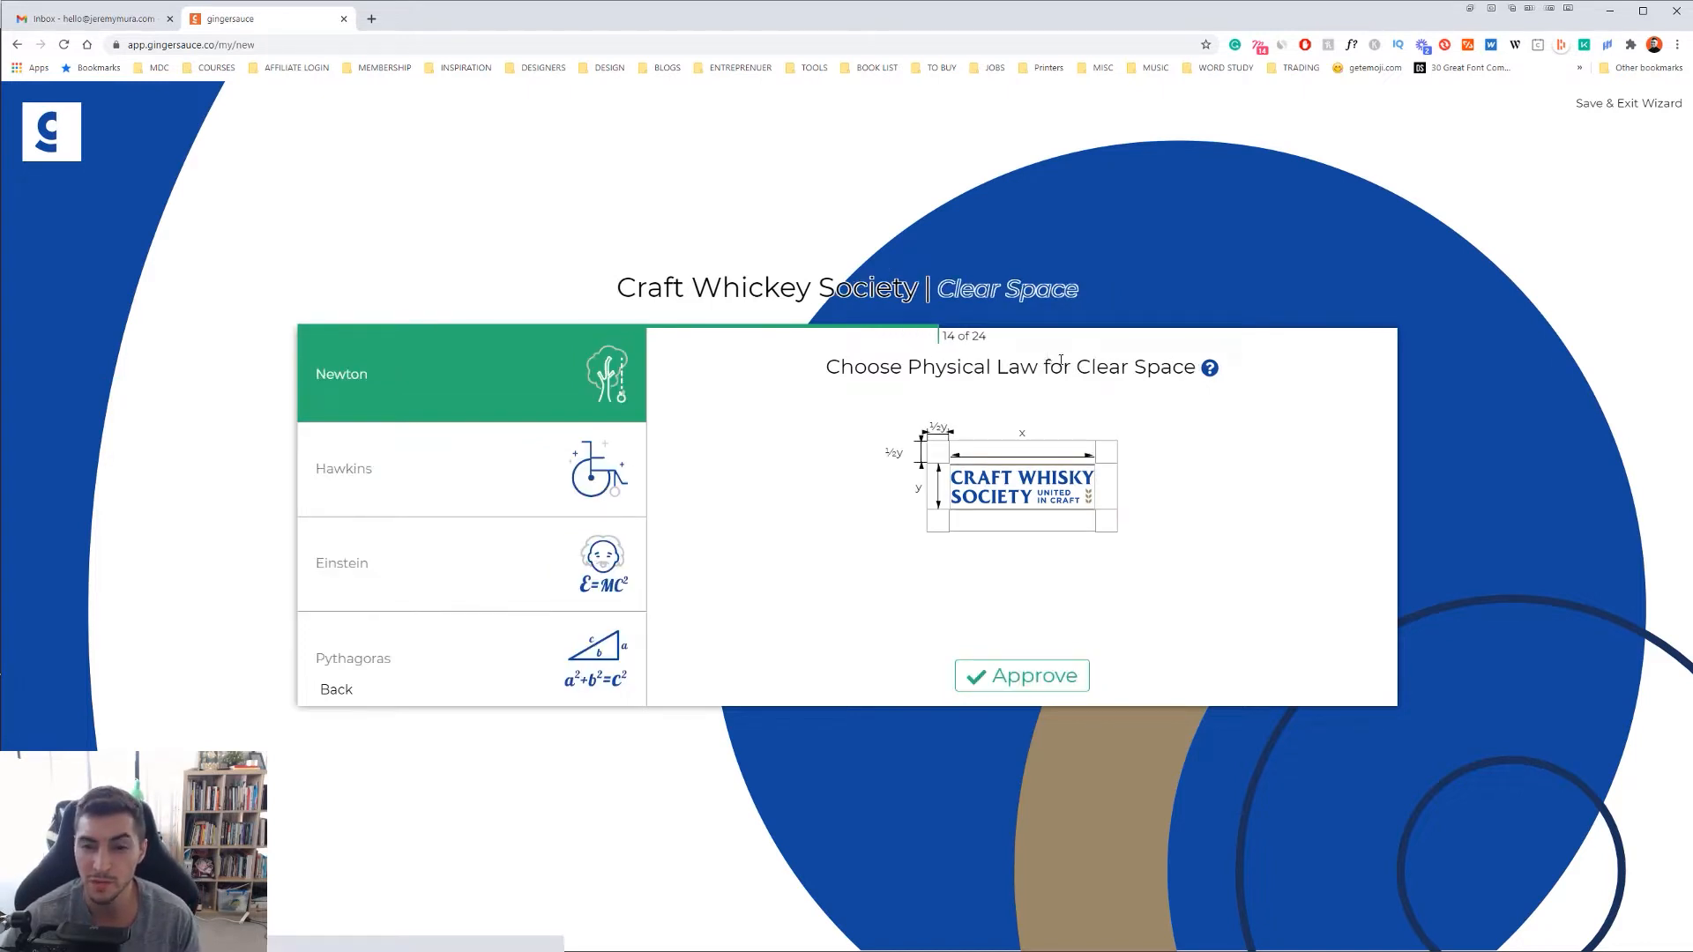
mouse_move(665, 475)
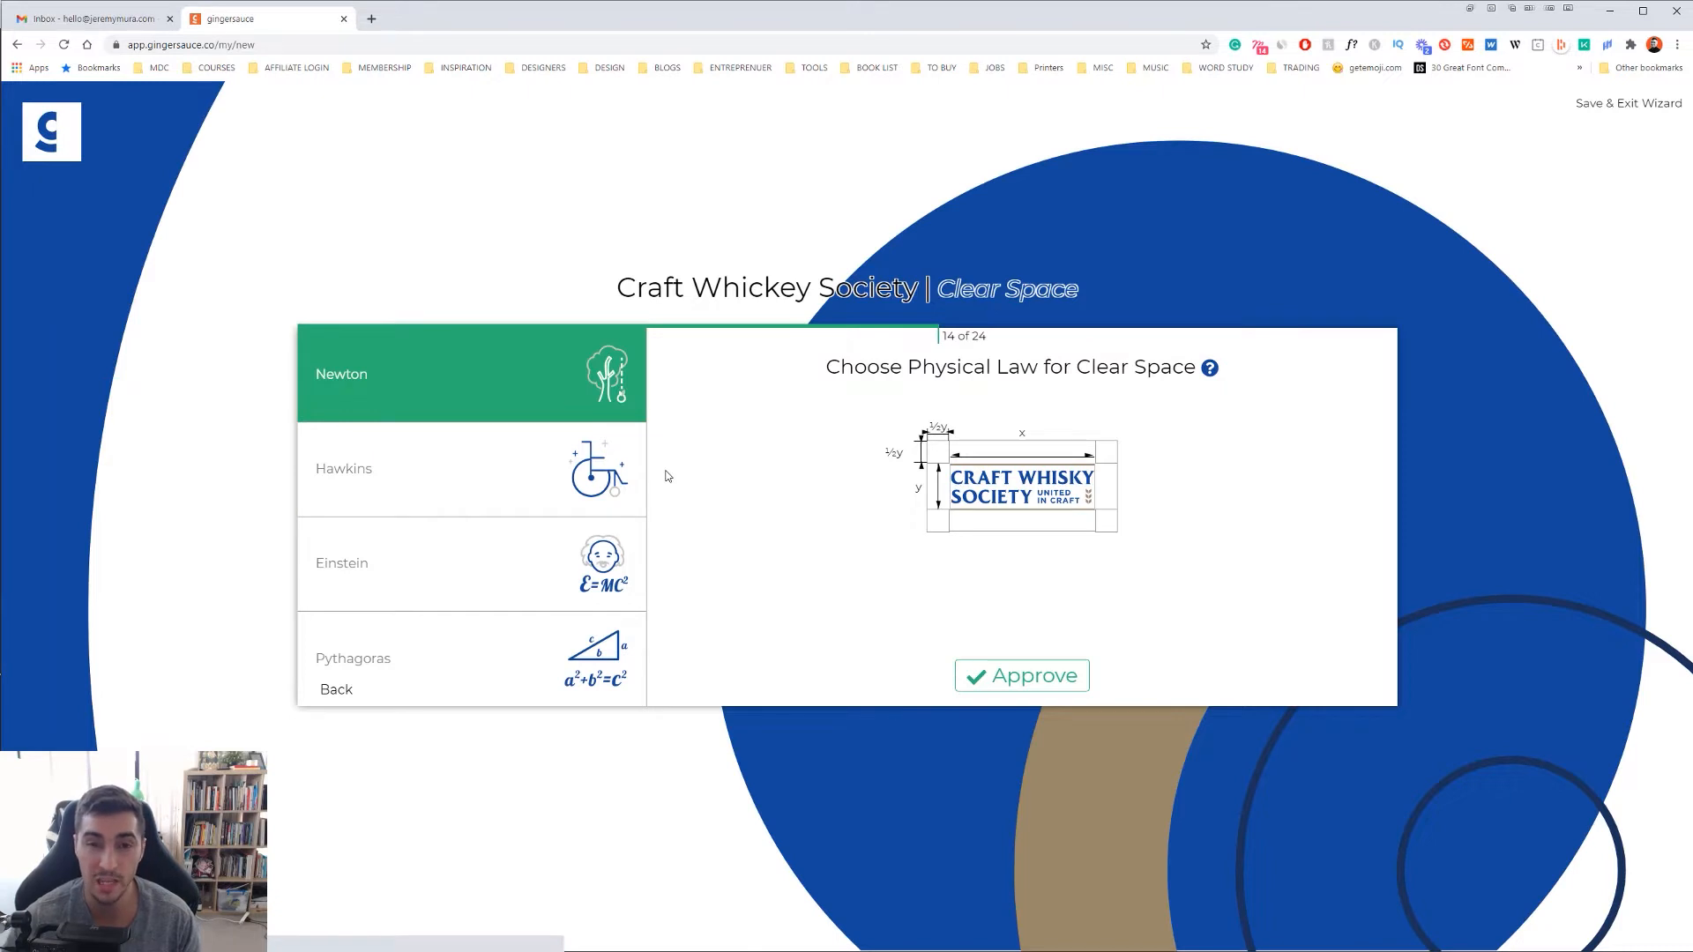
- Choose the Hawkins clear-space law and glance at the brand book's contents page
left_click(470, 468)
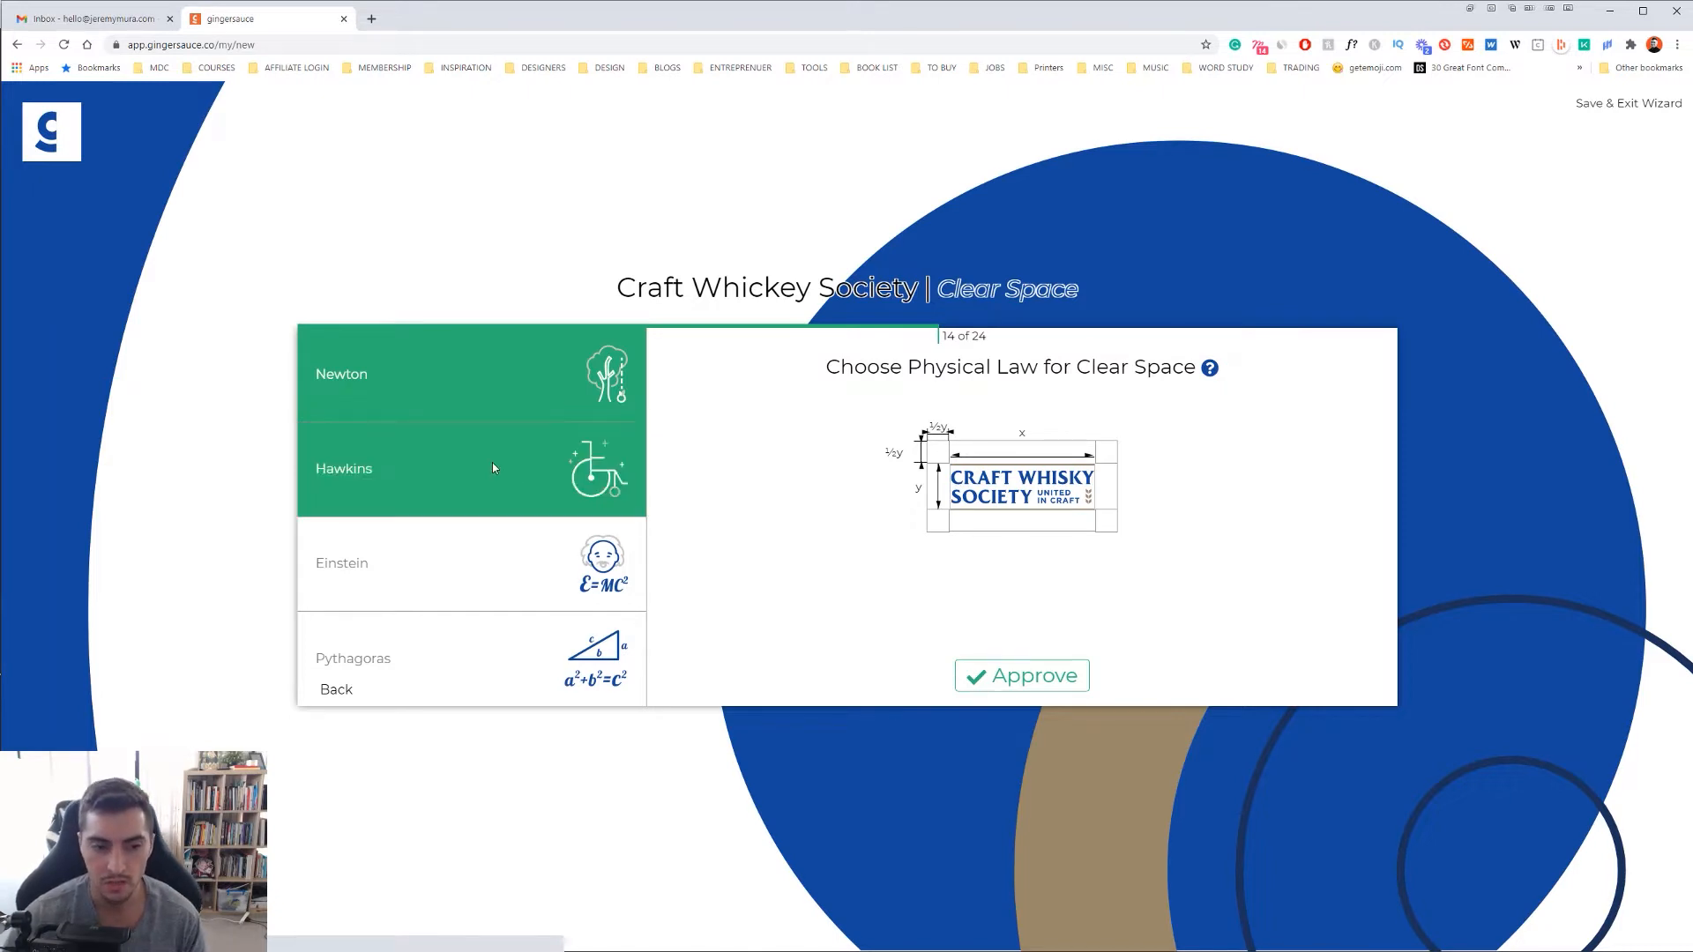
left_click(1022, 675)
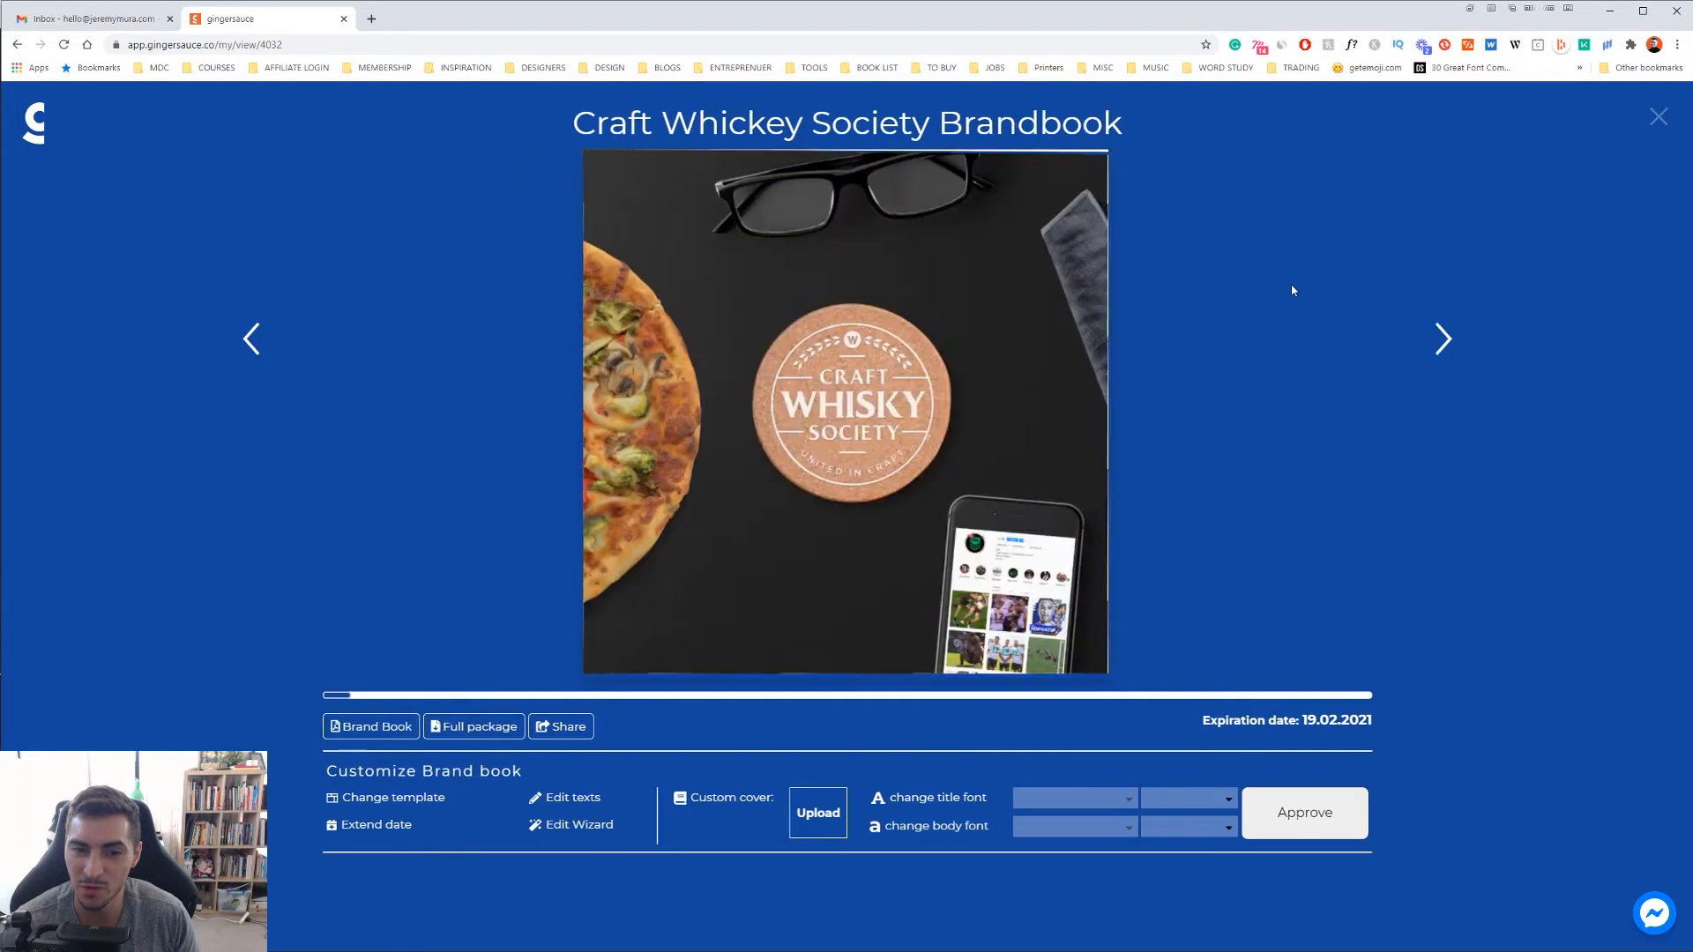
left_click(1444, 338)
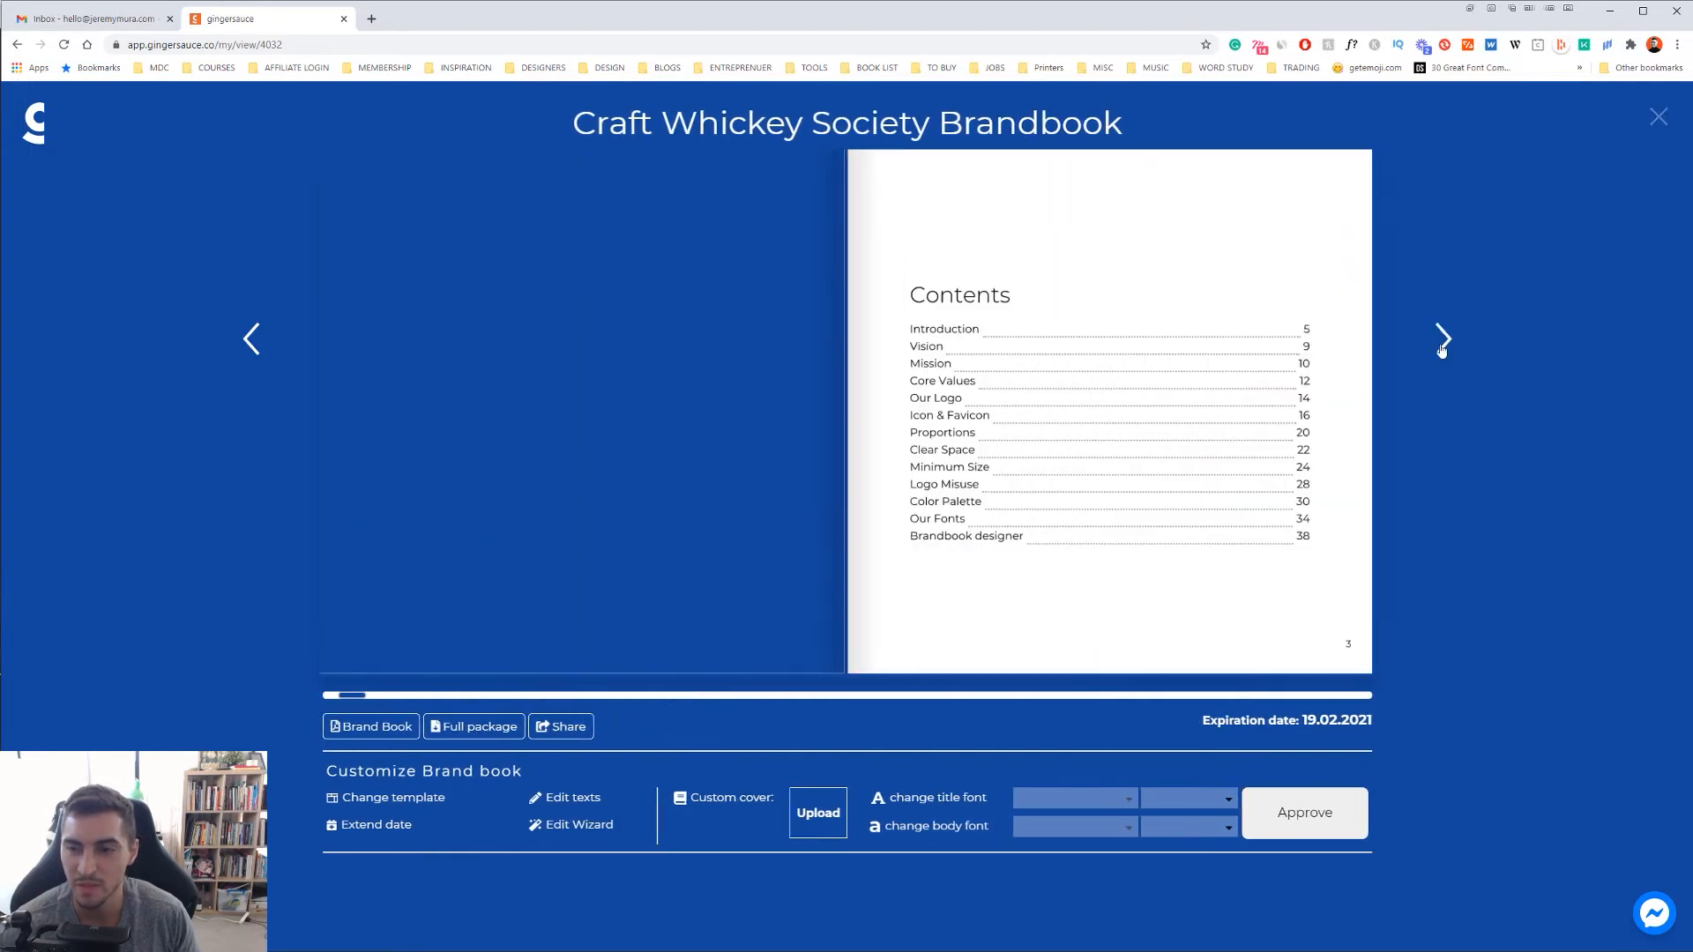
left_click(579, 823)
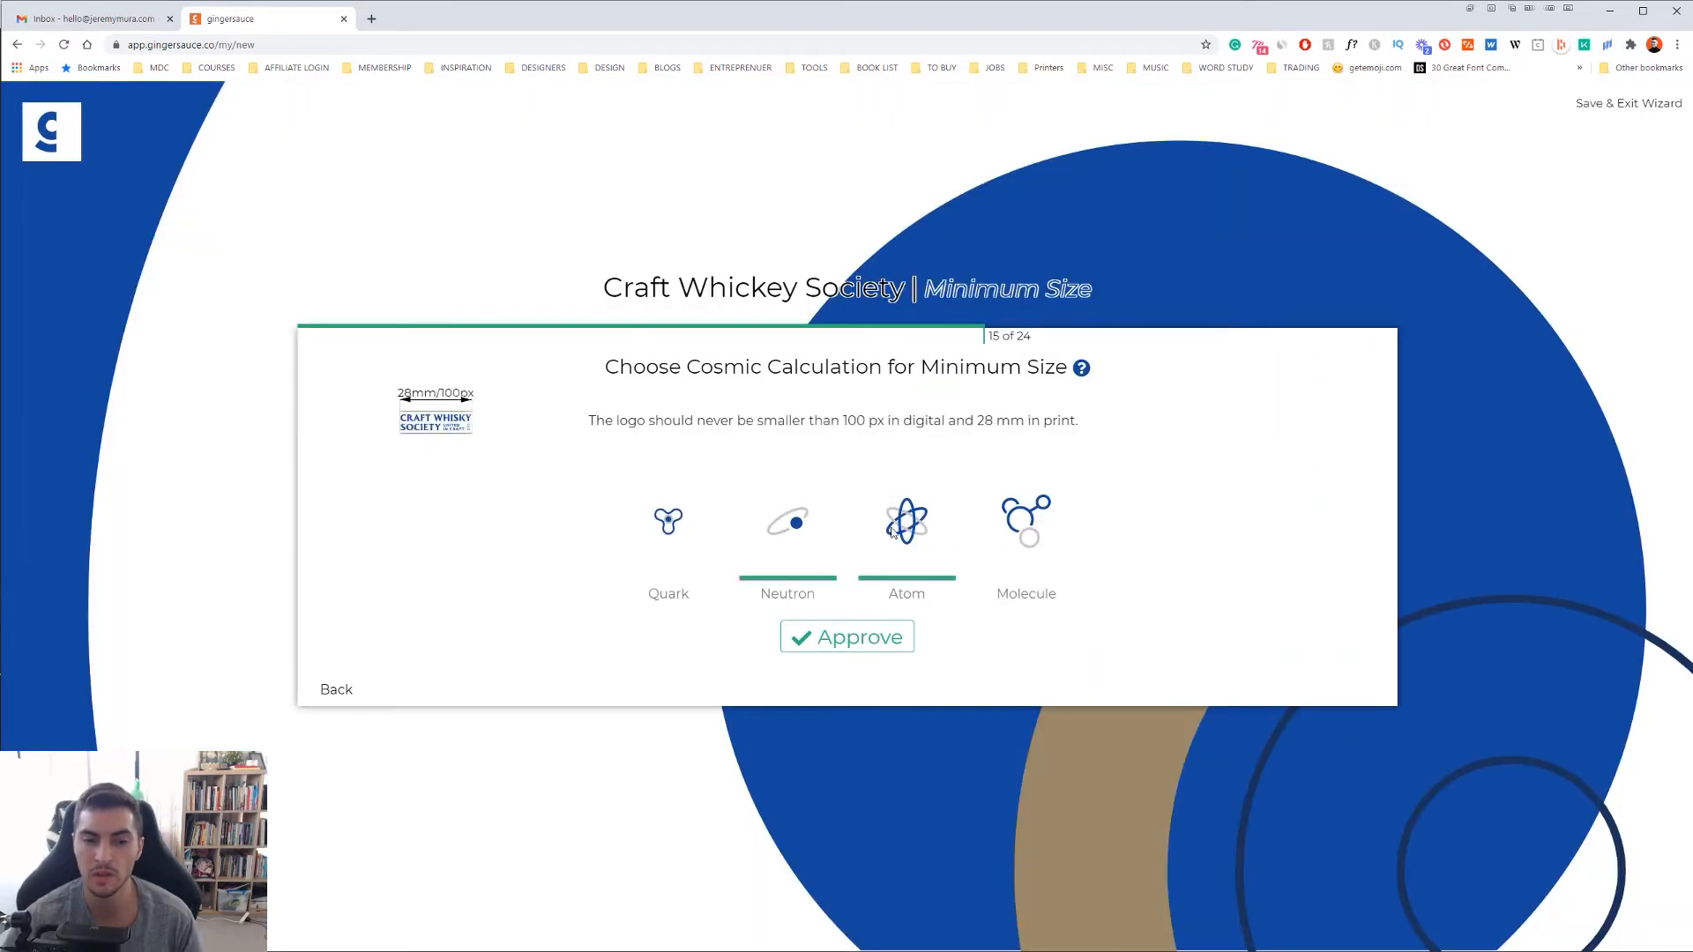
- Compare minimum size options and approve Molecule at 214 px digital, 60 mm print
left_click(1024, 522)
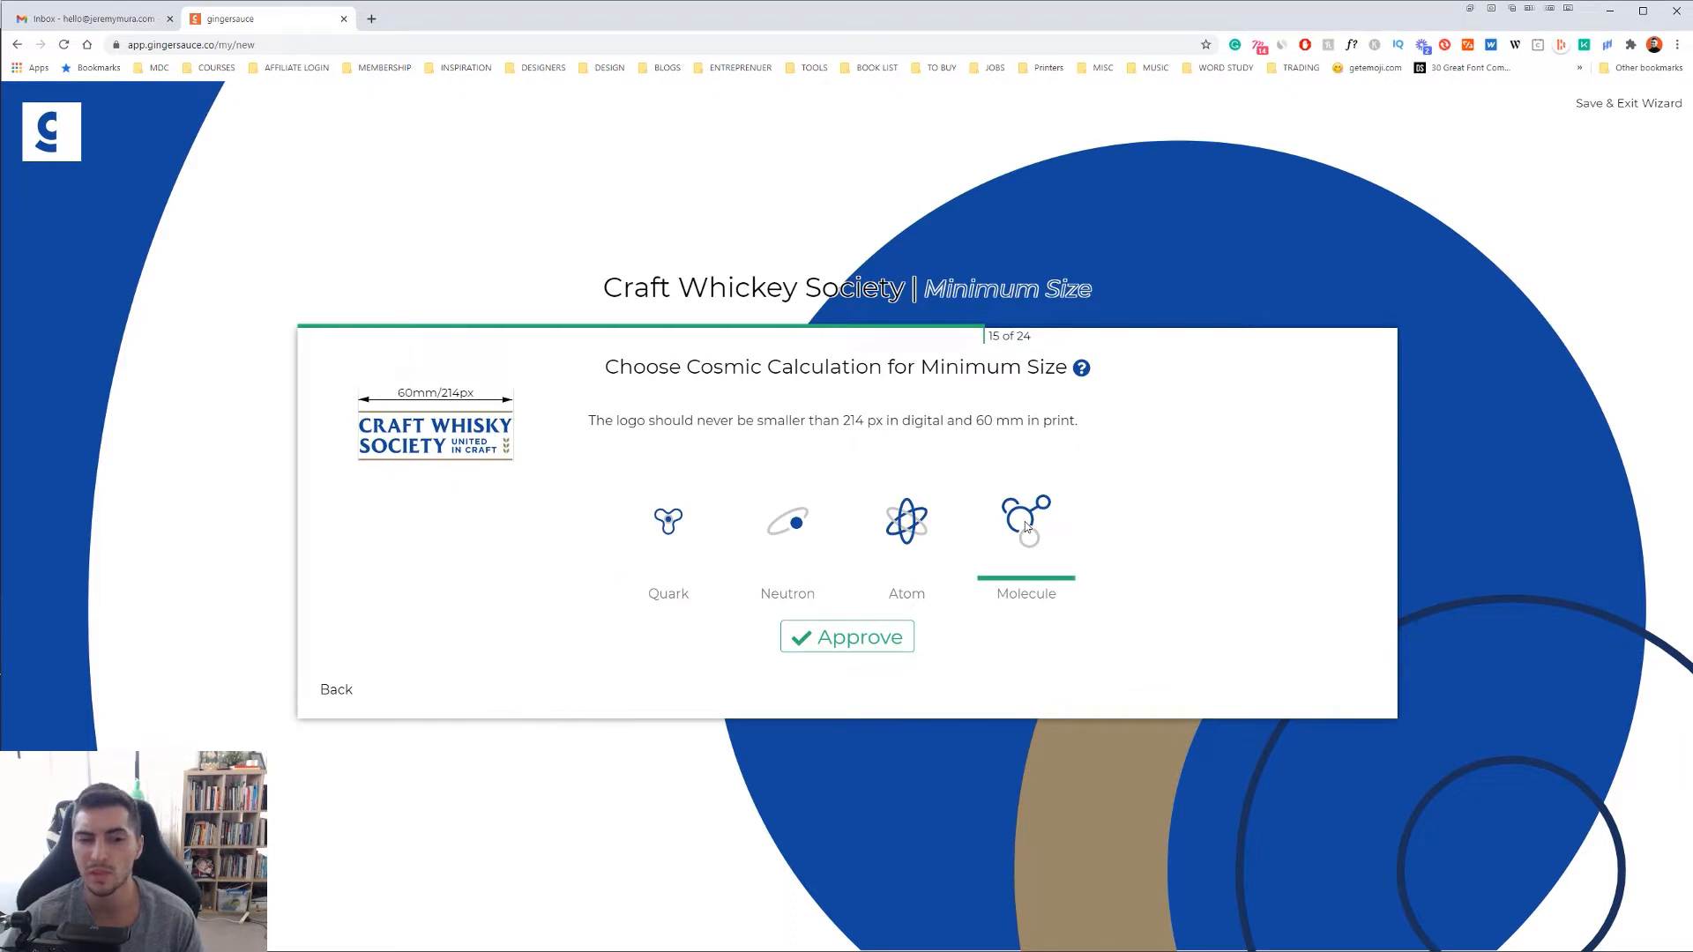
left_click(666, 522)
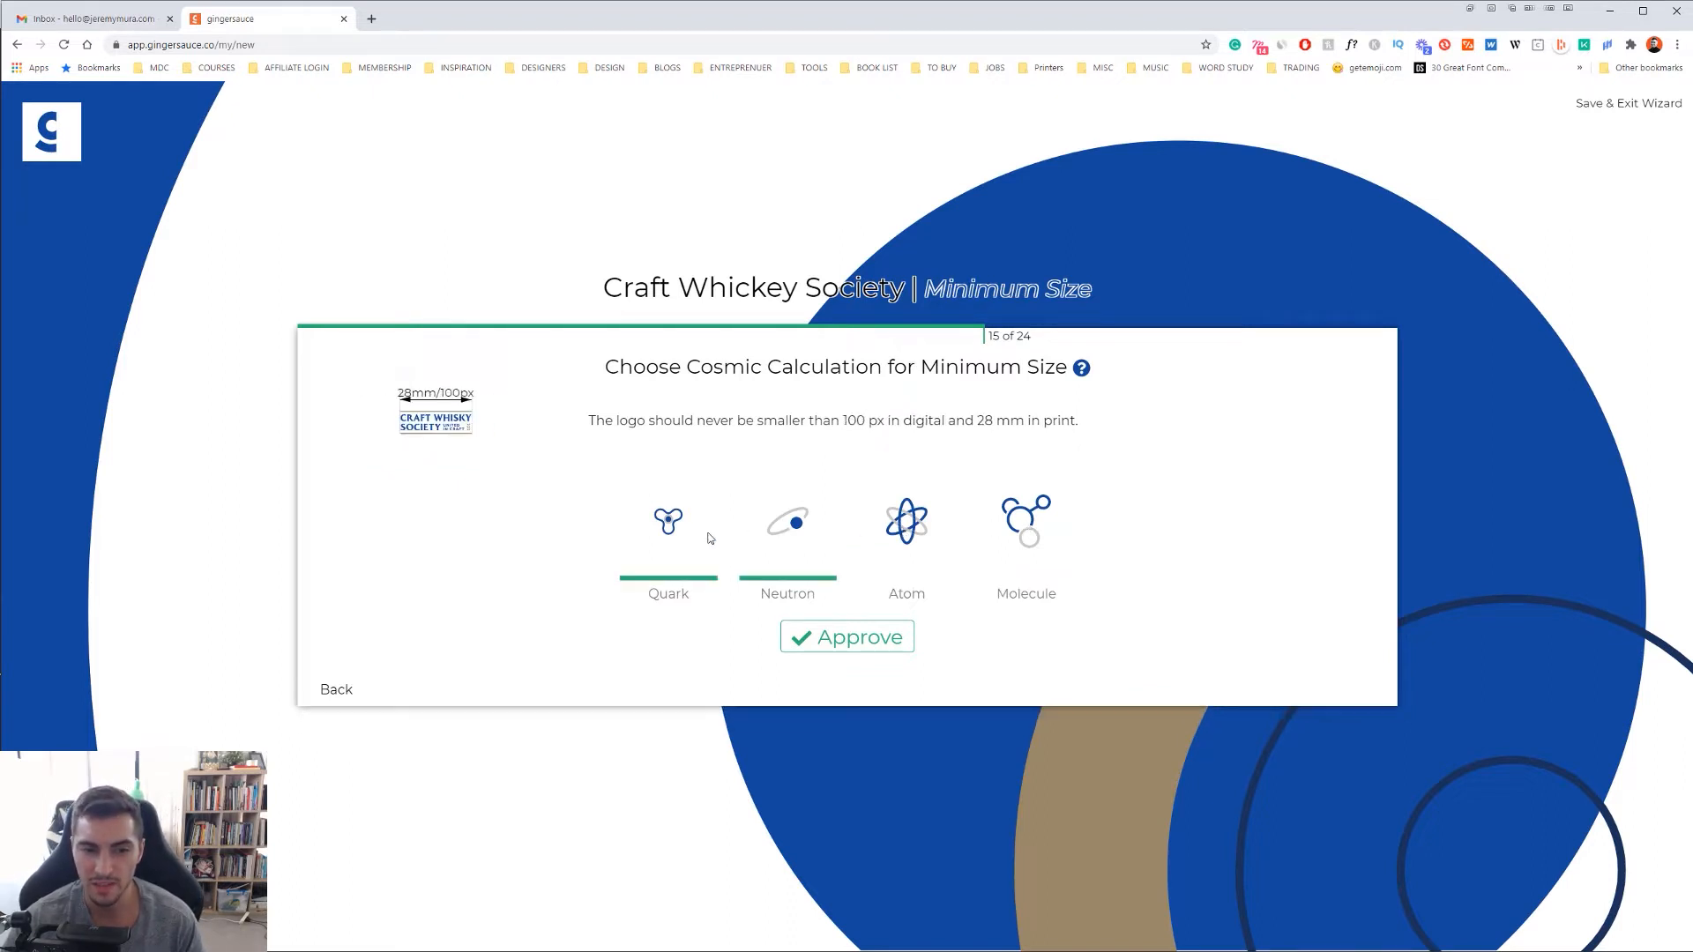
left_click(786, 540)
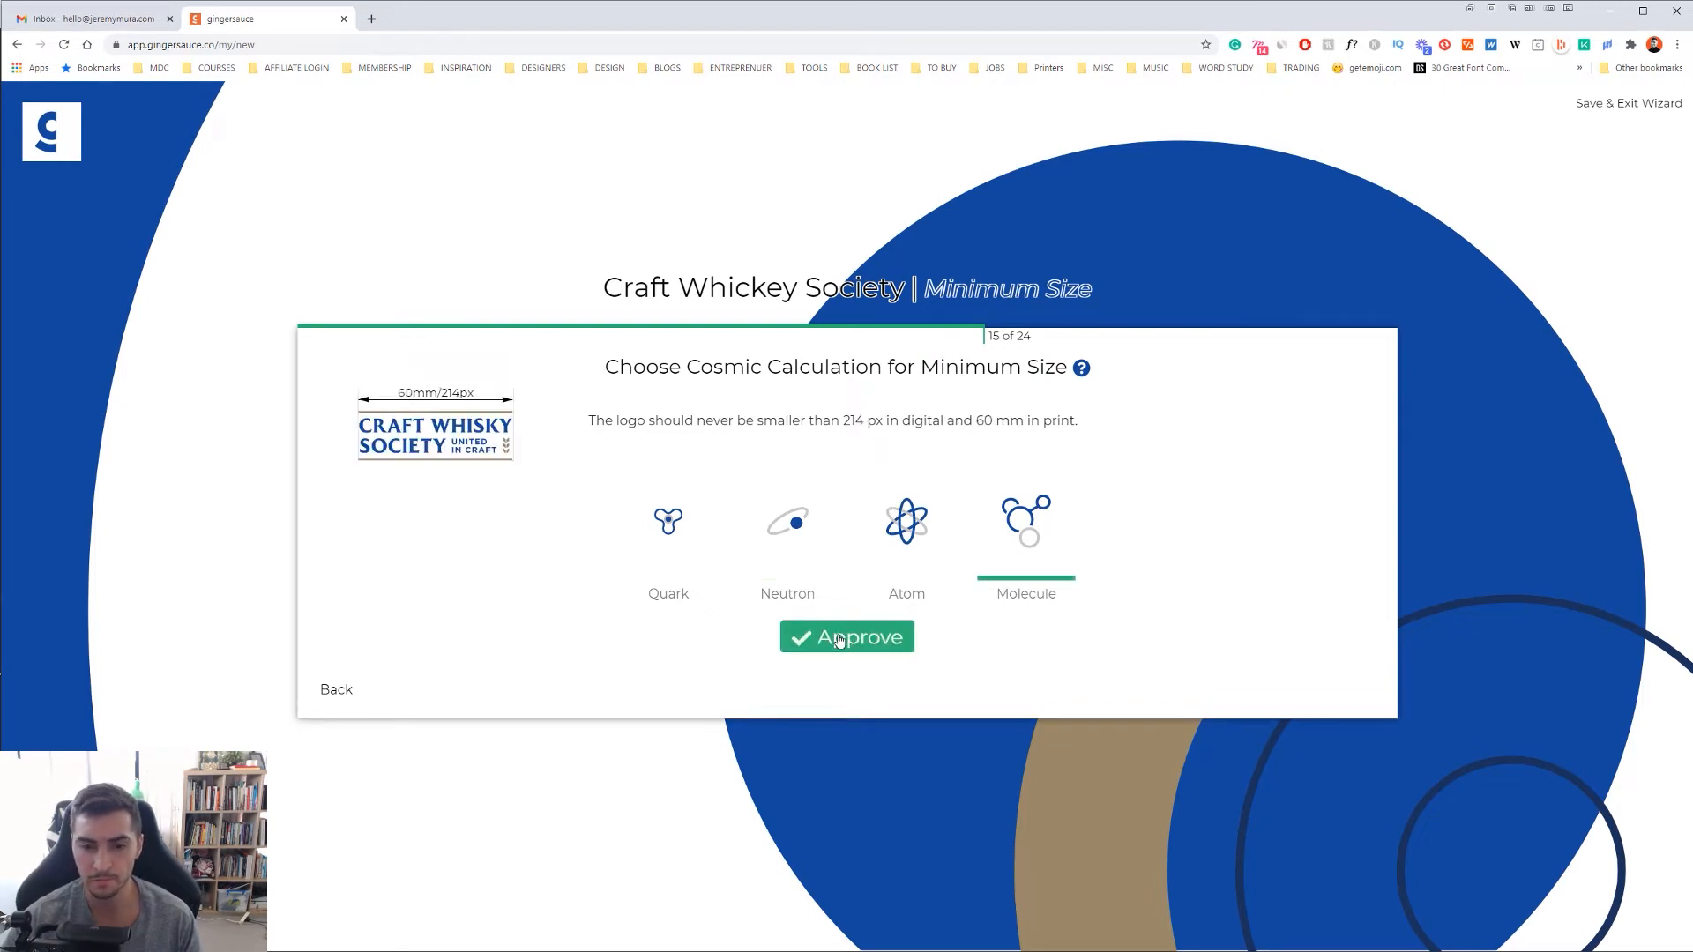
left_click(845, 636)
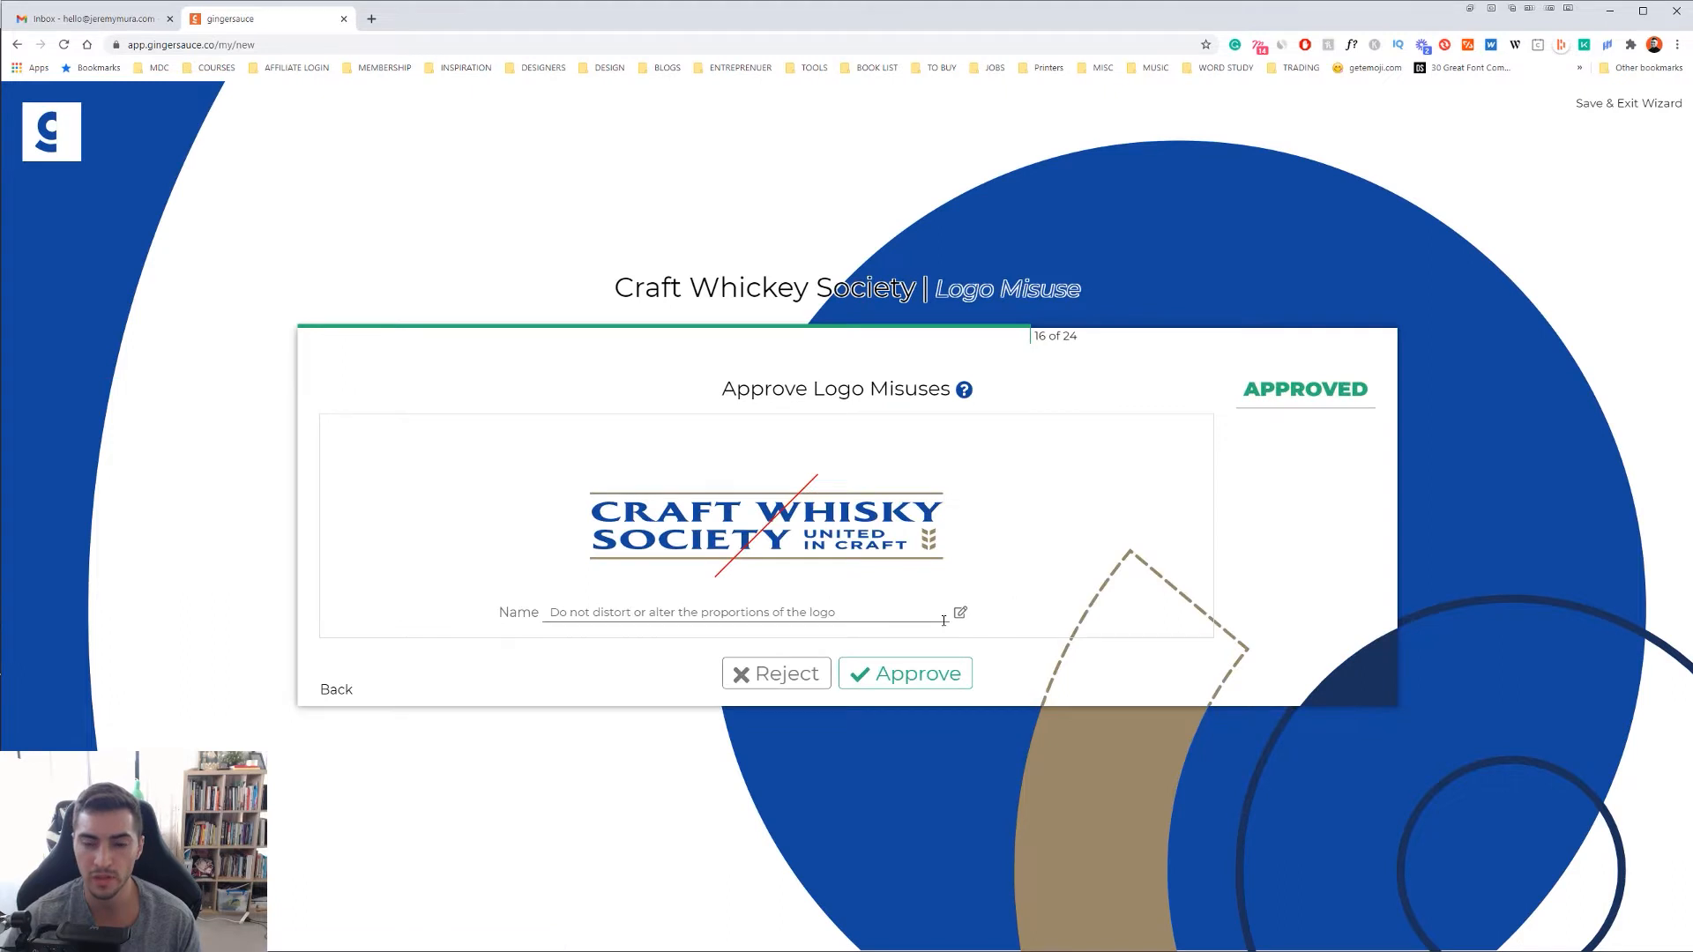
mouse_move(1112, 555)
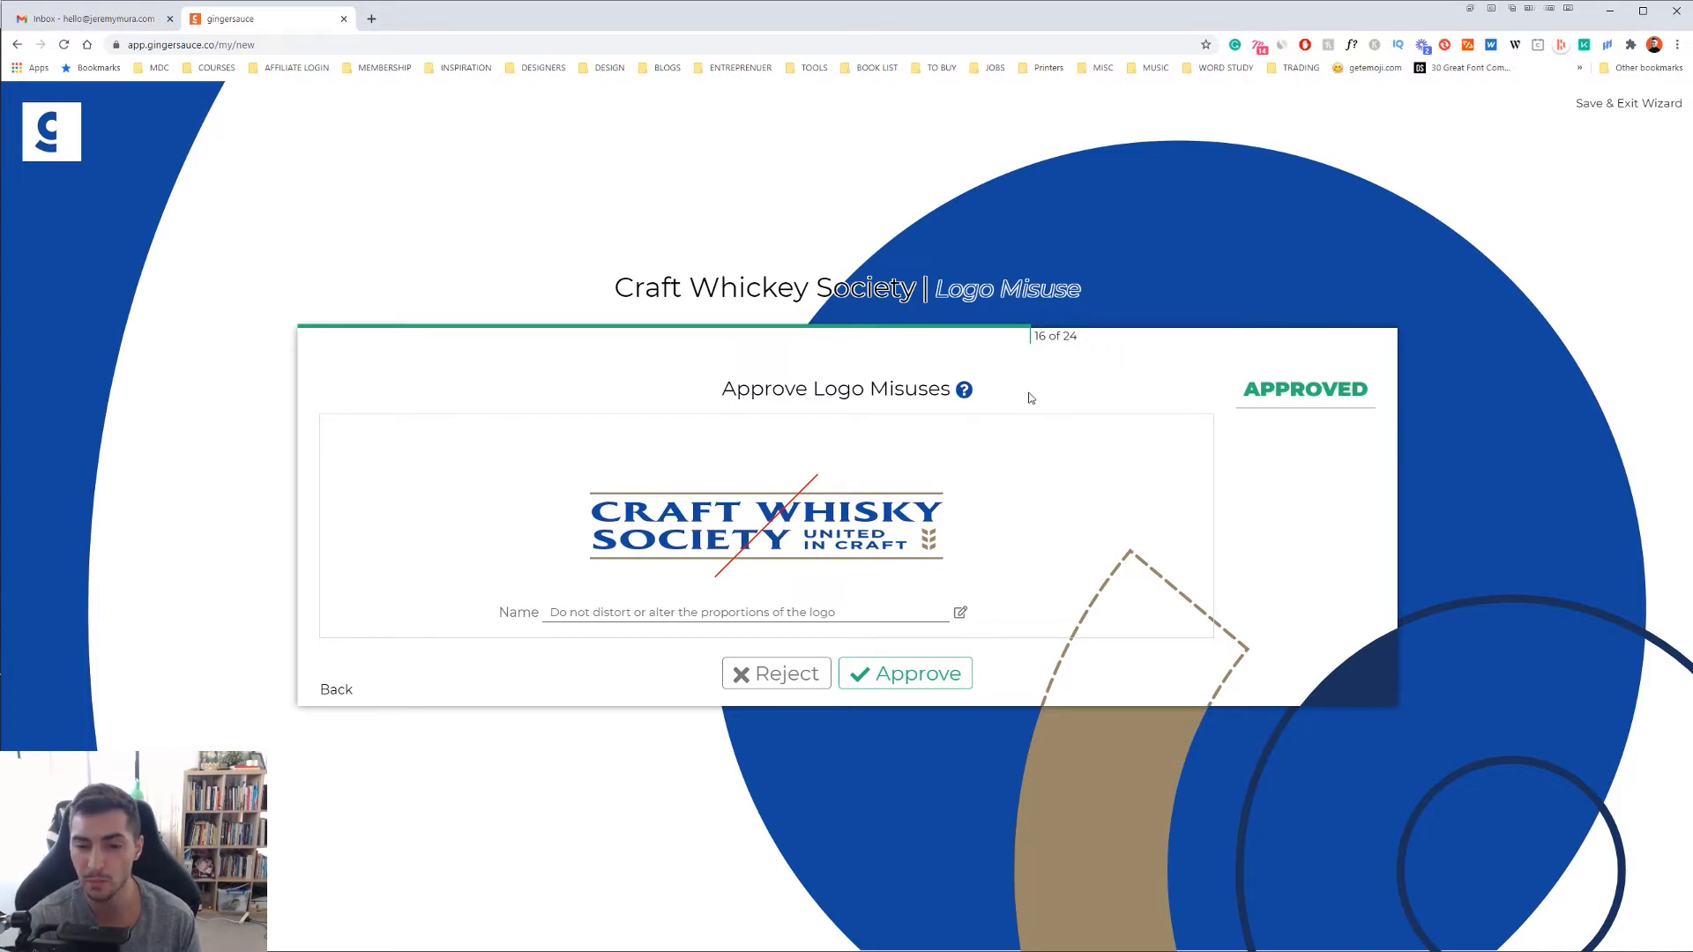
mouse_move(905, 672)
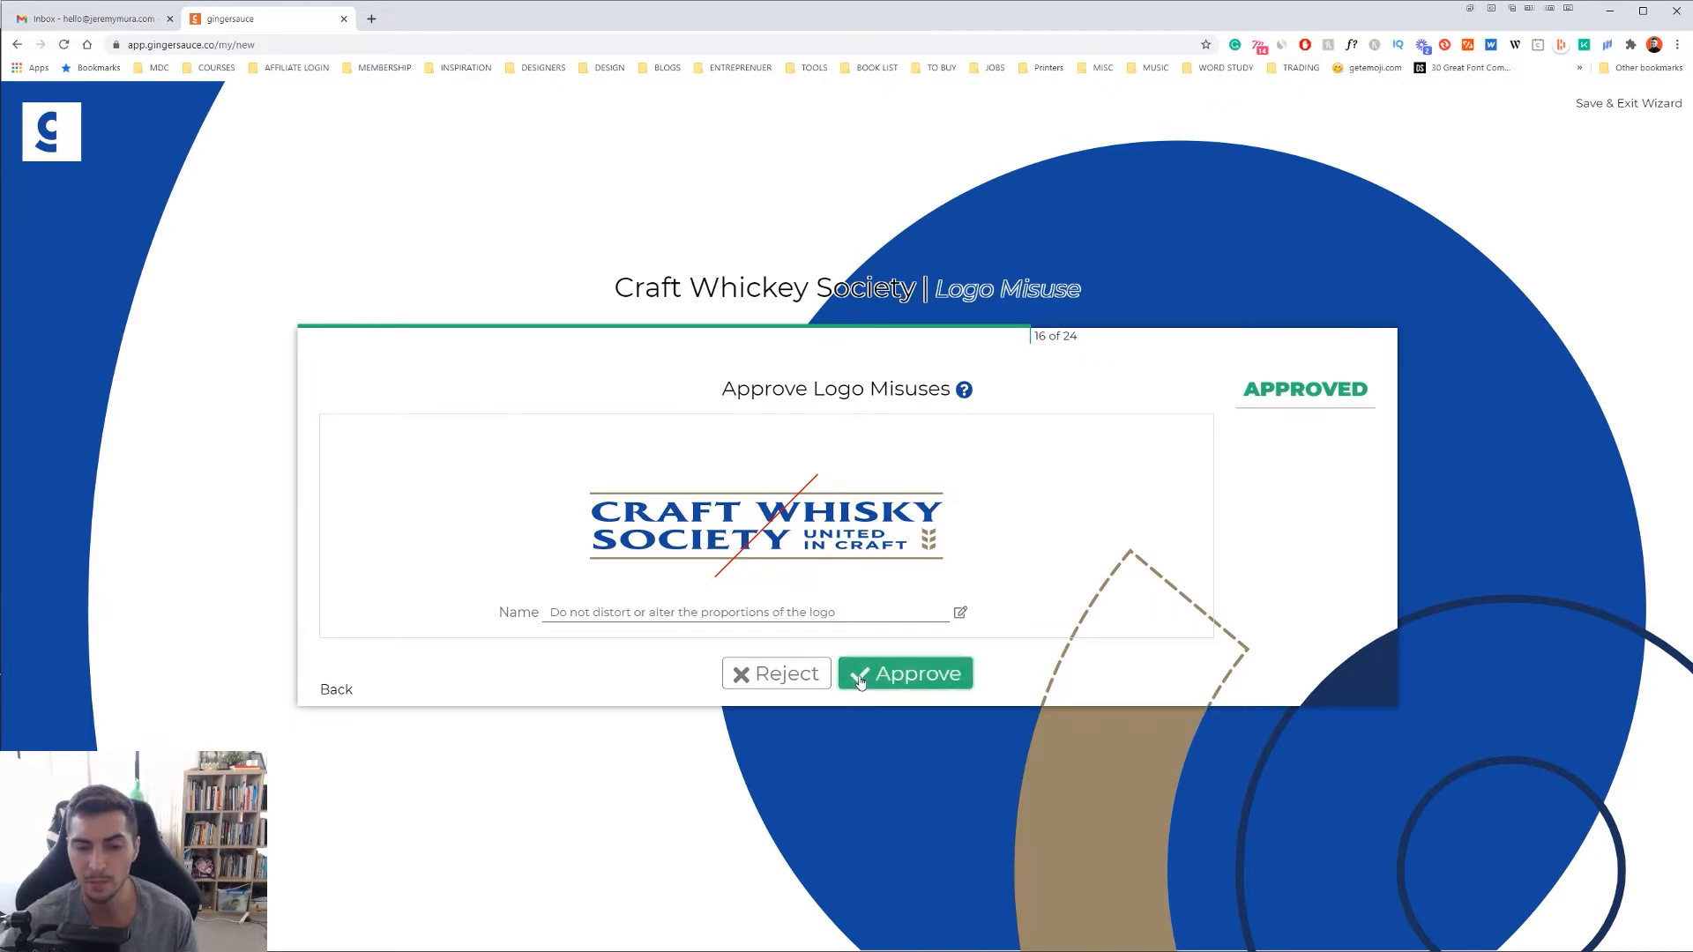
- Approve the do-not-distort misuse example and skip uploading another misuse image
left_click(905, 672)
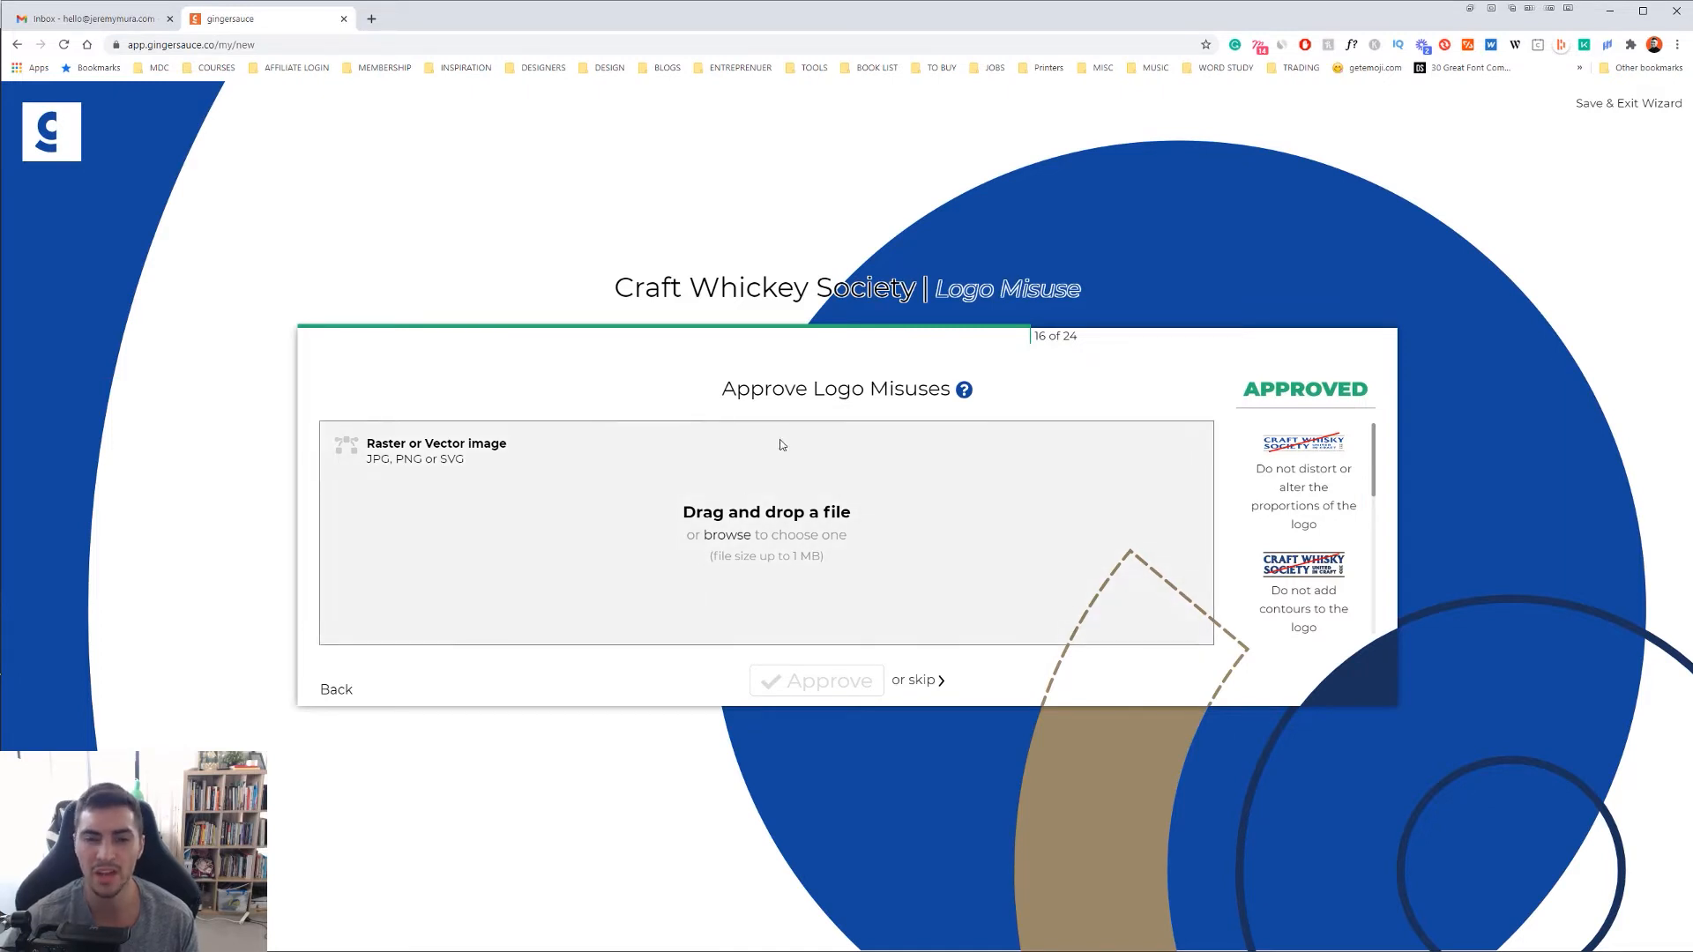
left_click_drag(784, 388, 955, 388)
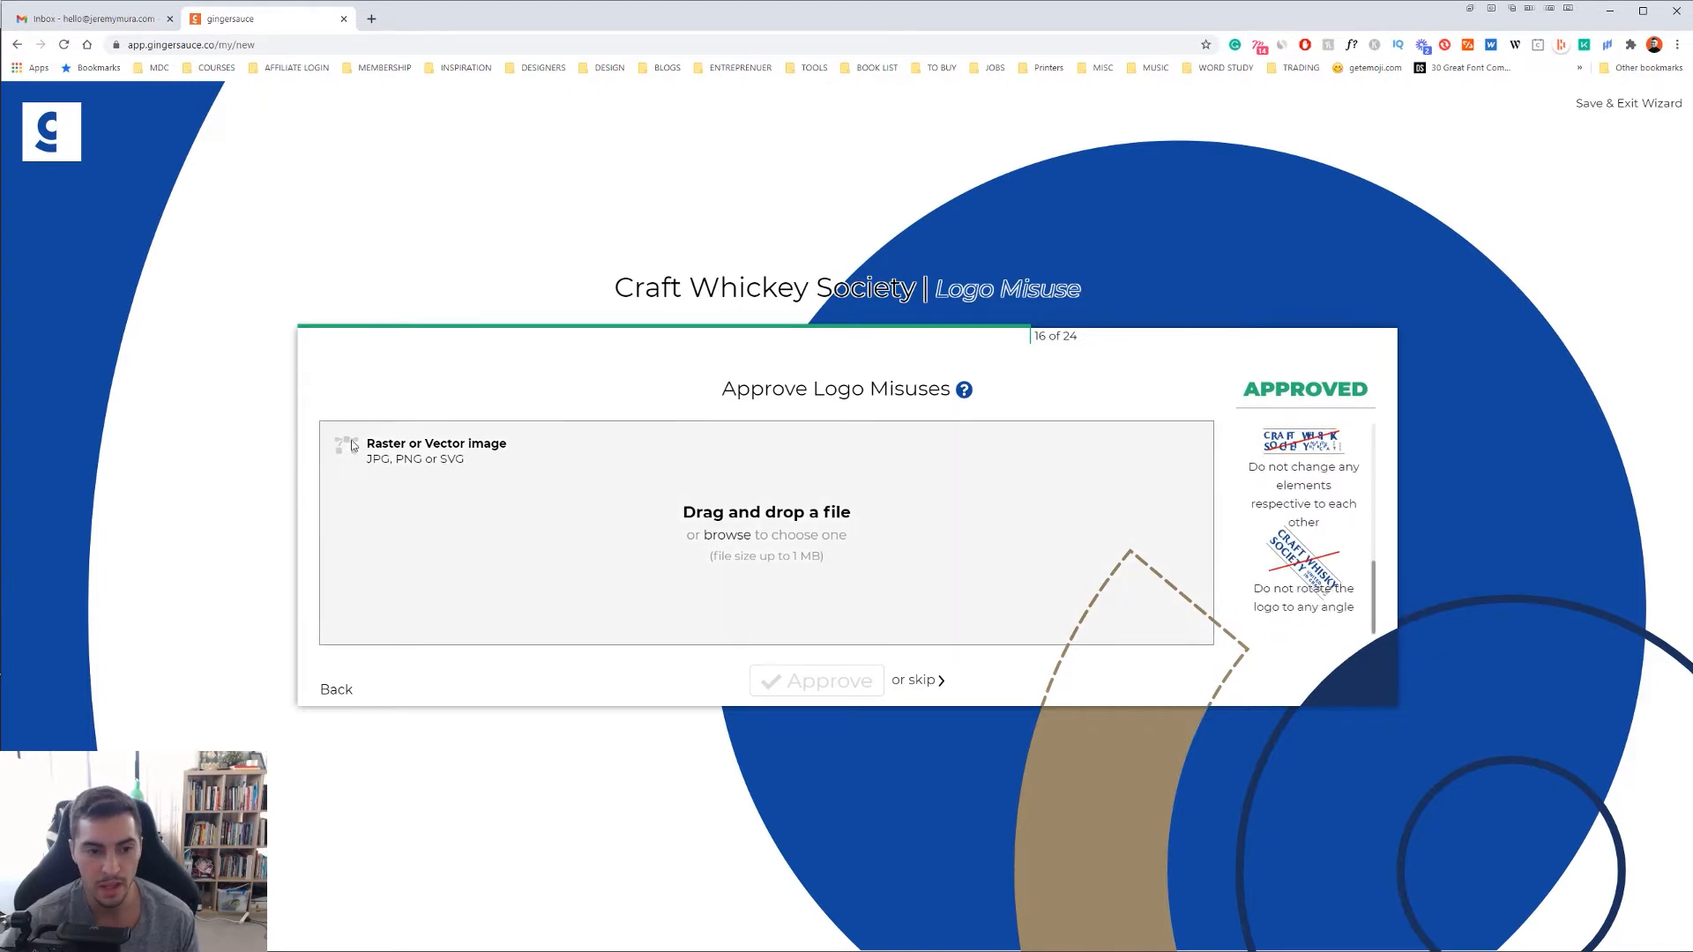
mouse_move(481, 469)
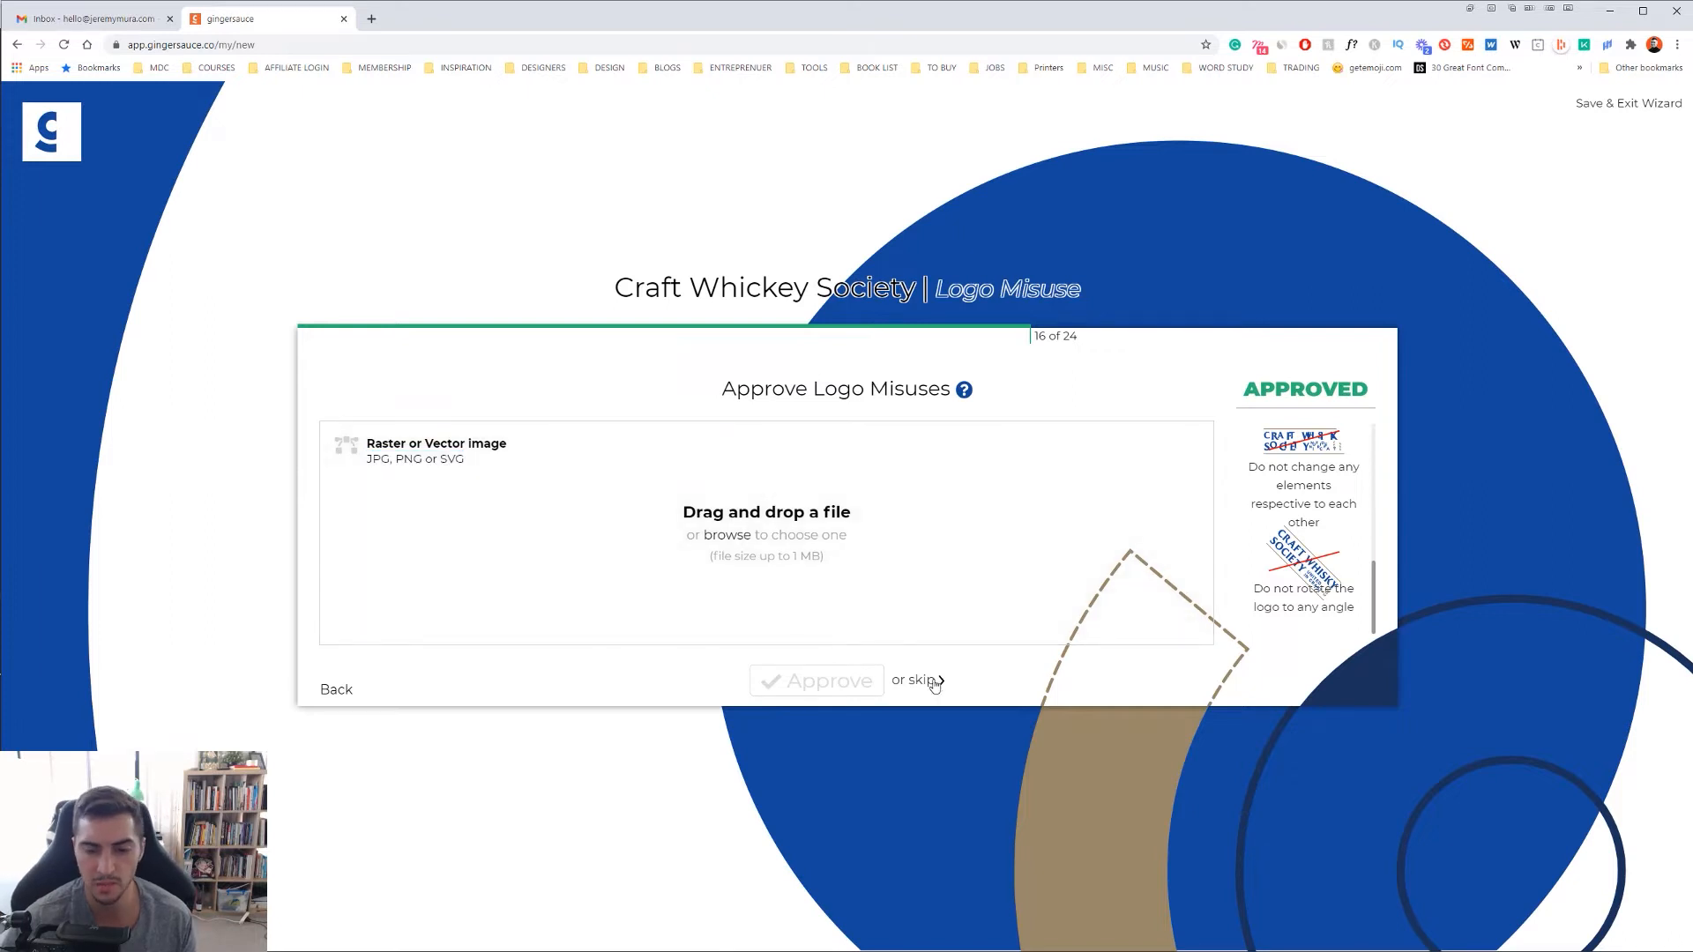
left_click(913, 680)
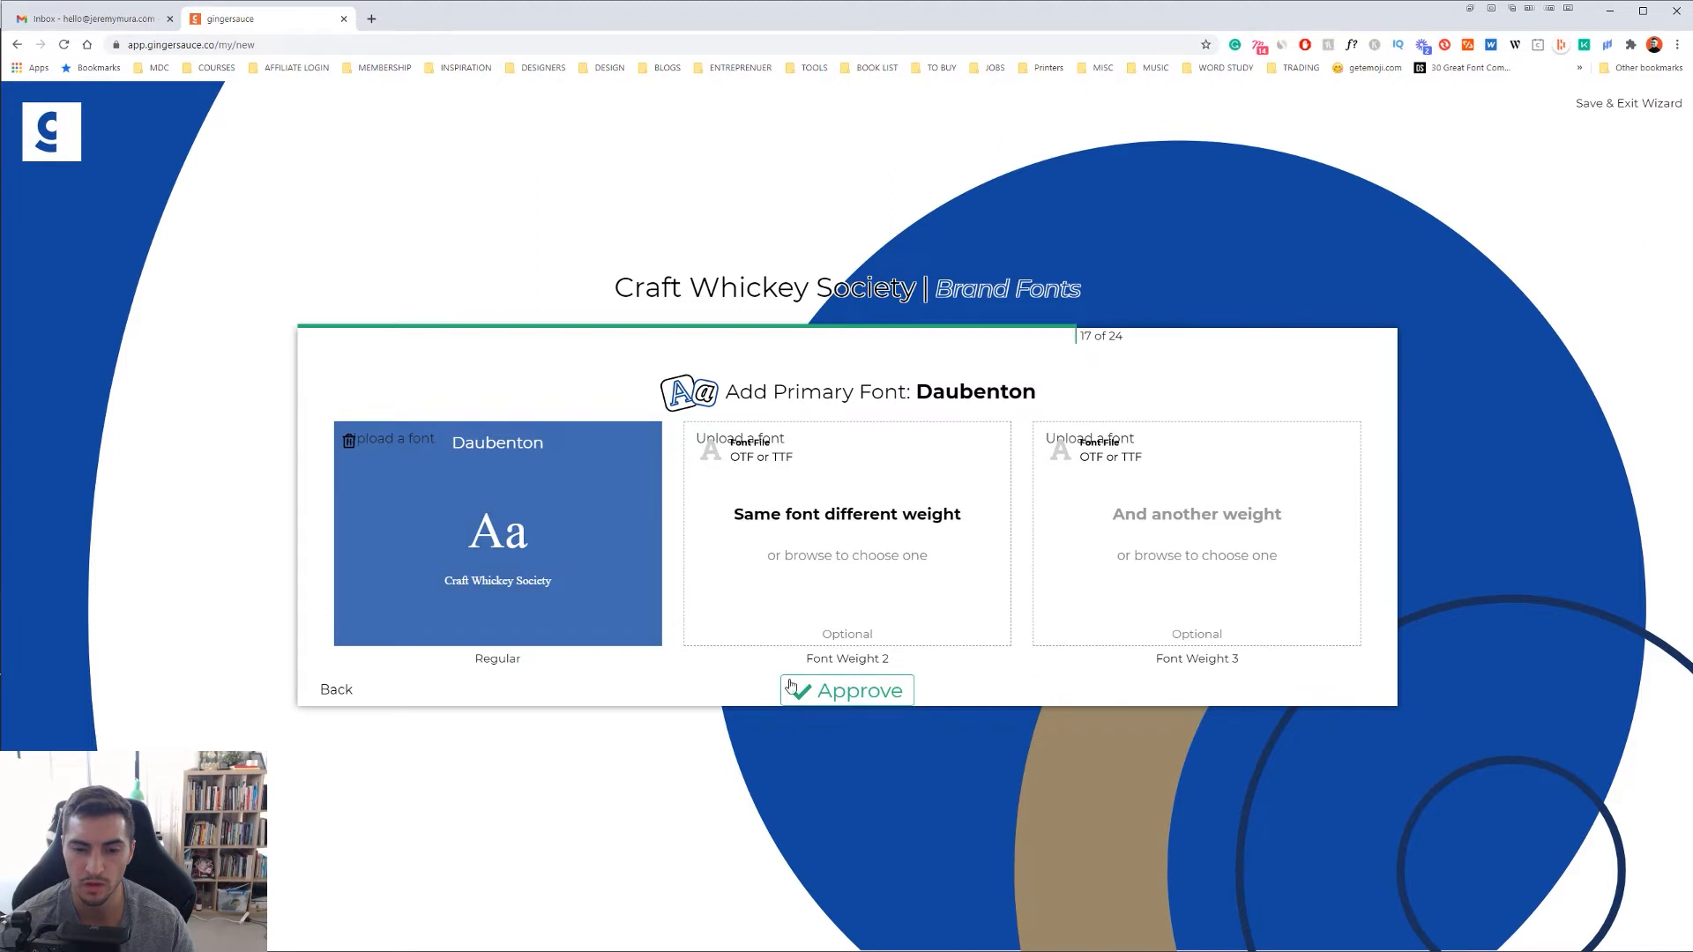
- Approve Daubenton as the primary brand font
left_click(845, 690)
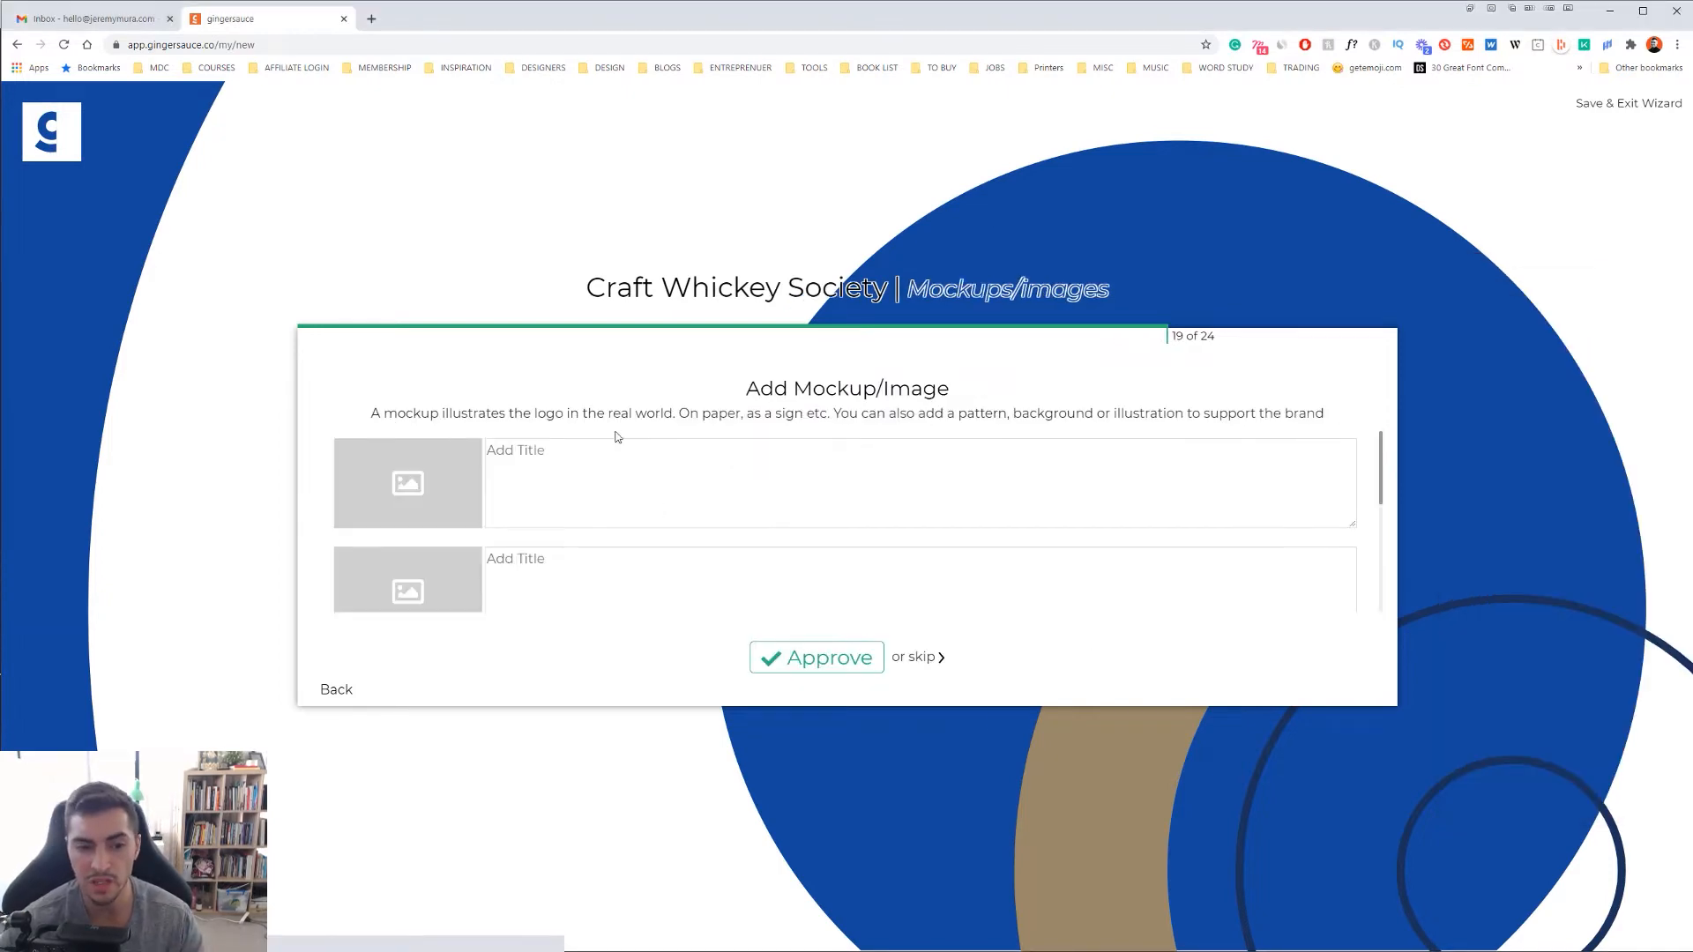
- Upload the 'mock' photos from the project folder as mockup images and approve them
left_click(407, 483)
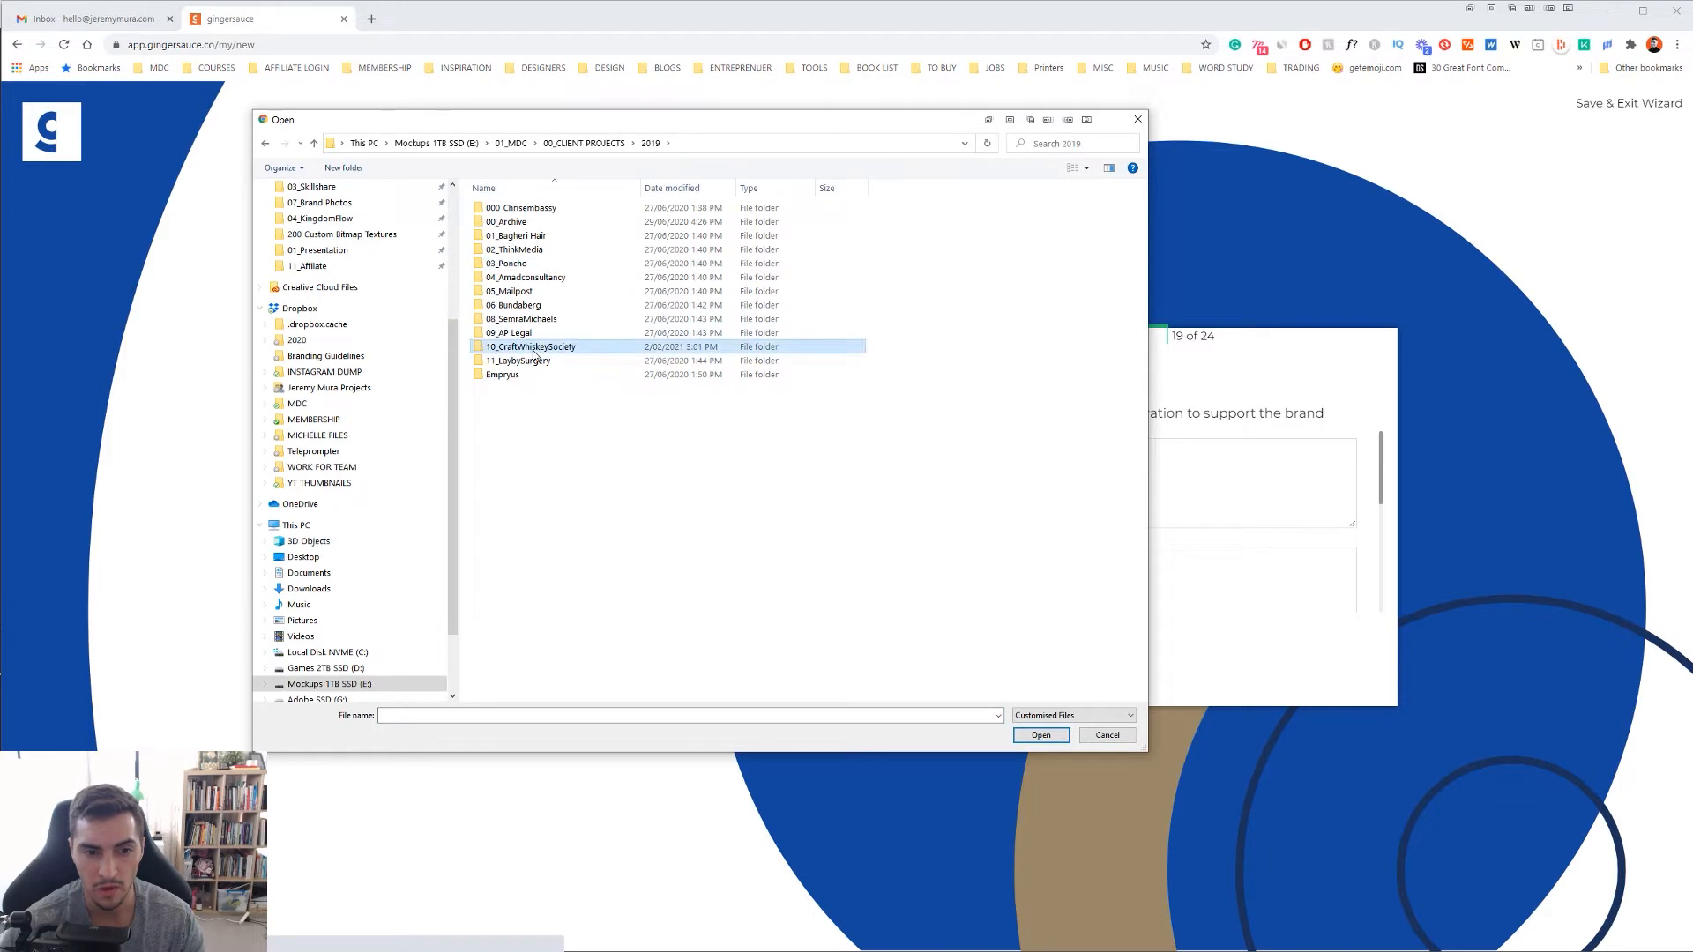
type("mock")
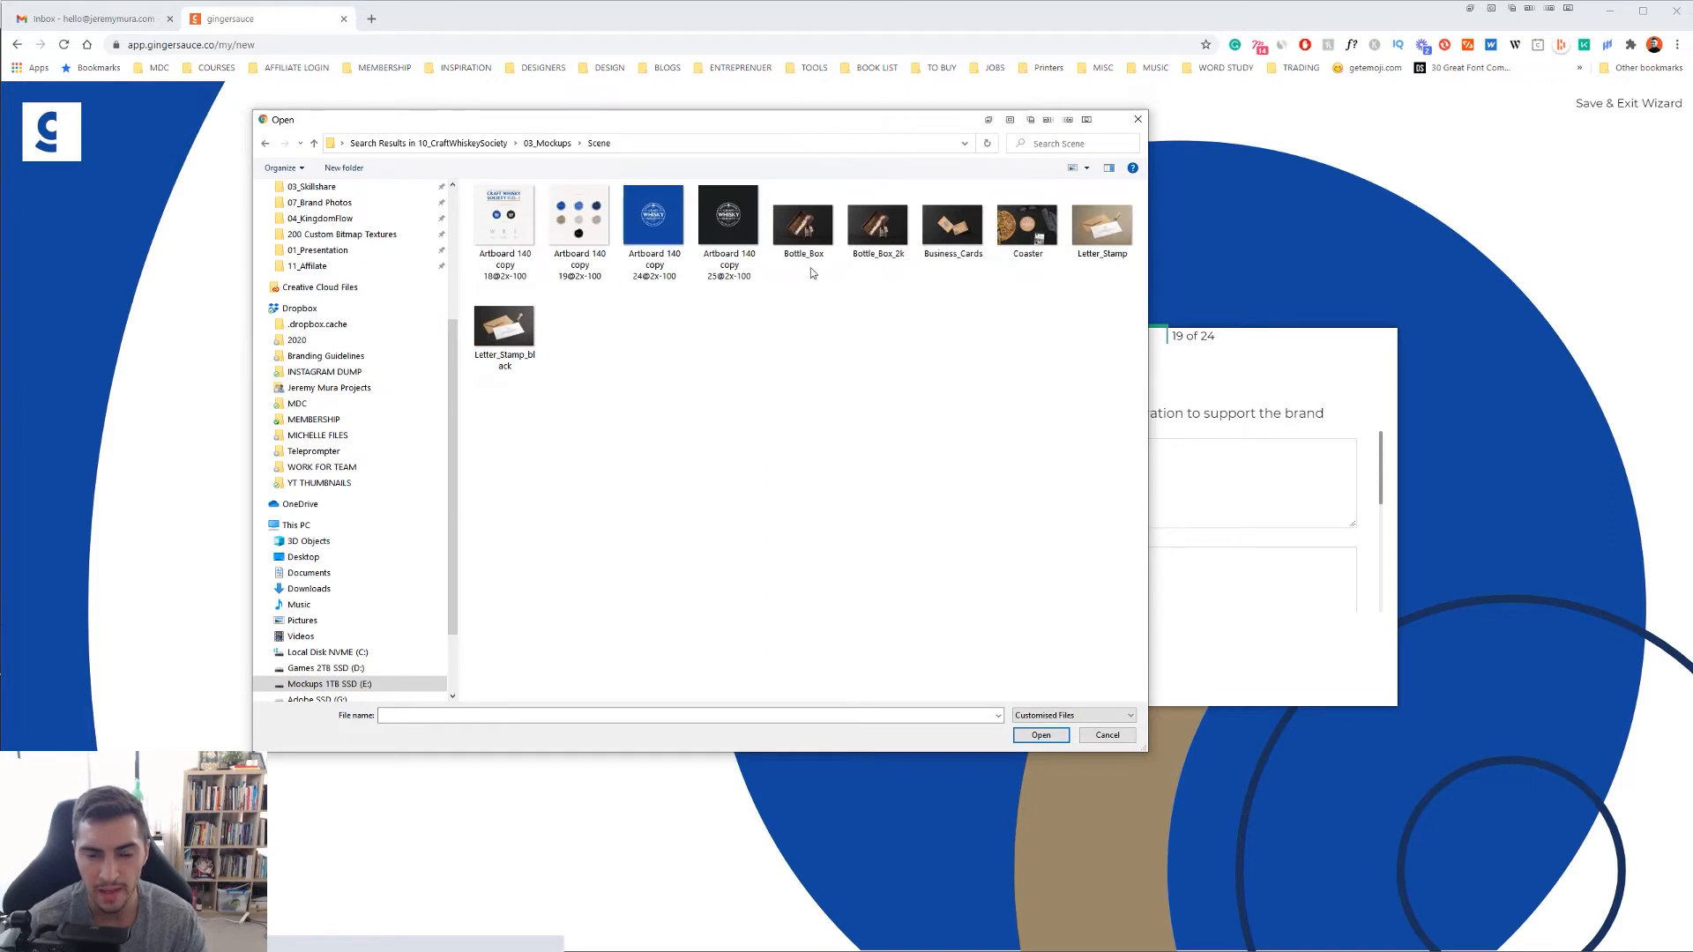
left_click(1104, 735)
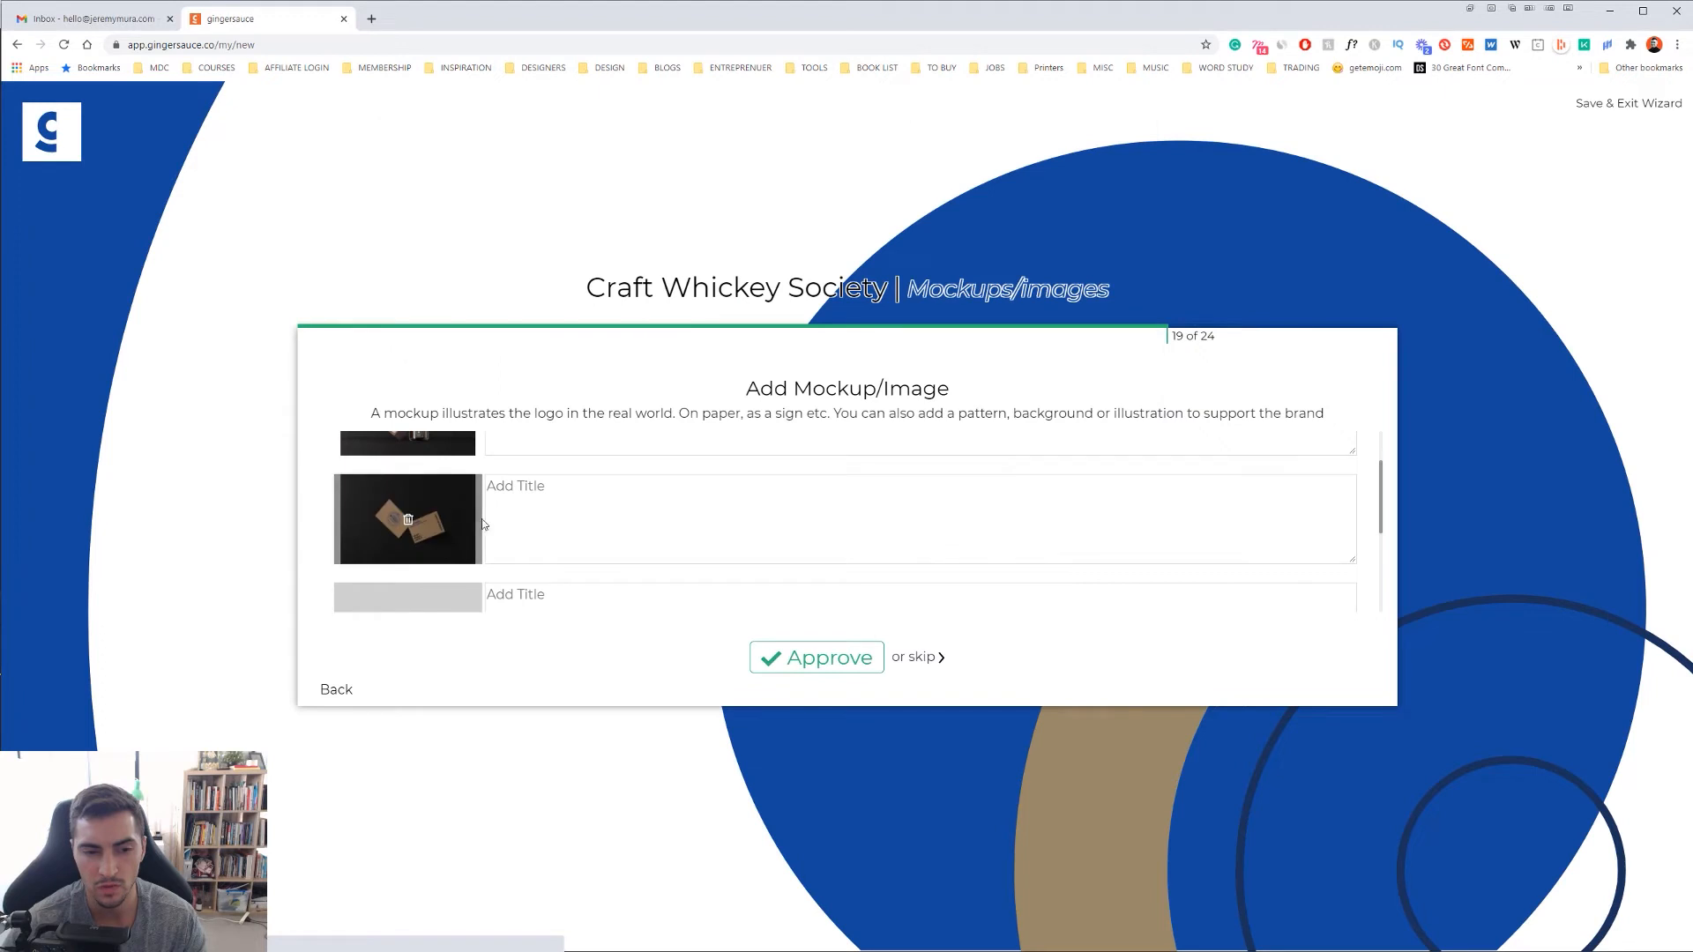
left_click(814, 658)
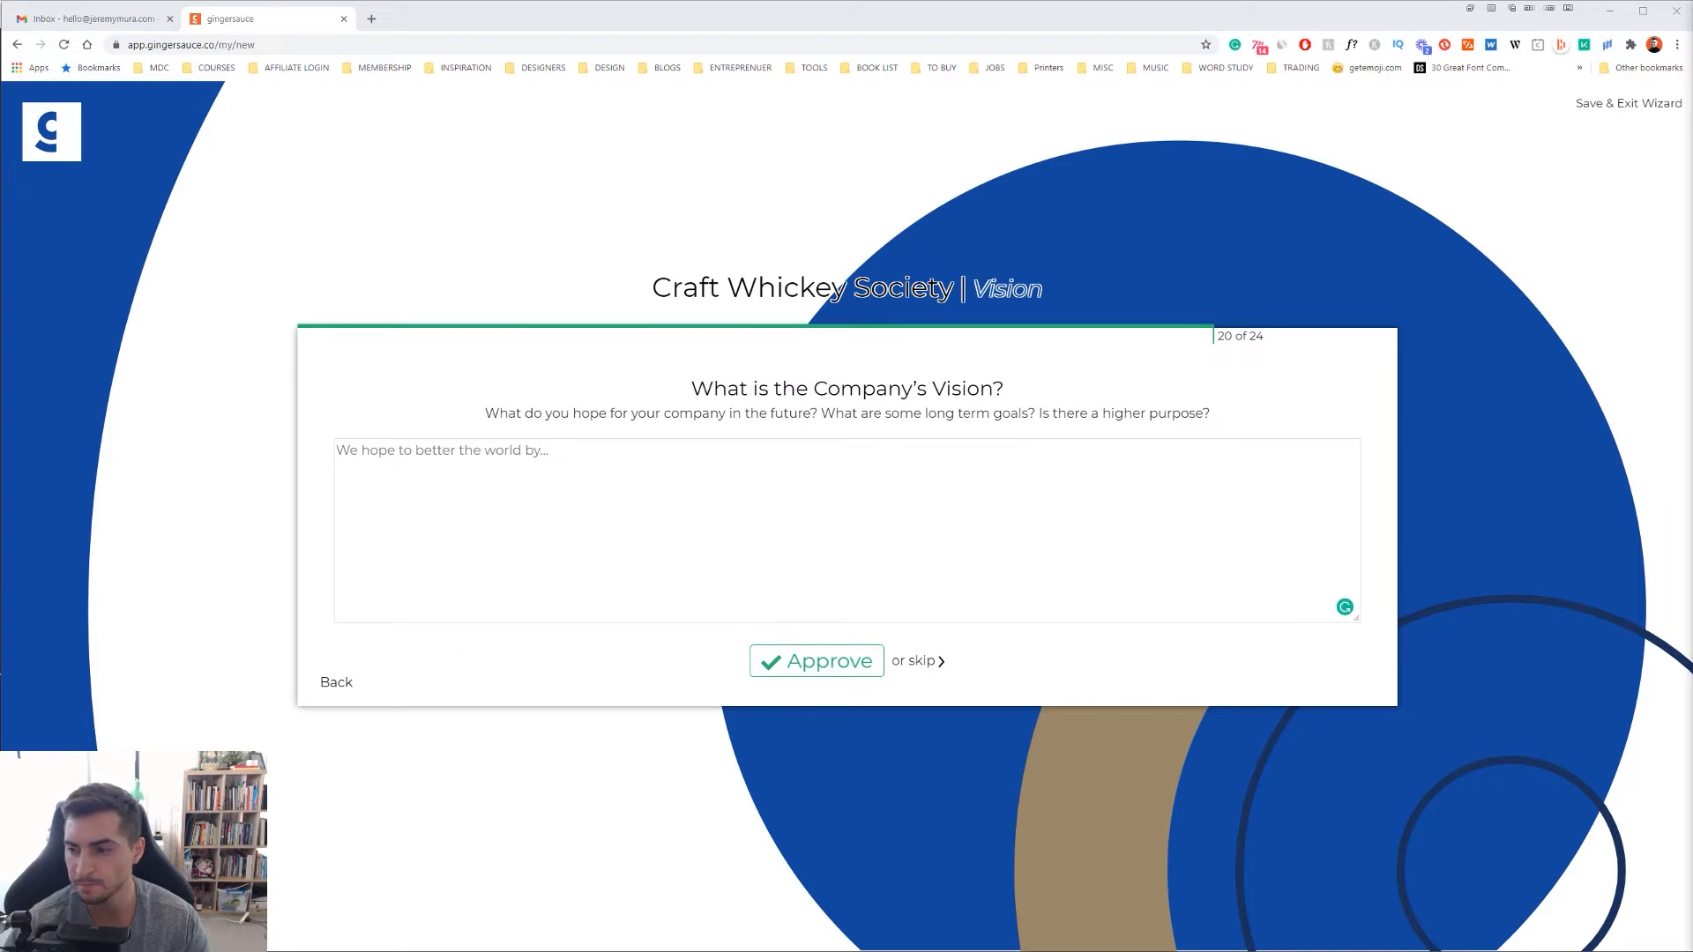
- Enter the digital whisky-of-the-month club vision statement and approve it
type("We are a digital subscription, whisky of the month club. We source rare whisky for our Members you cannot get anywhere else, from all over the globe.")
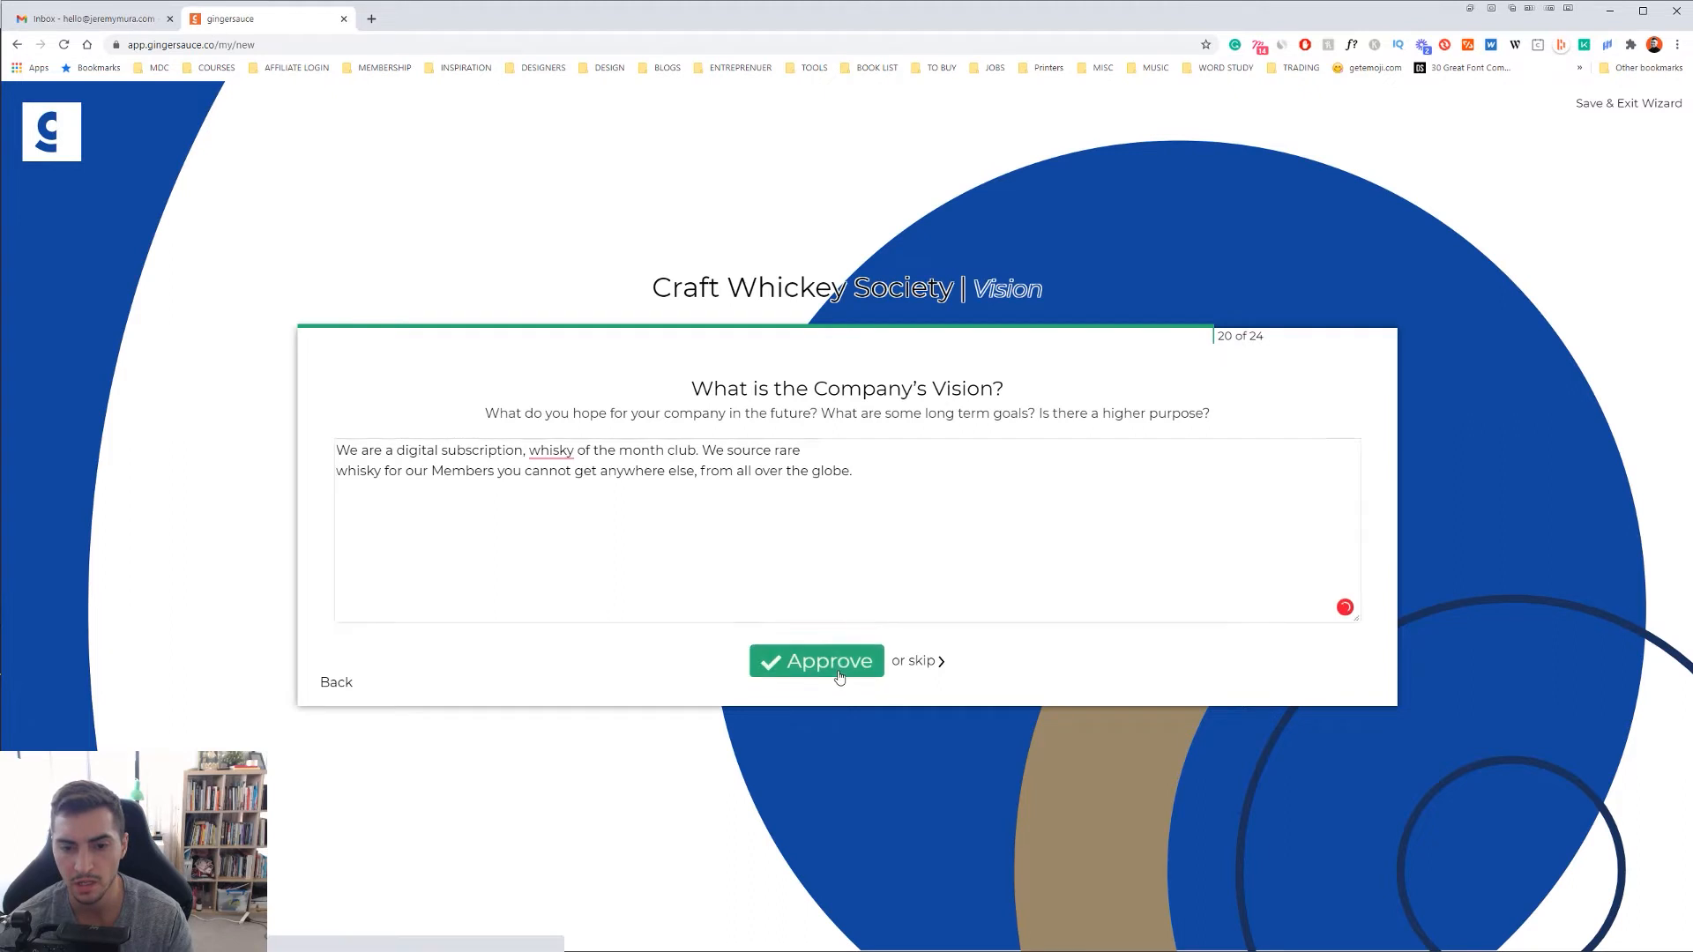
left_click(815, 662)
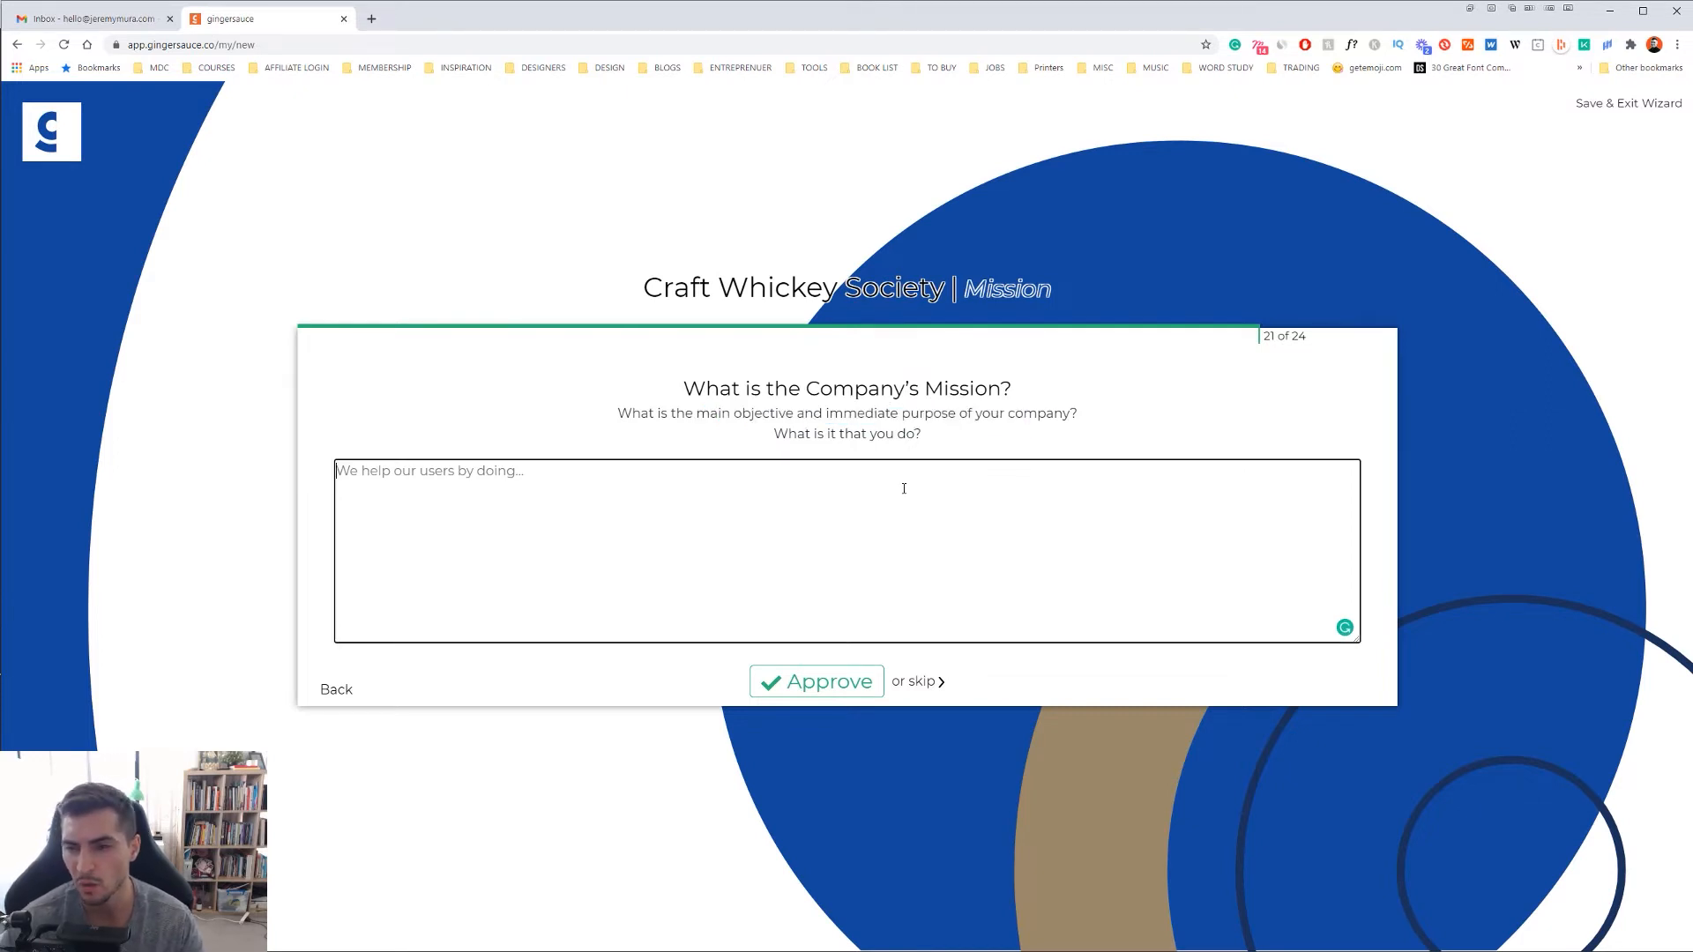
- Enter the mission 'Sell whiskey subscriptions.' and approve it
type("Sell w")
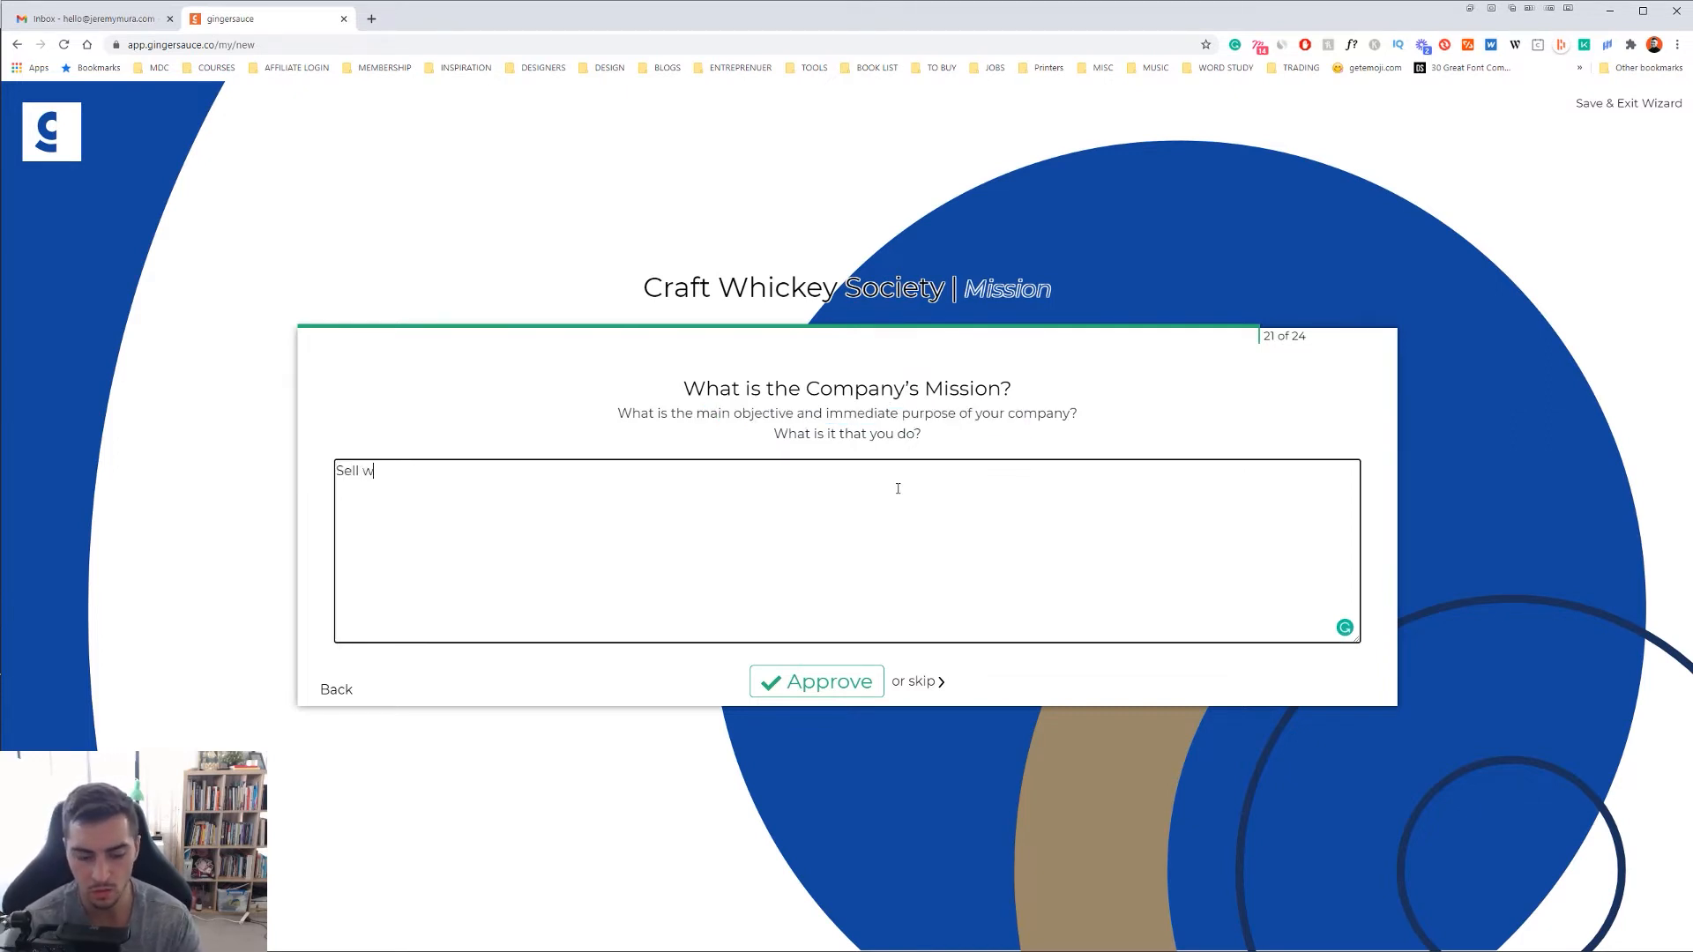
type("hiskey subscr")
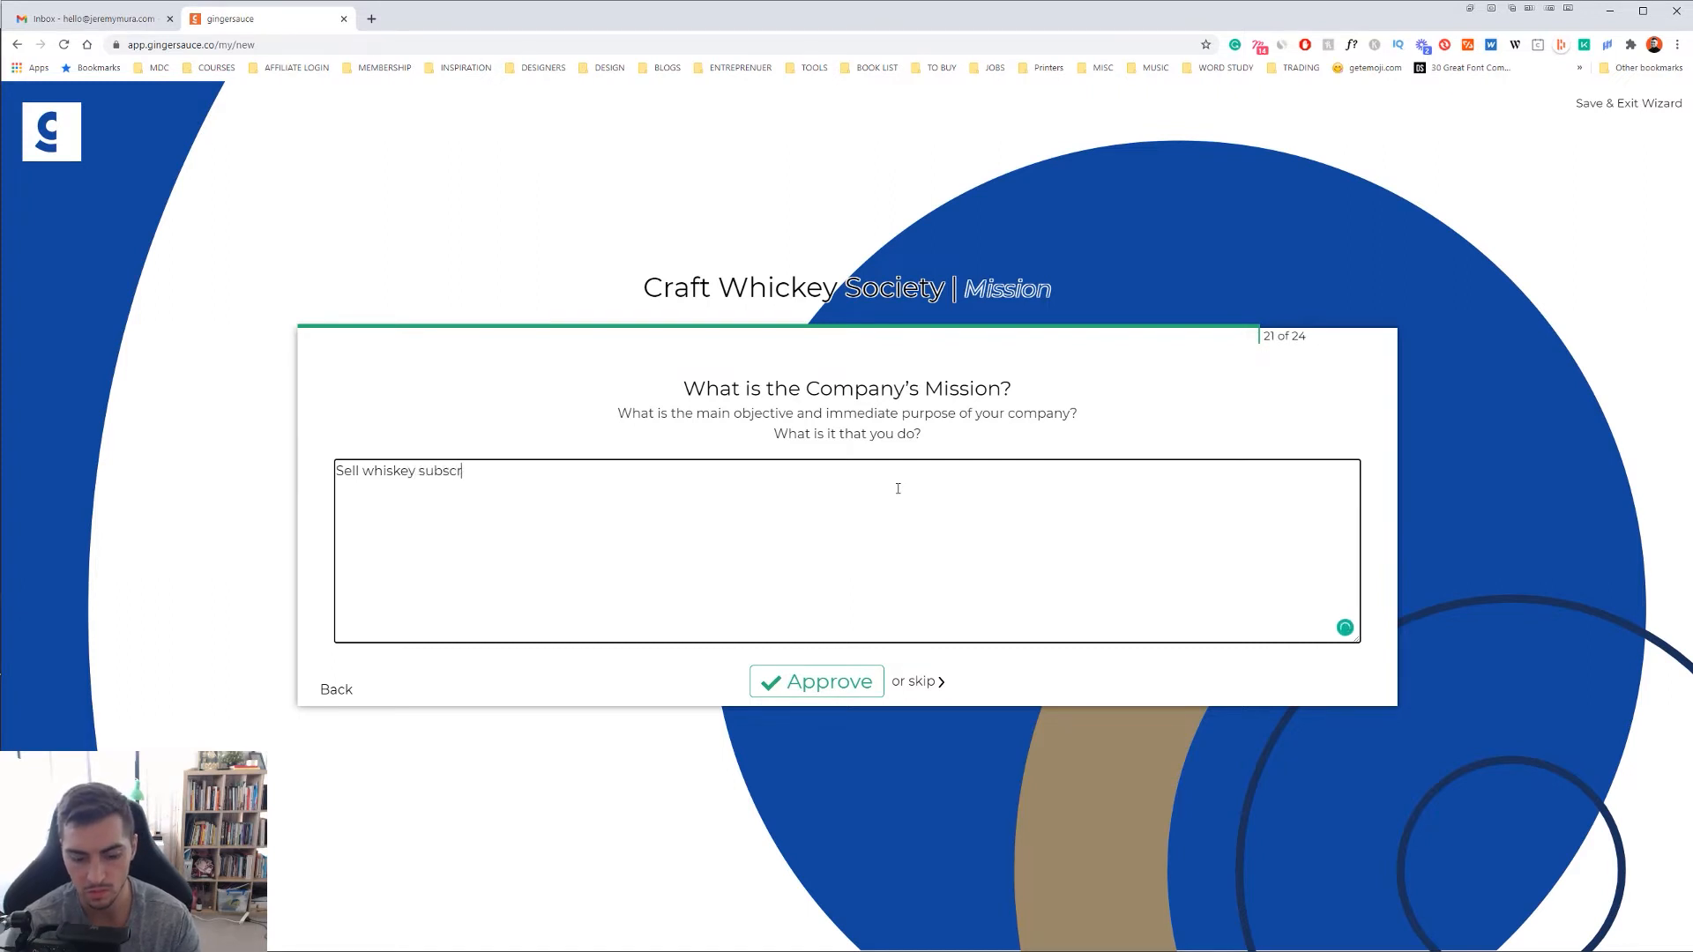
type("iptions")
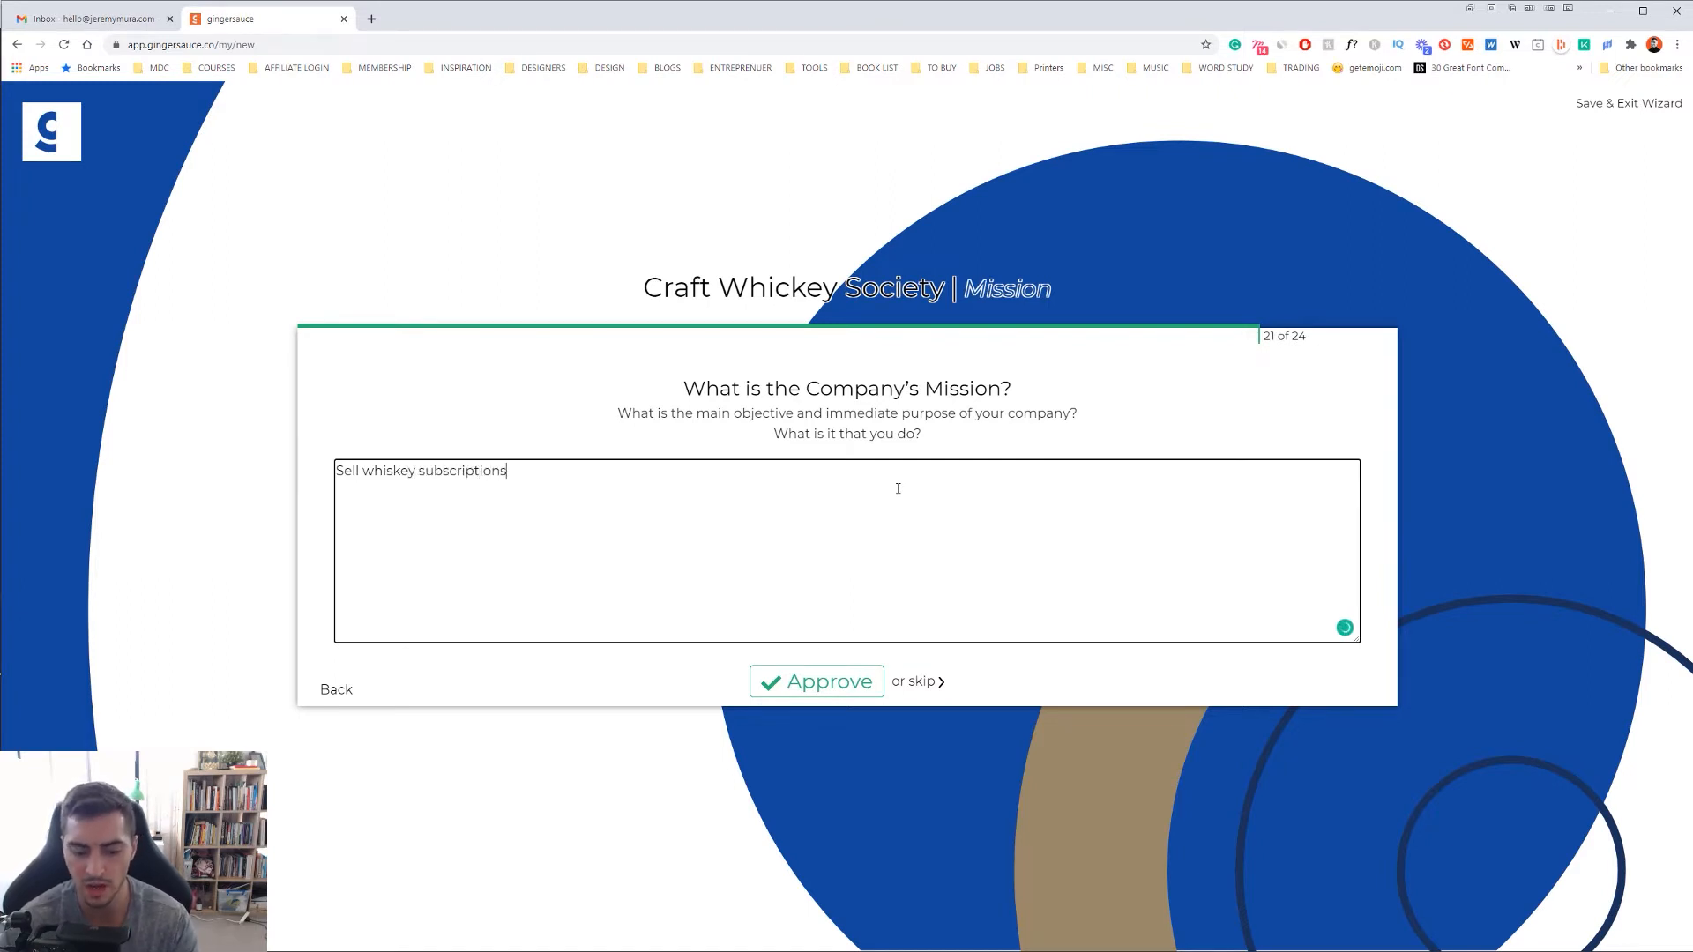
type(".")
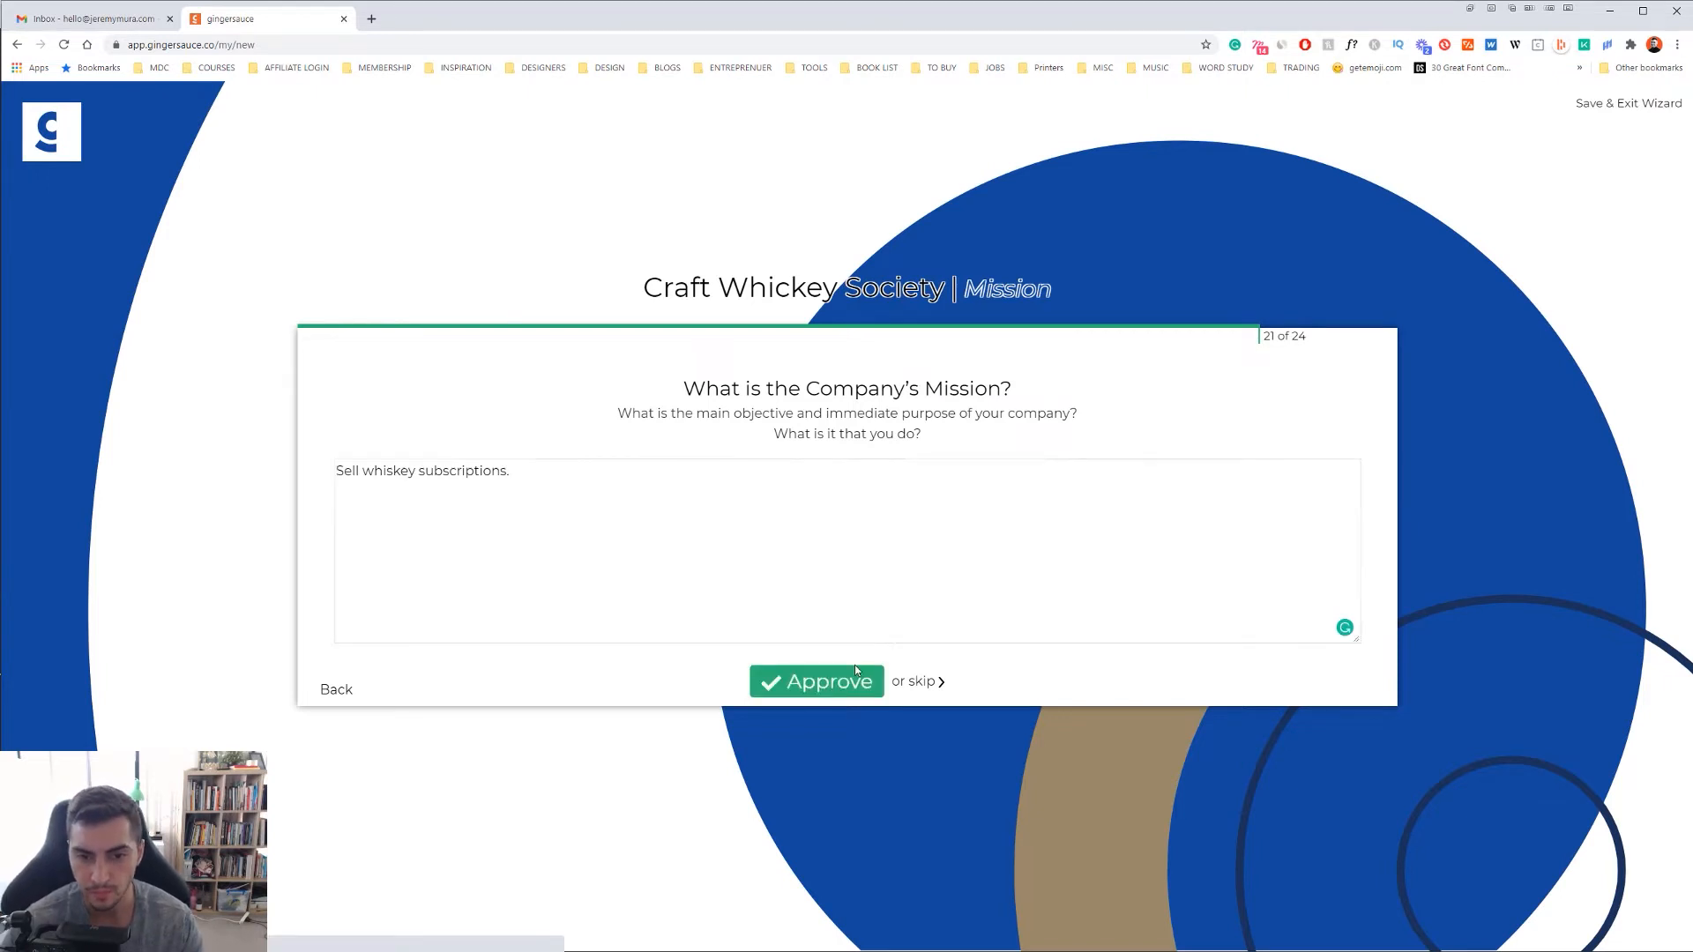
left_click(816, 681)
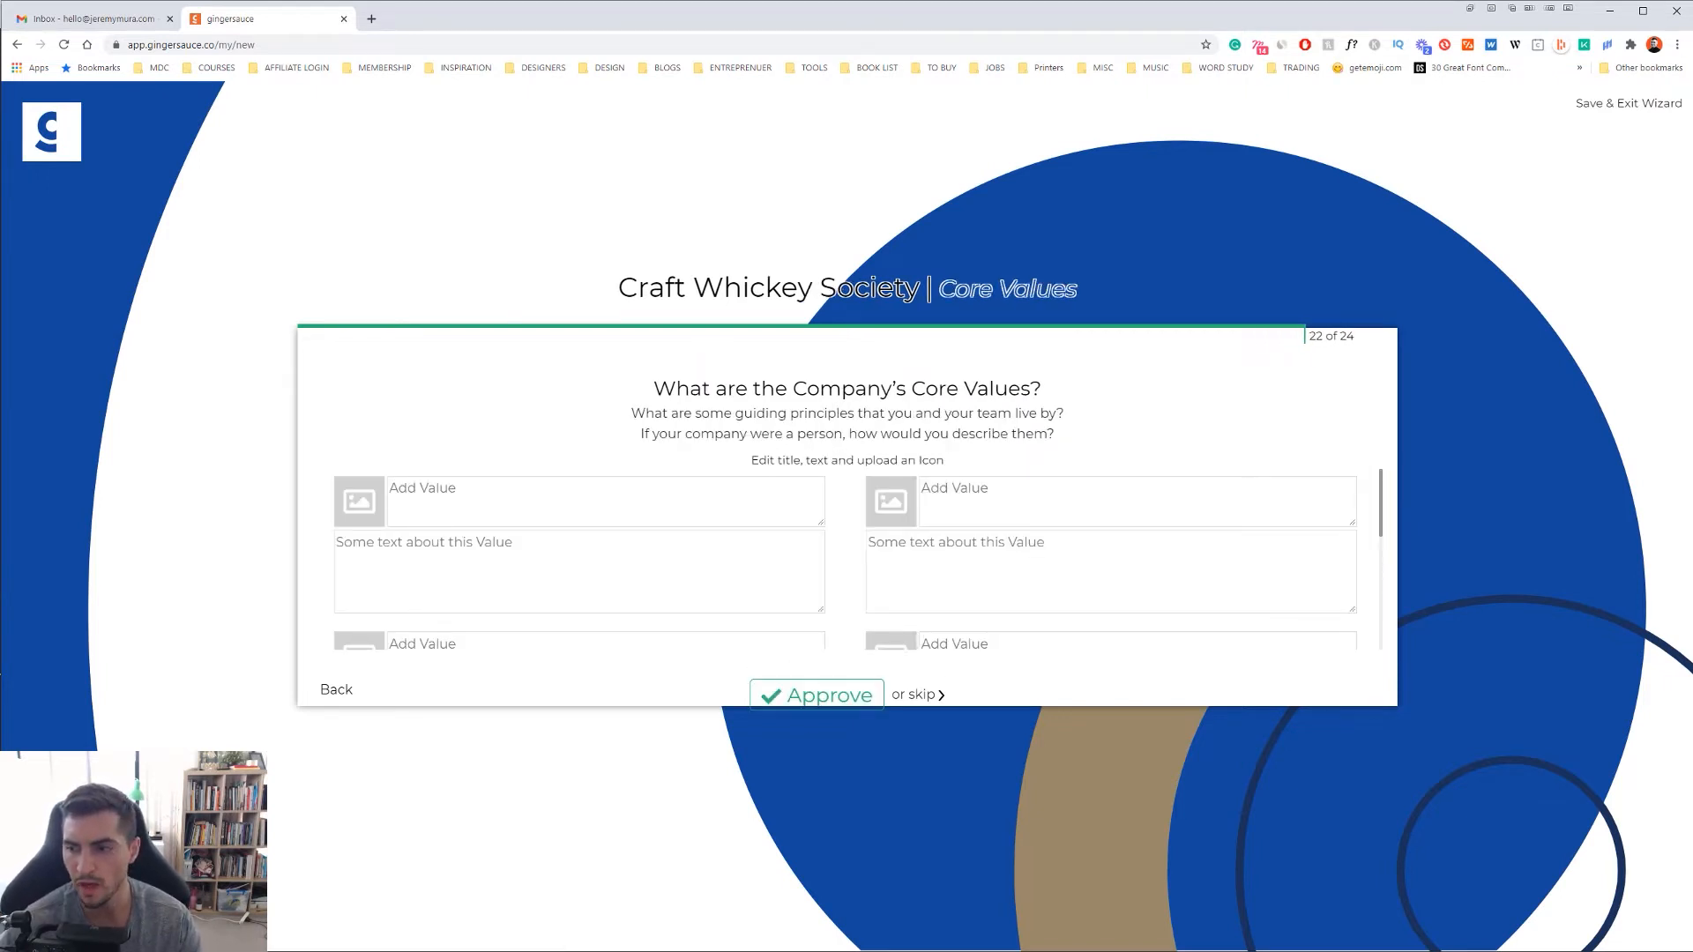
- Add 'Accessible' as the first core value and move to the next value field
type("Accessible")
type("Modern")
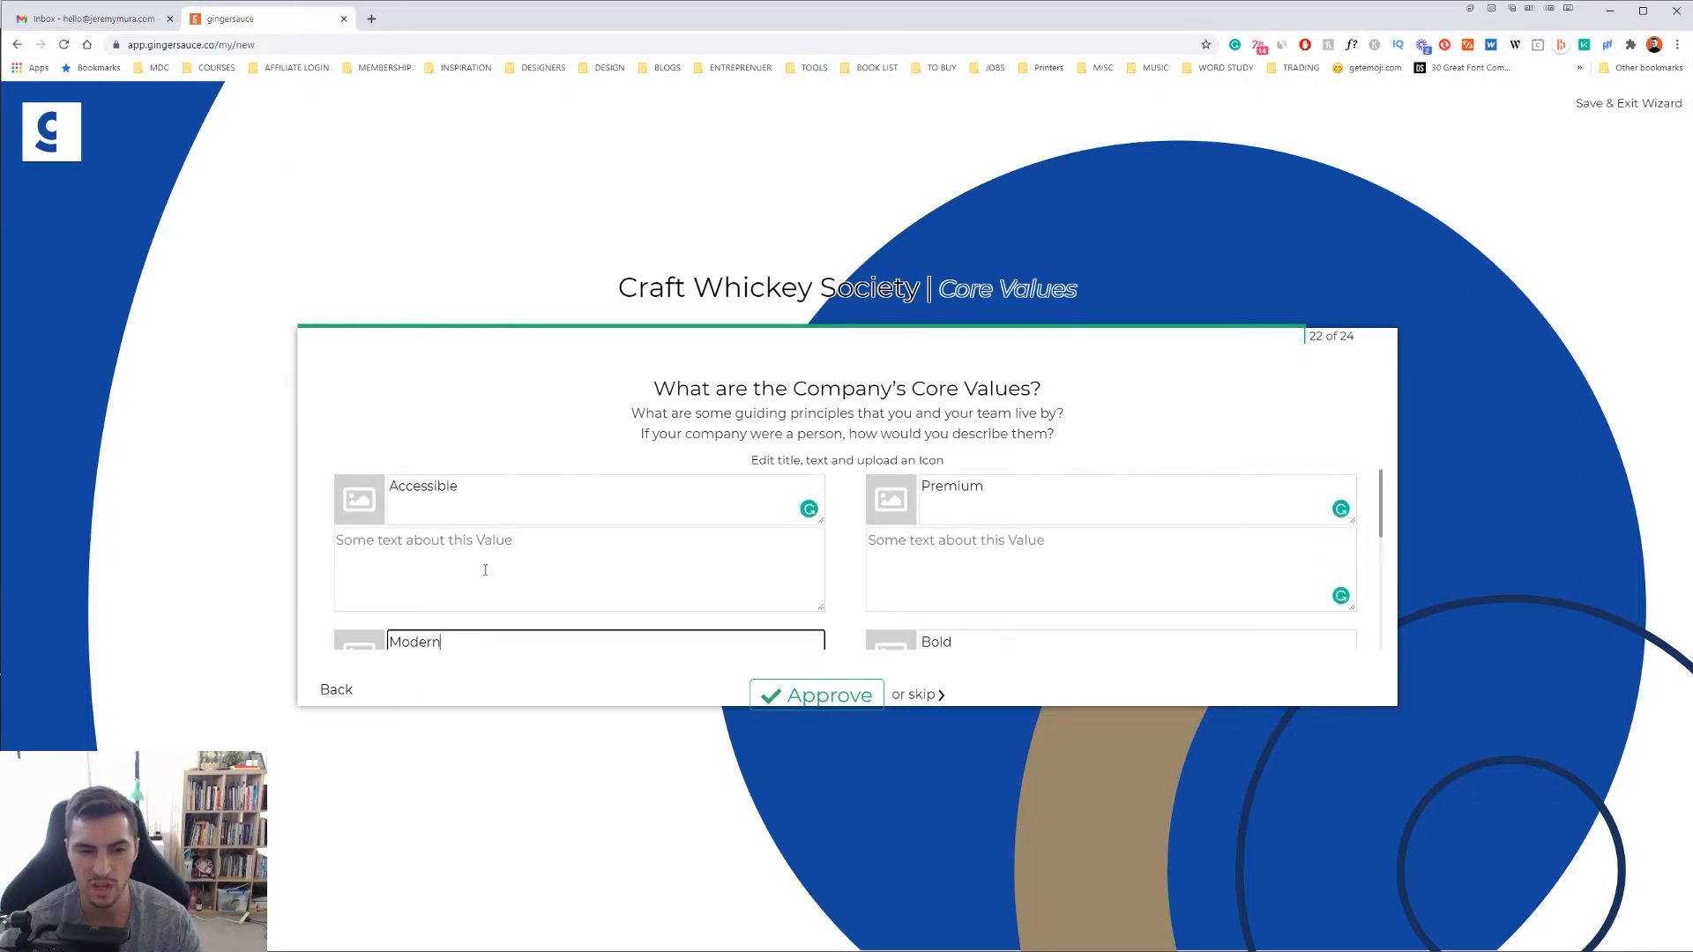
left_click(816, 695)
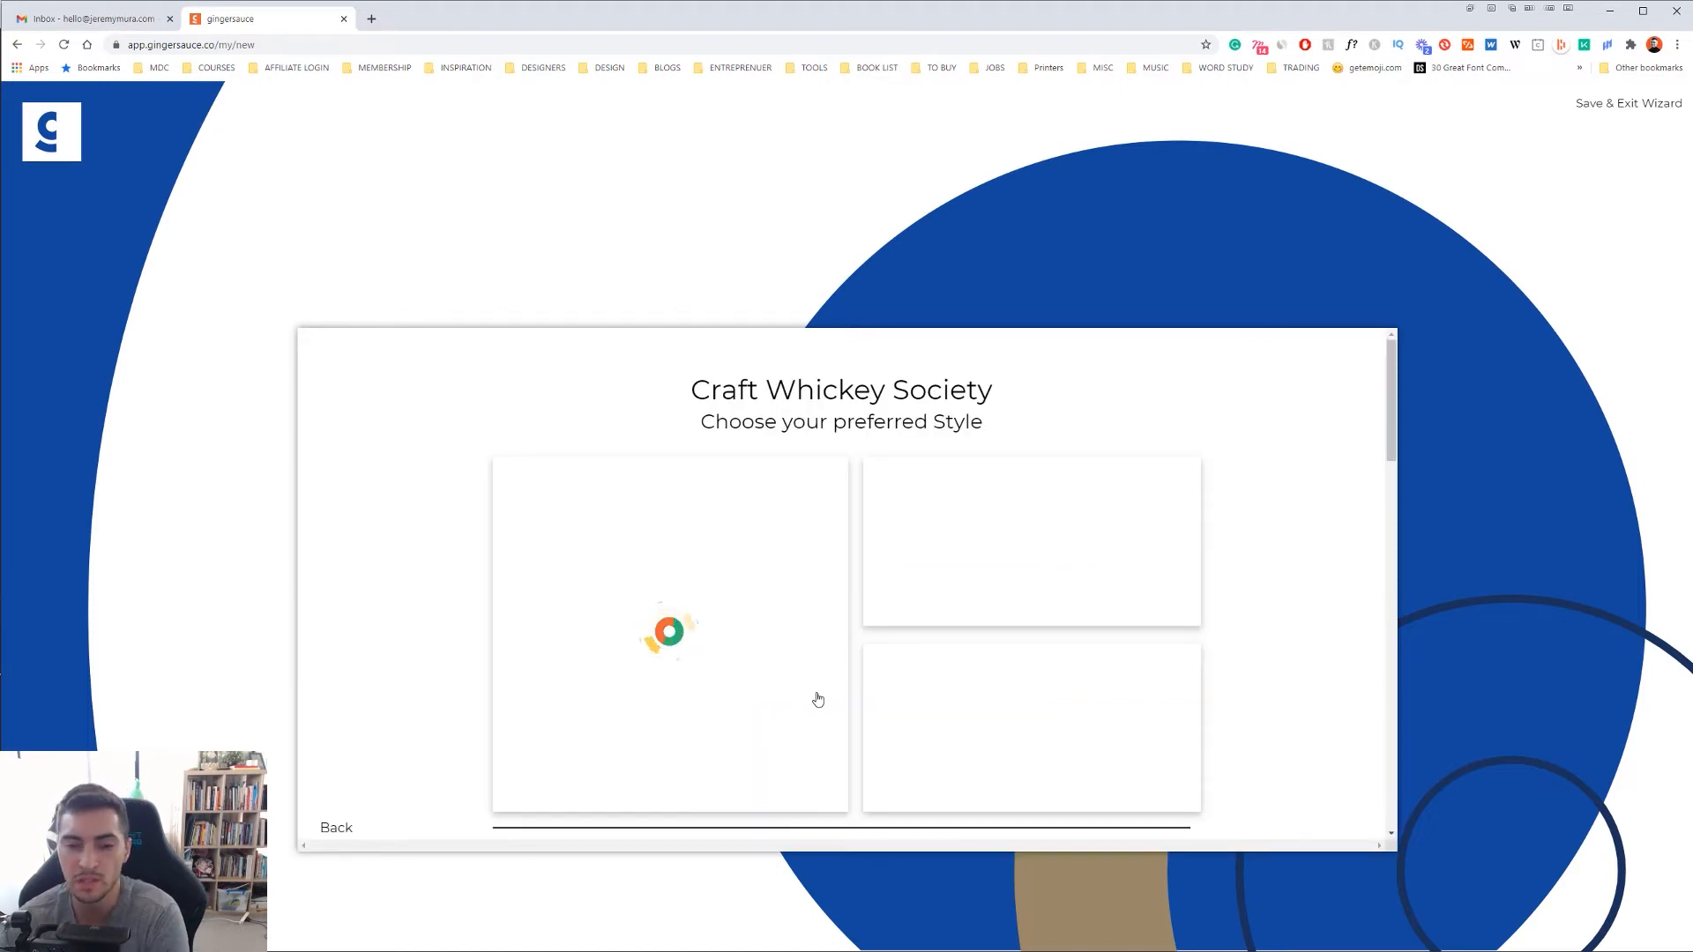
mouse_move(1263, 519)
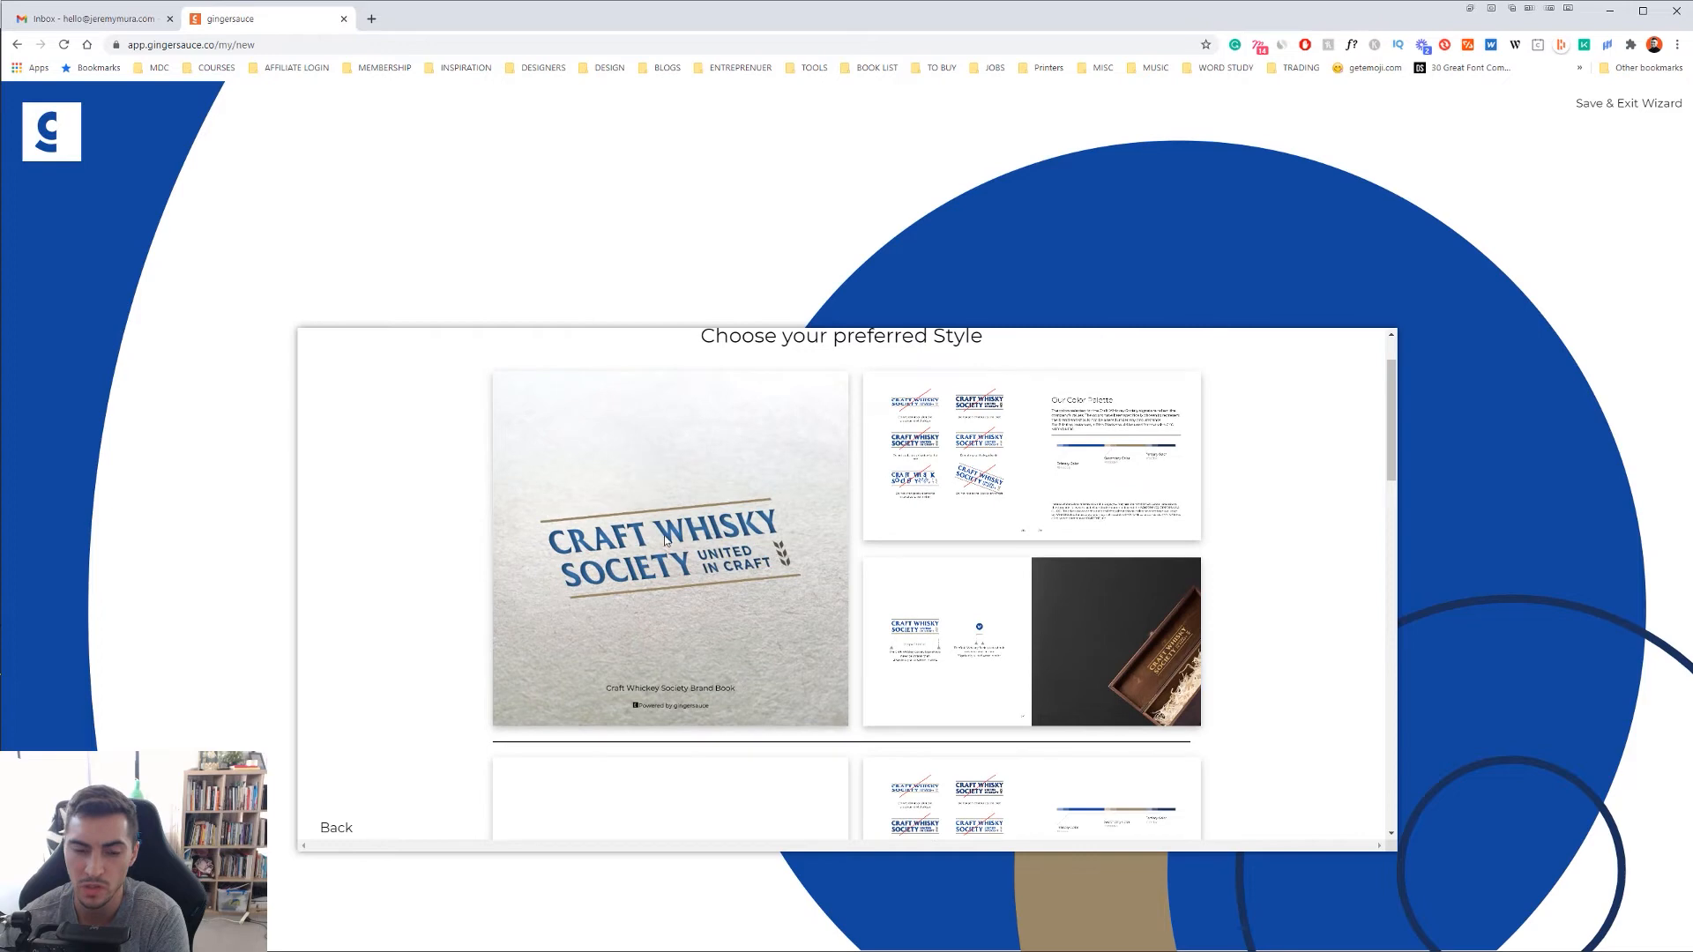
- Scroll through the brand book style template previews
scroll("down", 3)
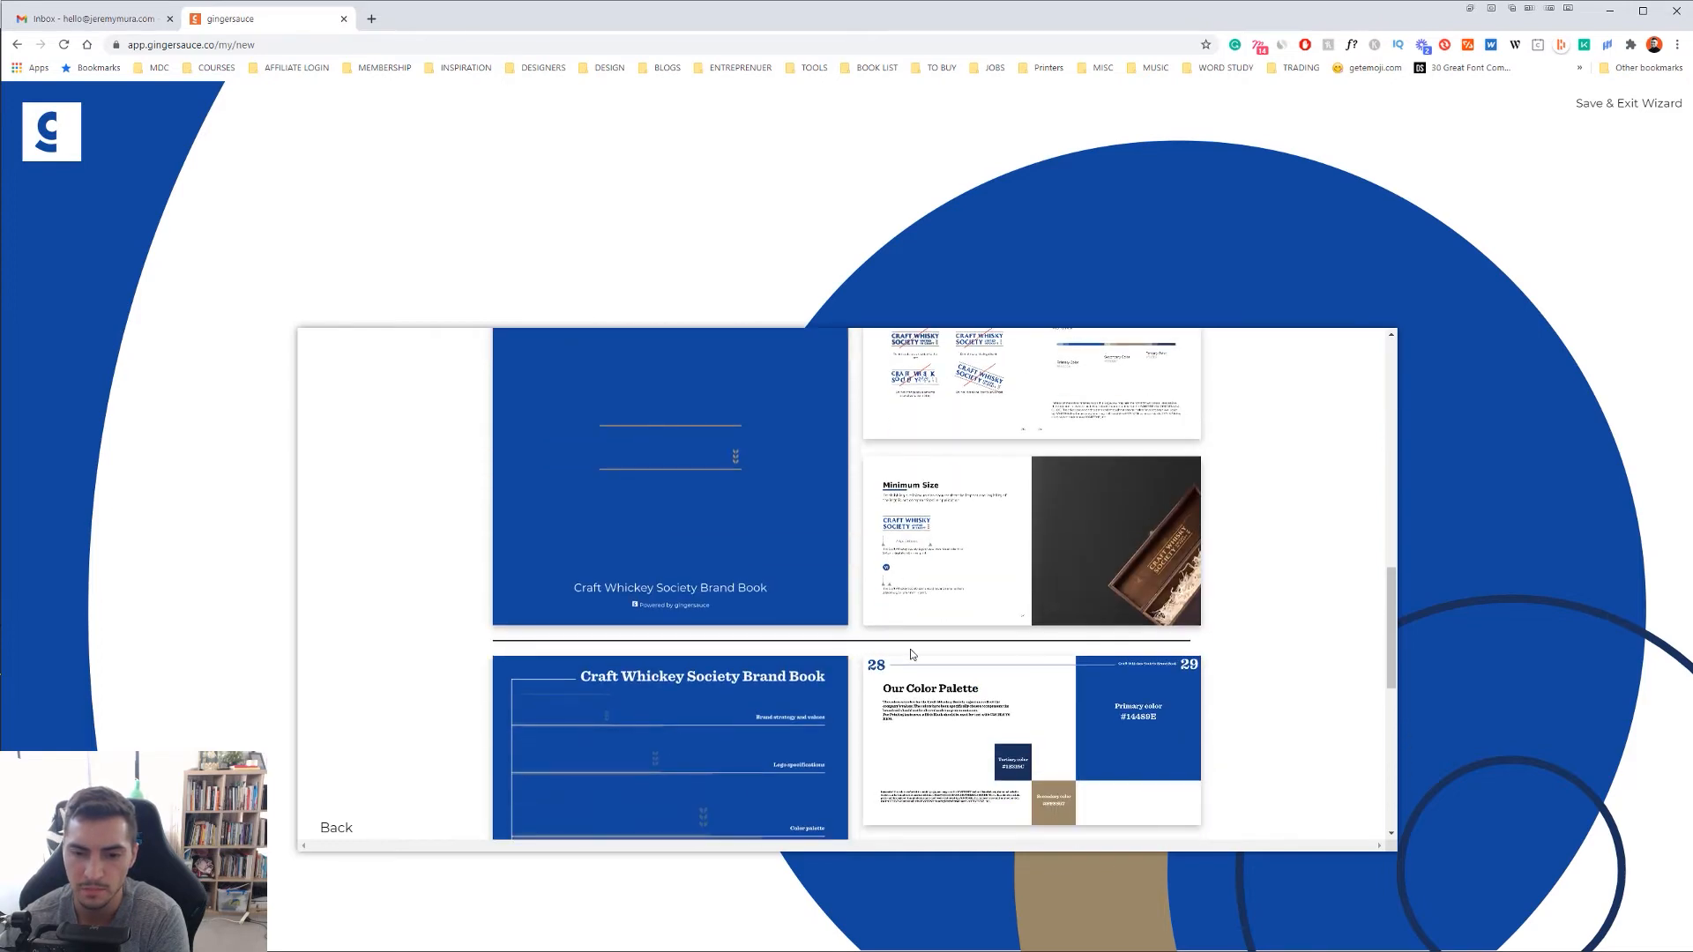
scroll("down", 3)
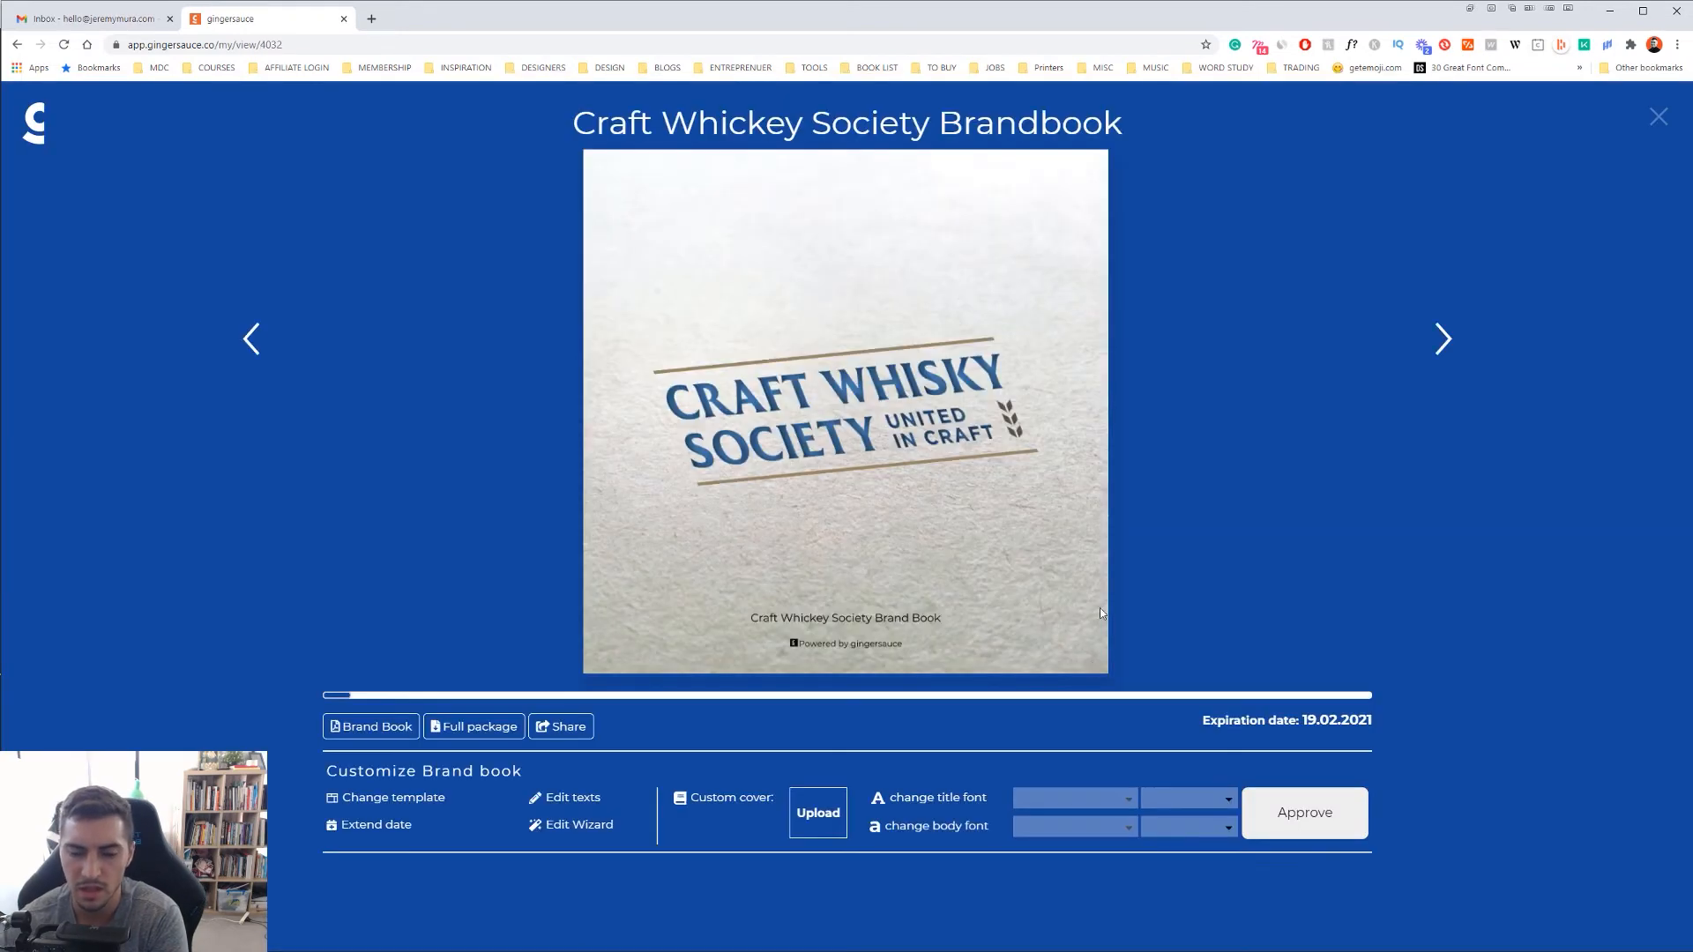
- Set the Coaster mockup as the brand book's custom cover image
left_click(817, 813)
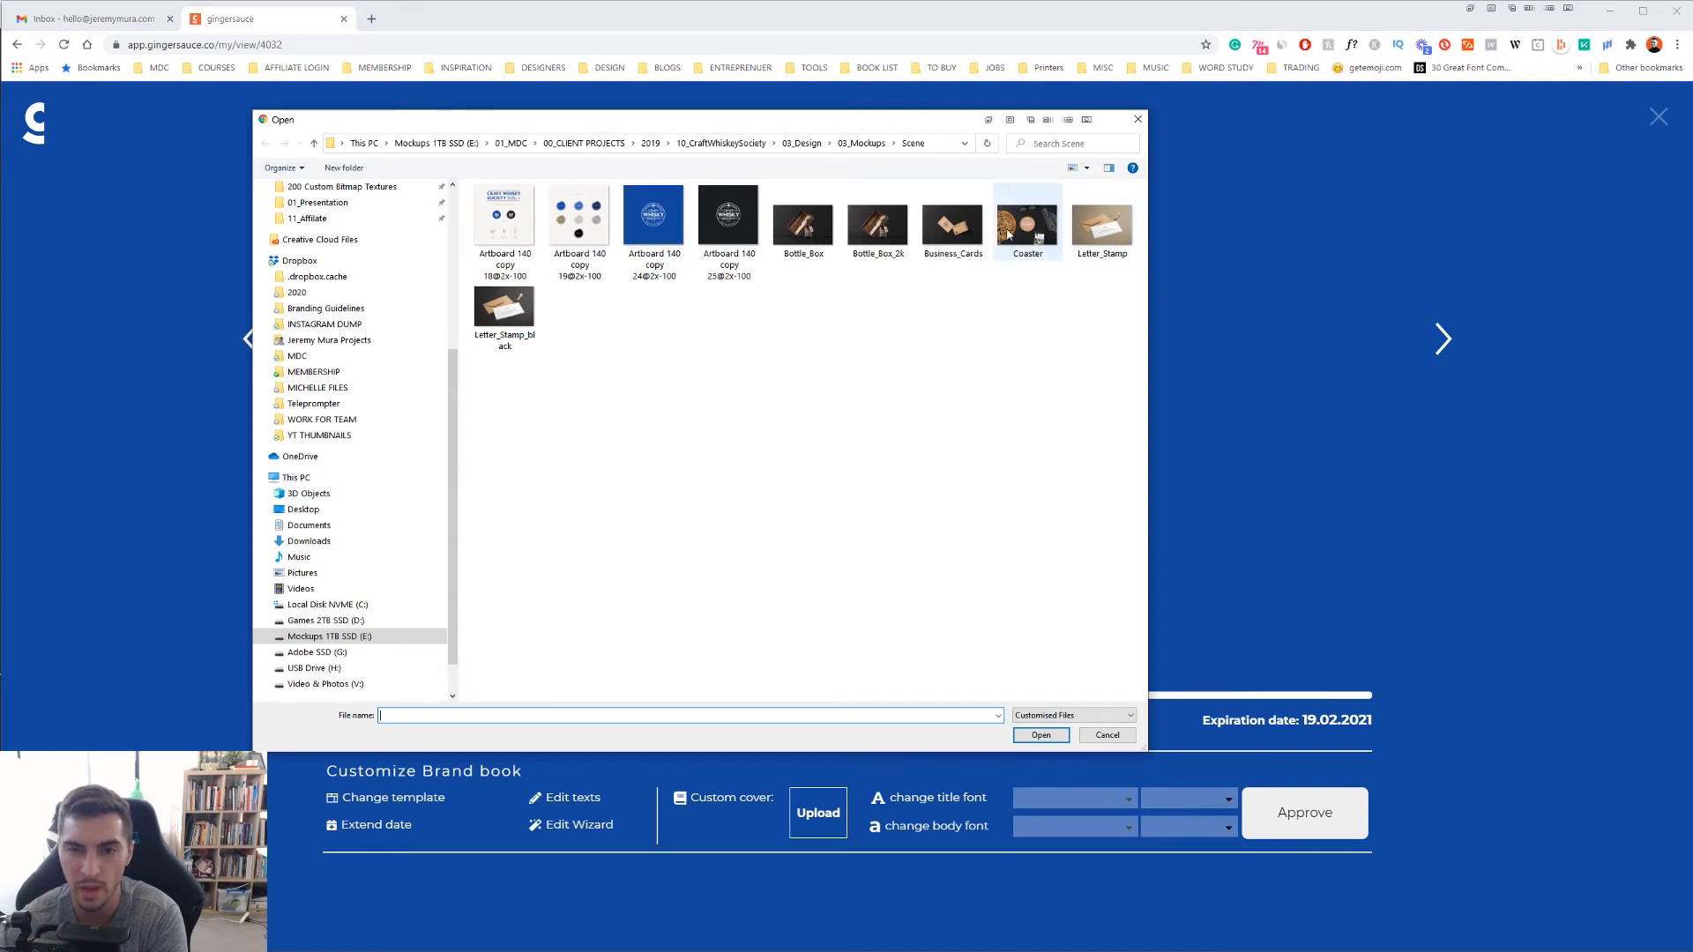
left_click(1039, 736)
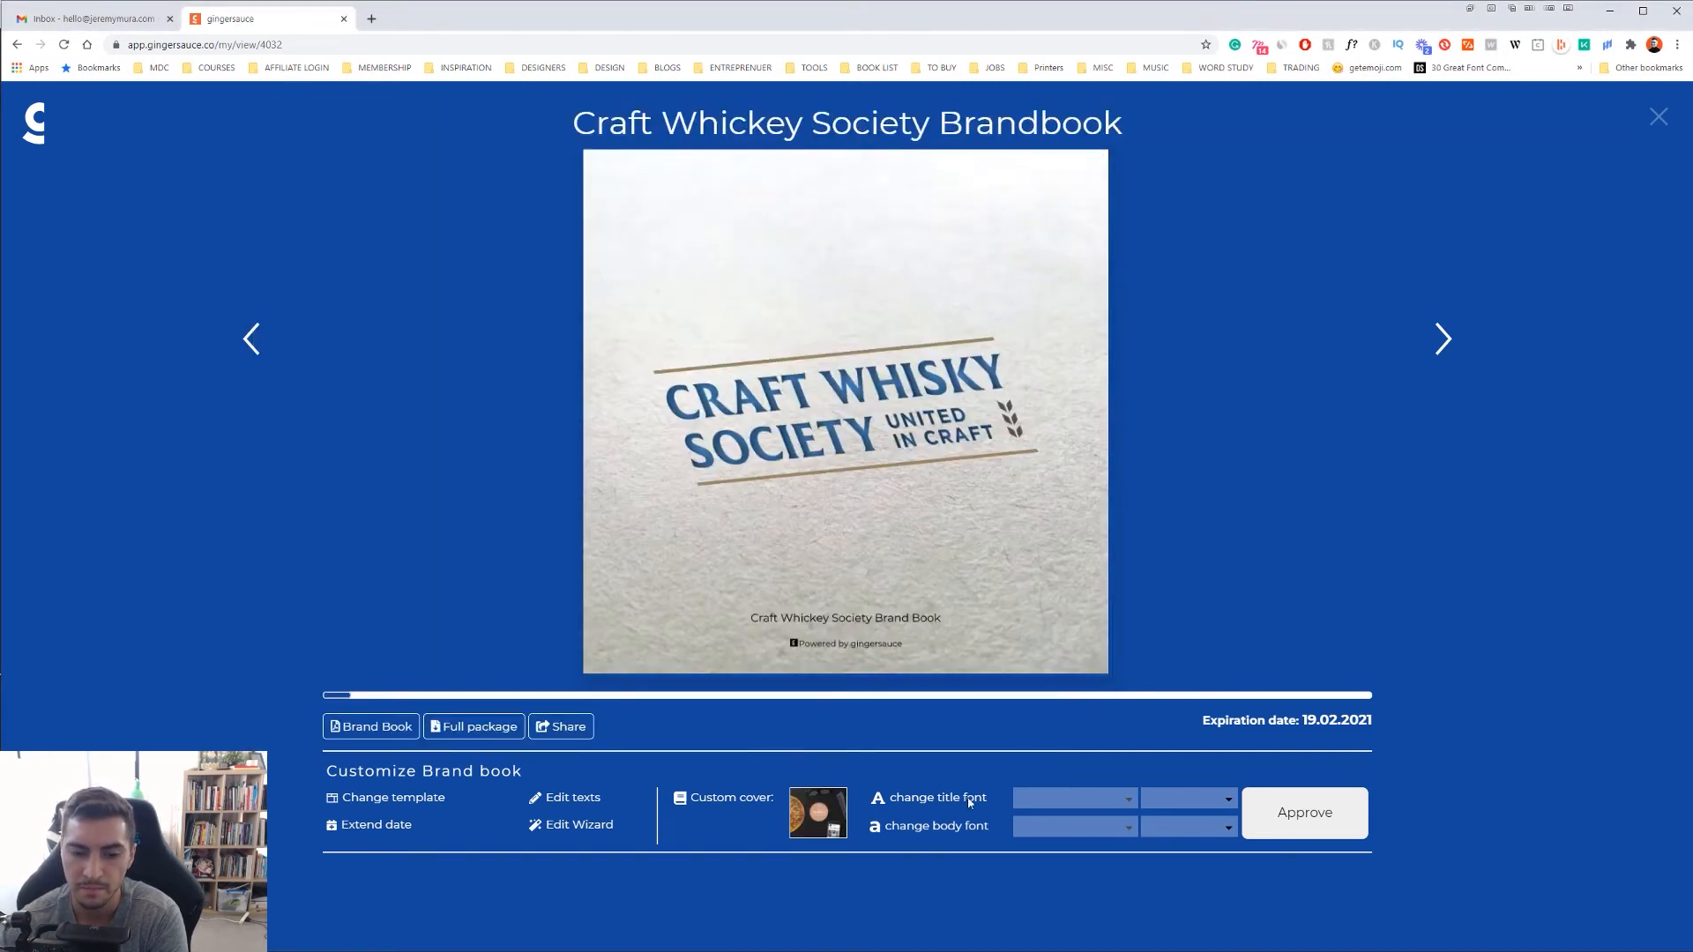
left_click(1303, 813)
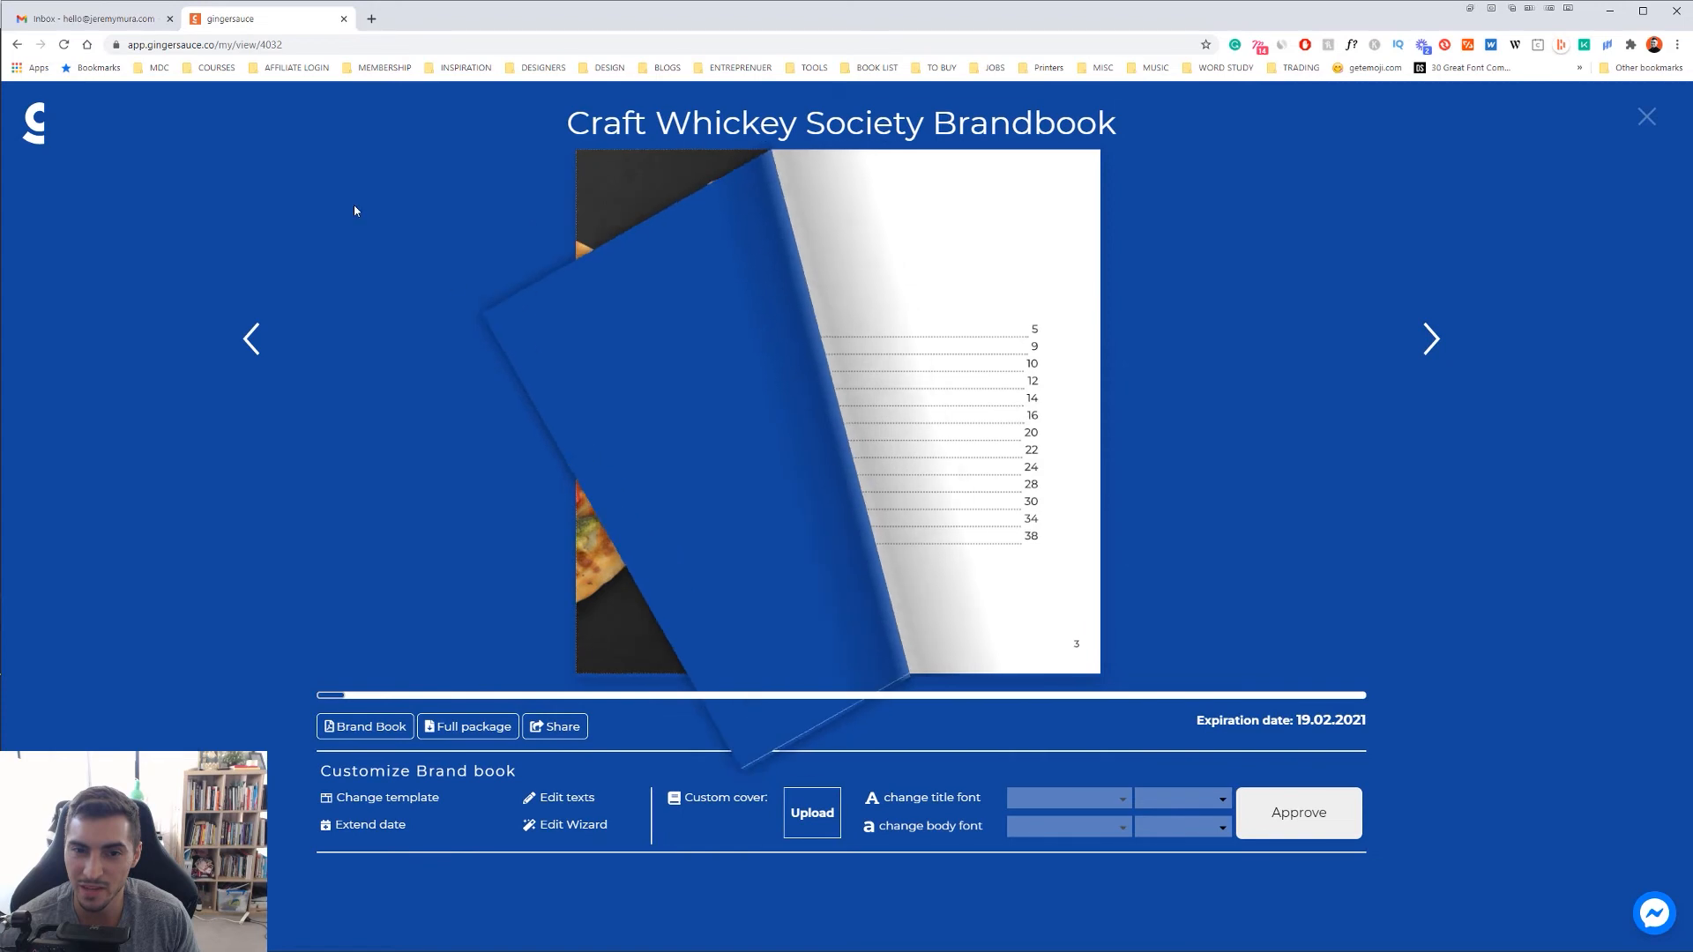
- Page through the contents, introduction, mockup, vision, core values and logo spreads
left_click(1430, 338)
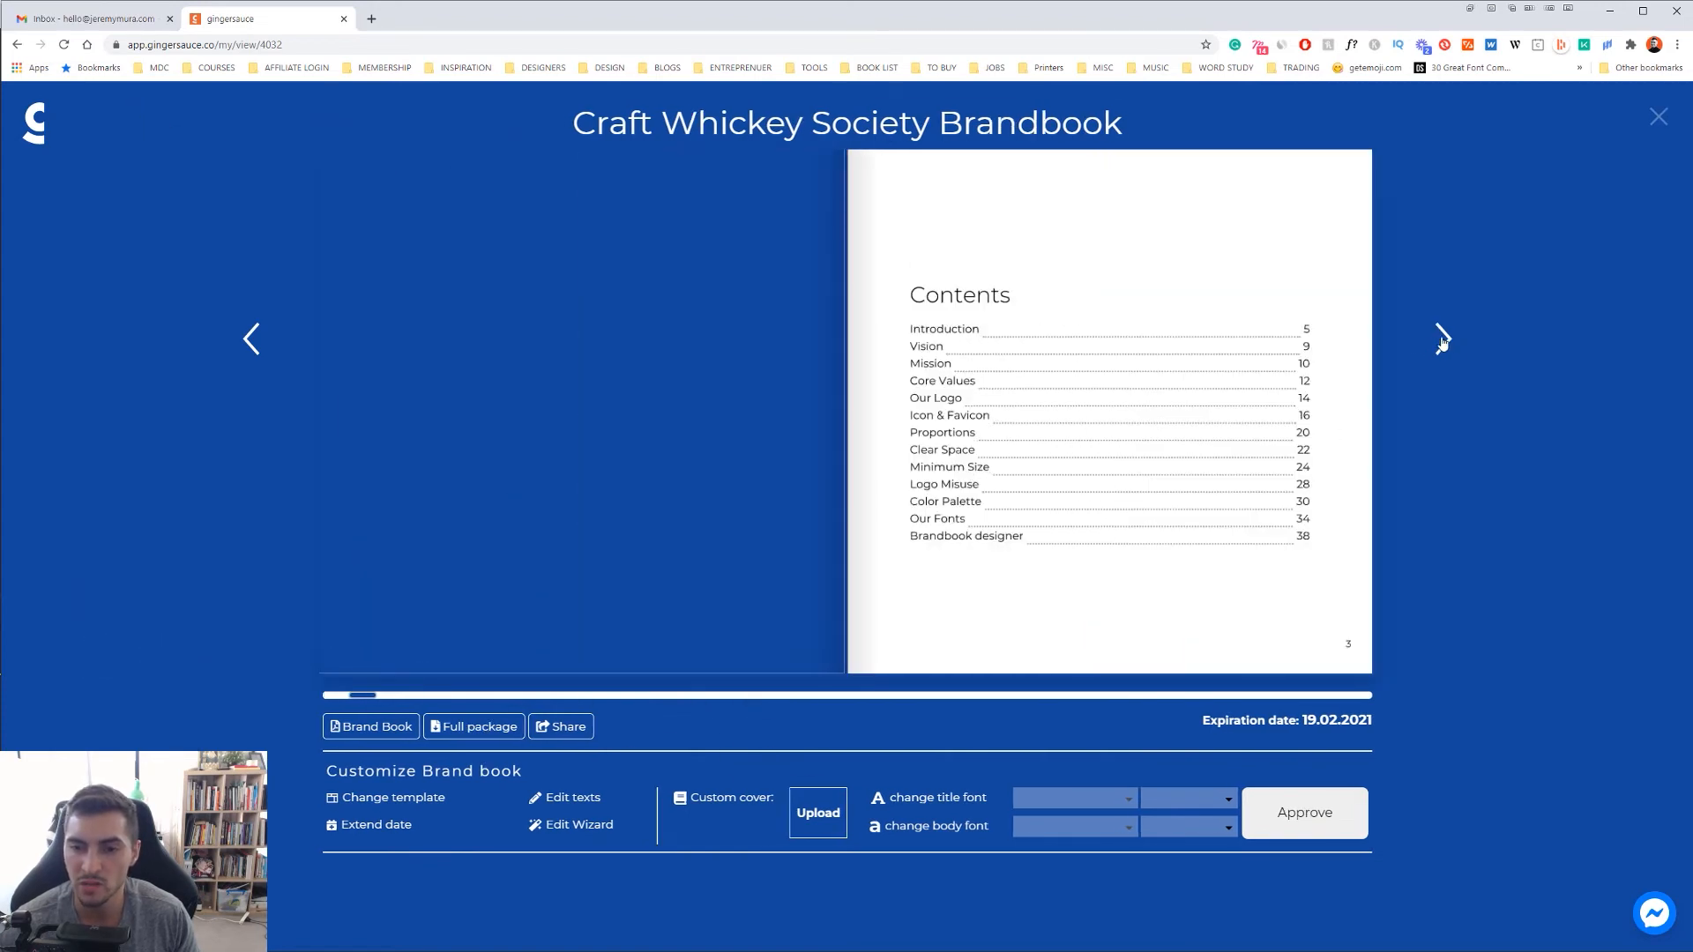
mouse_move(1381, 343)
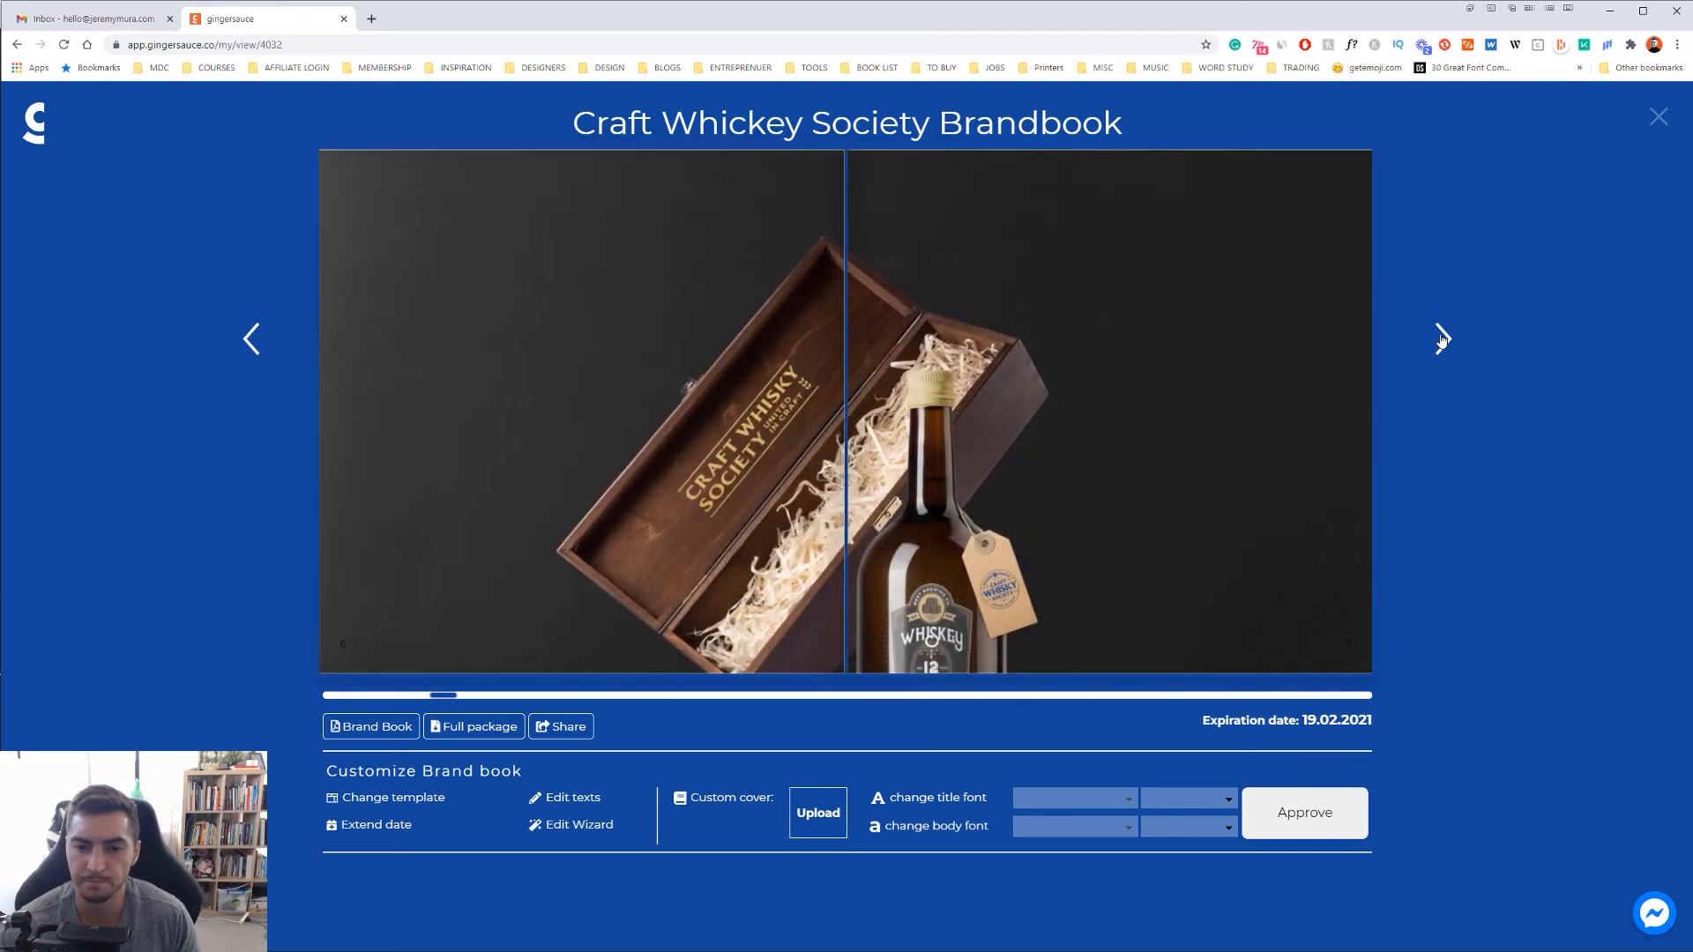
left_click(1442, 339)
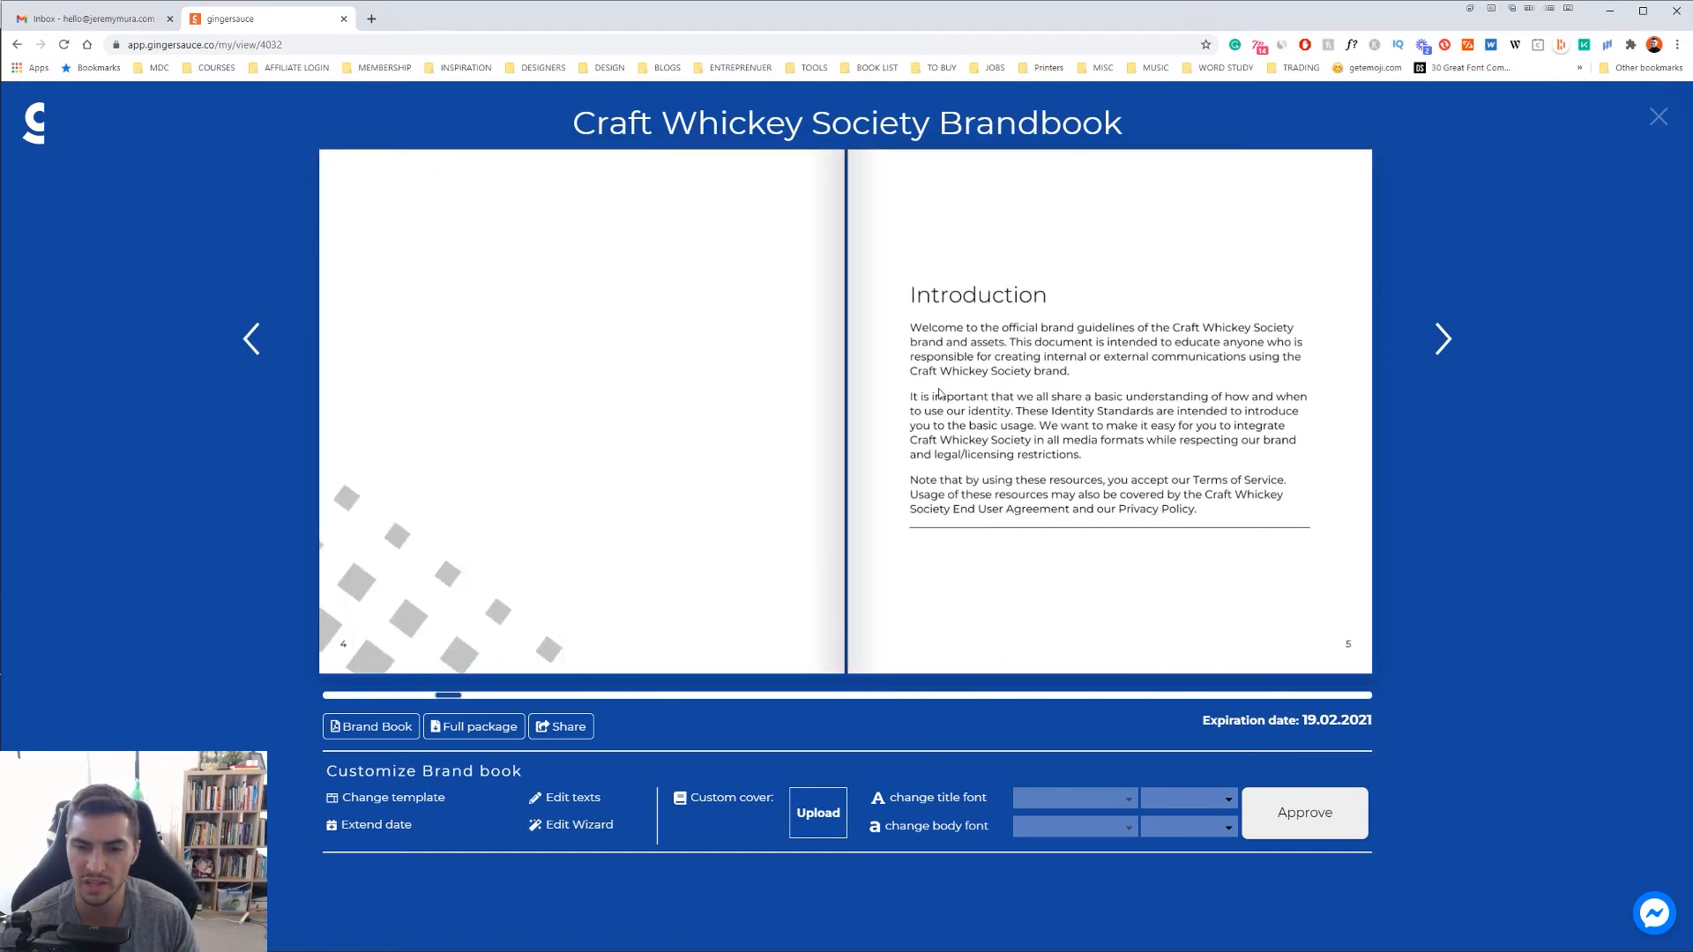
left_click(1442, 338)
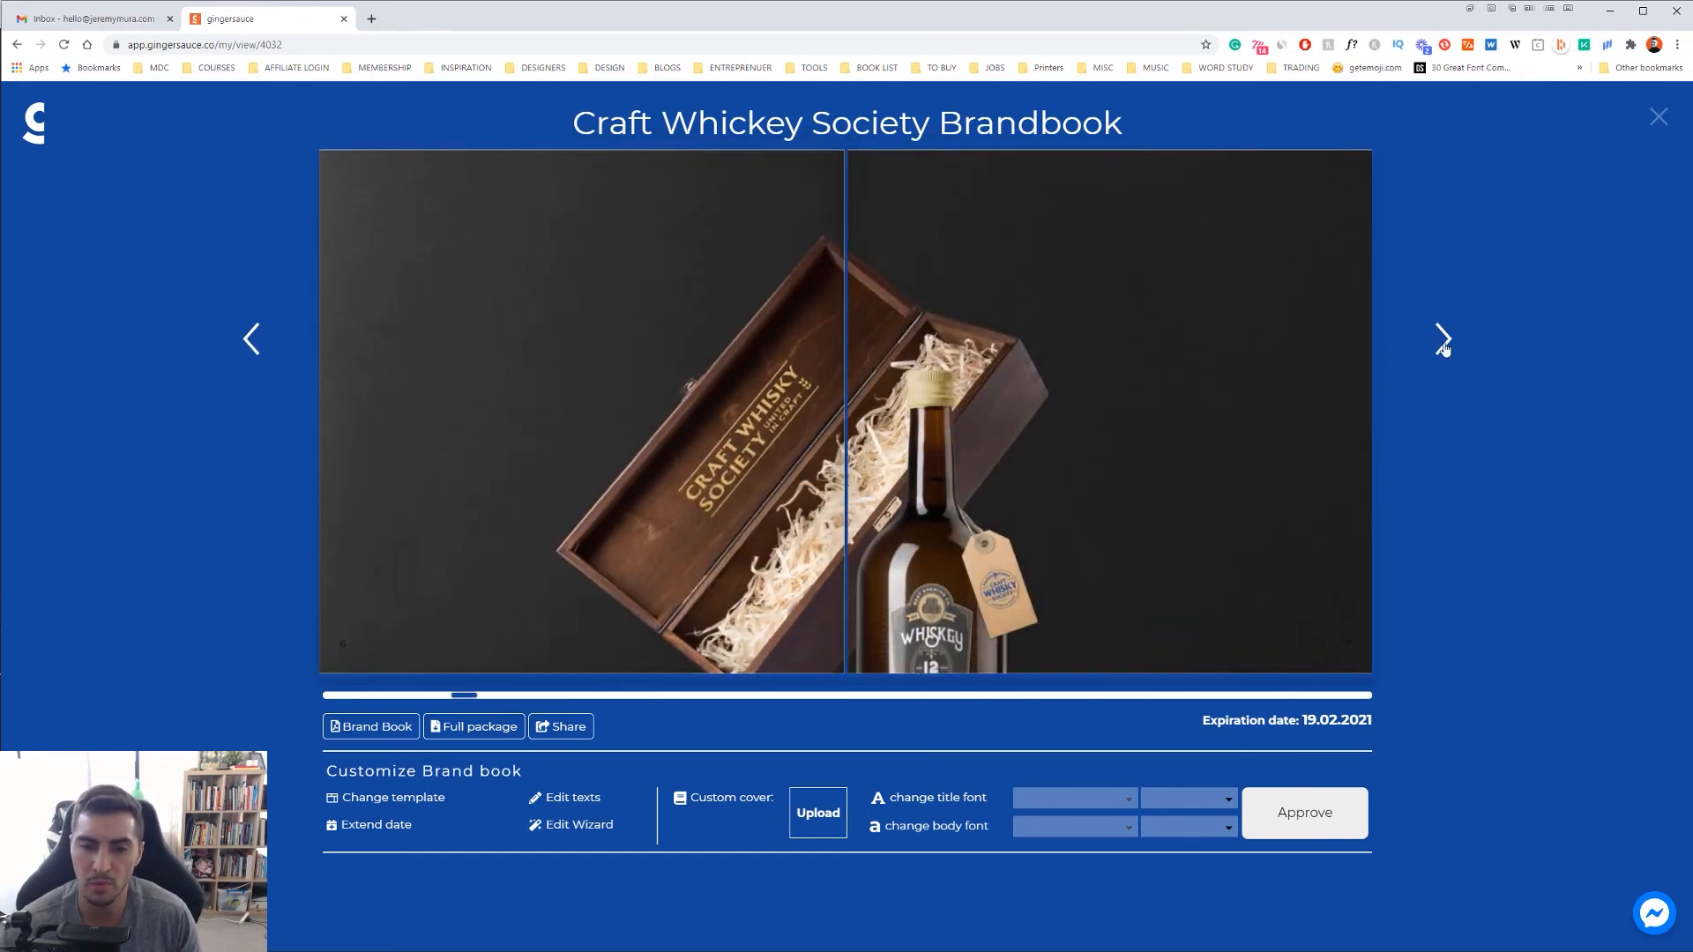
left_click(1444, 338)
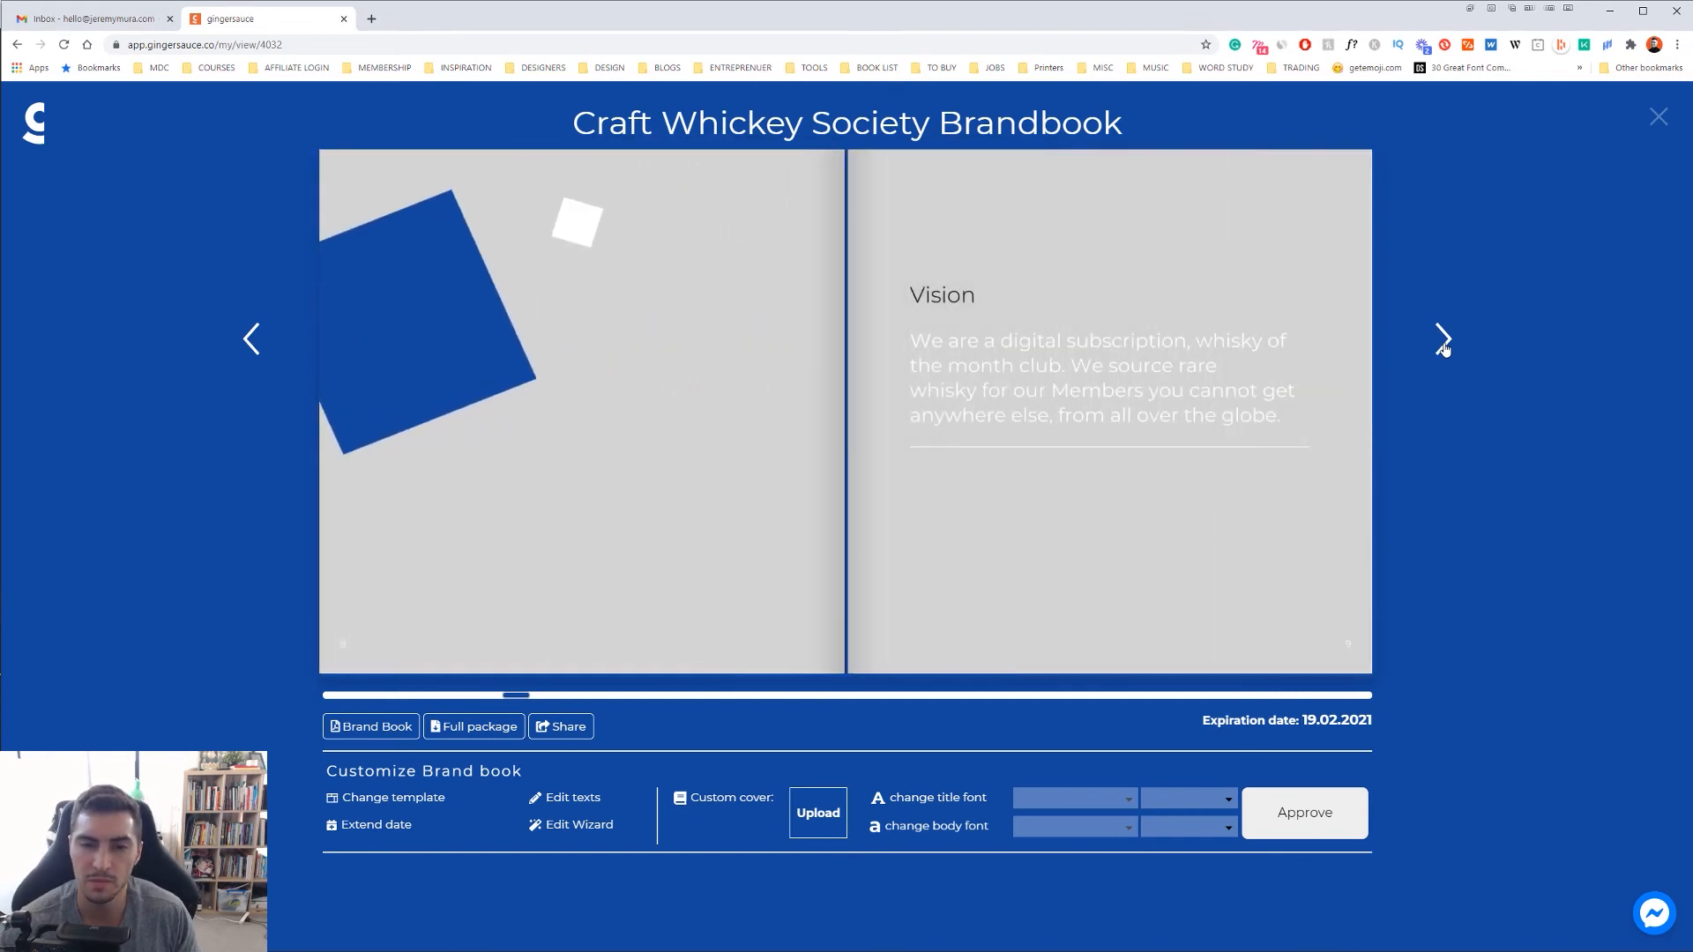
left_click(1444, 338)
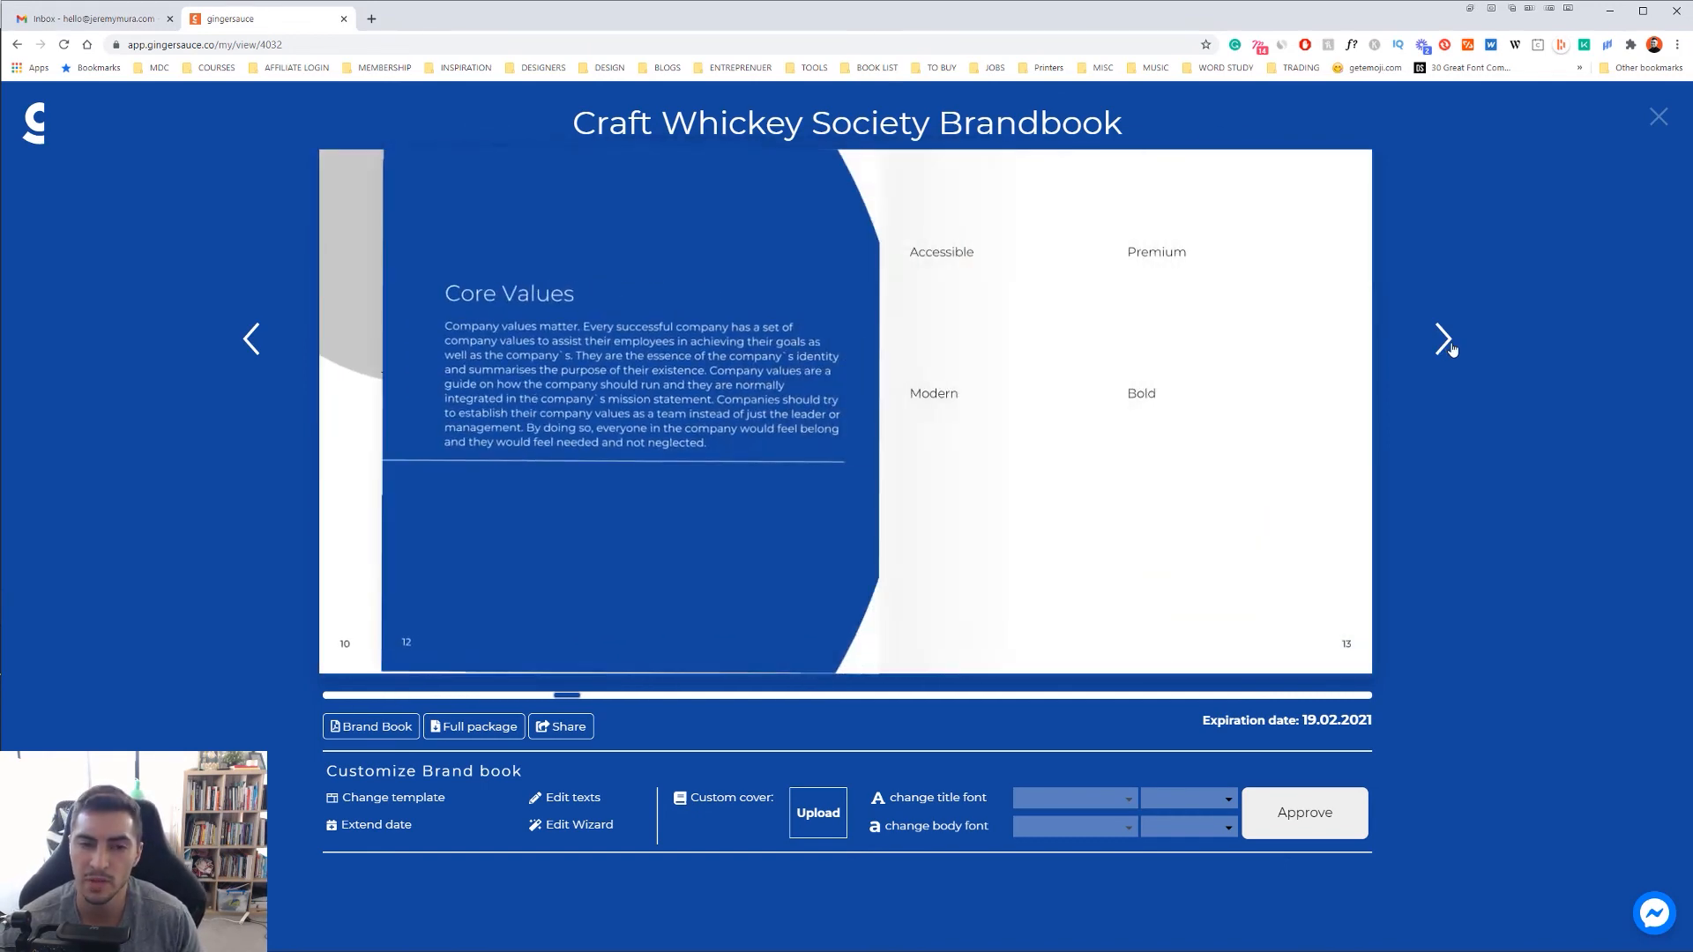
left_click(1444, 338)
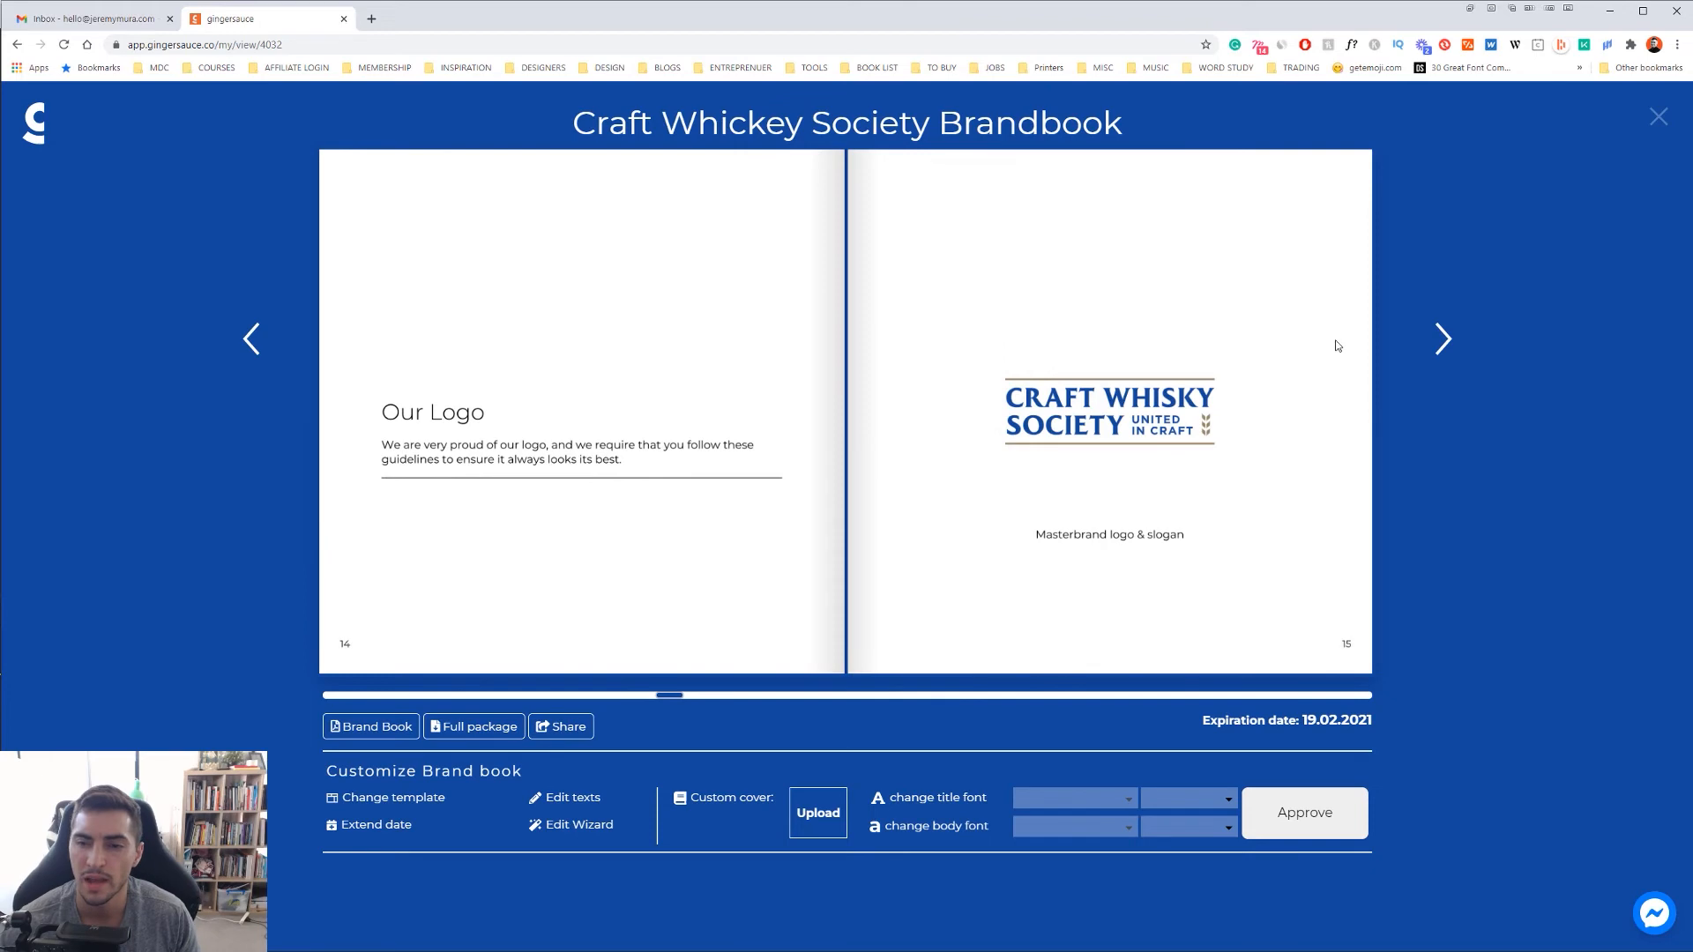
left_click(1443, 339)
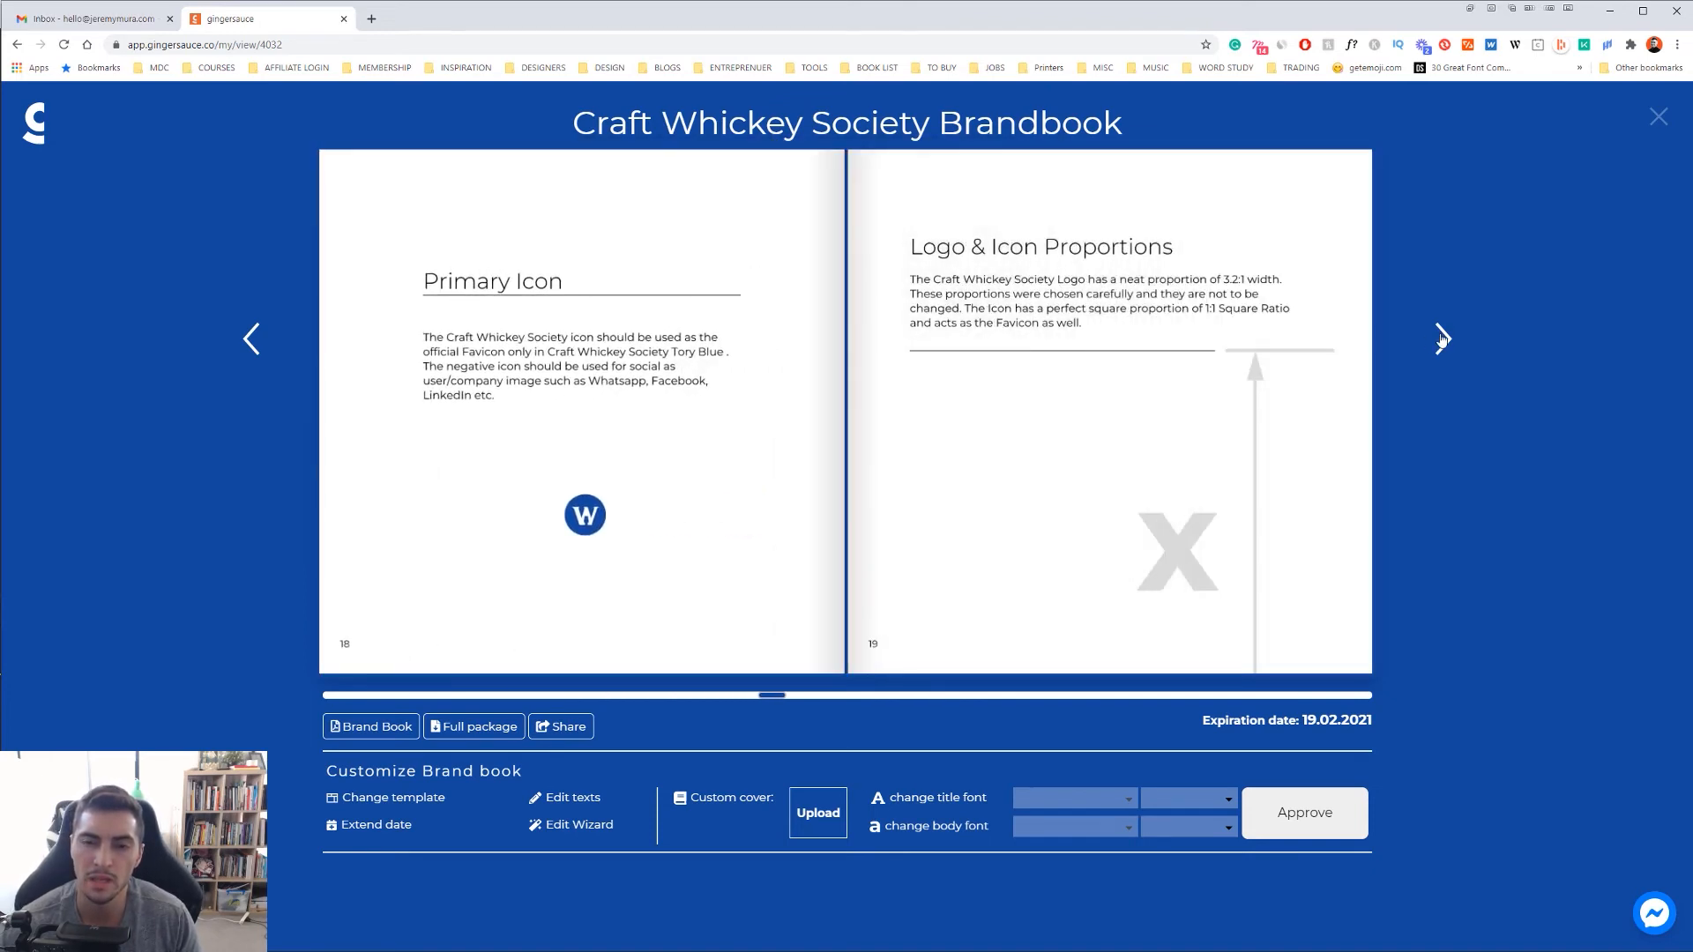
left_click(1440, 339)
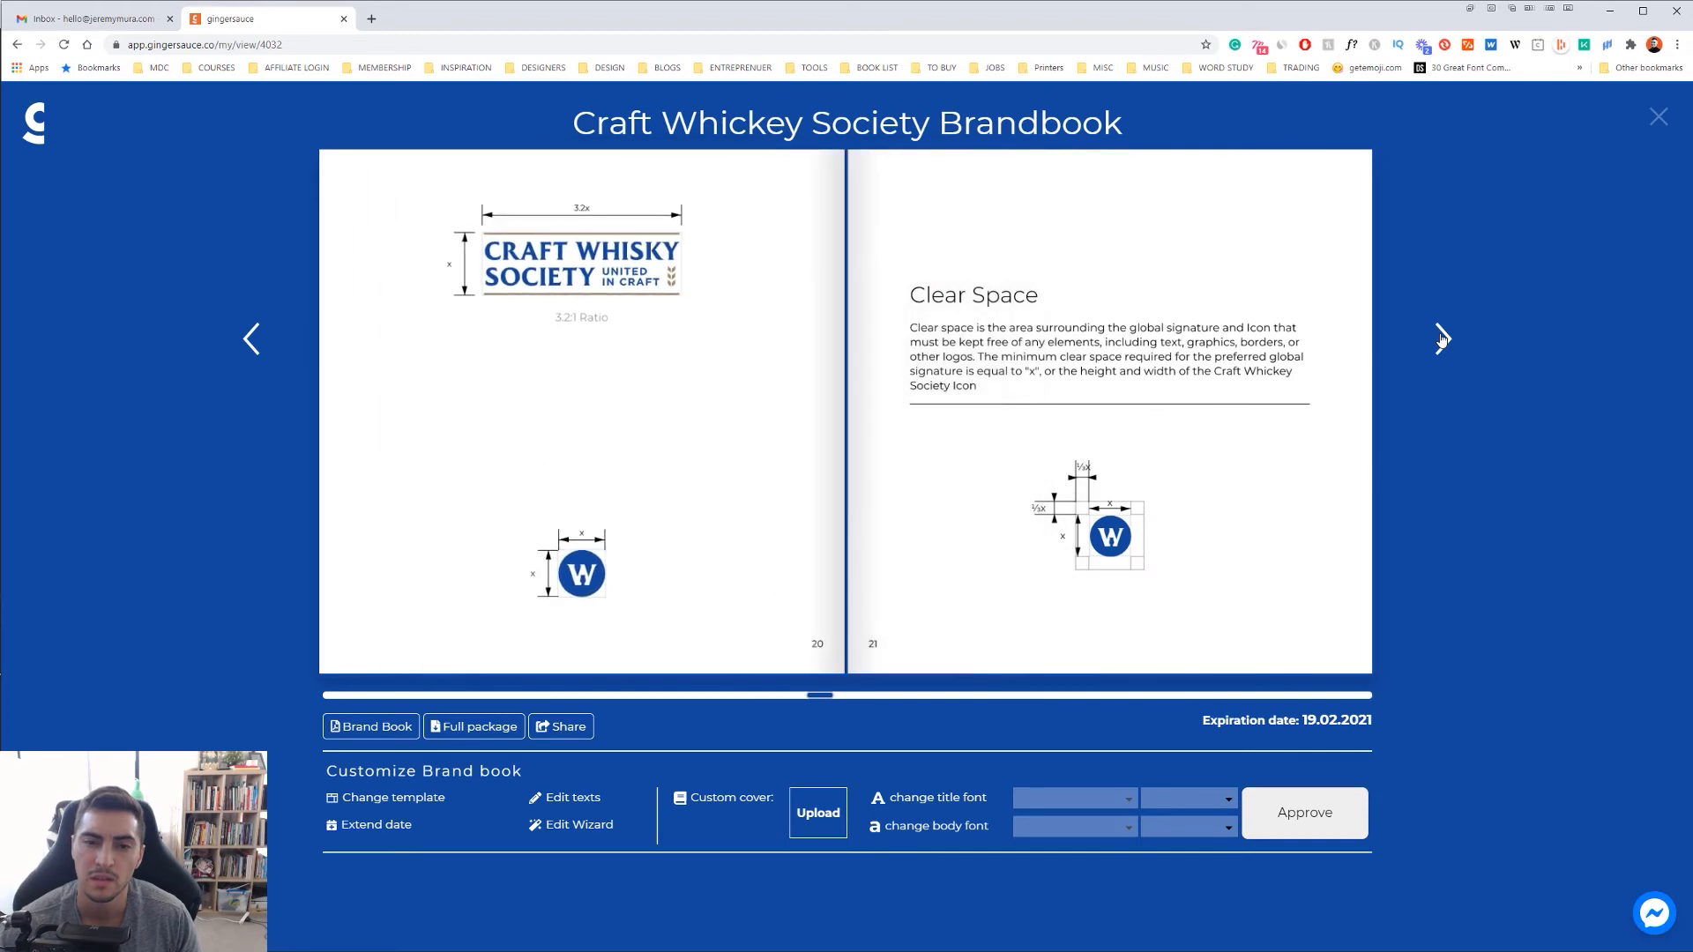
left_click(1441, 339)
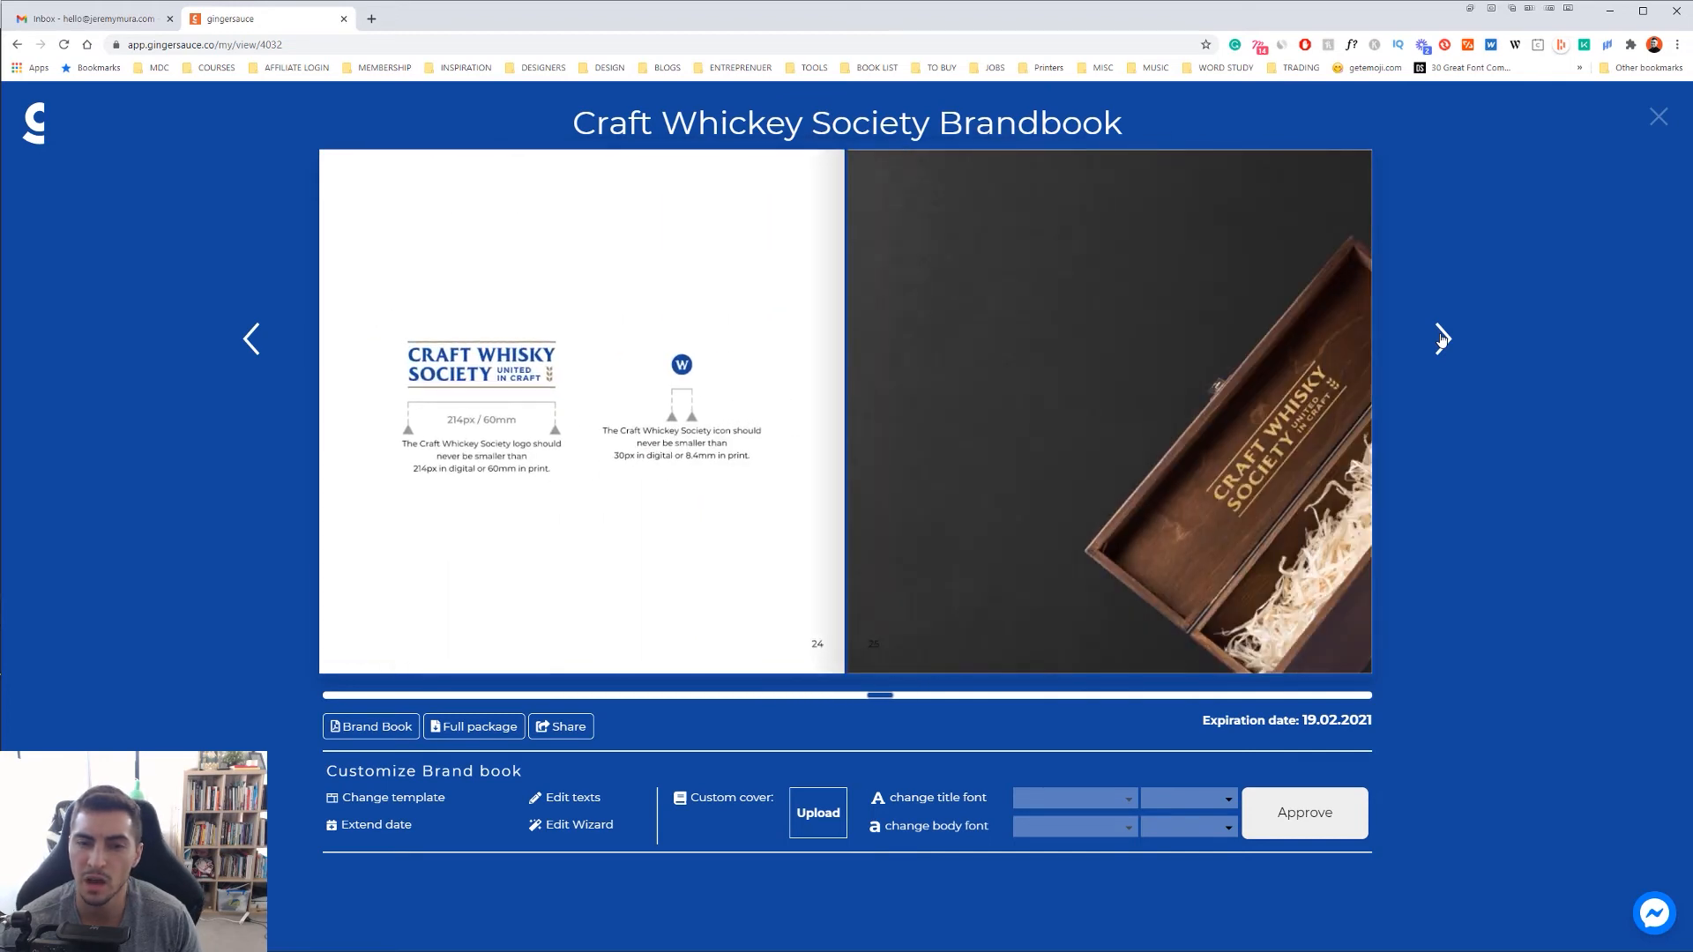
- Continue through the remaining spreads to the back cover on page 40
left_click(1443, 339)
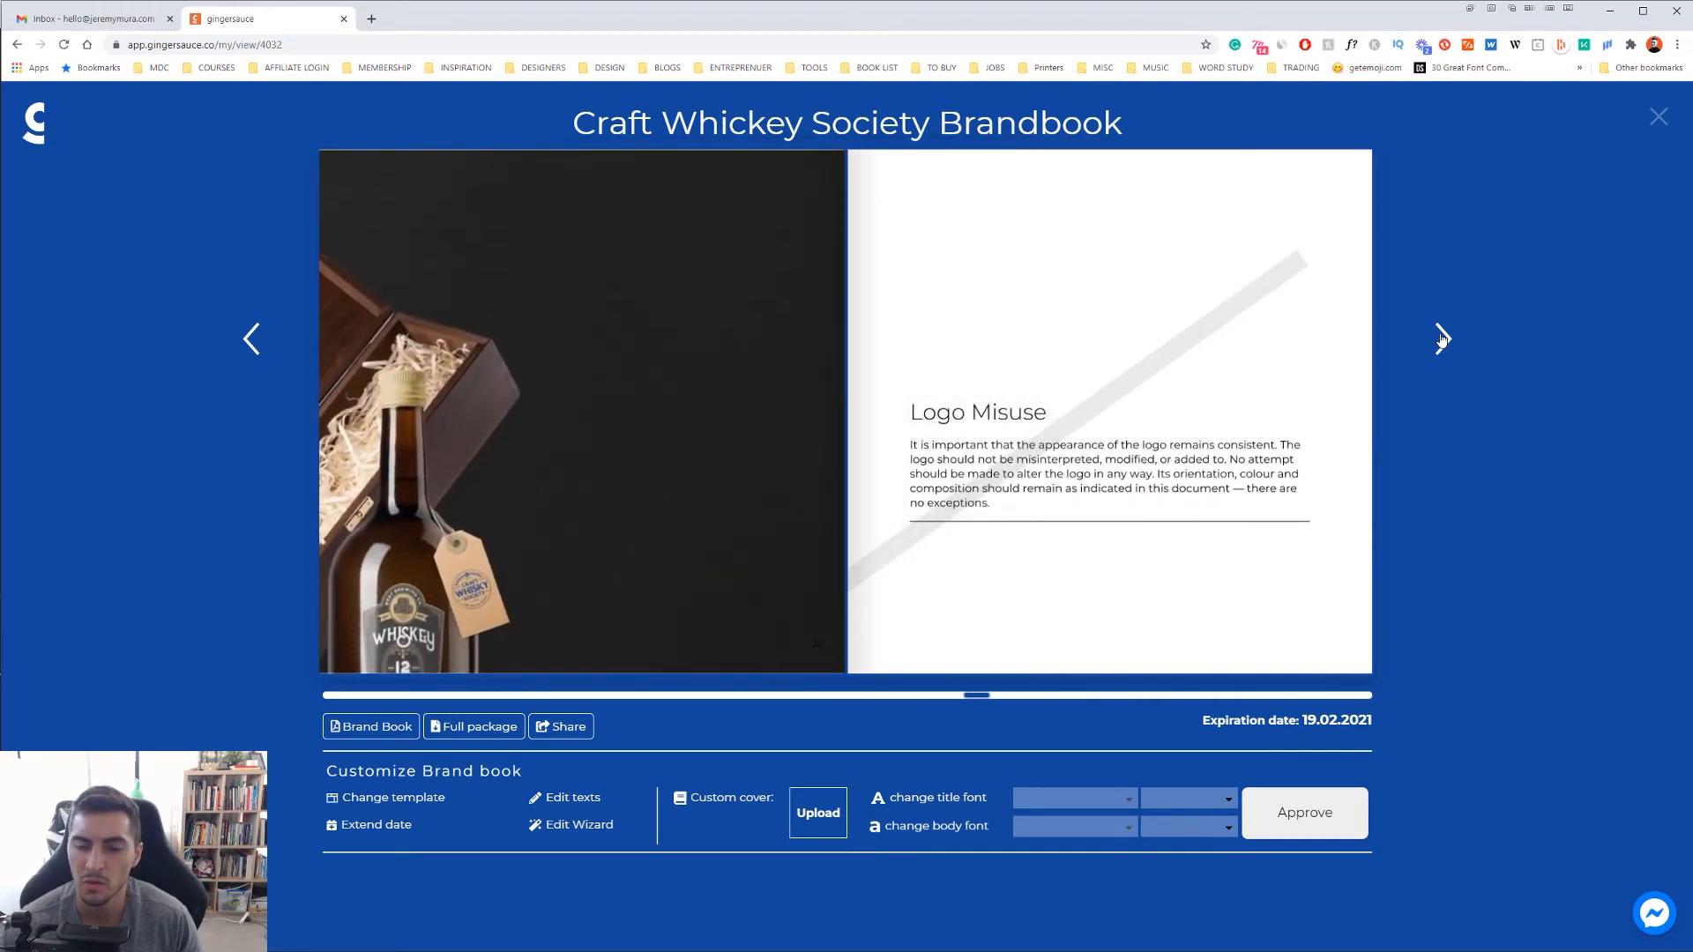
left_click(1441, 338)
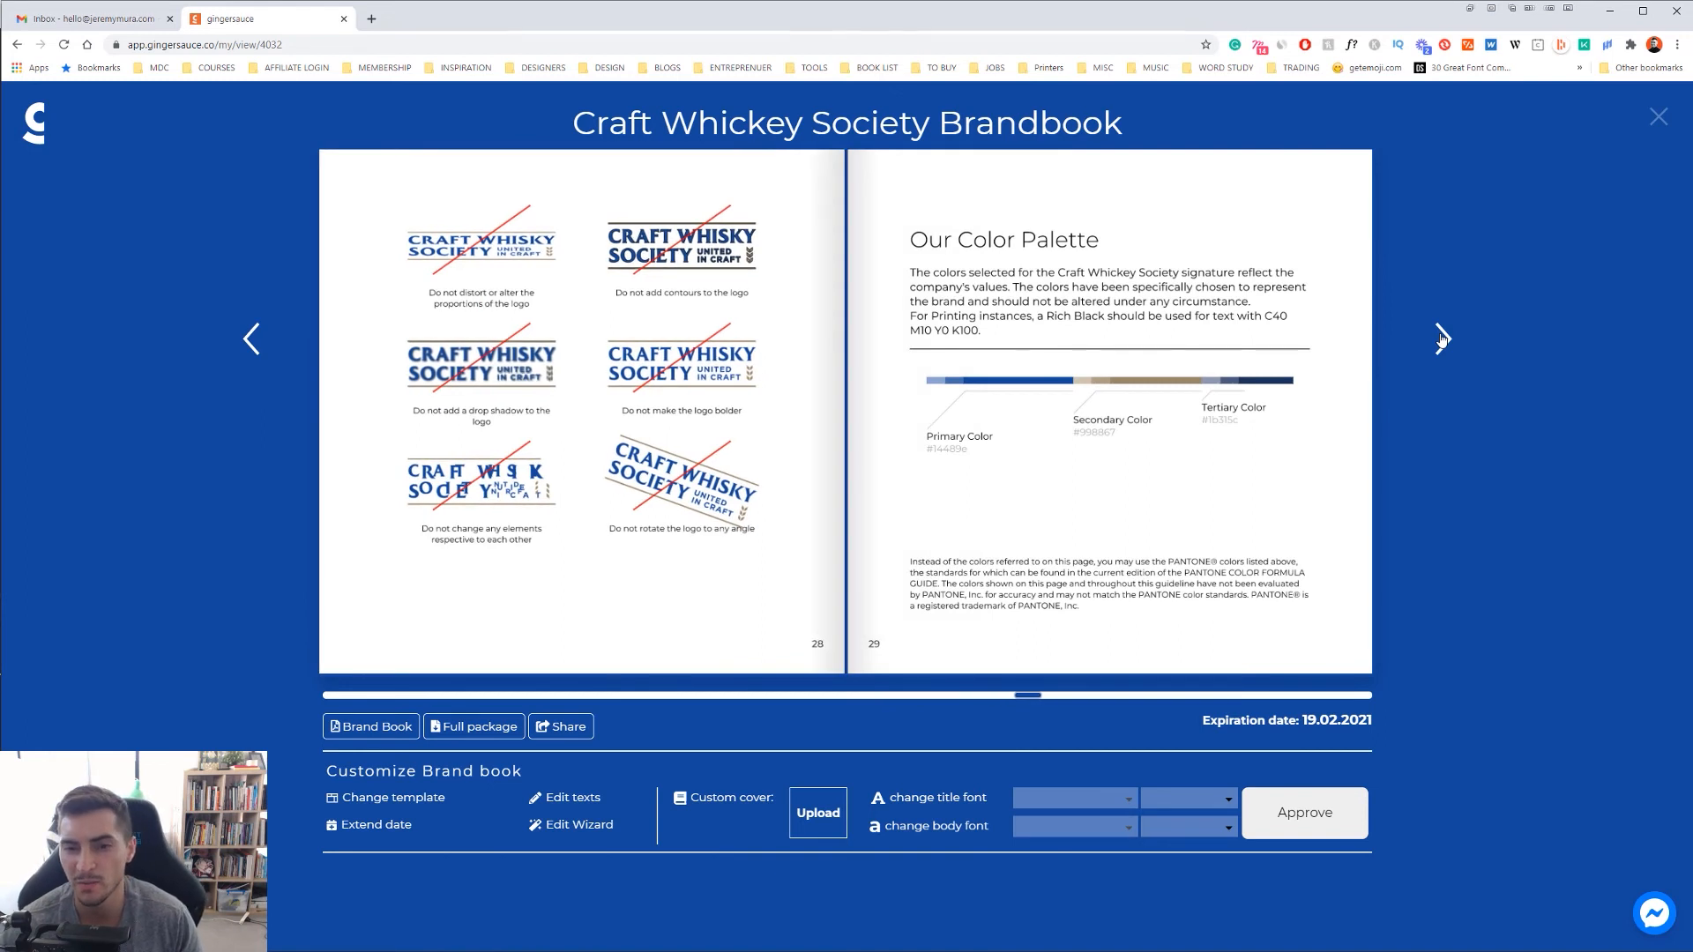
left_click(1443, 339)
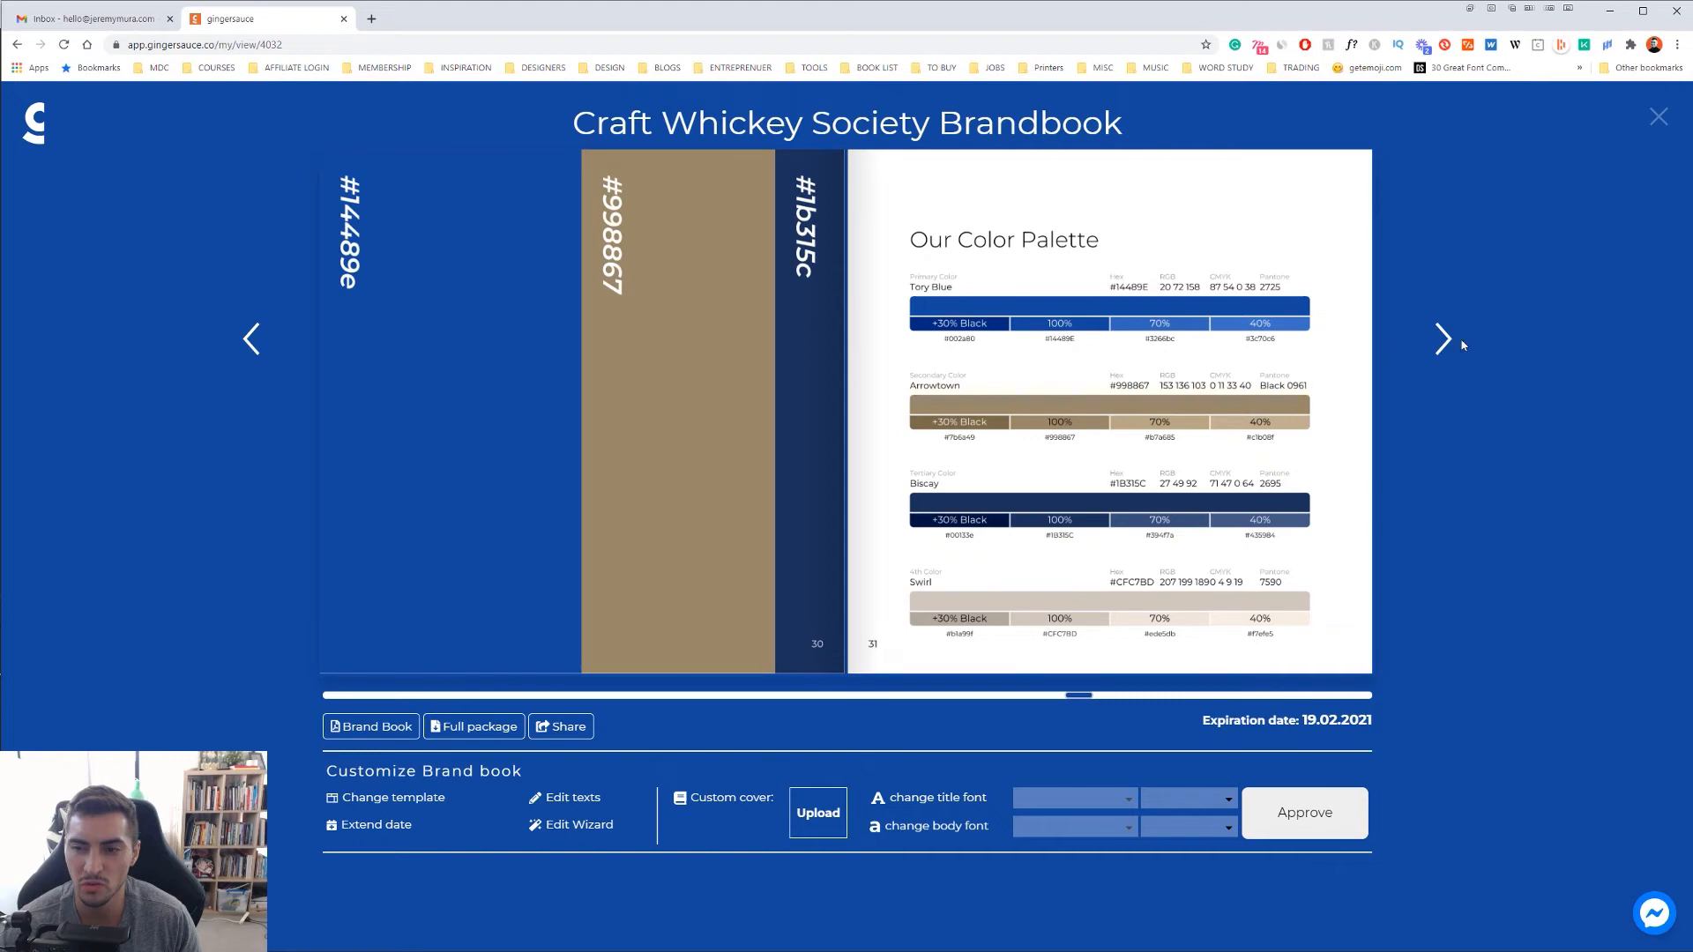
left_click(1444, 339)
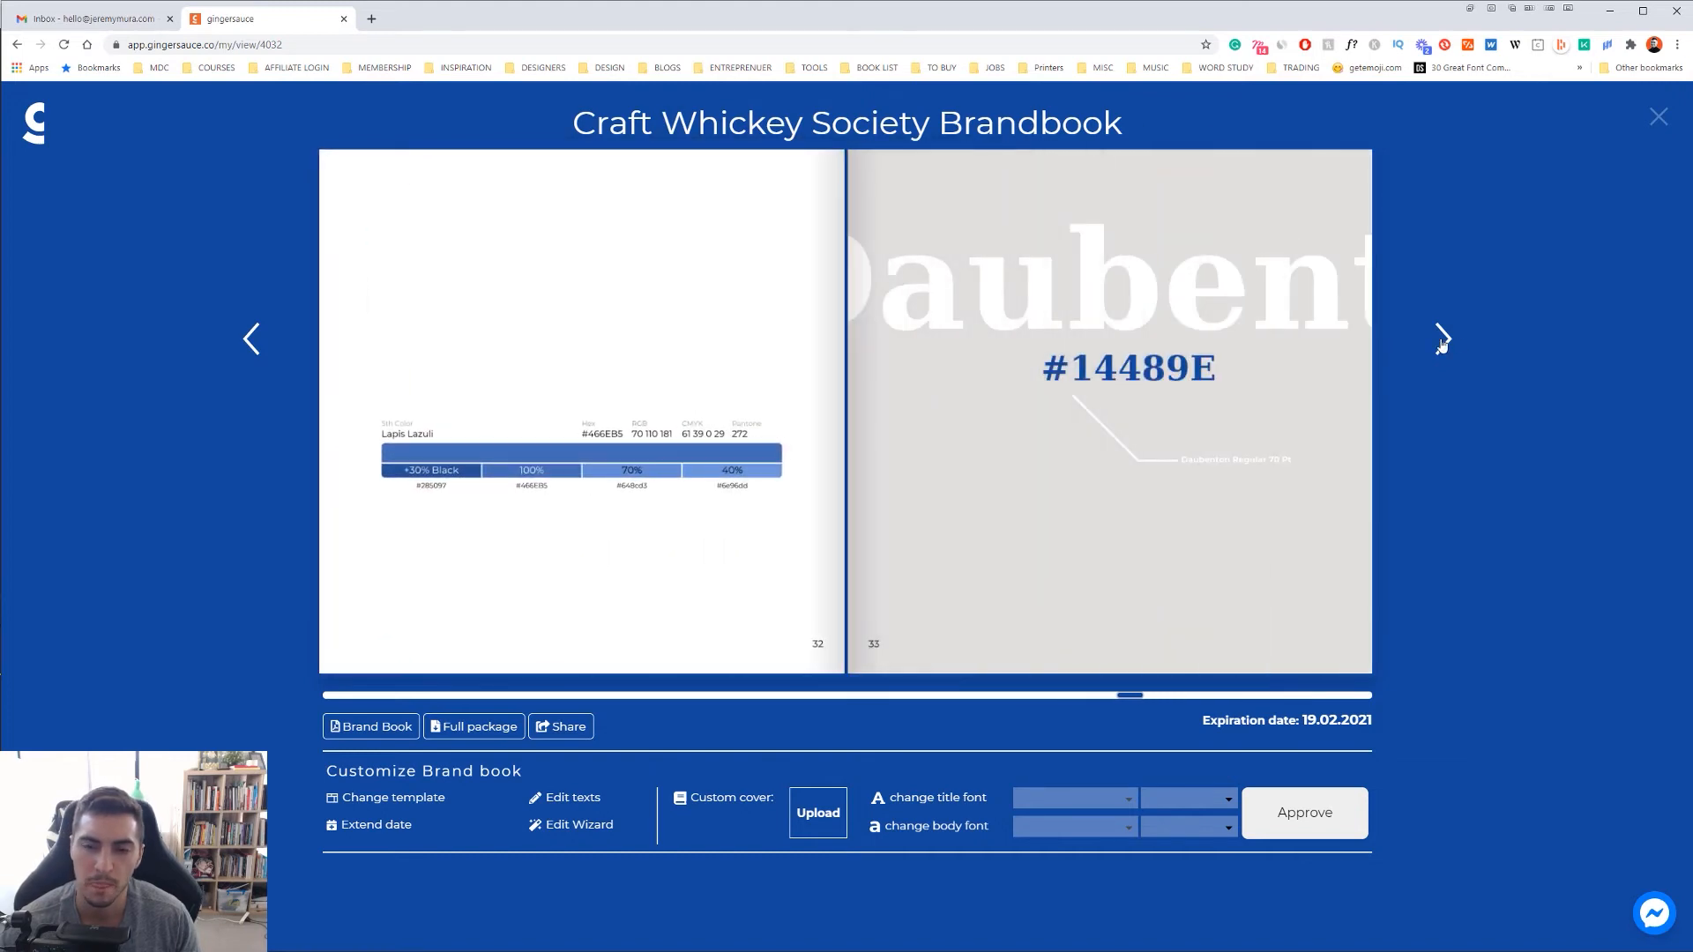
left_click(1443, 339)
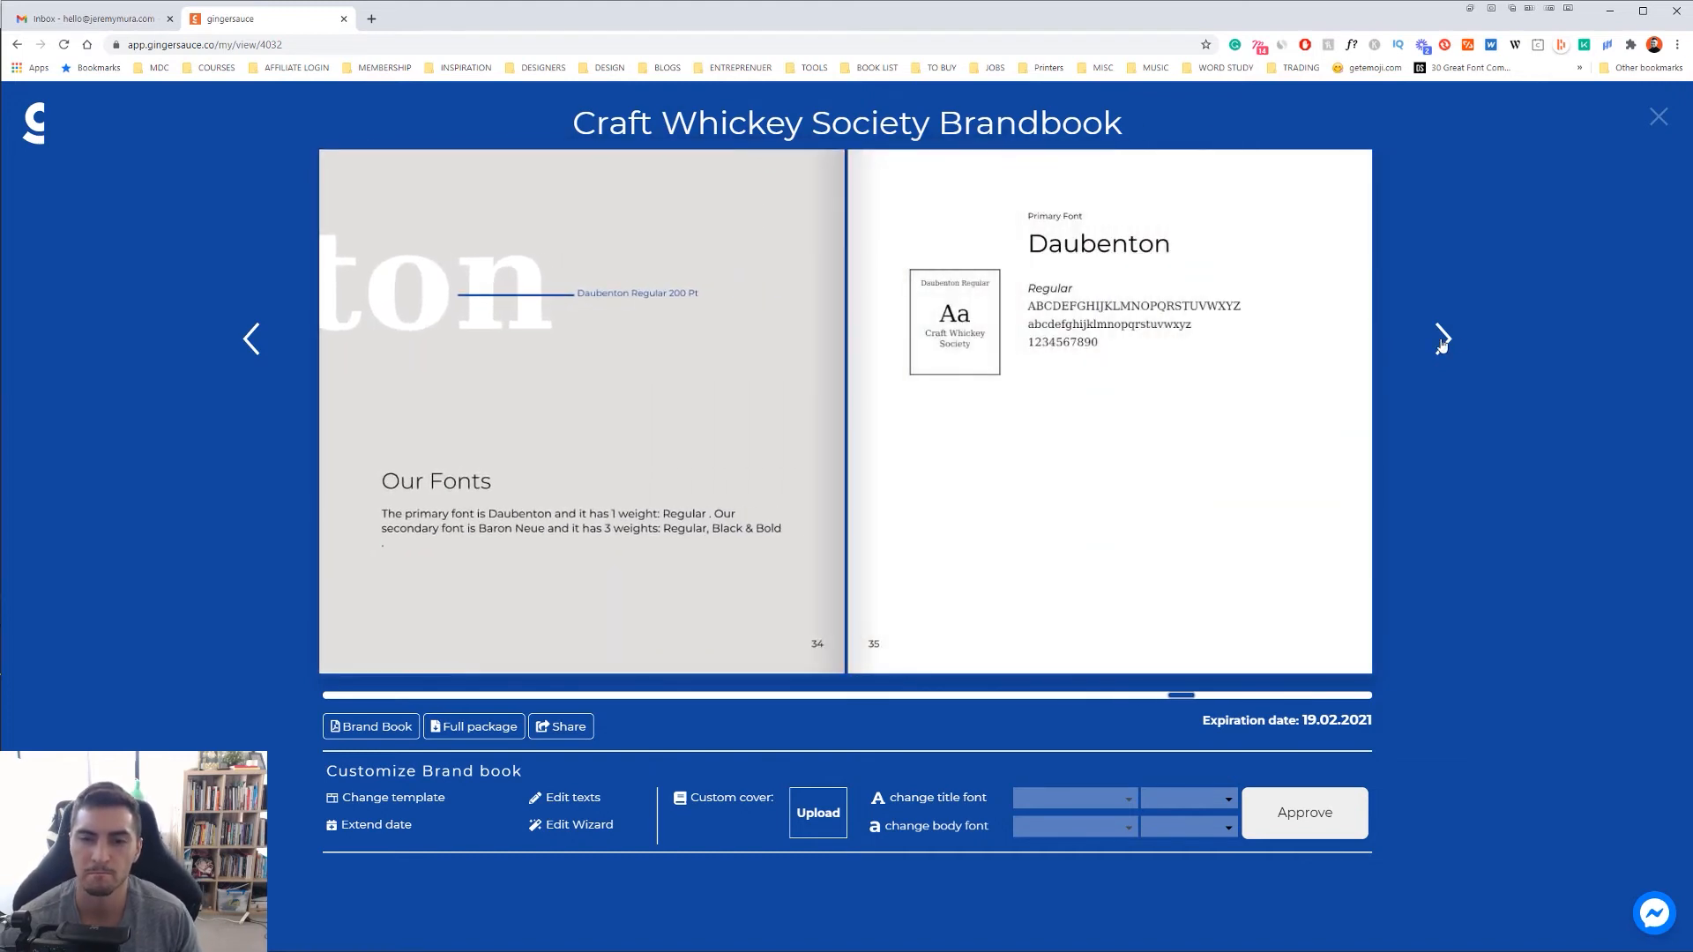
left_click(1442, 339)
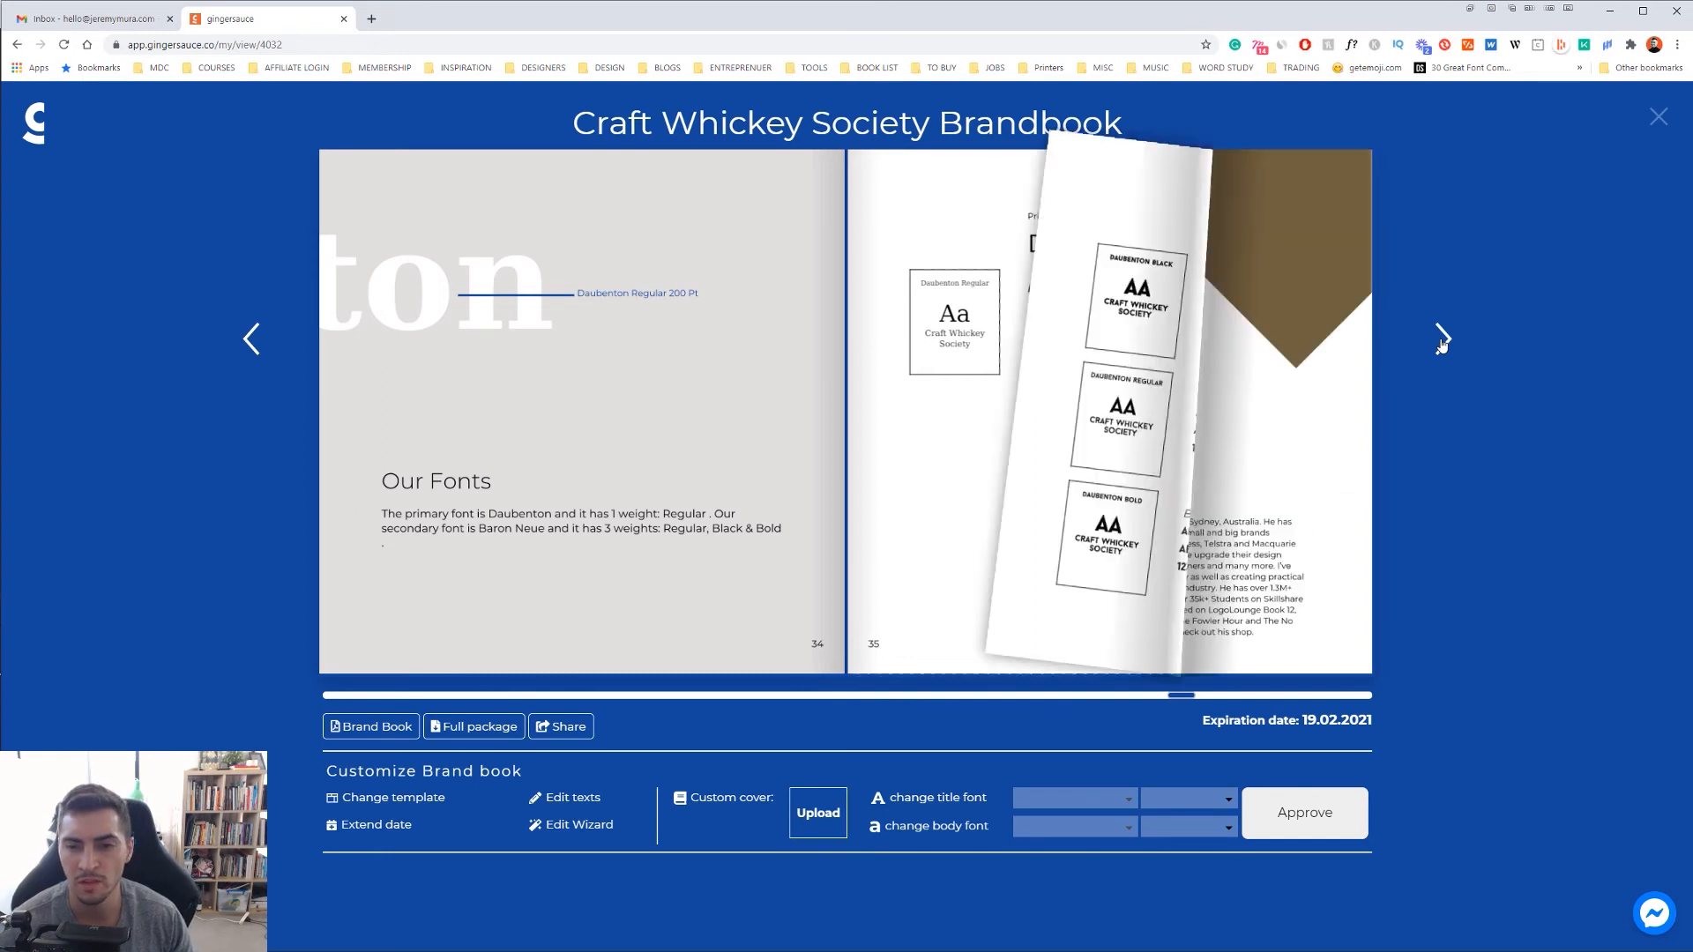
left_click(1442, 339)
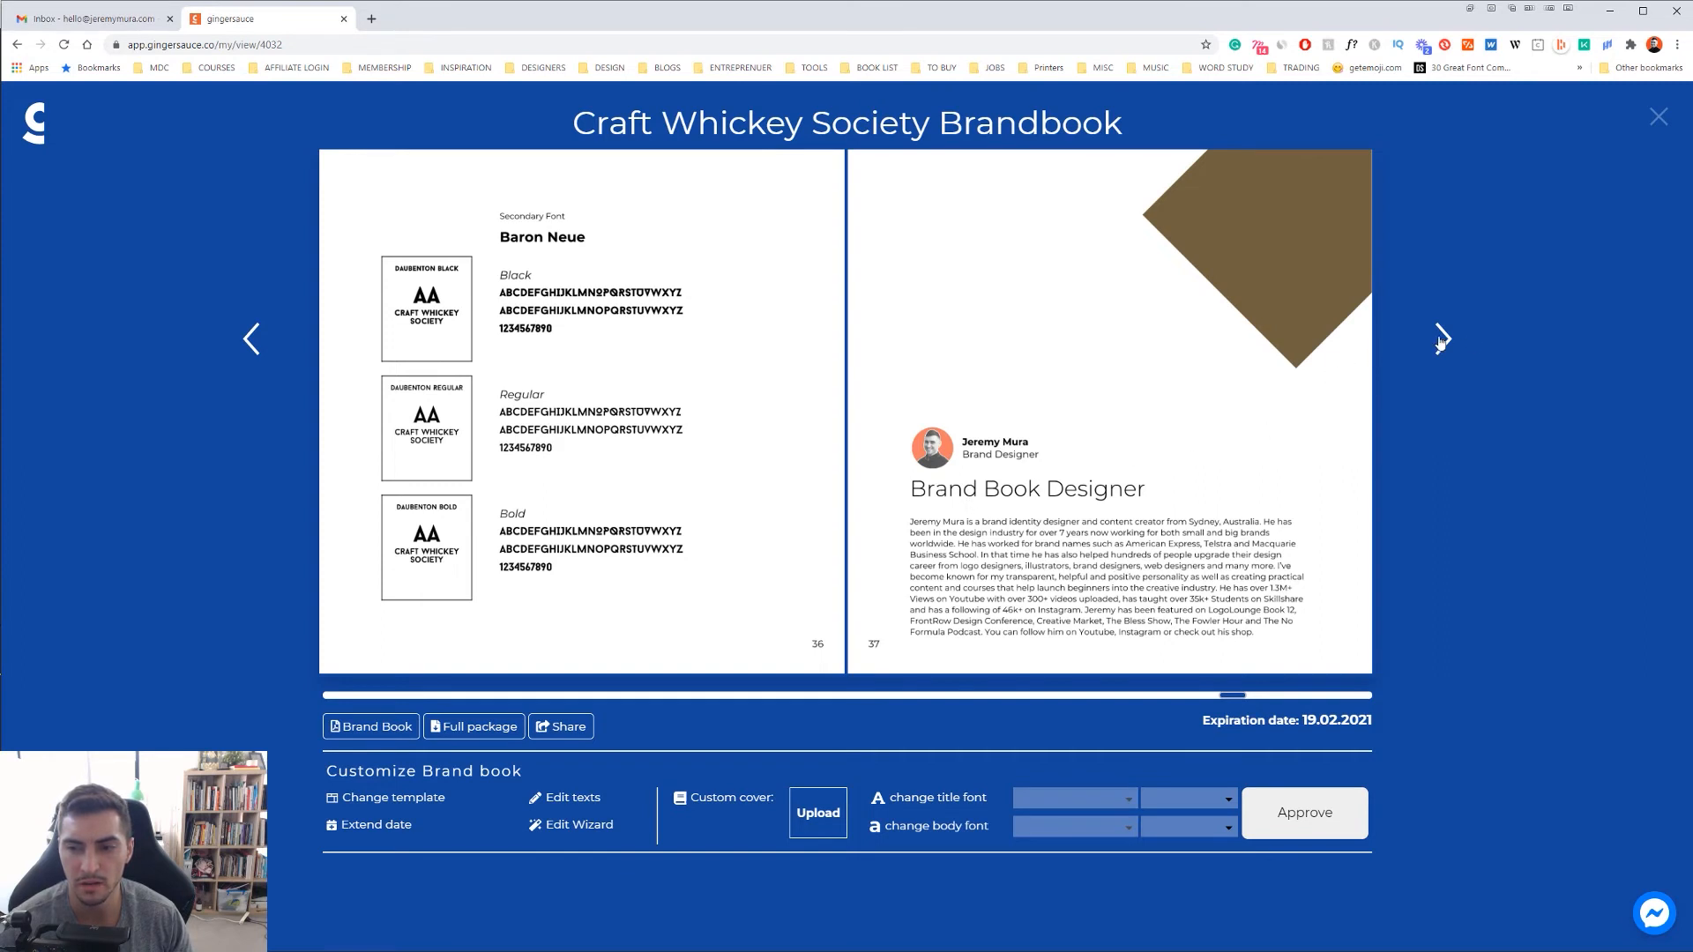
left_click(1442, 338)
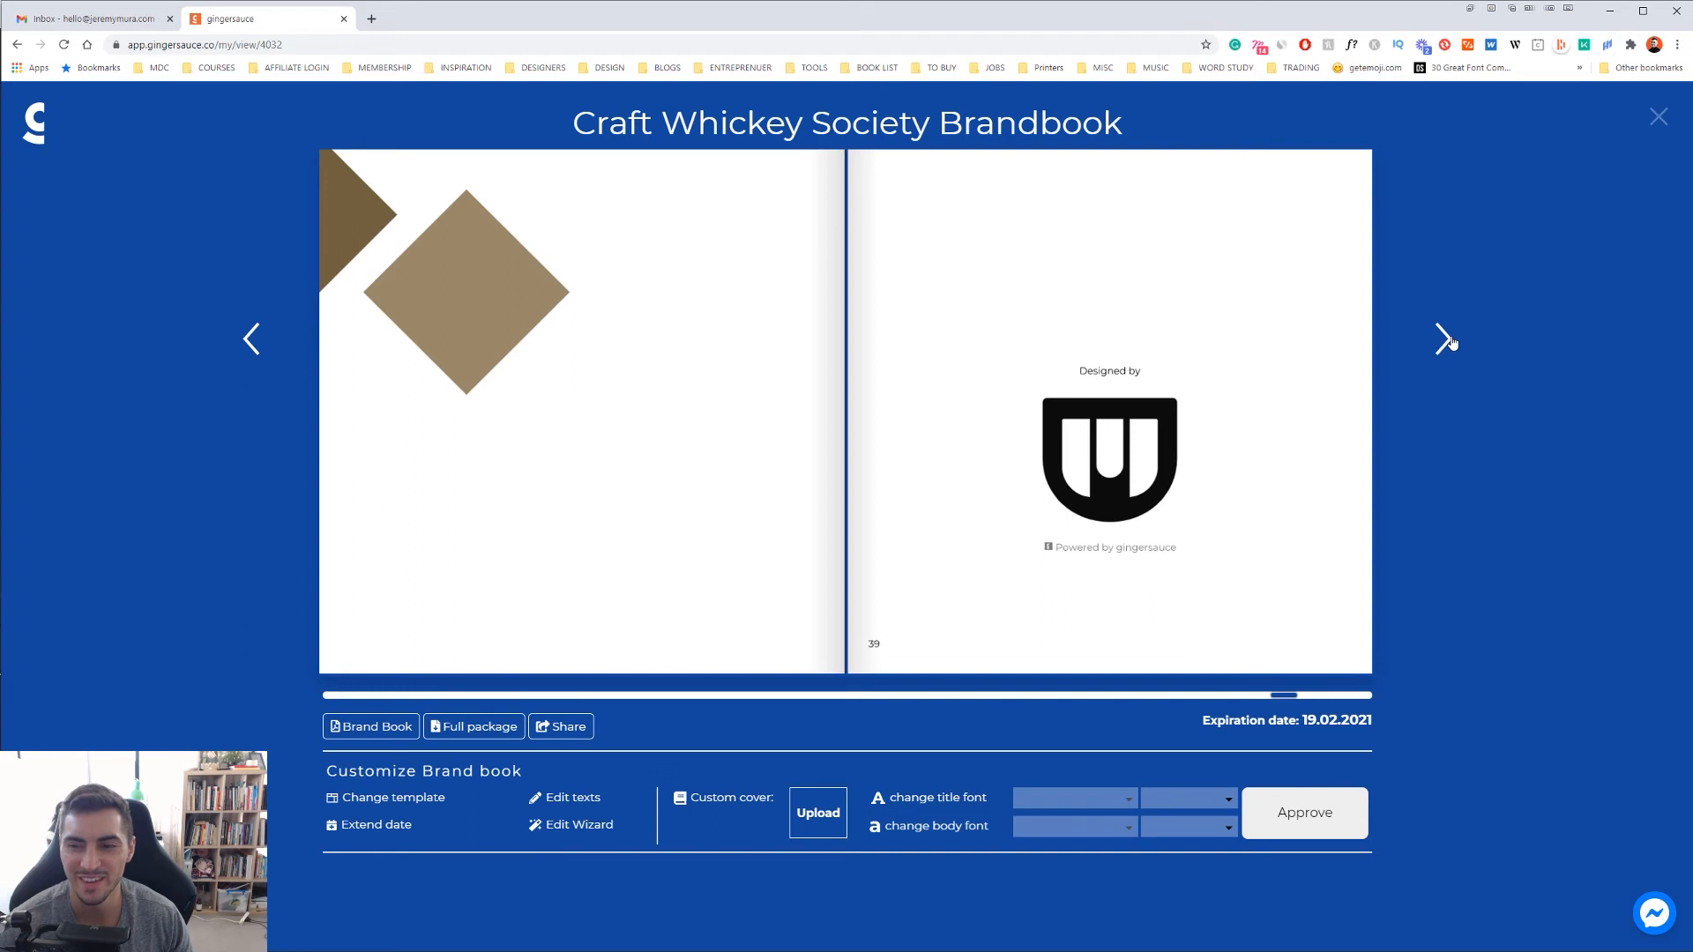
left_click(1444, 339)
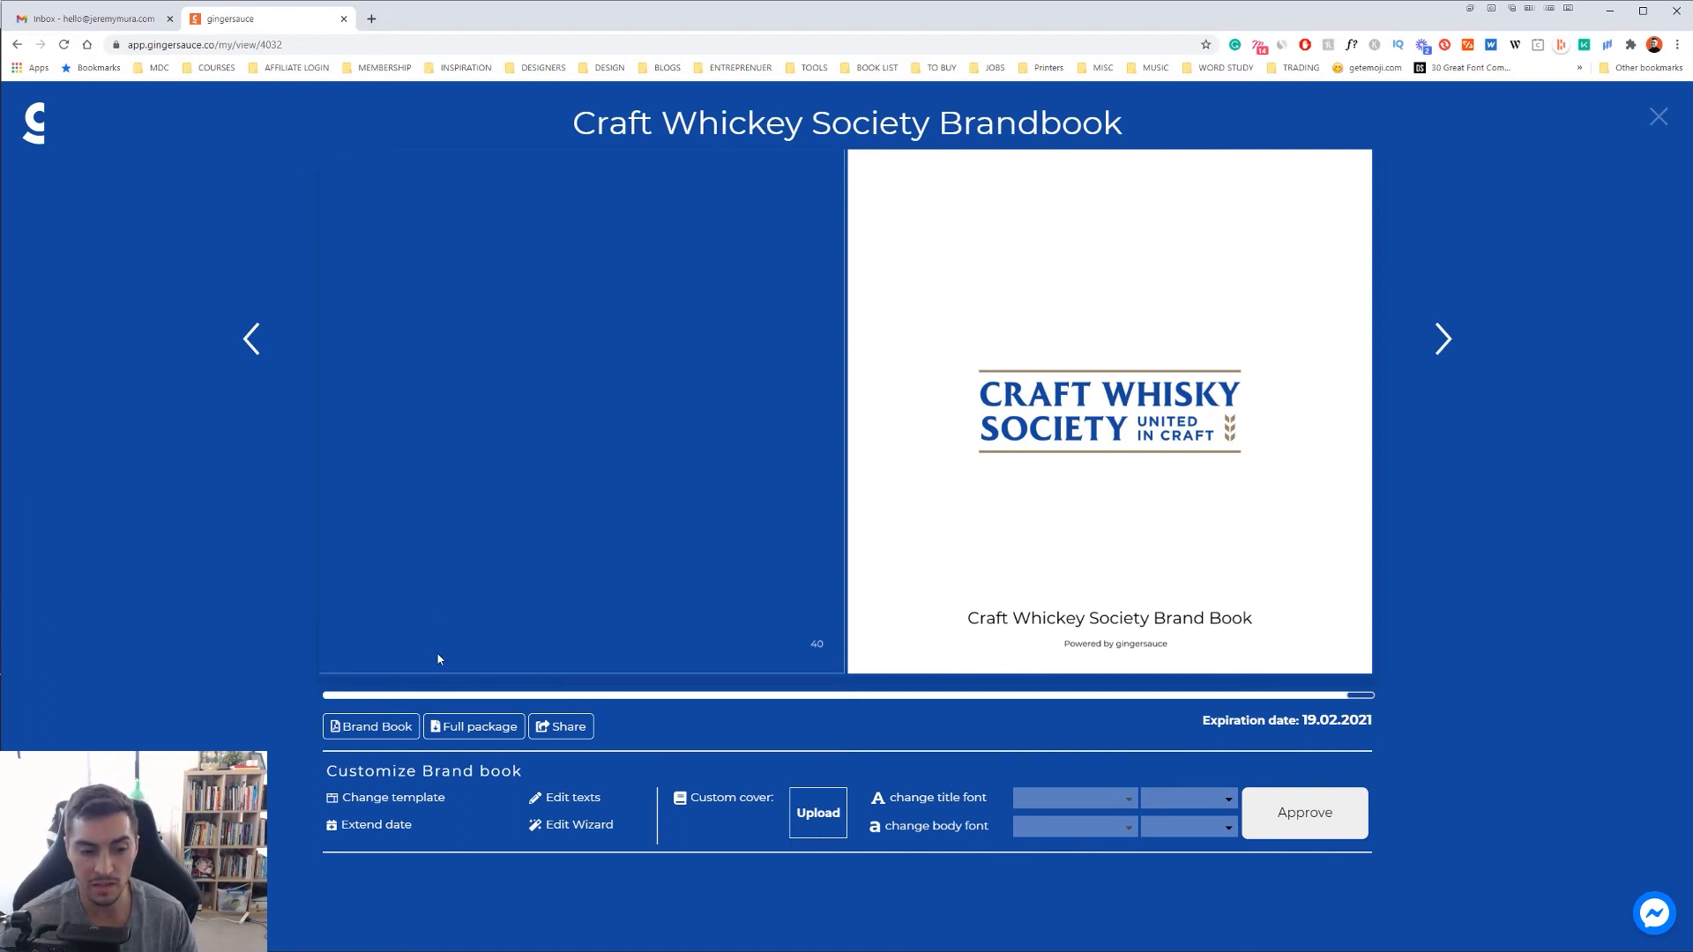
- Share the brand book, promote it to official, copy its link and open it in a new tab
left_click(560, 725)
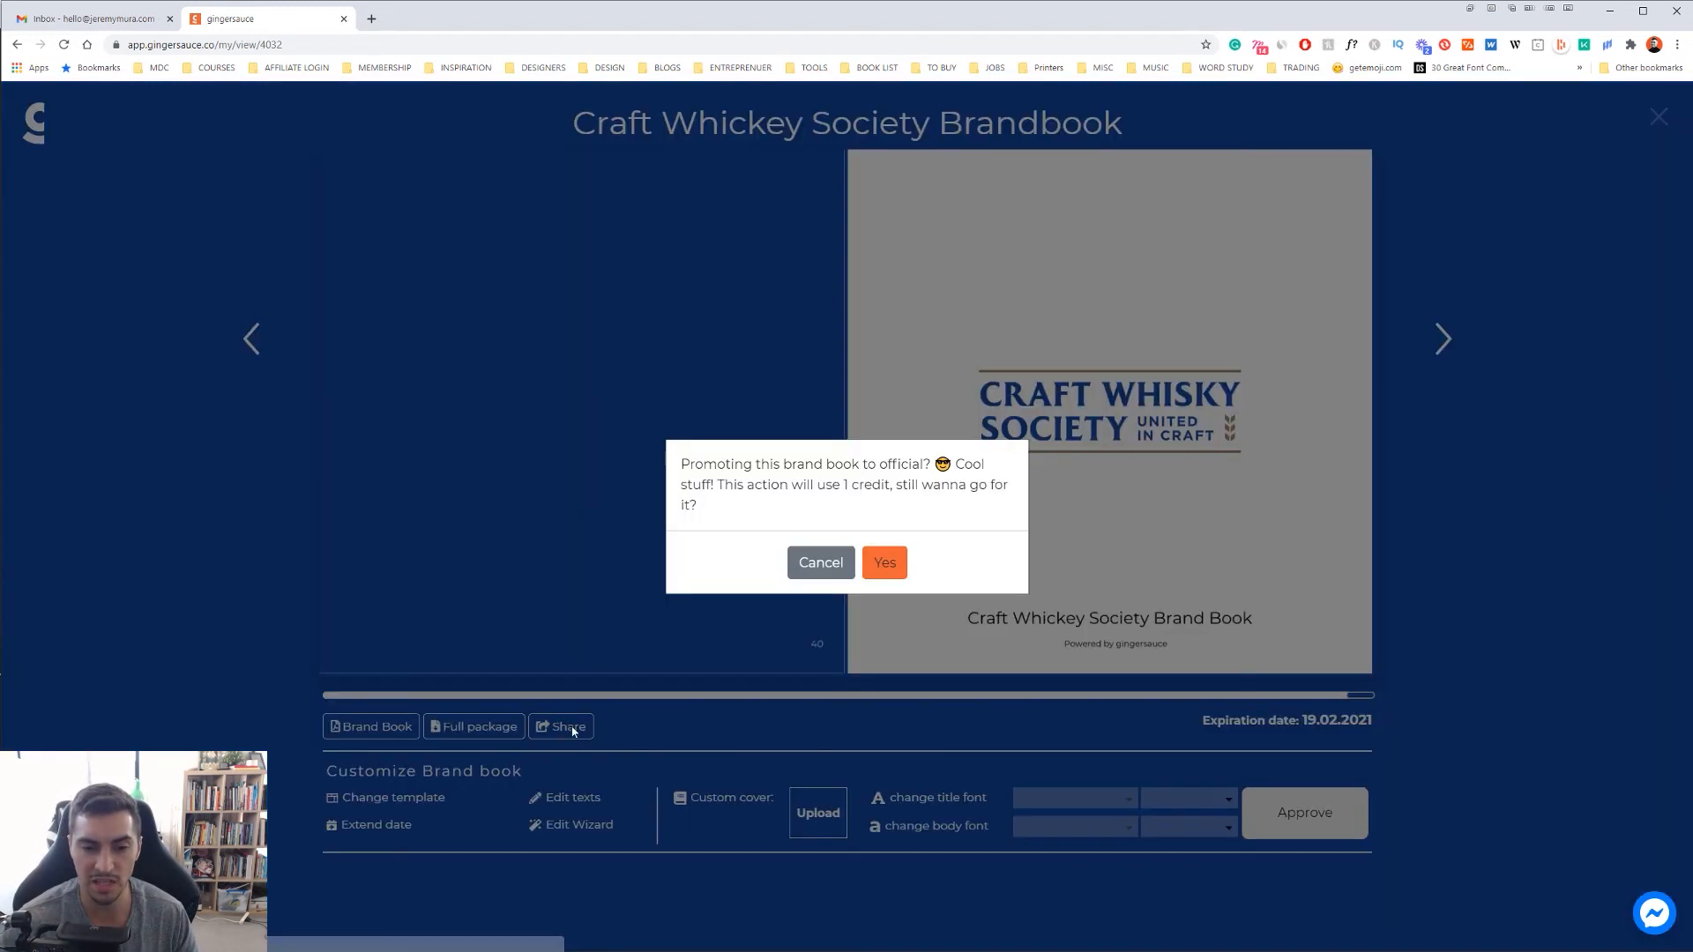
left_click_drag(716, 463, 892, 464)
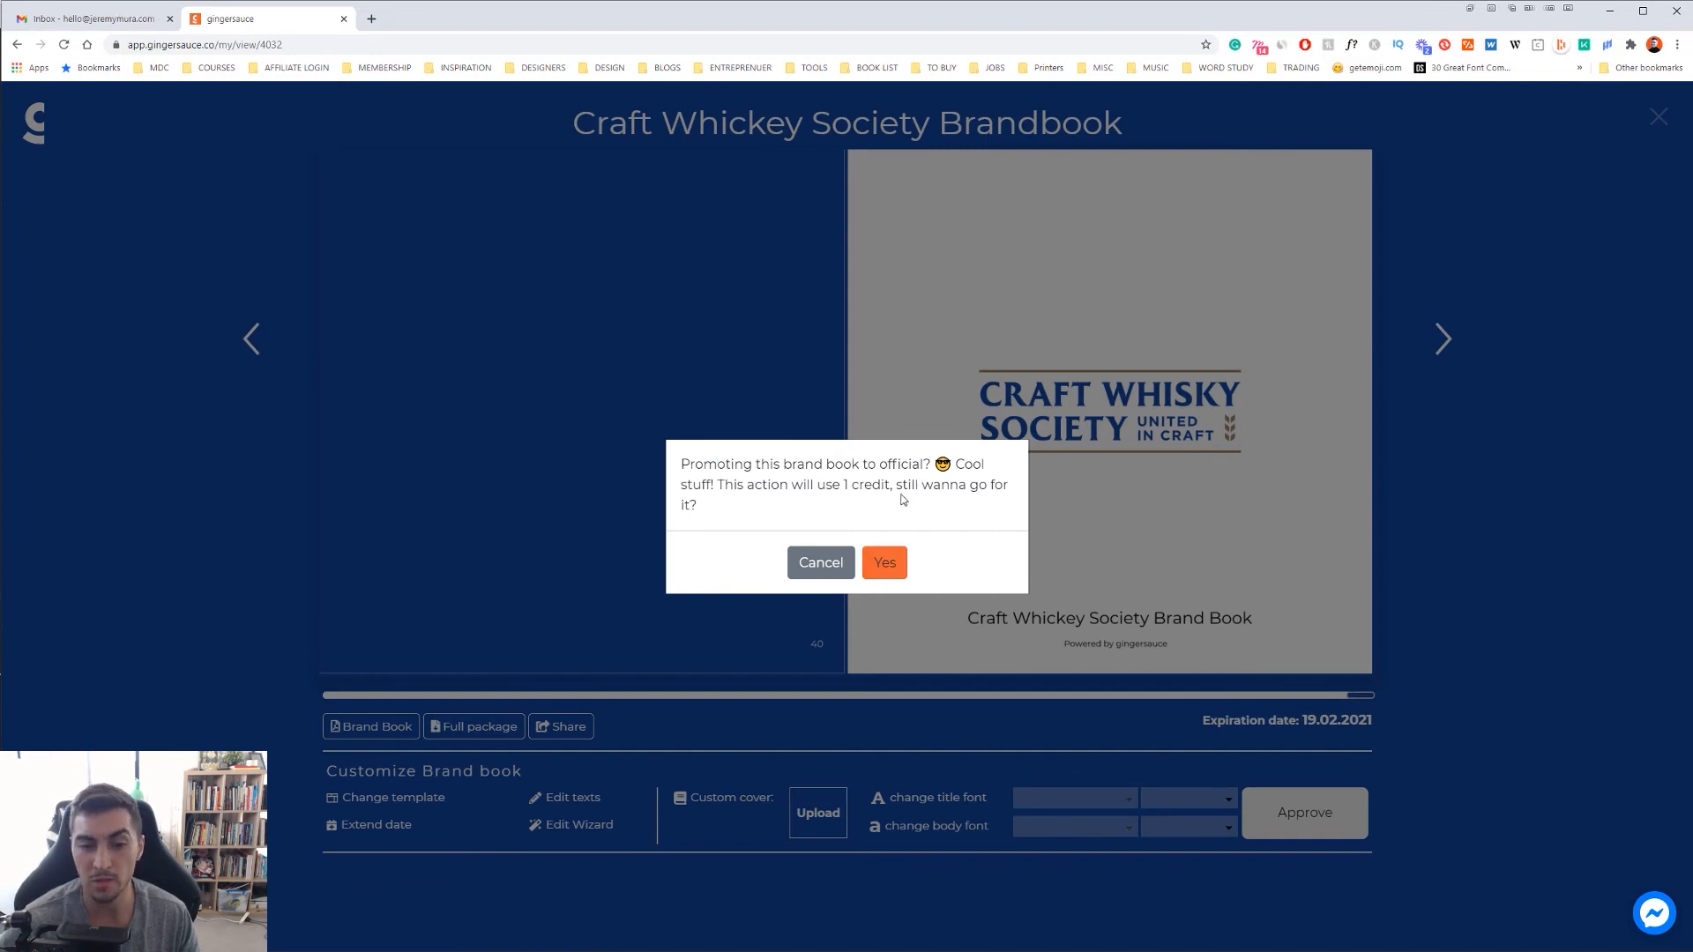
left_click(883, 560)
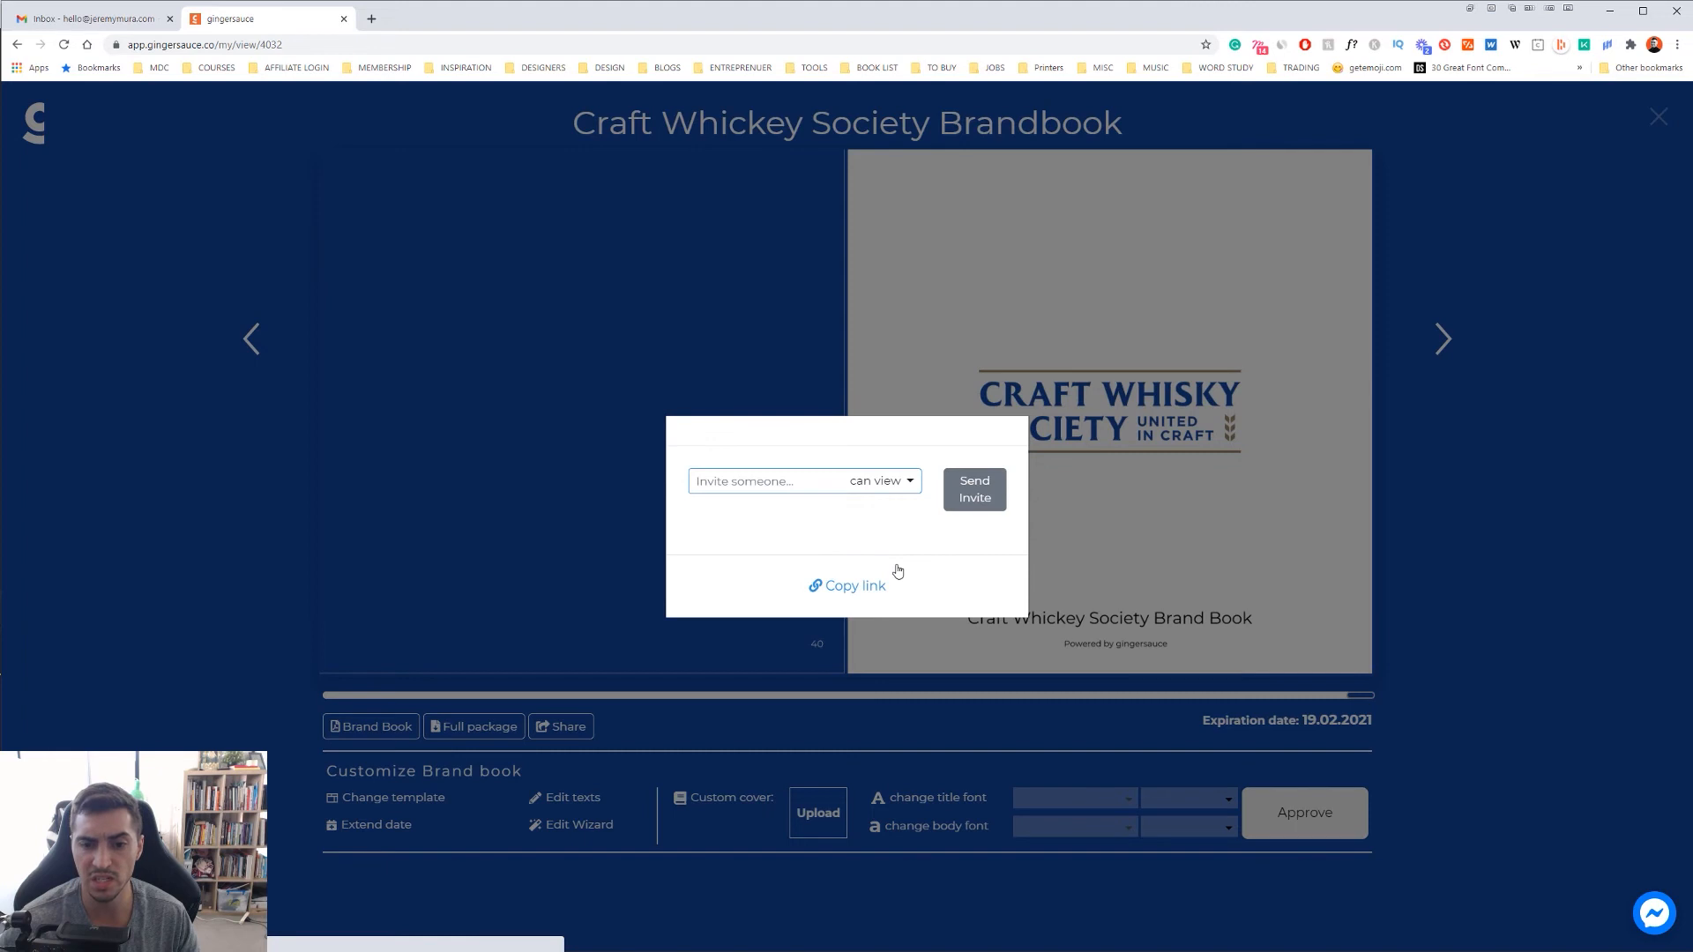
left_click(856, 585)
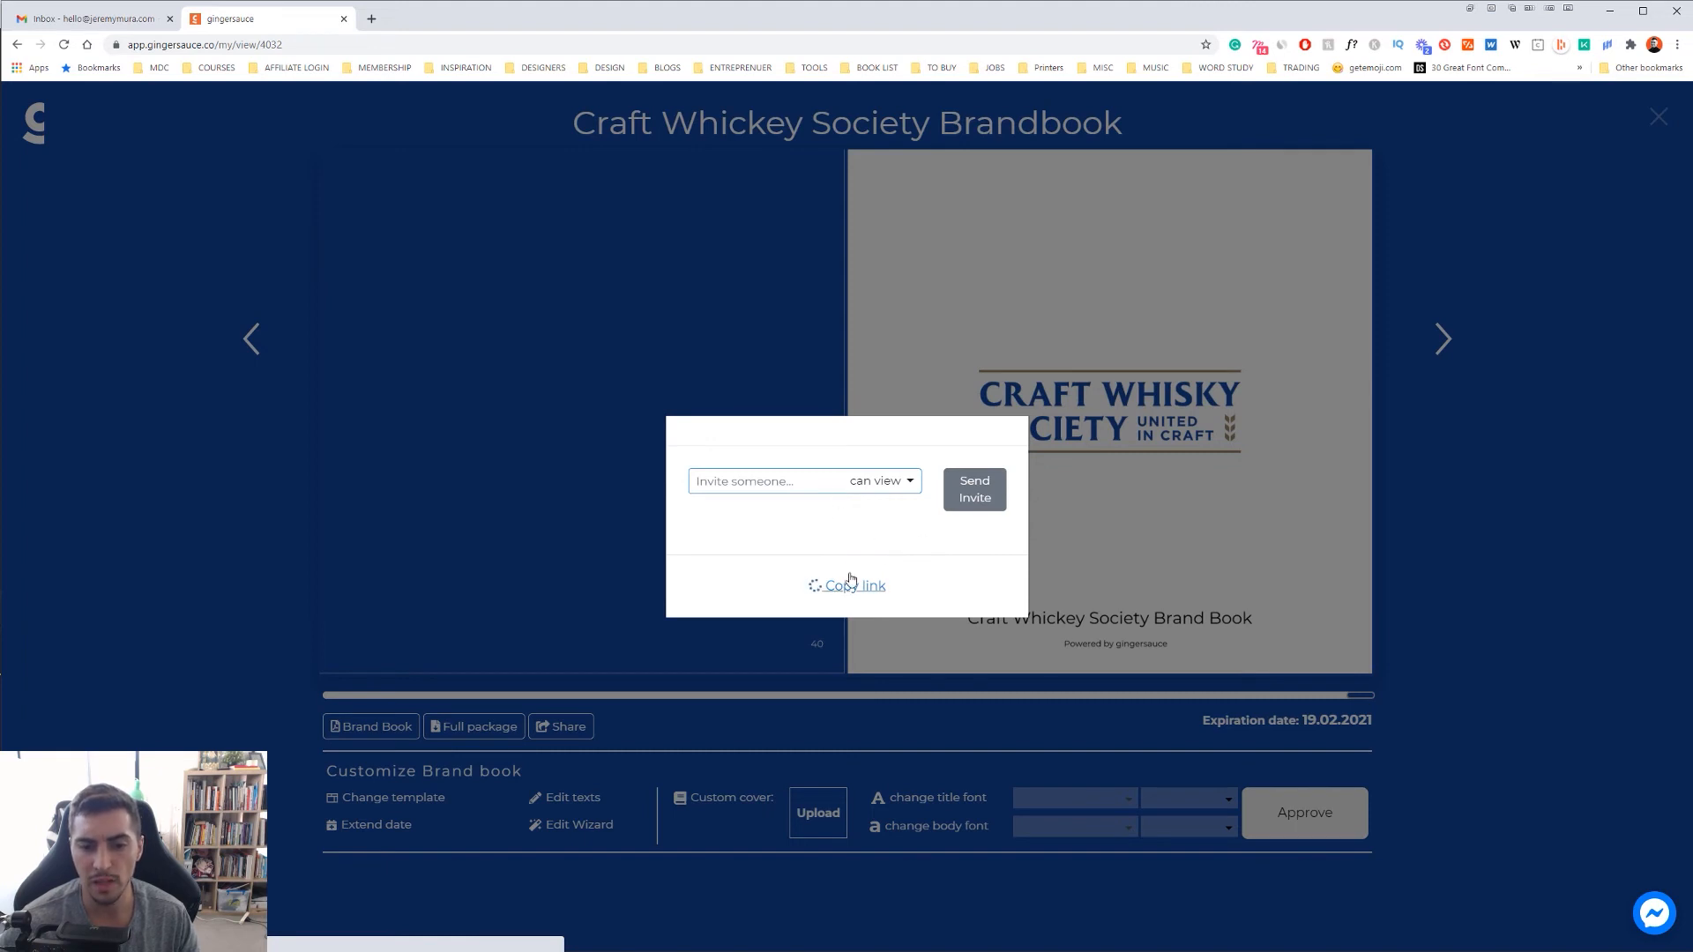
left_click(880, 480)
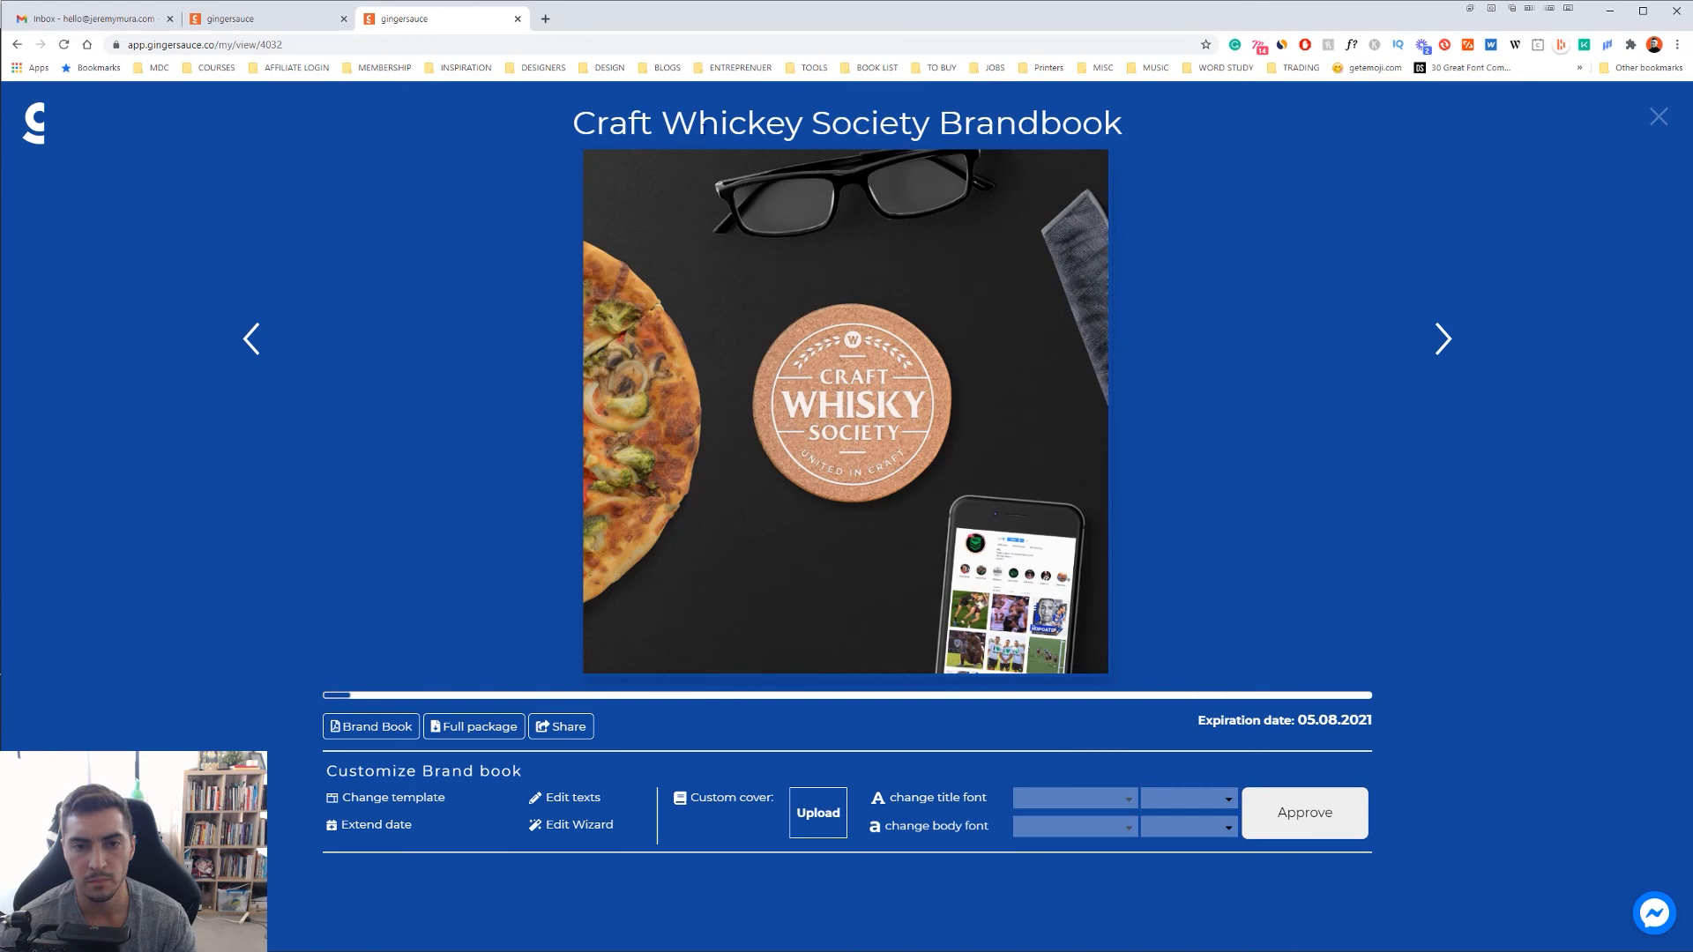
mouse_move(1380, 416)
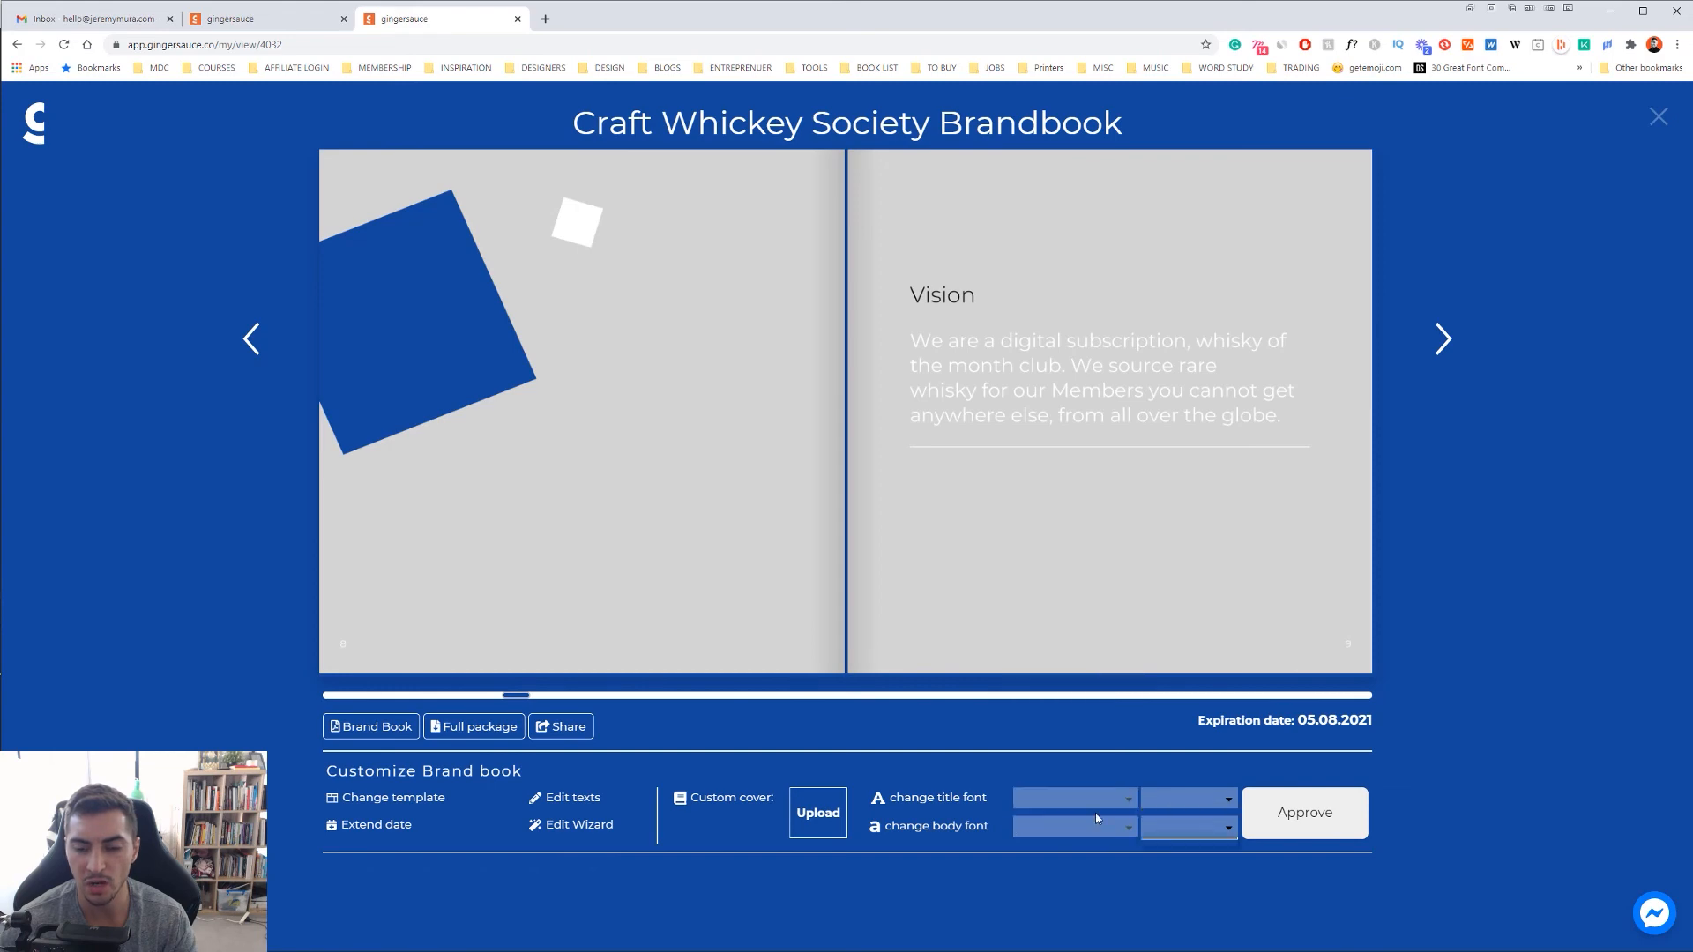
- Browse the shared copy, return to the original and download the full brand book package
left_click(1069, 797)
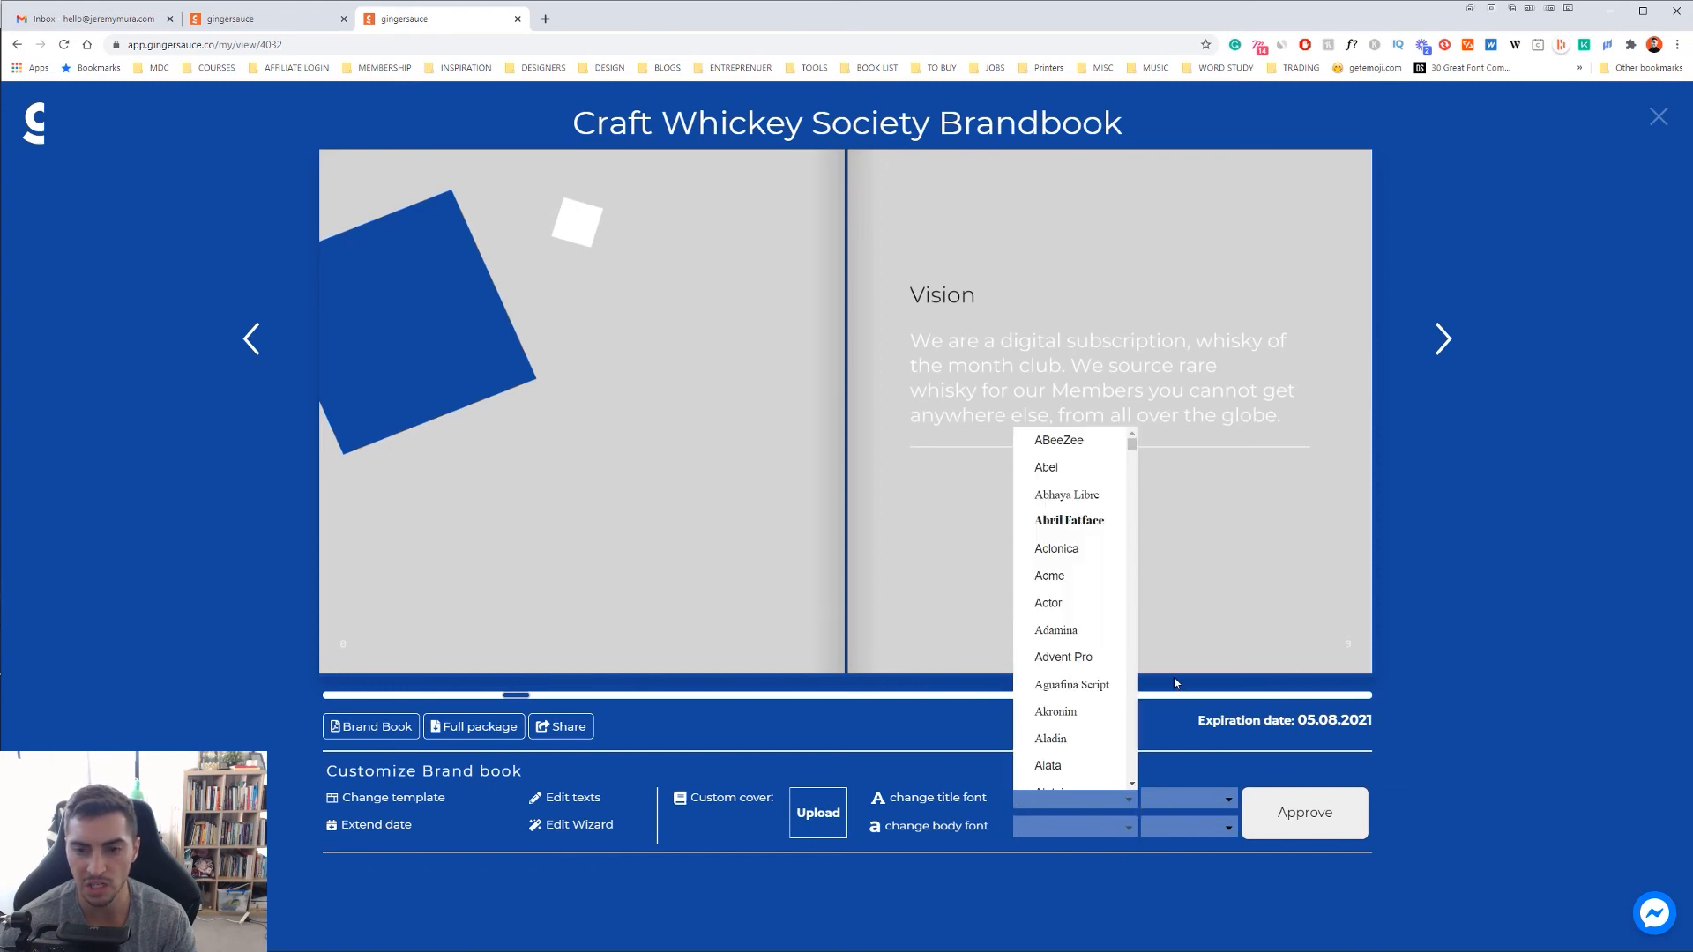
left_click(1444, 339)
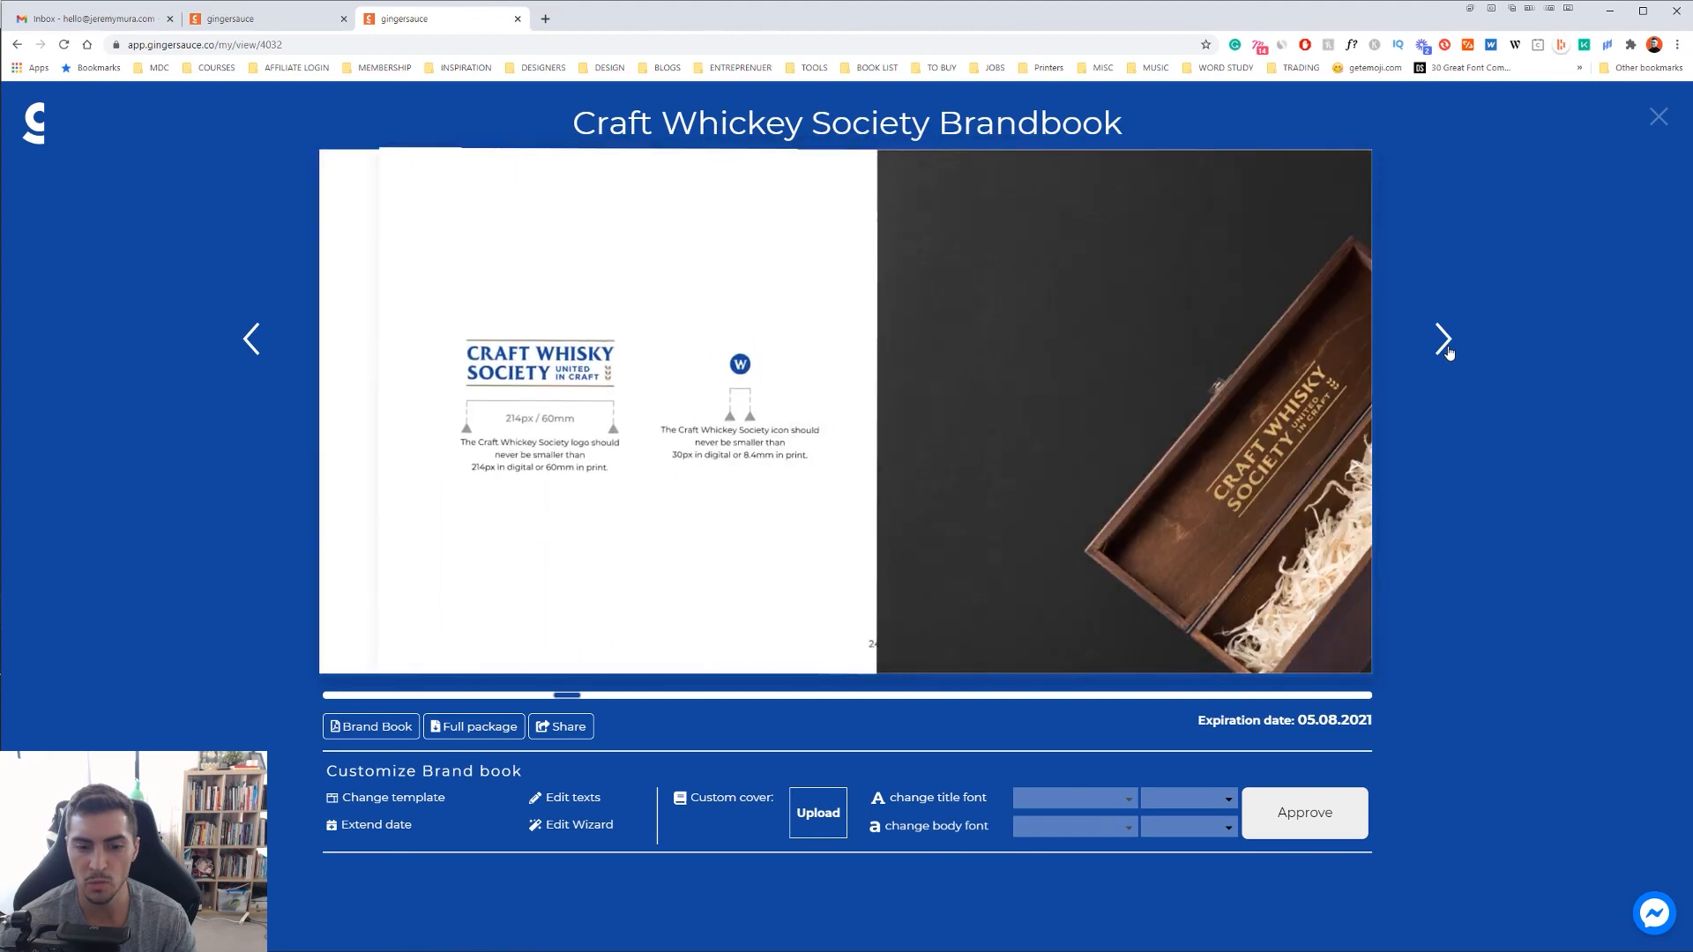
left_click(559, 725)
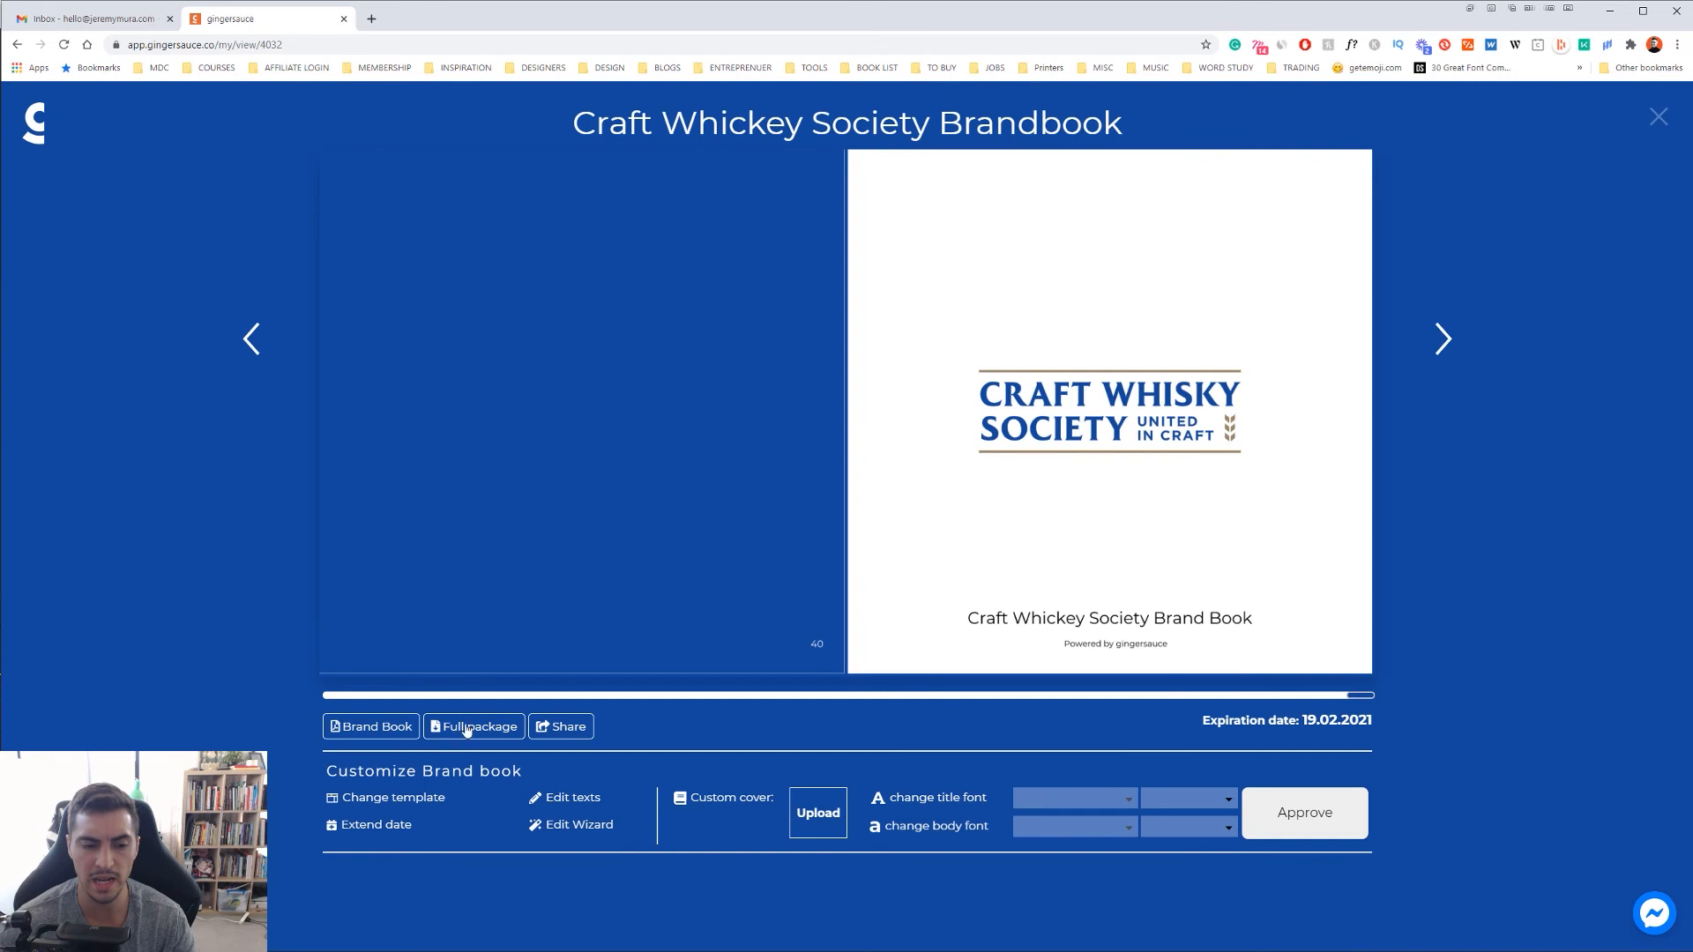
left_click(473, 725)
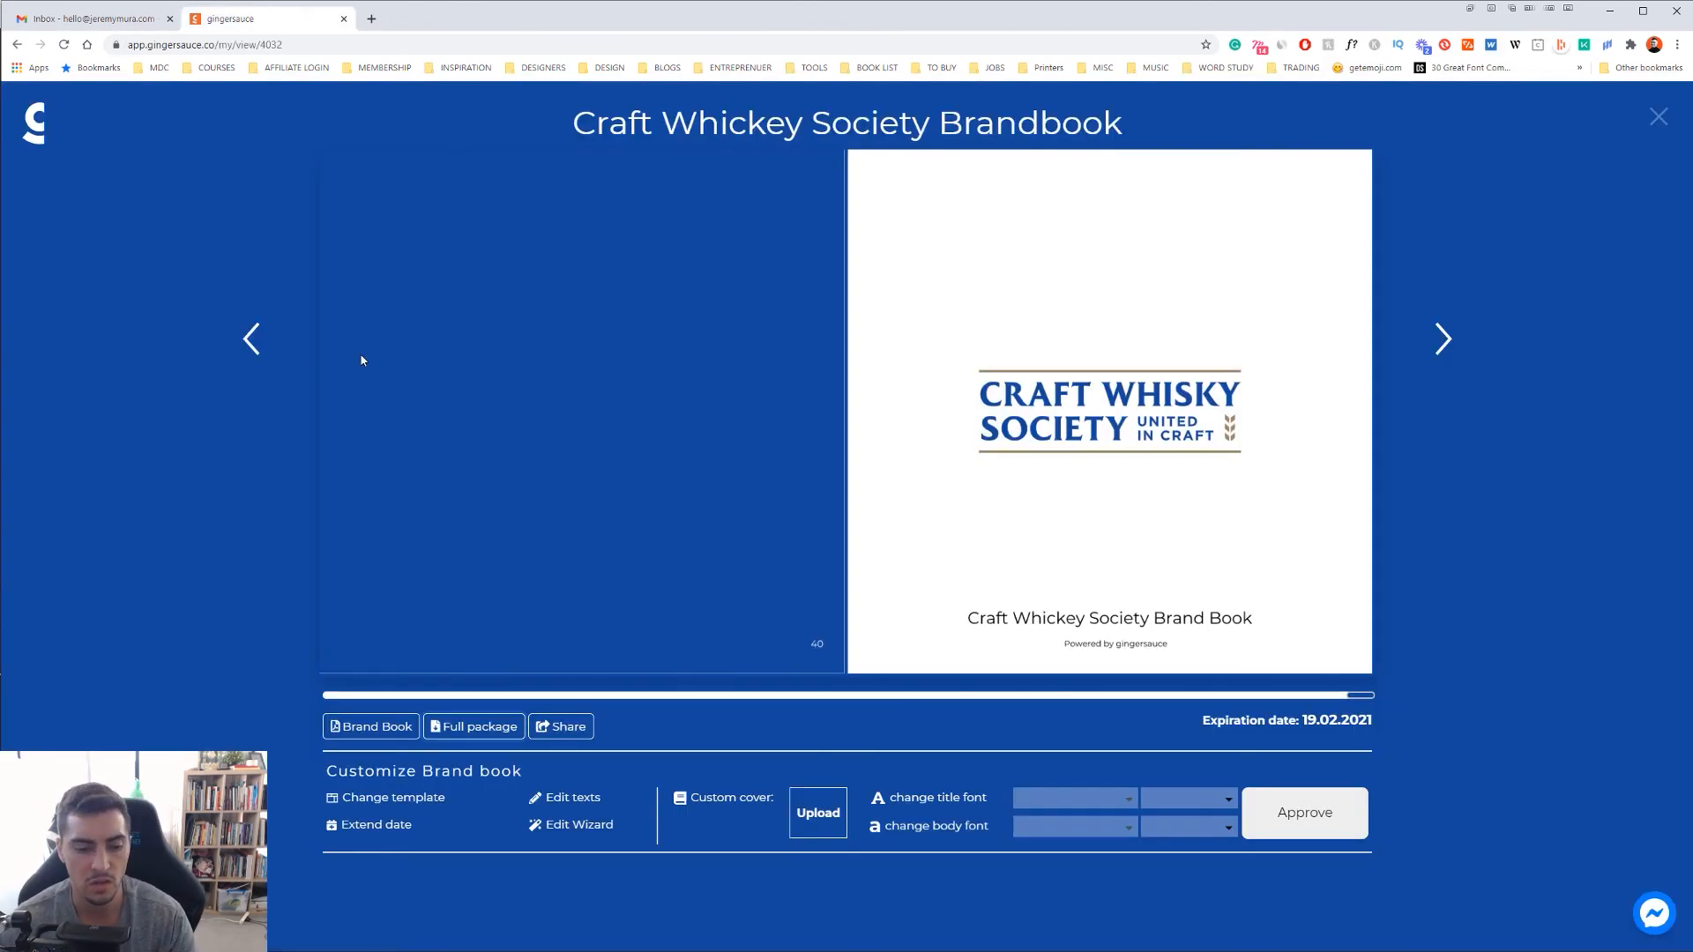
- Show the downloaded 4032-assets package in Downloads and bring up its actions
left_click(817, 813)
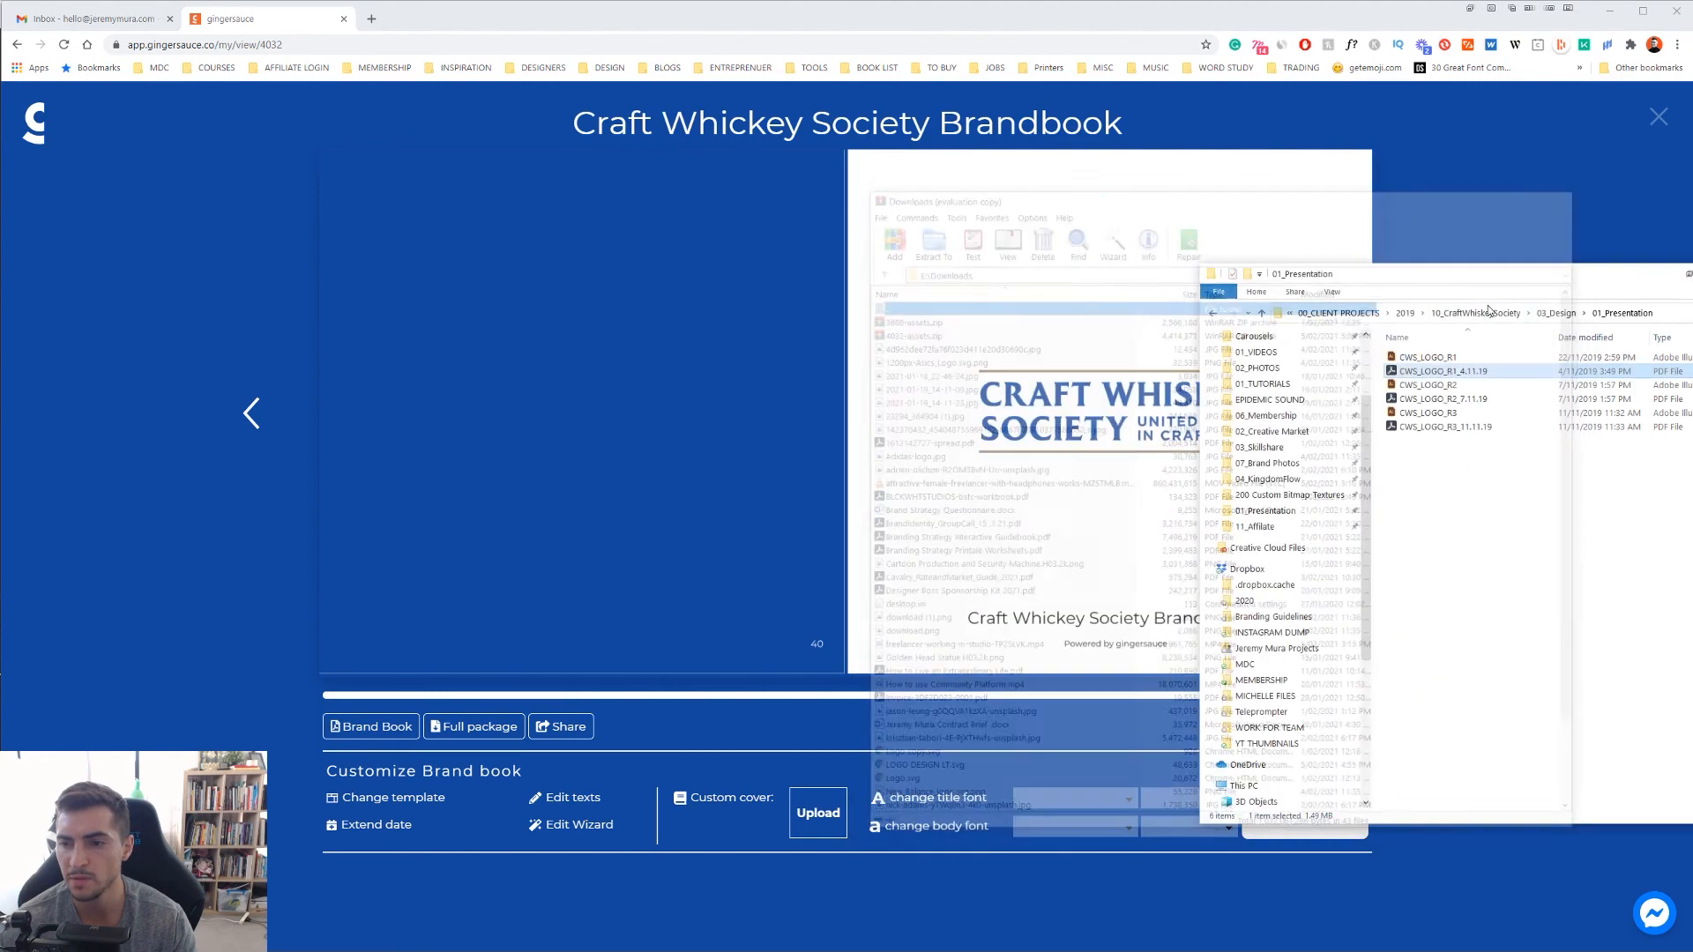
right_click(1416, 367)
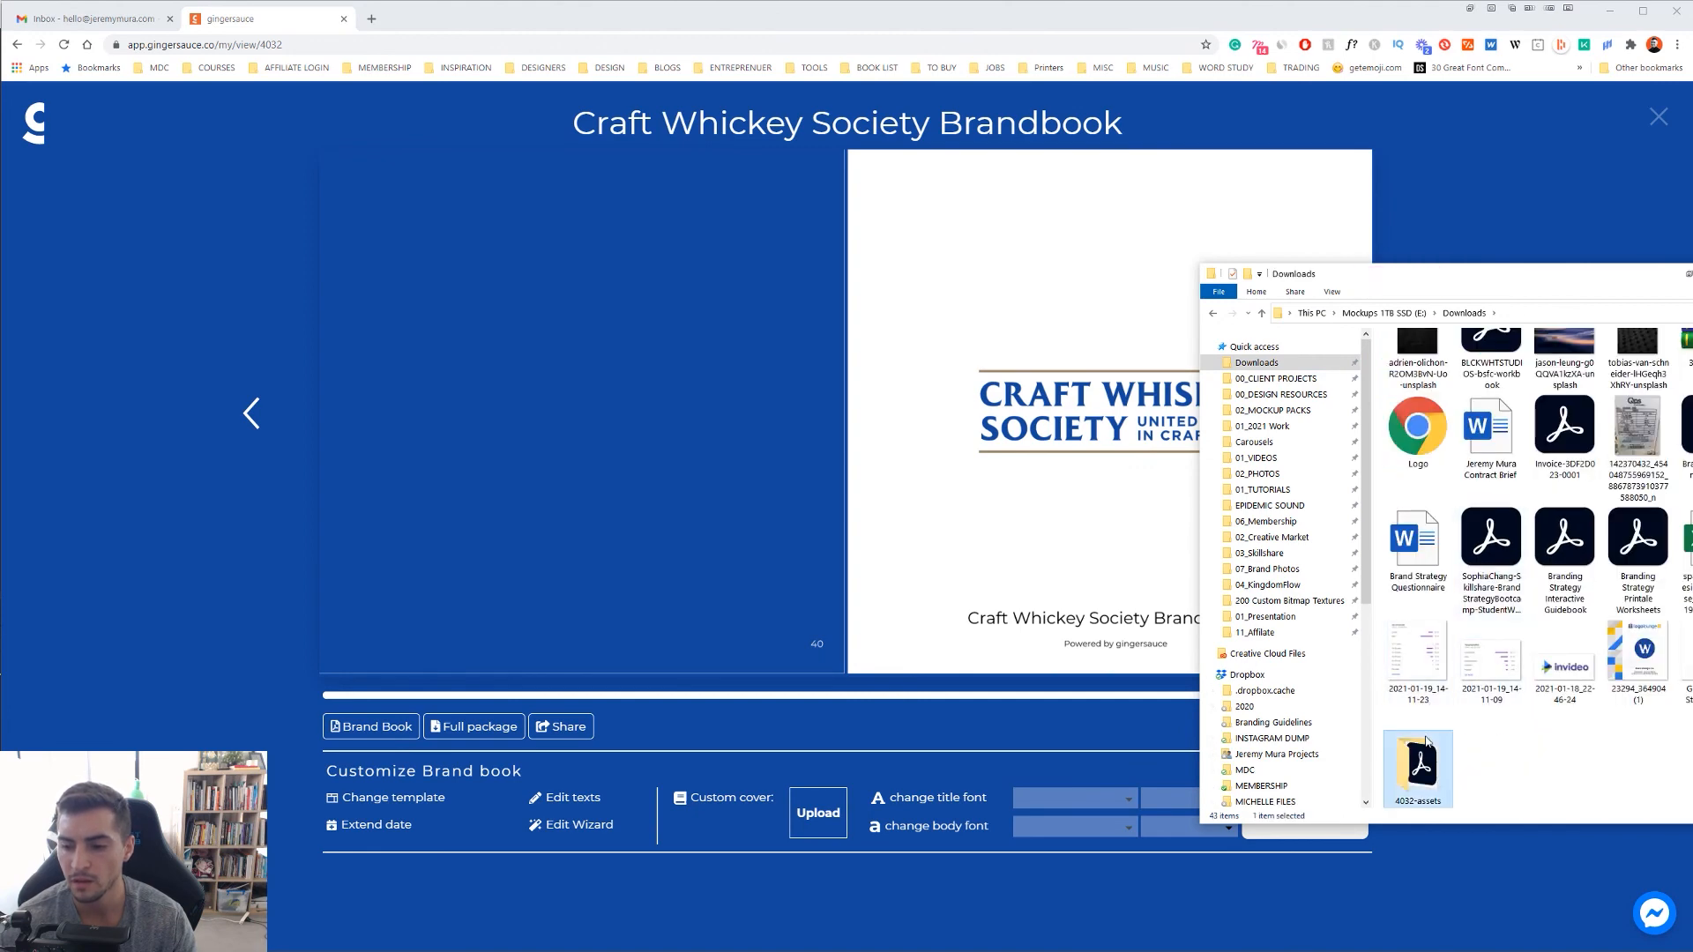
- Open the 4032-assets folder and open pdf-spread-4032 in Adobe Acrobat
double_click(1418, 769)
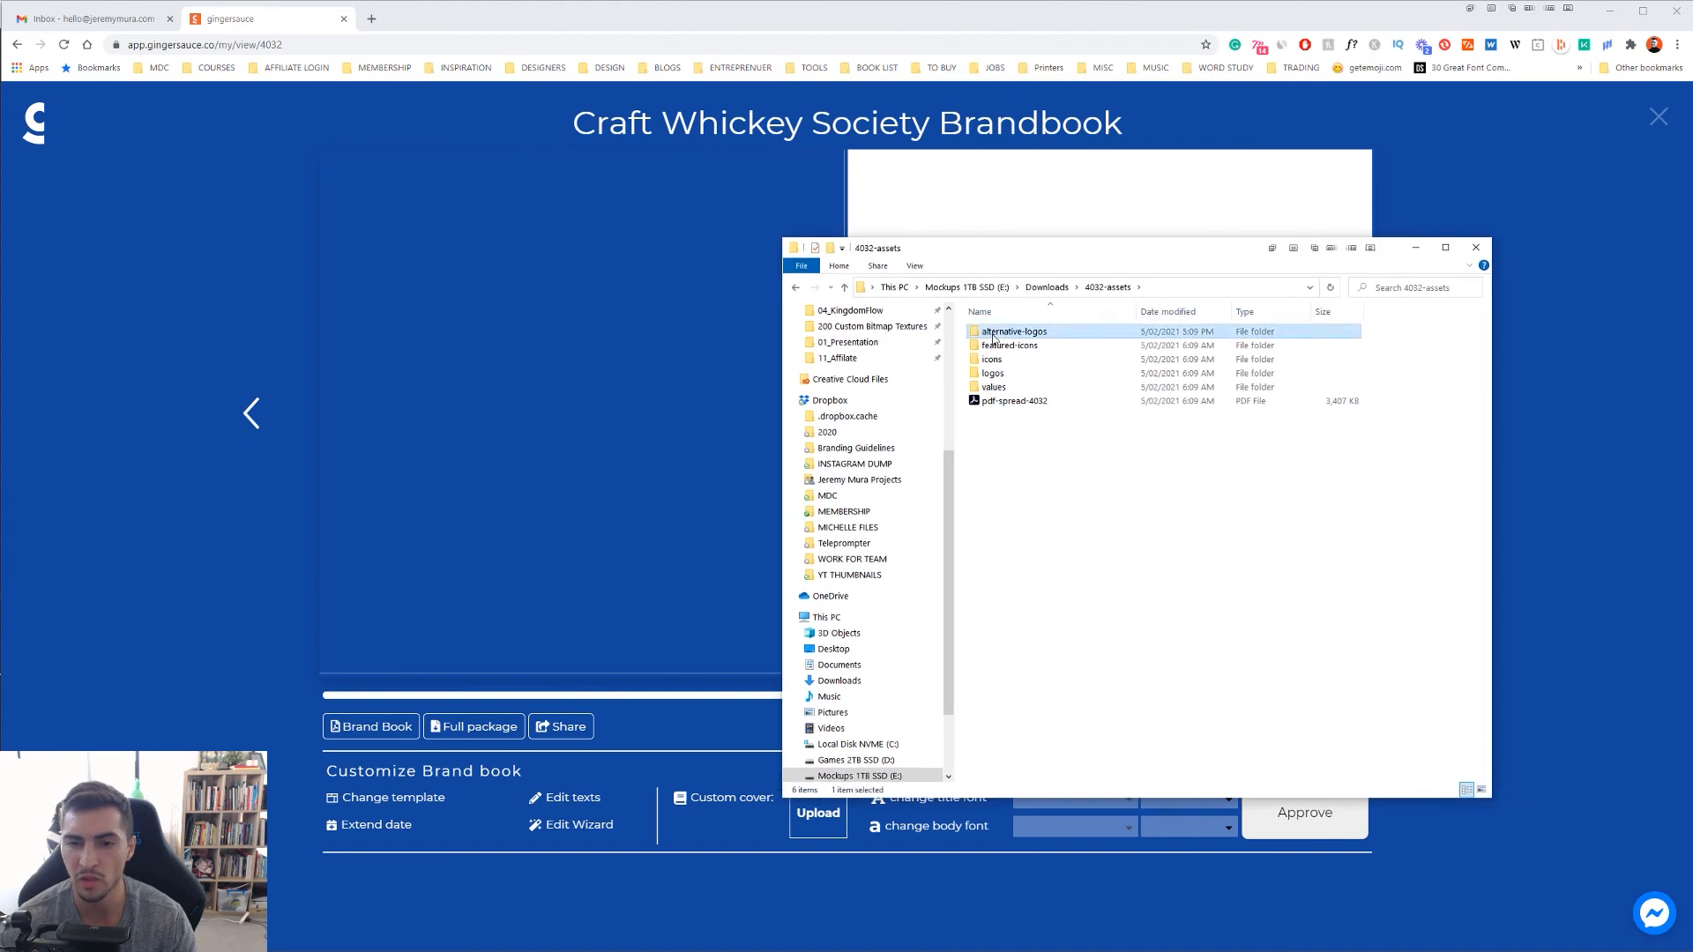
double_click(1009, 344)
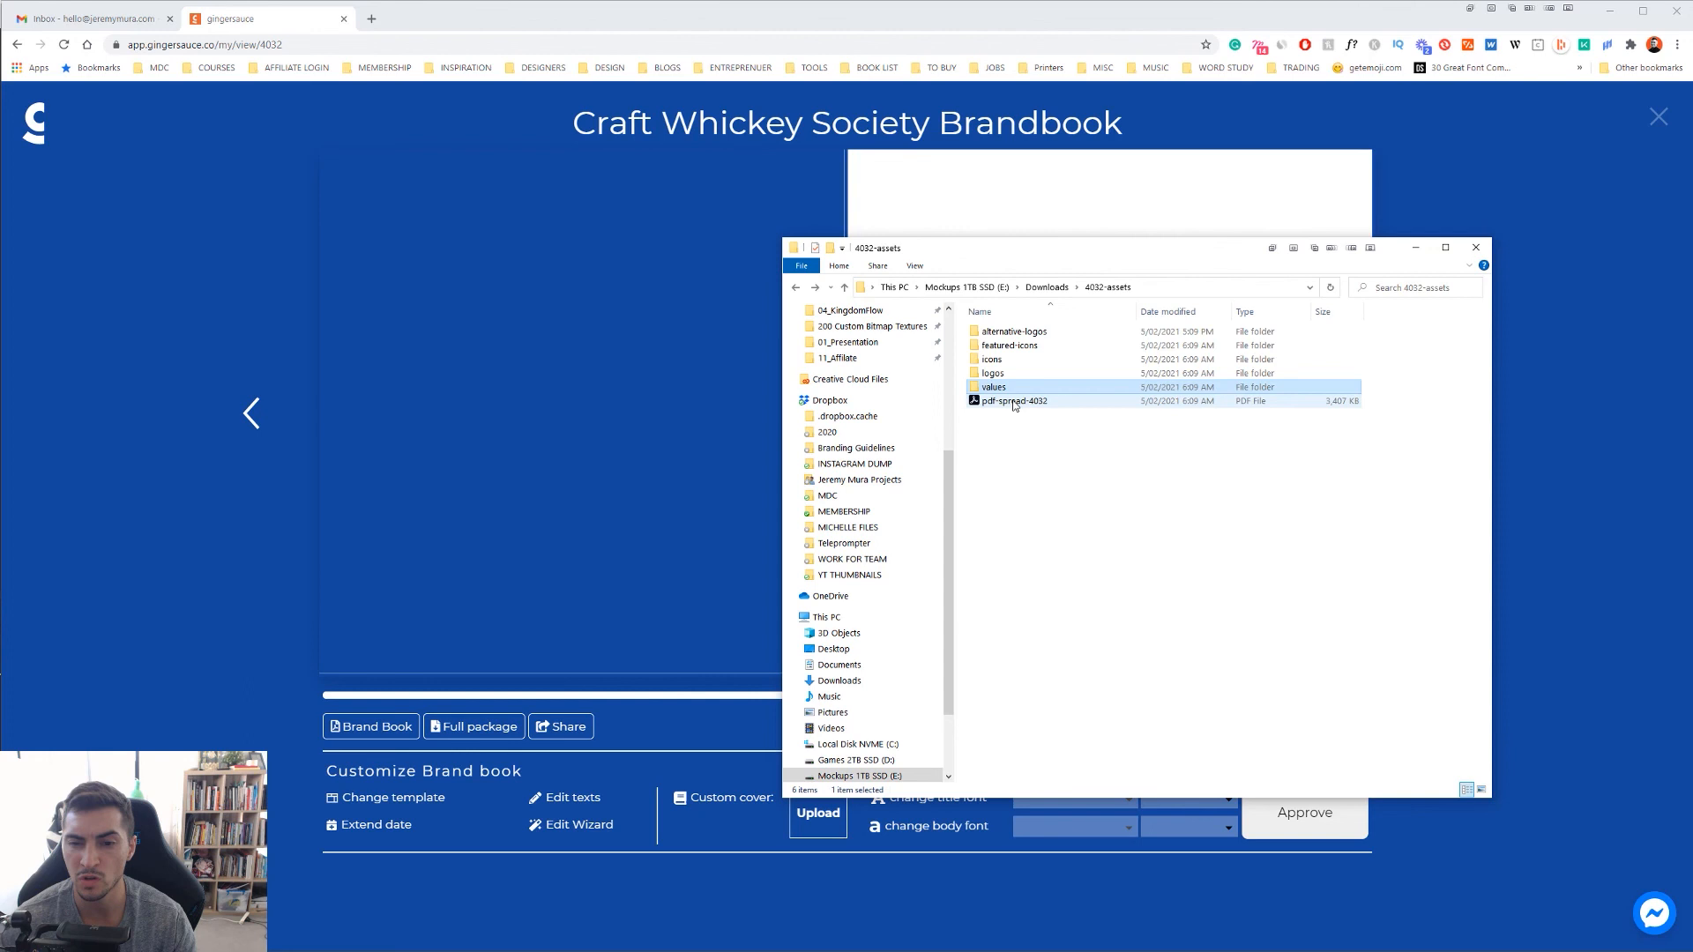
left_click(1012, 400)
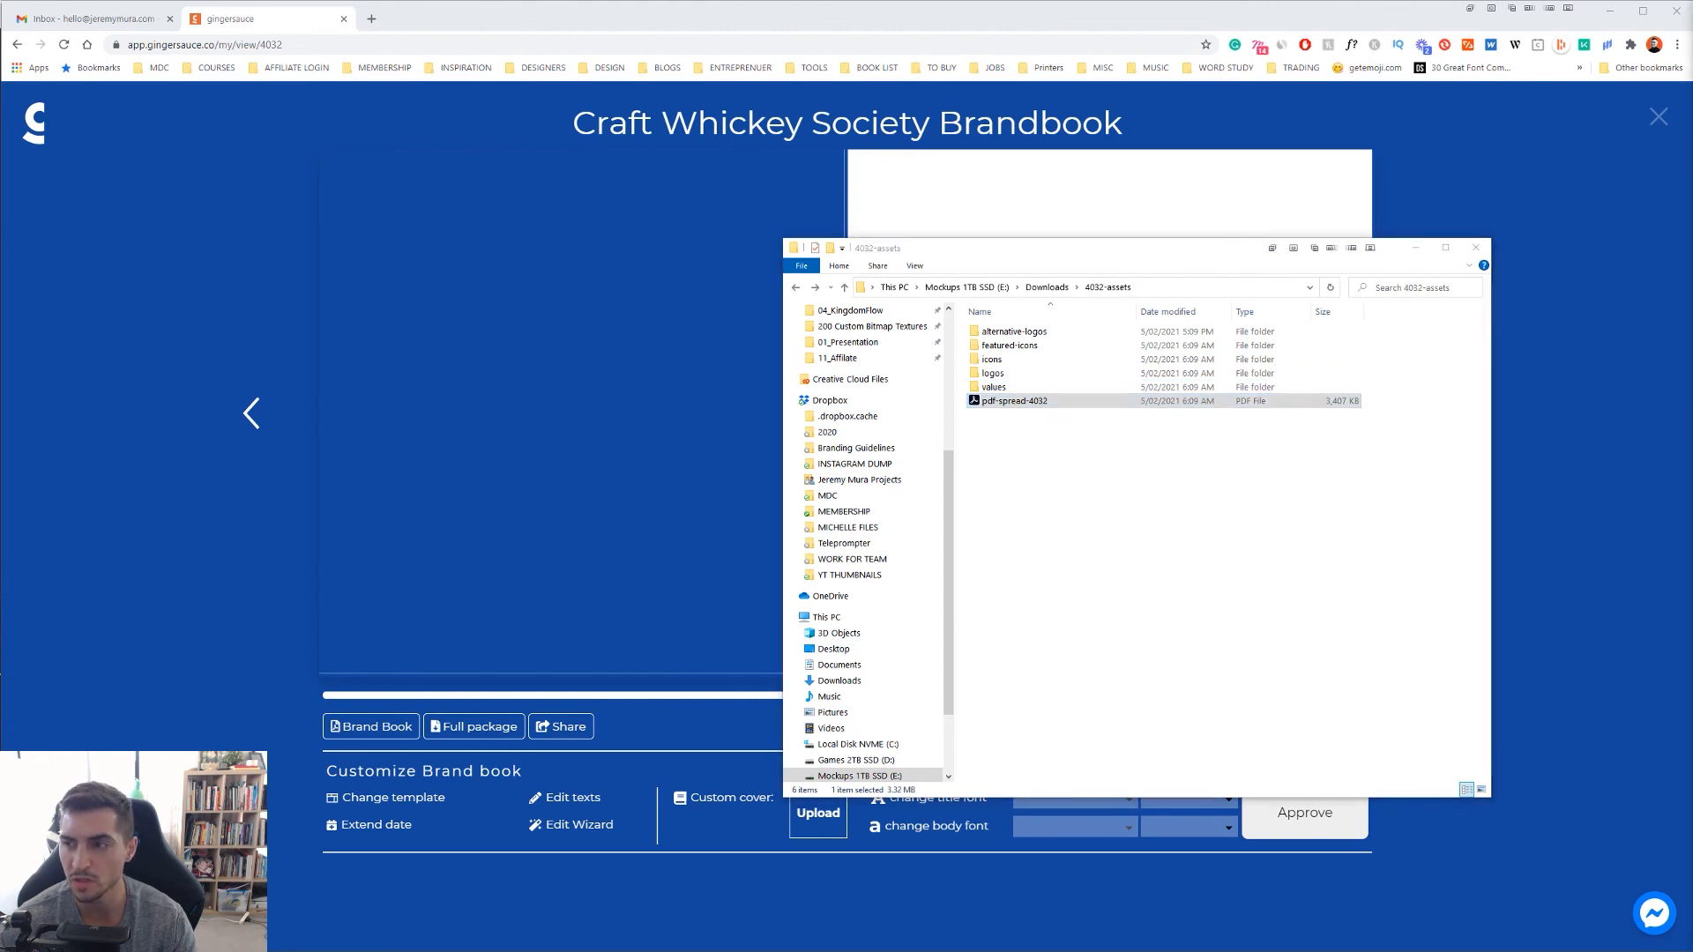
double_click(1014, 401)
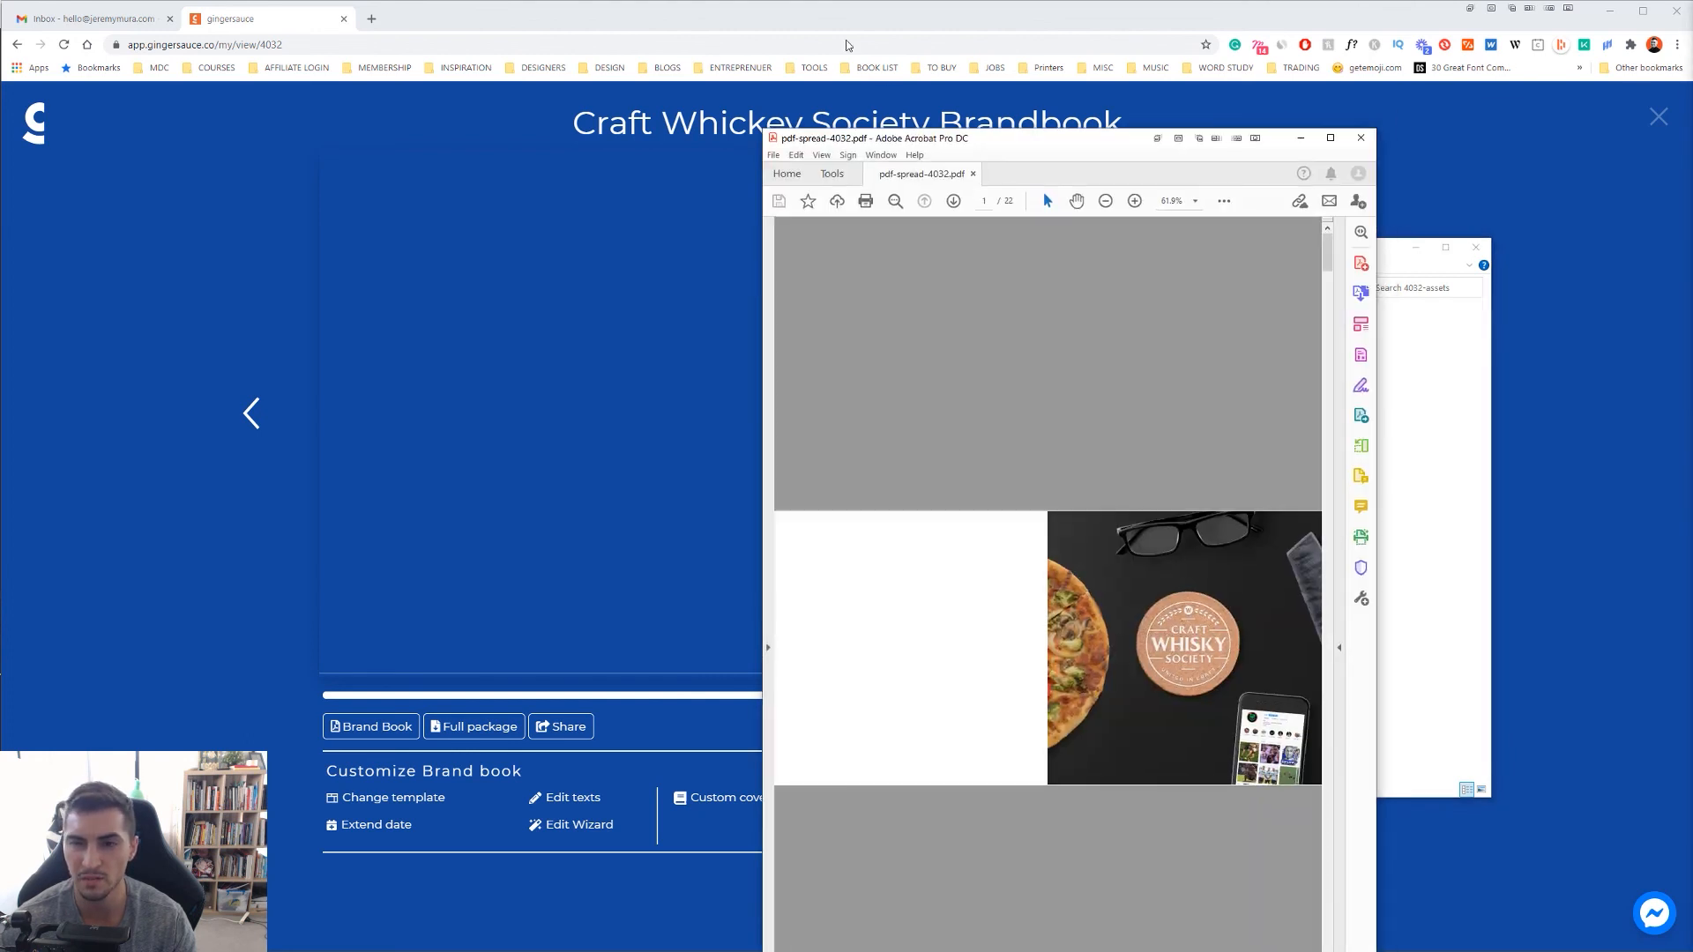